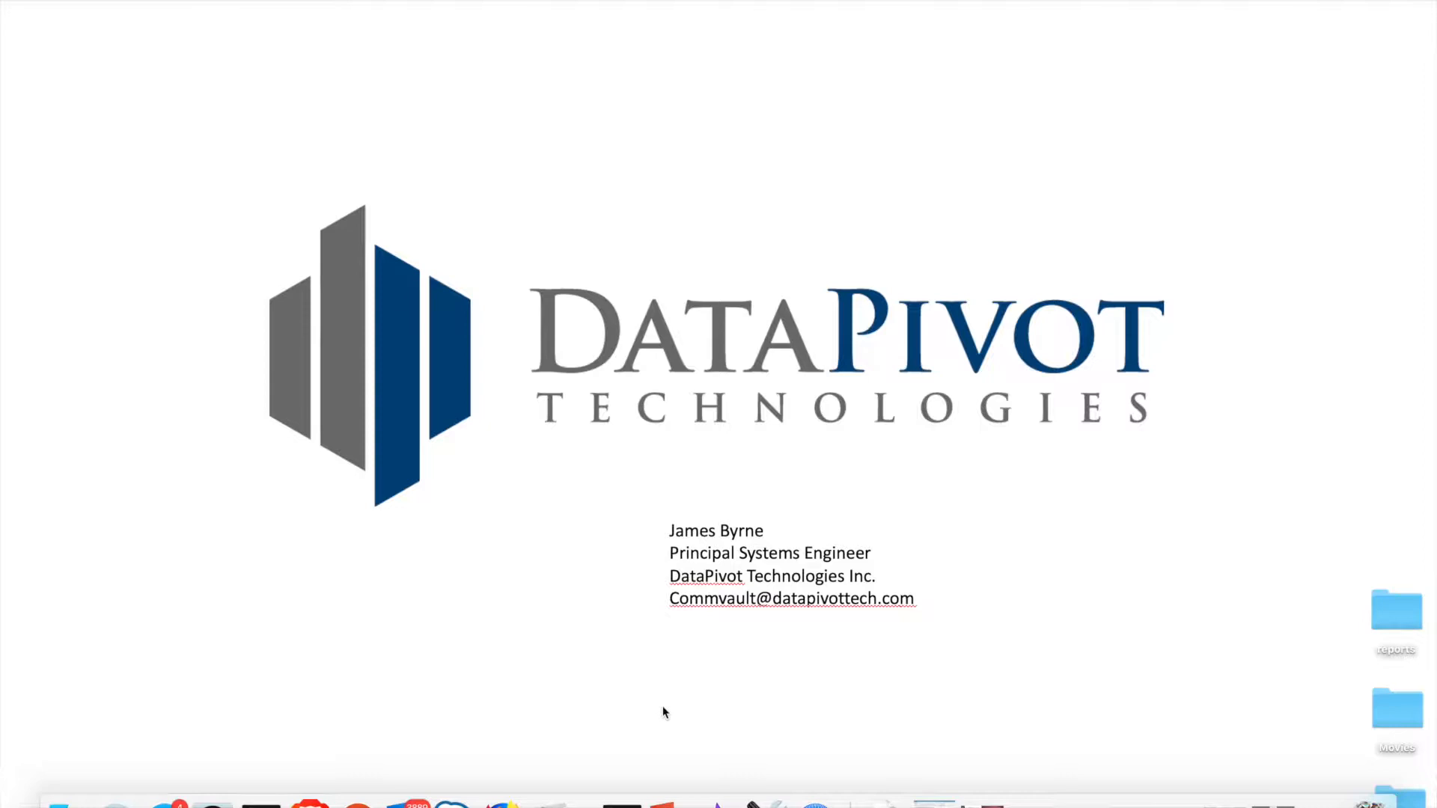
- Launch Safari from the Dock and go to cloud.commvault.com
click(1395, 705)
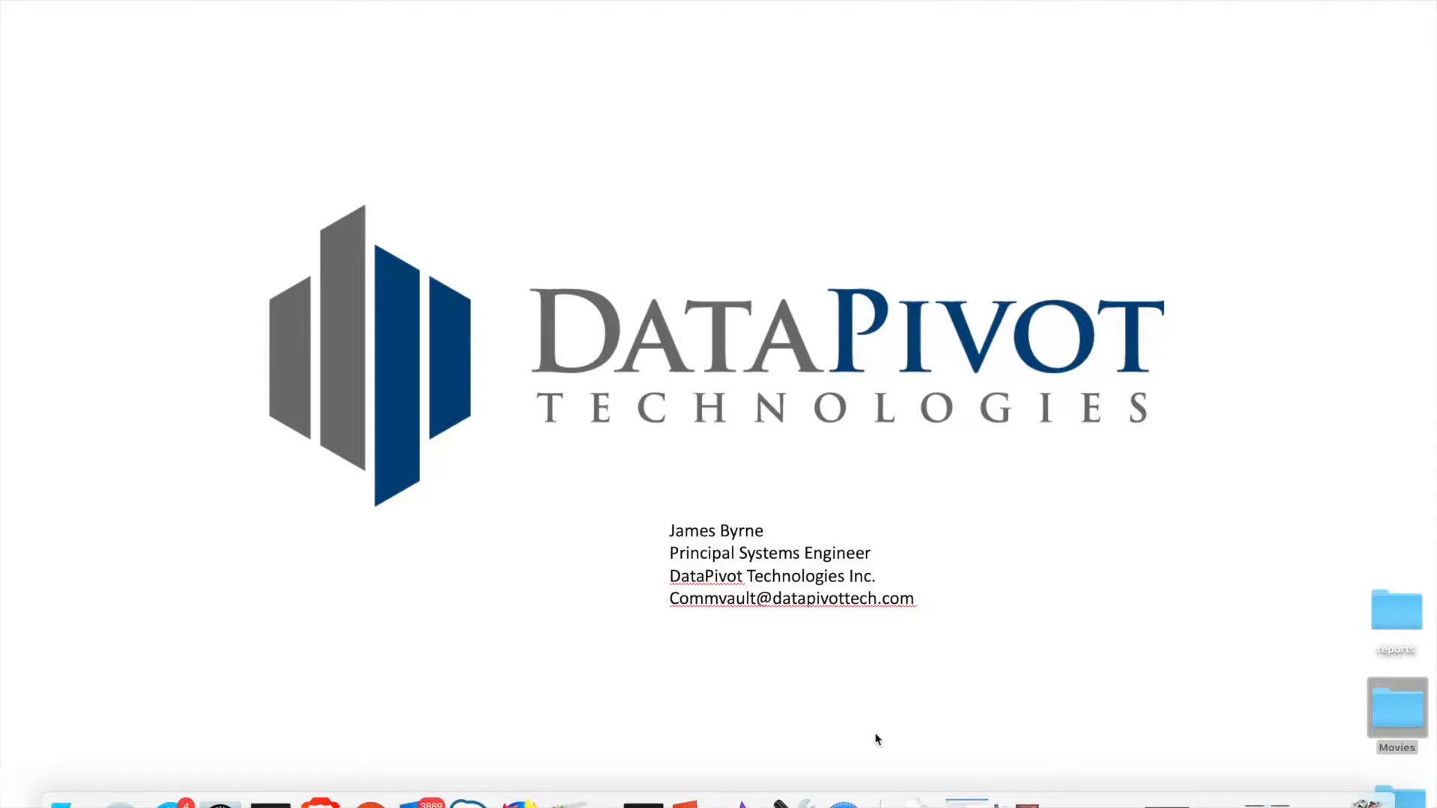
click(841, 805)
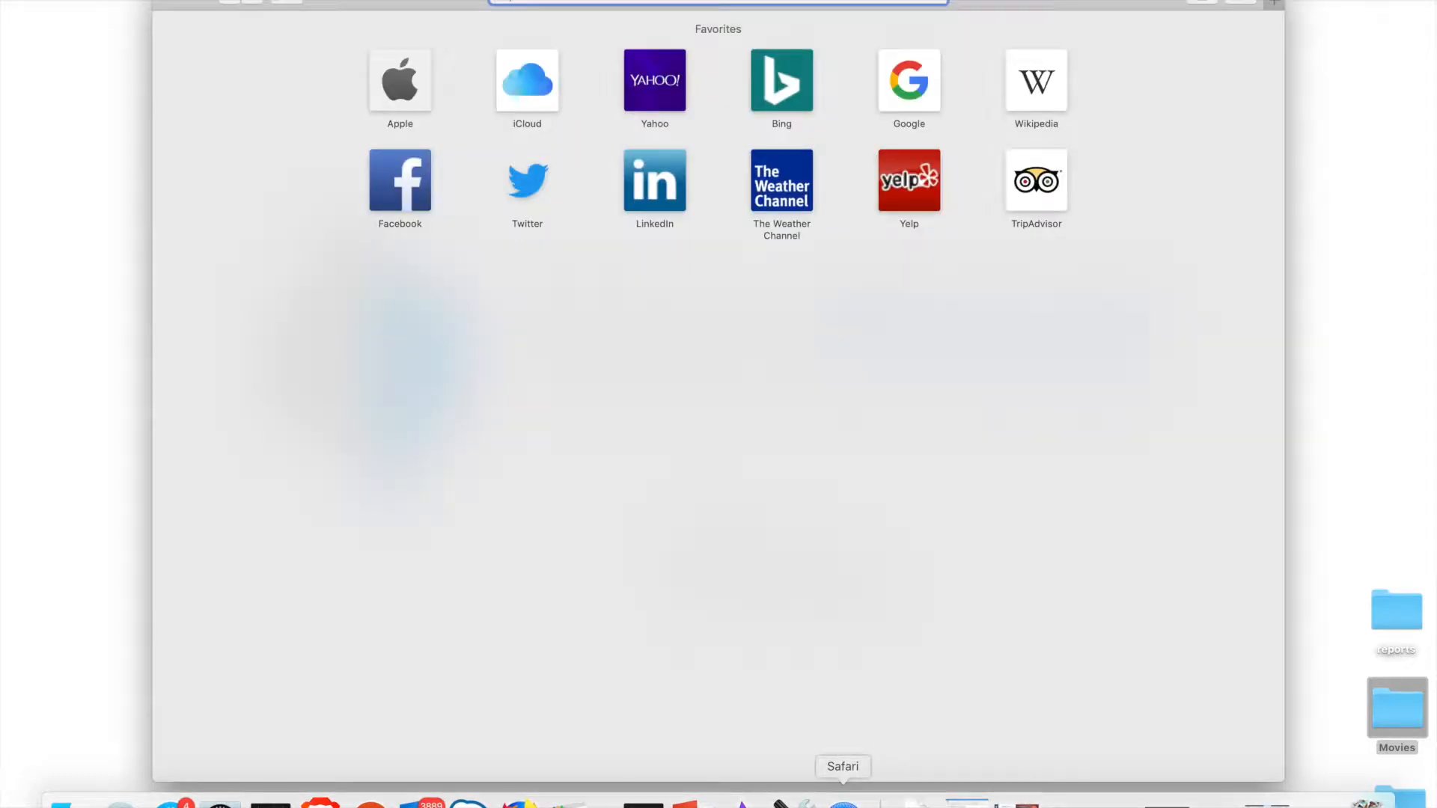
mouse_move(597, 244)
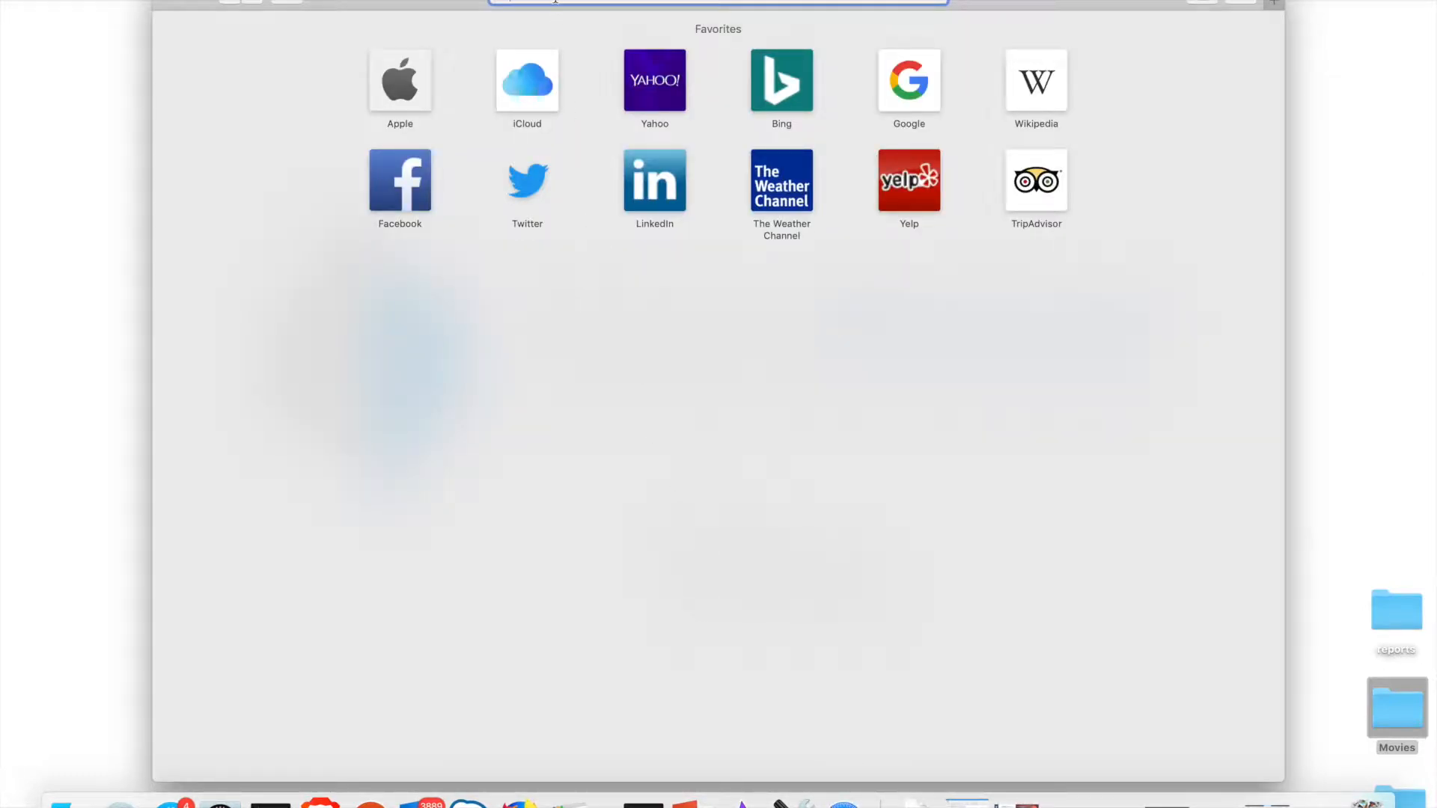
text(cl)
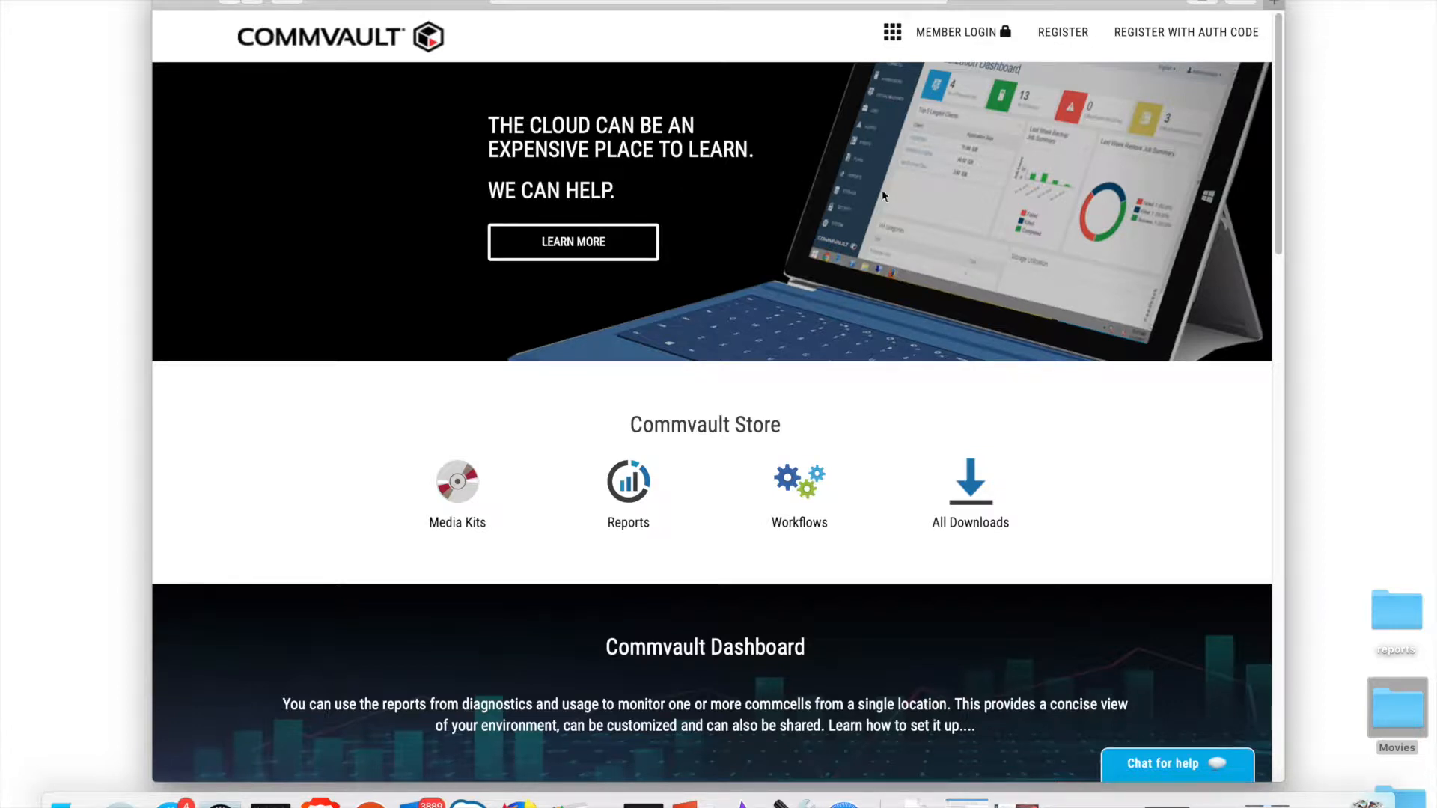
mouse_move(960, 36)
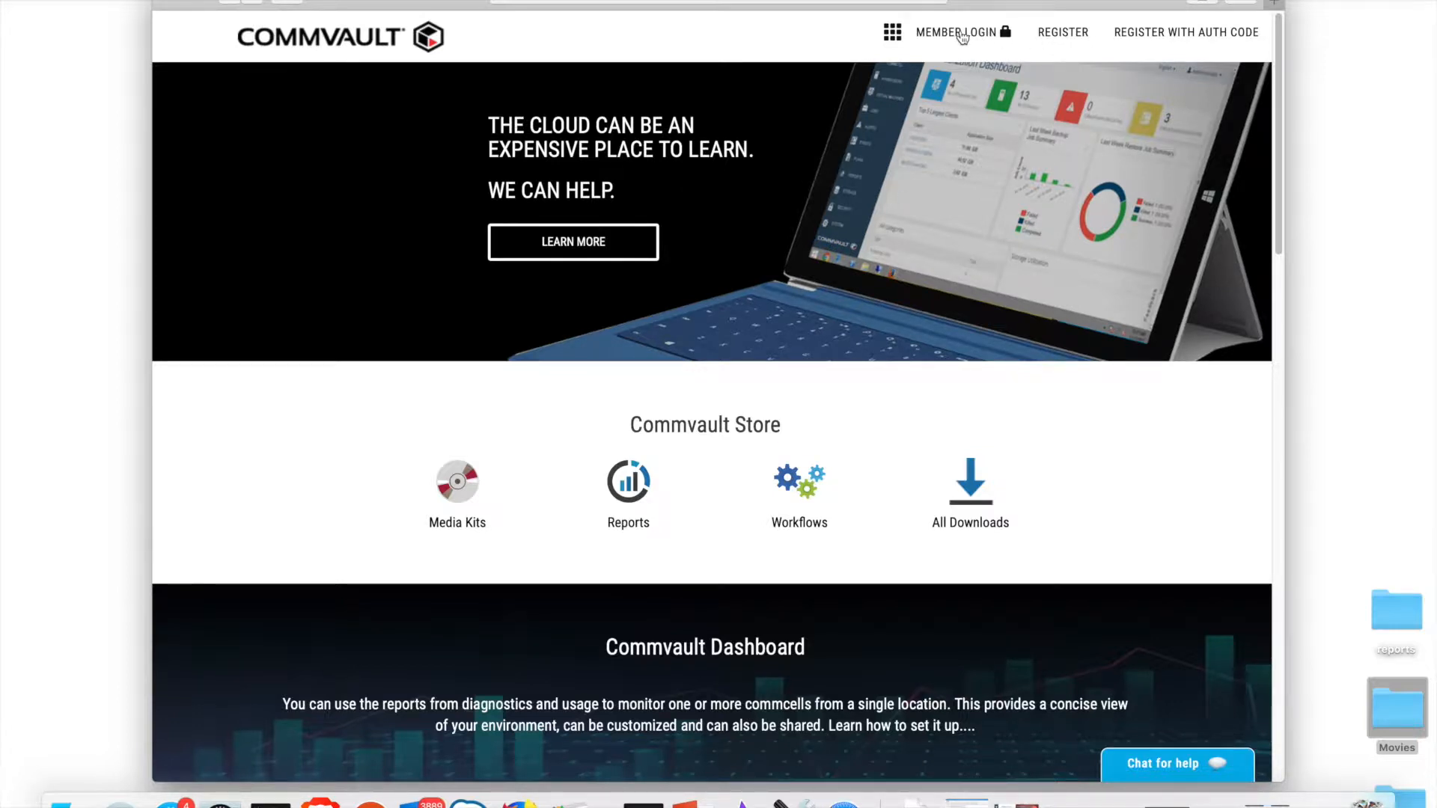
- Enter the username on the Member Login page and continue to the password step
click(940, 32)
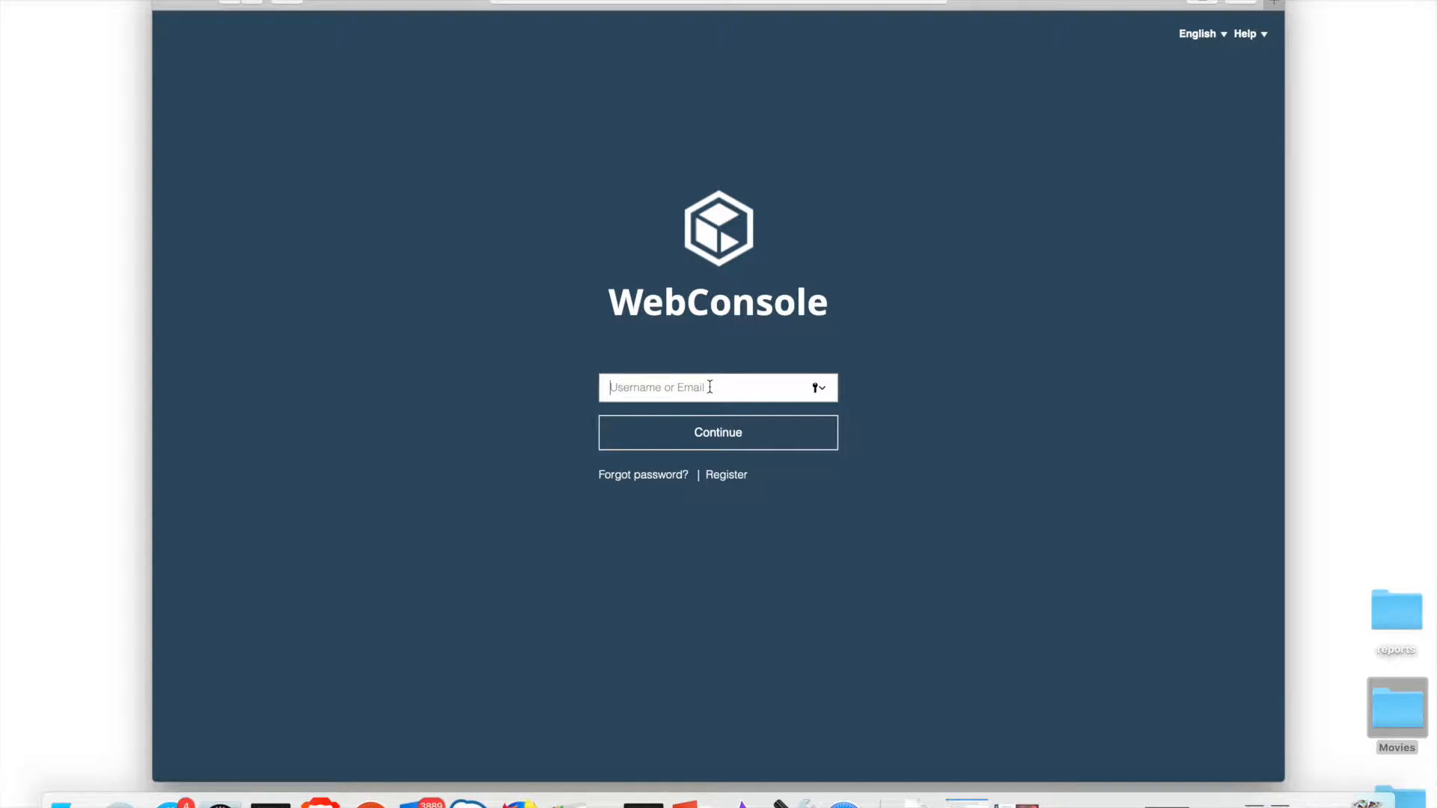
text(support)
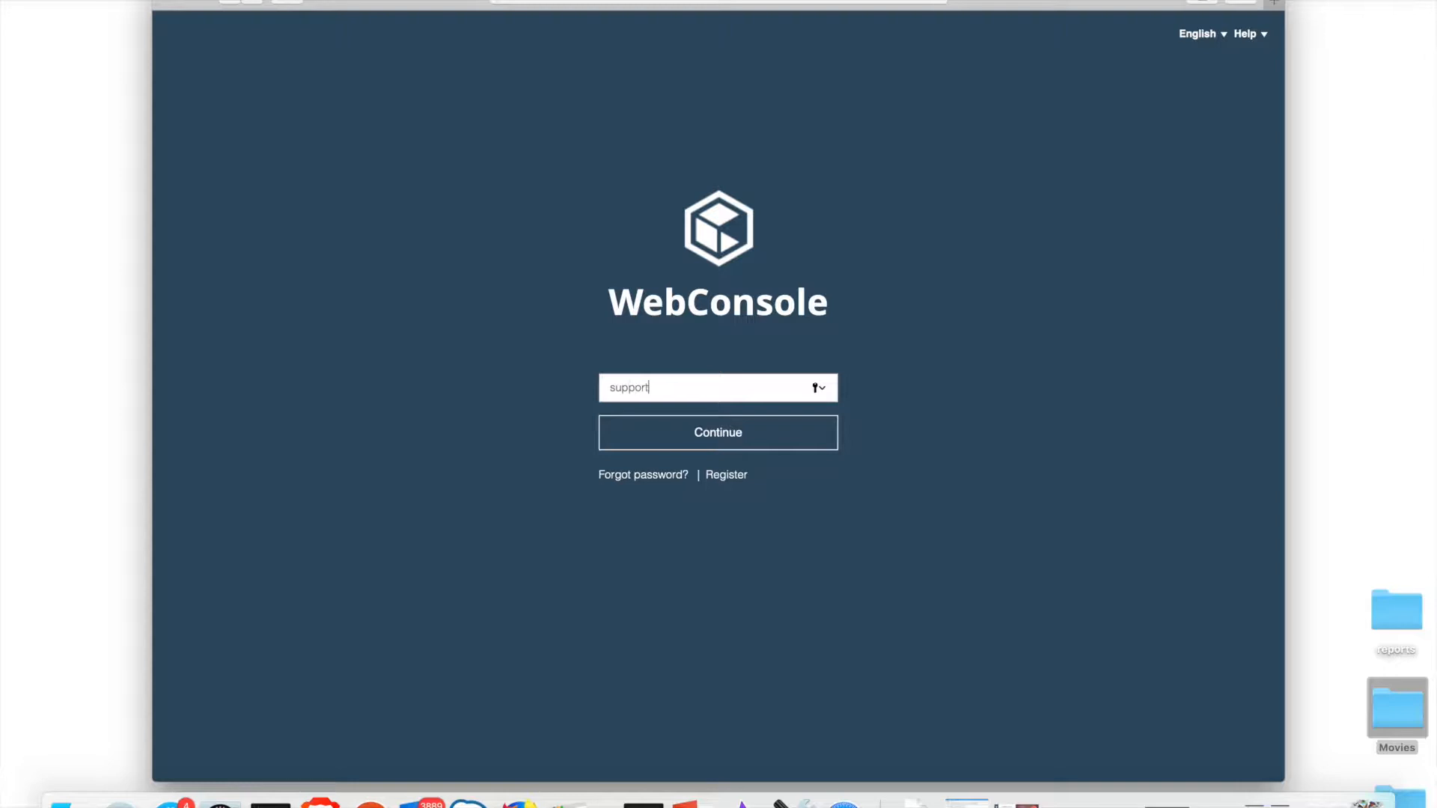
text(43)
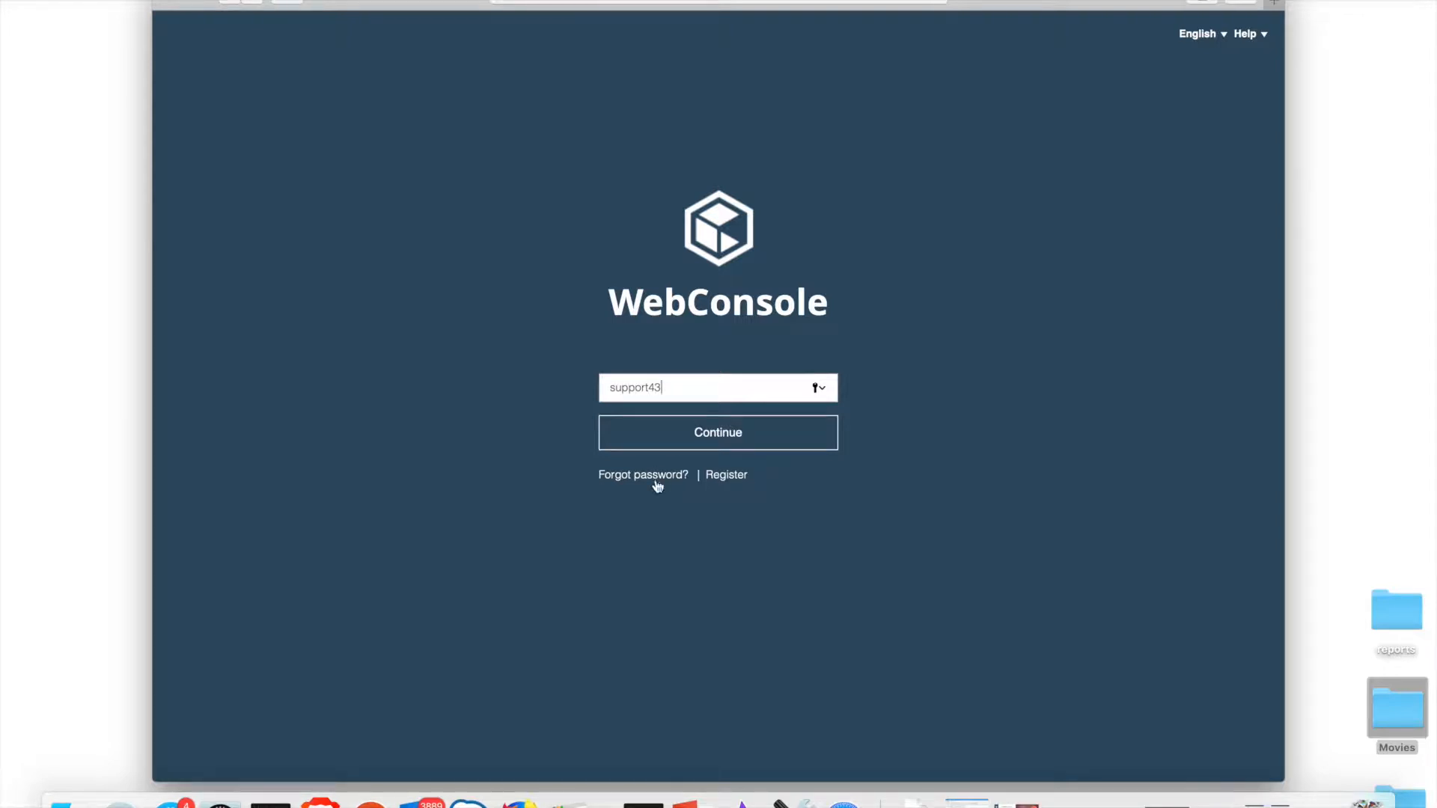
click(717, 431)
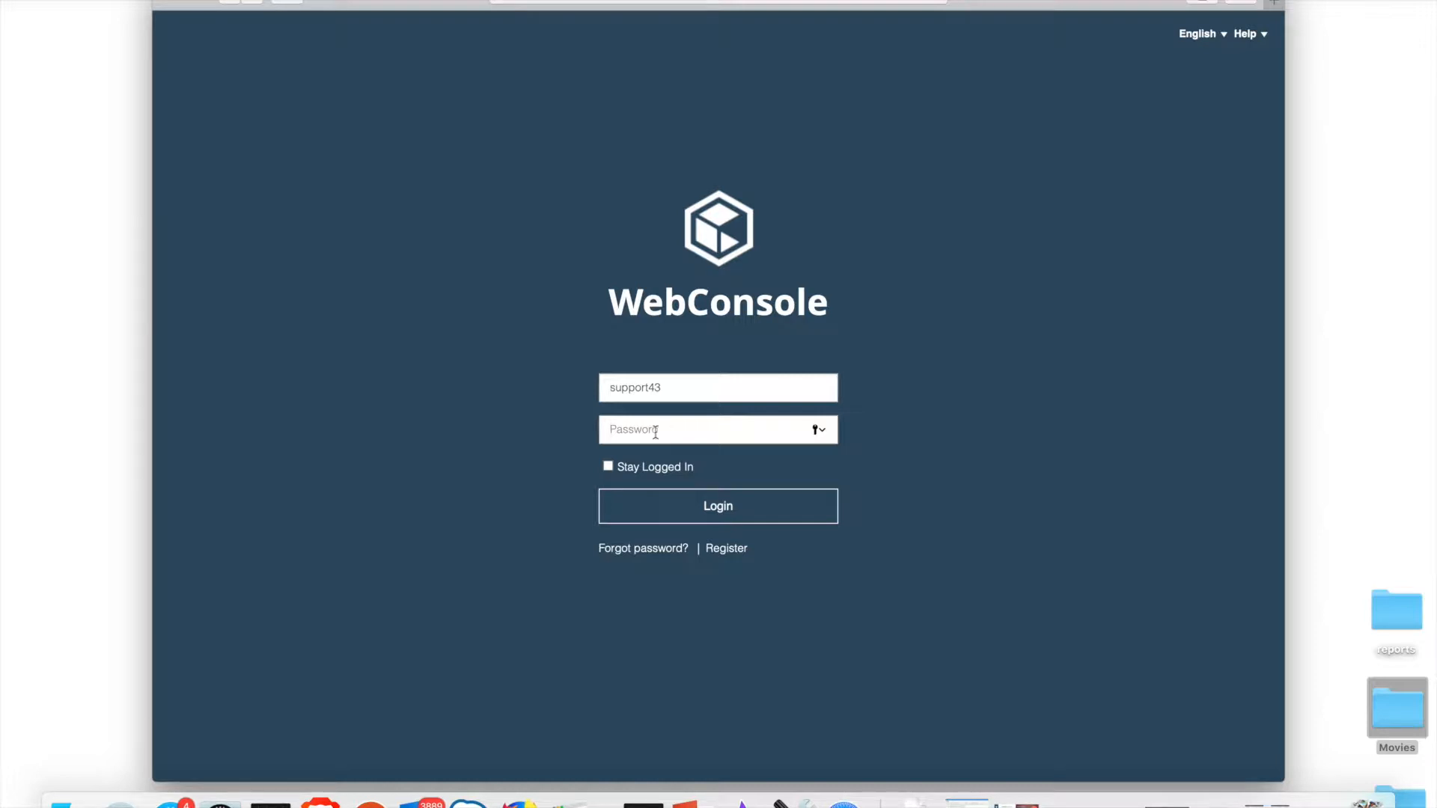
mouse_move(520, 803)
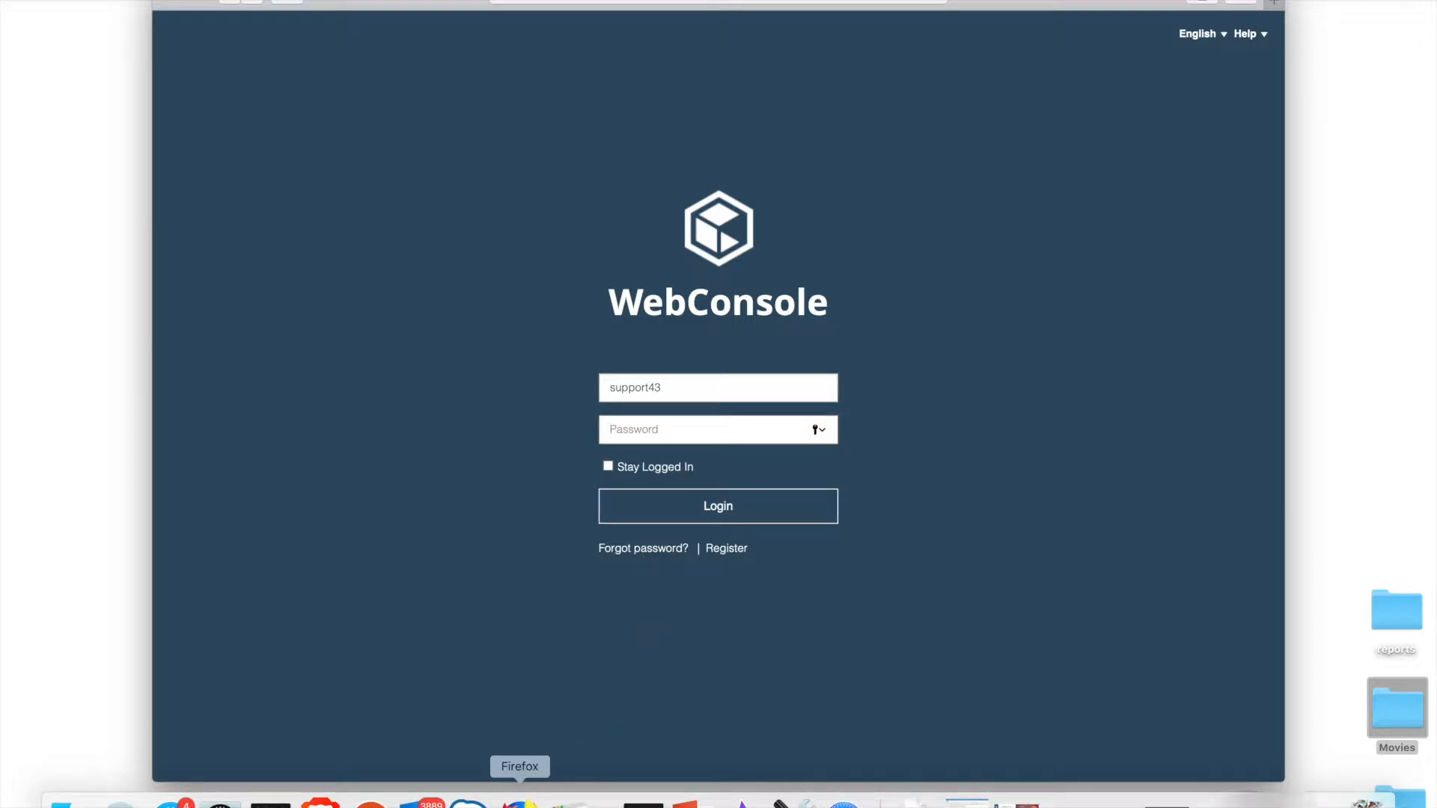
- Log in to reach the DataPivot Technologies Inc - cs1 Reports dashboard
click(717, 506)
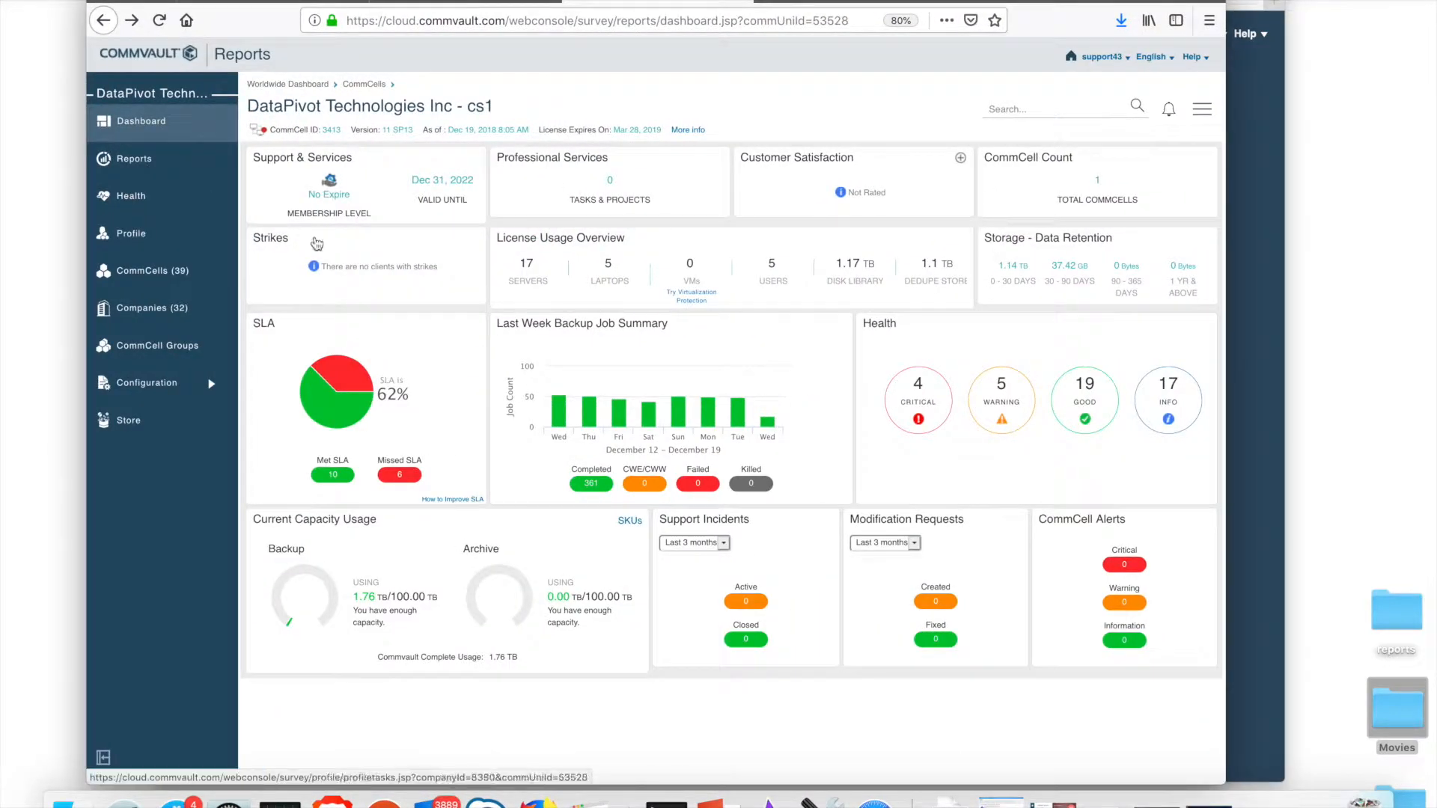
mouse_move(389, 128)
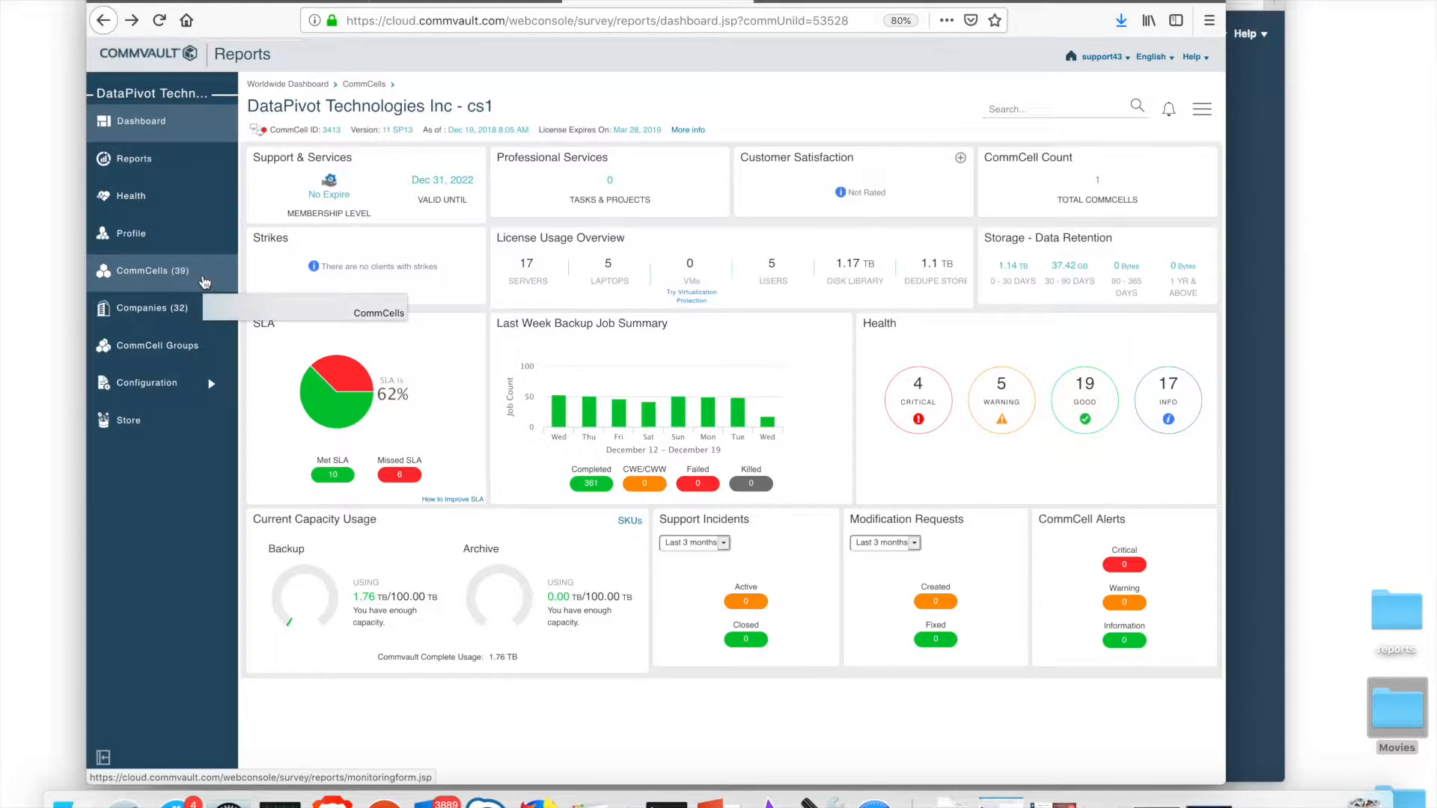
mouse_move(271, 238)
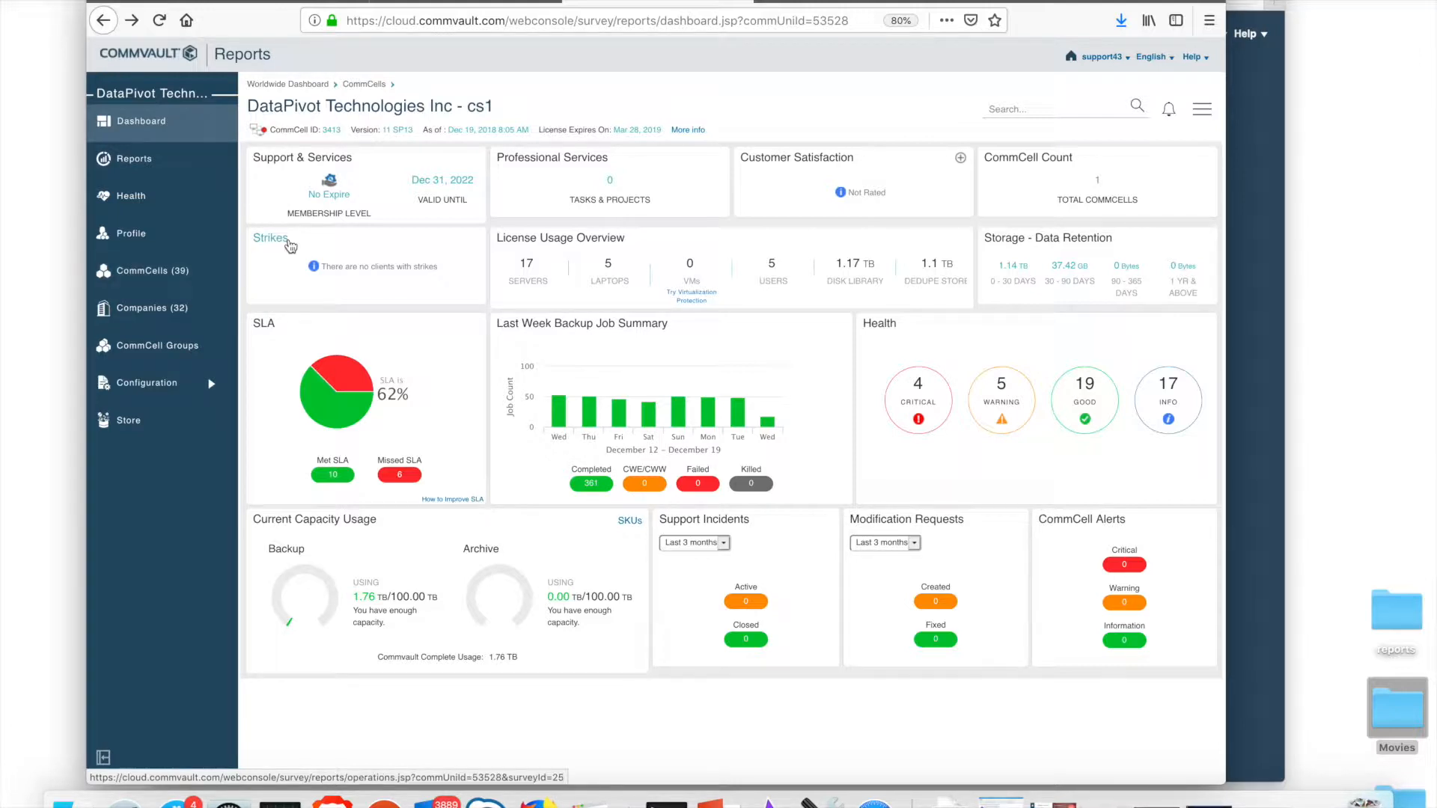
mouse_move(602, 93)
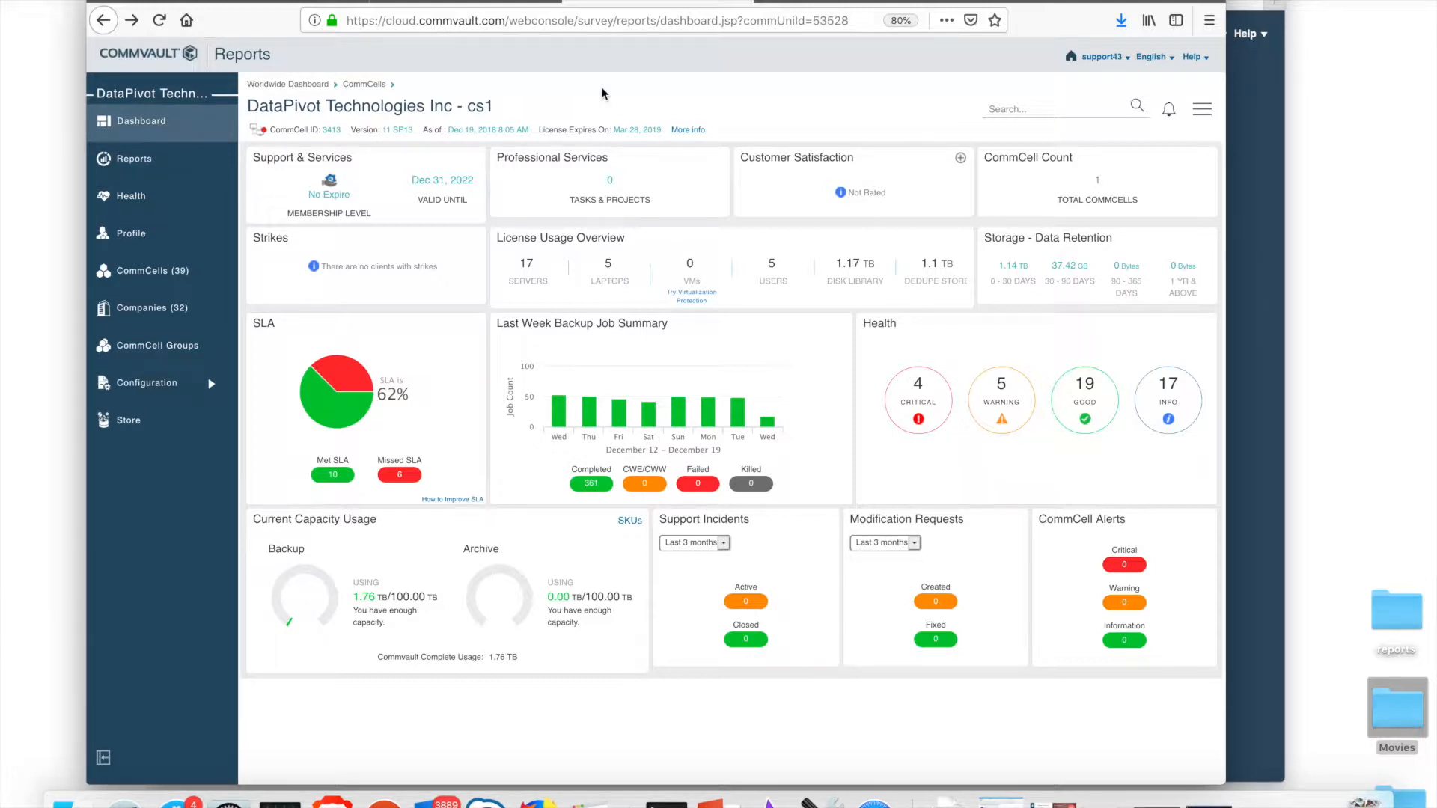
mouse_move(349, 151)
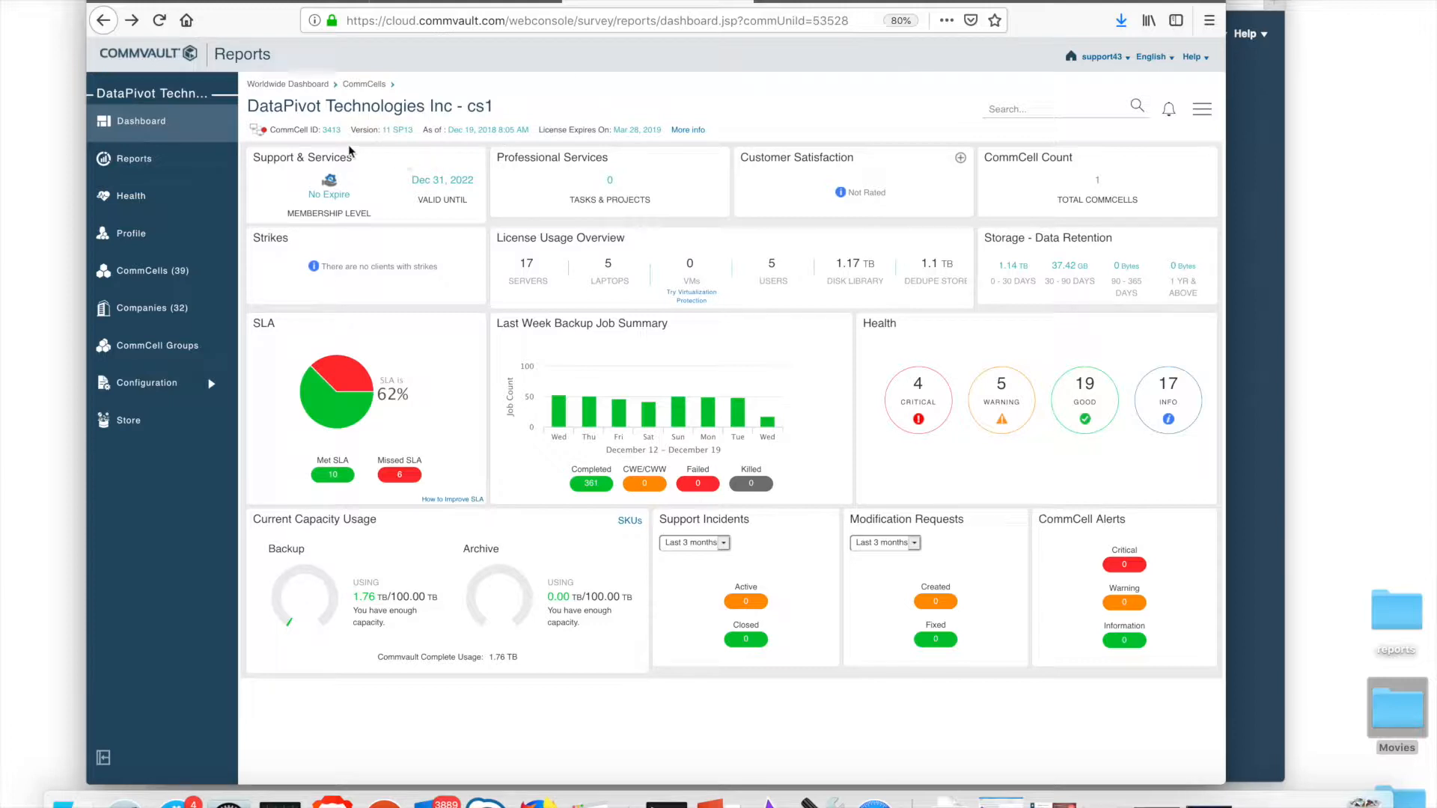
mouse_move(393, 226)
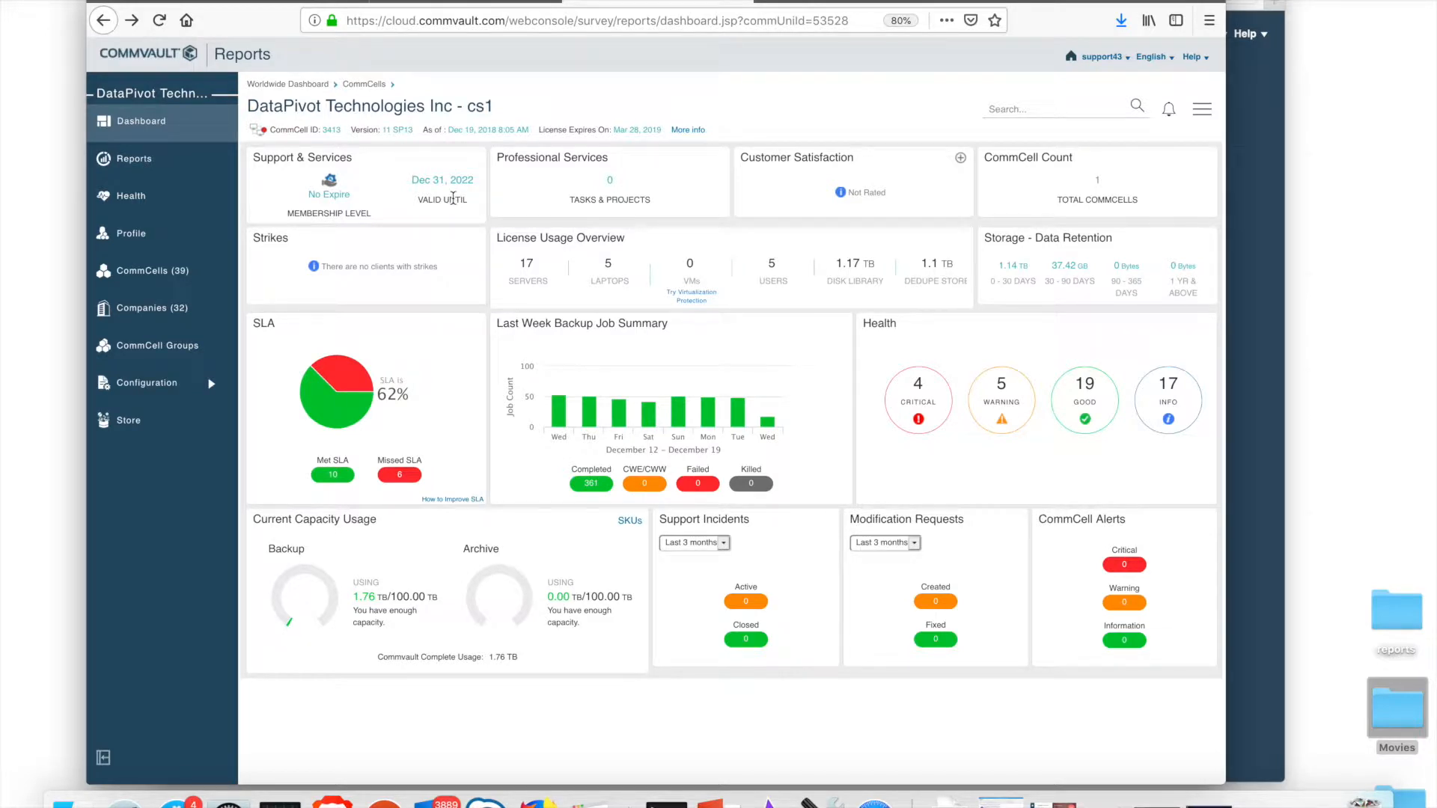
mouse_move(940, 234)
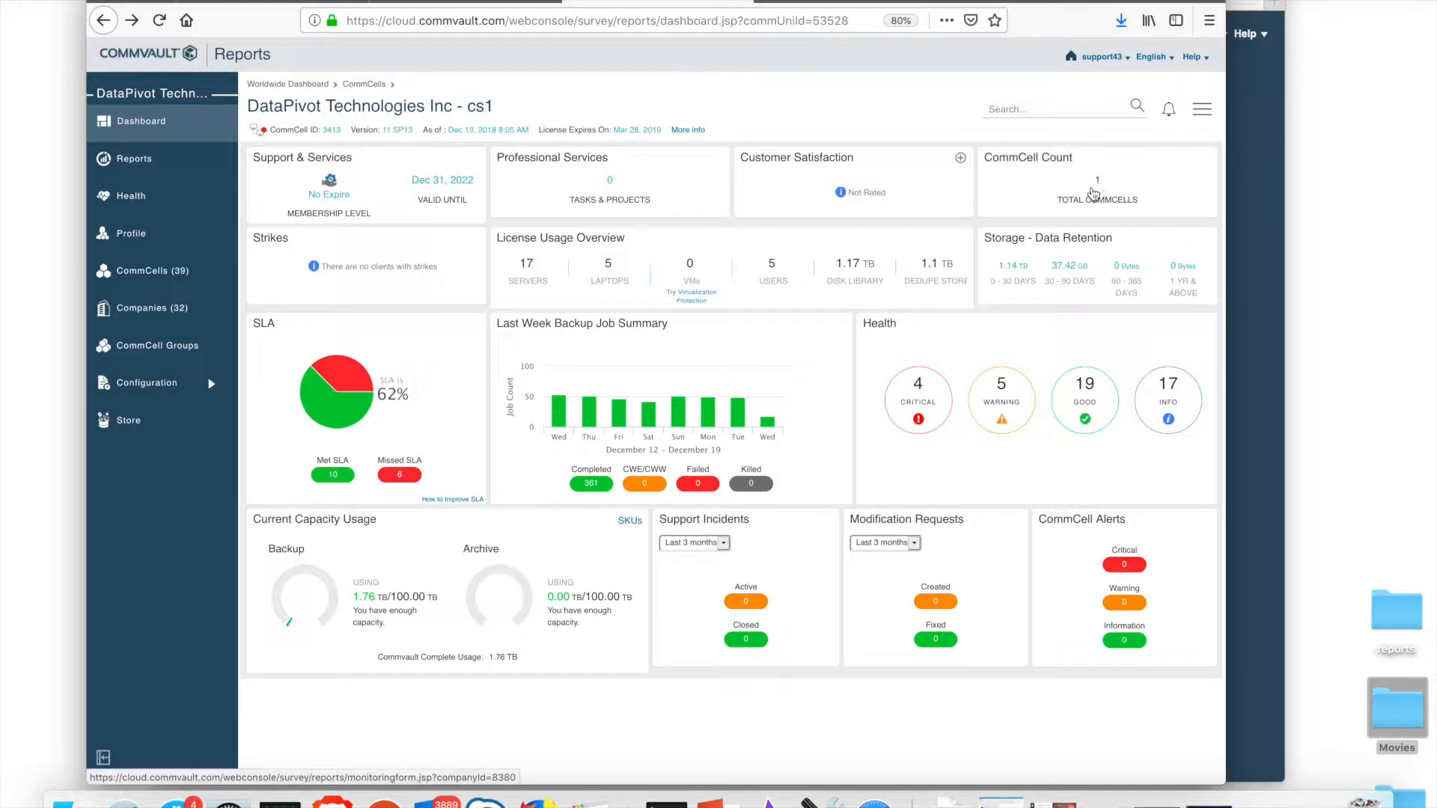
mouse_move(1007, 198)
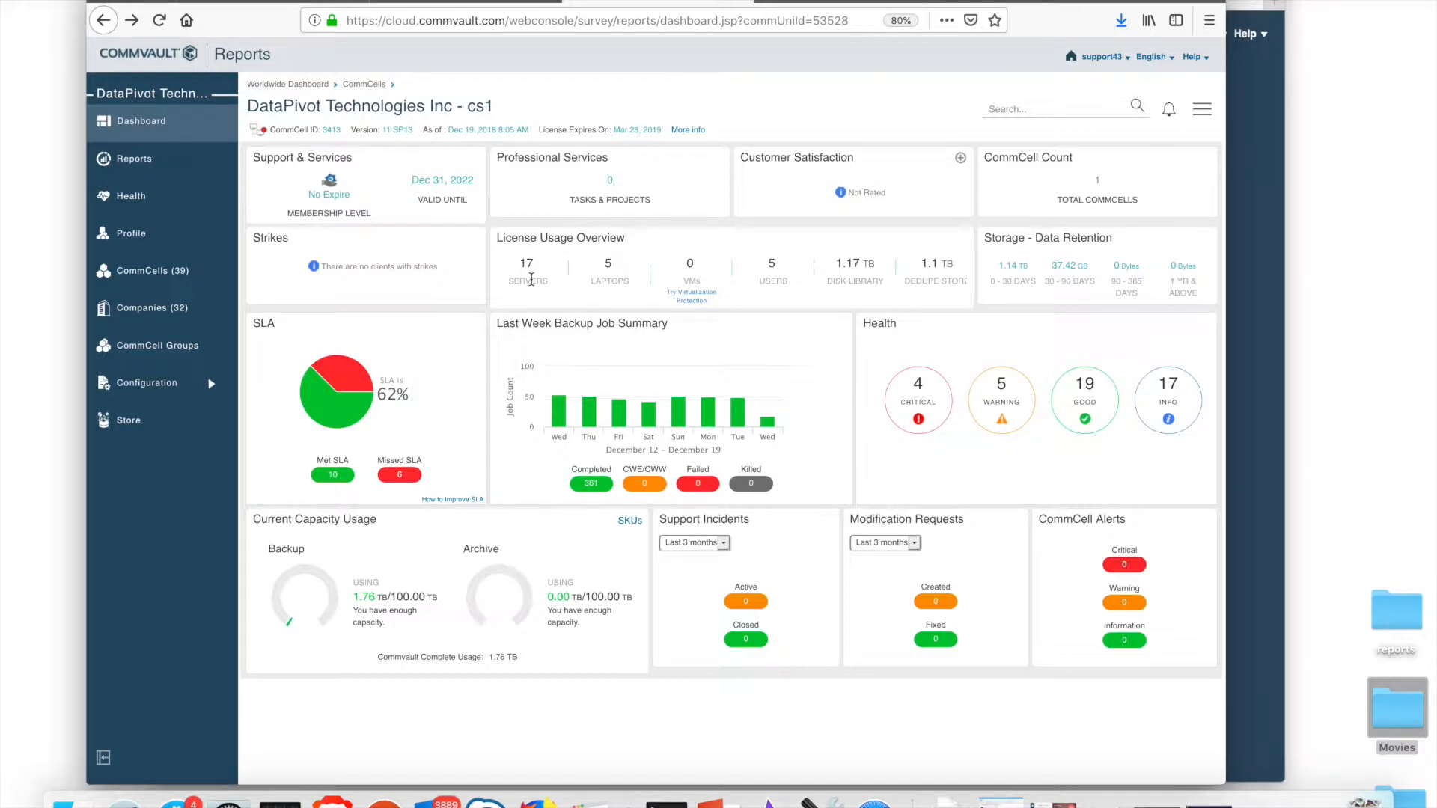
mouse_move(612, 282)
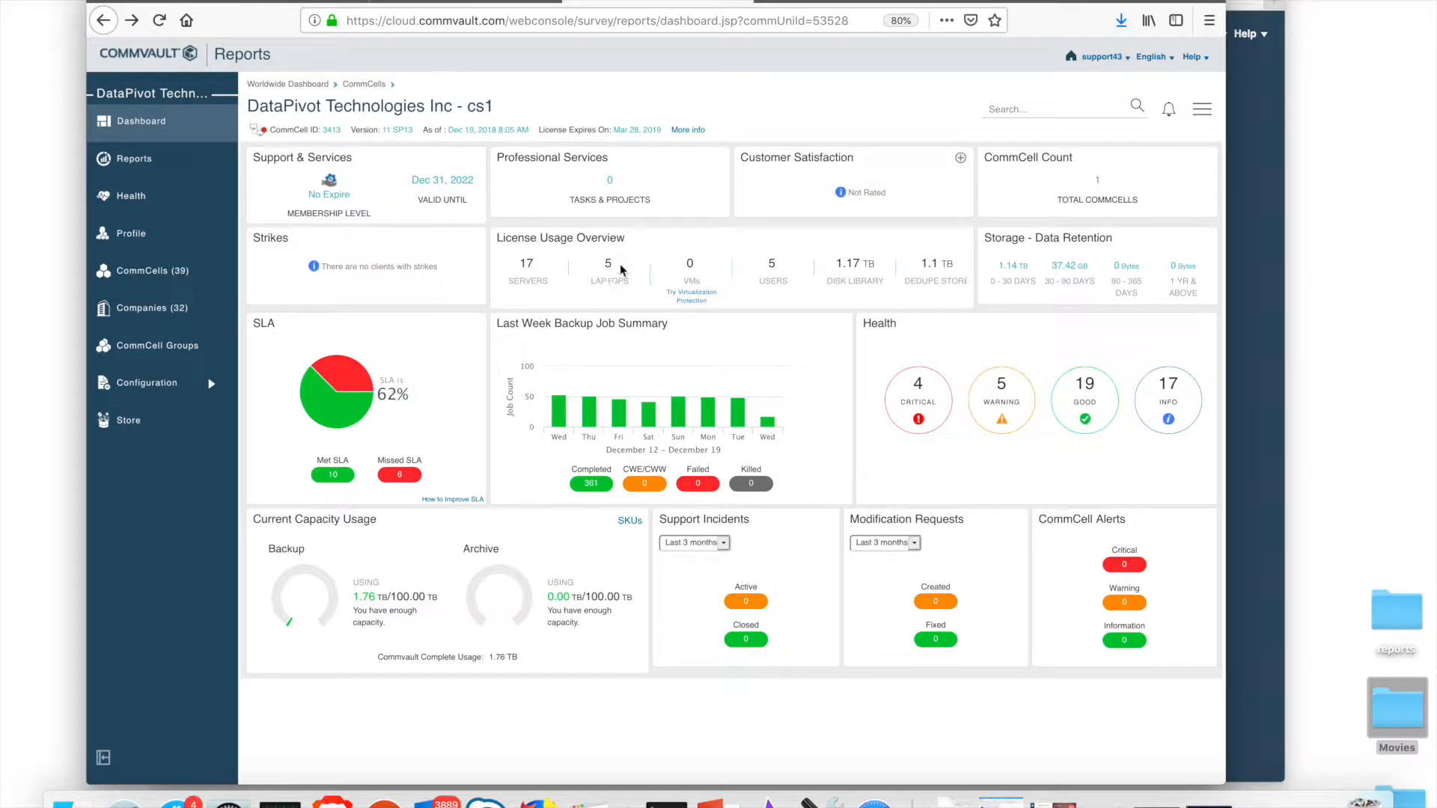
mouse_move(852, 283)
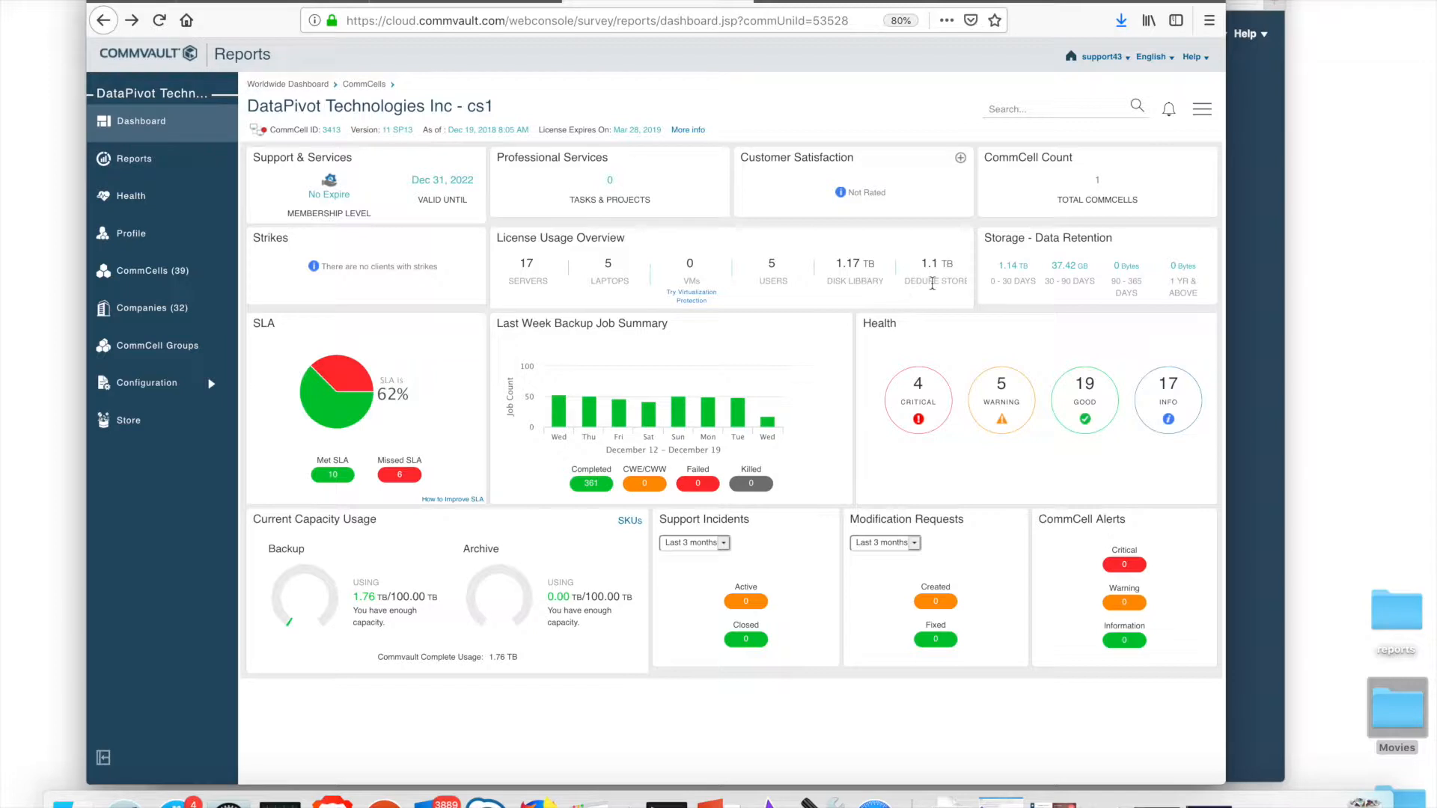
mouse_move(1208, 311)
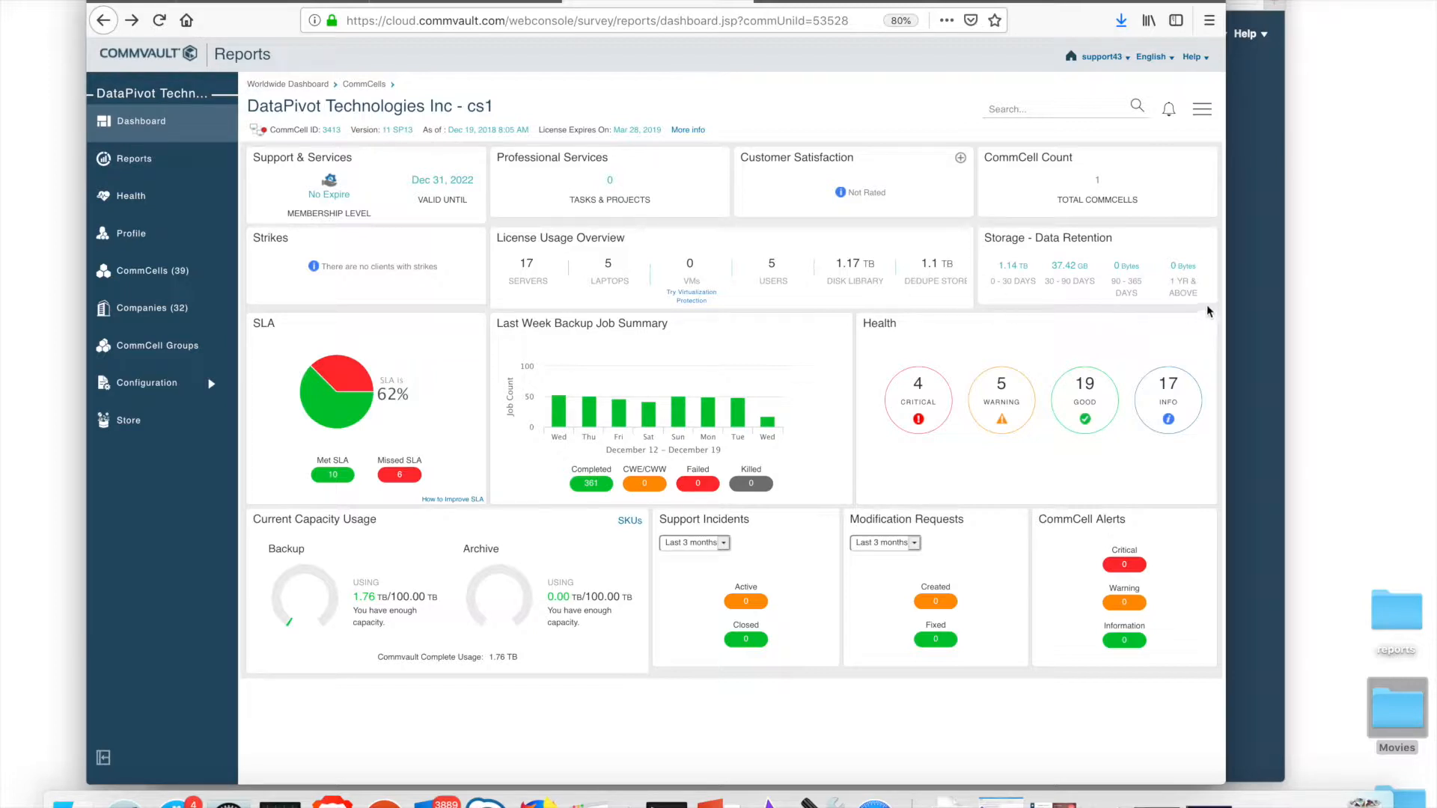
mouse_move(987, 263)
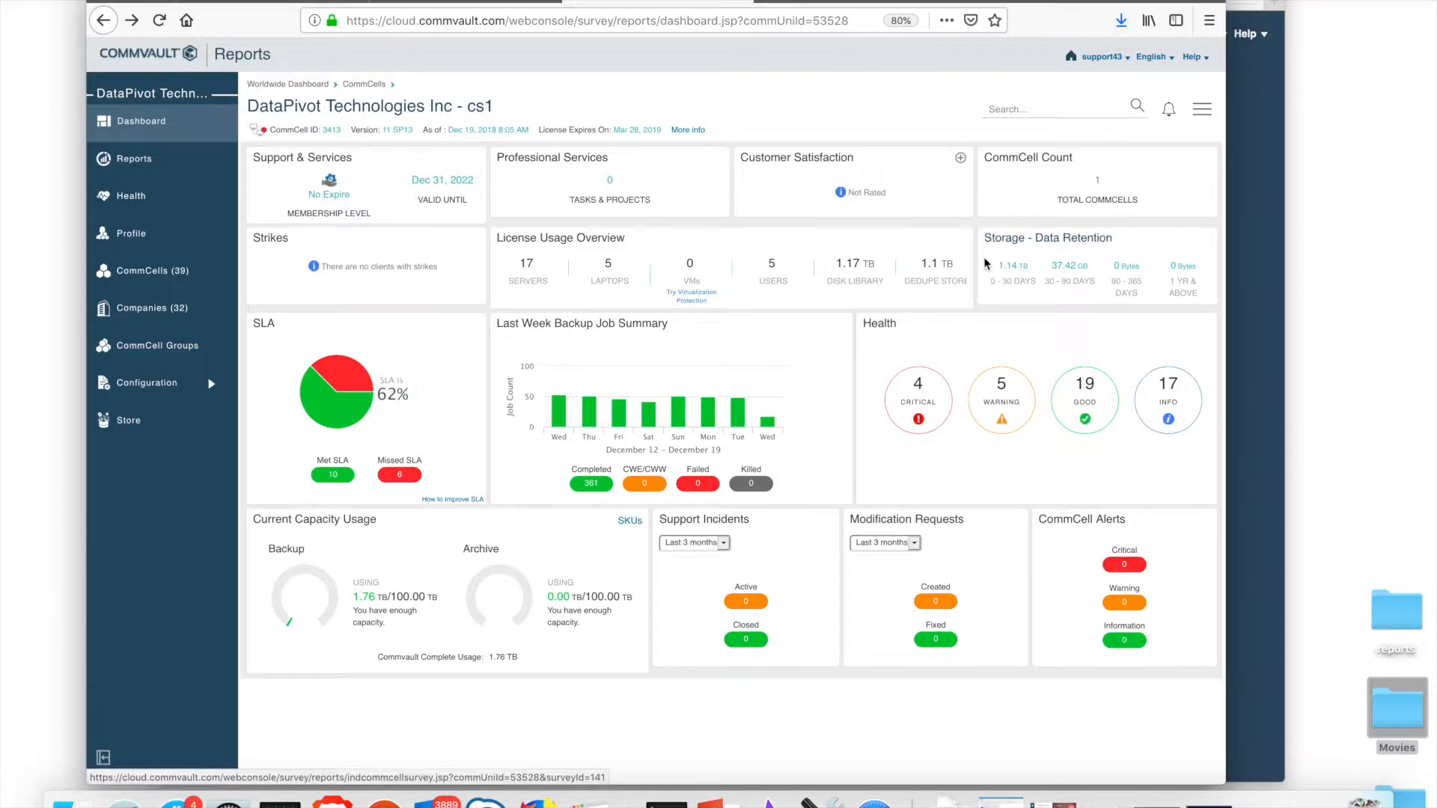
mouse_move(988, 293)
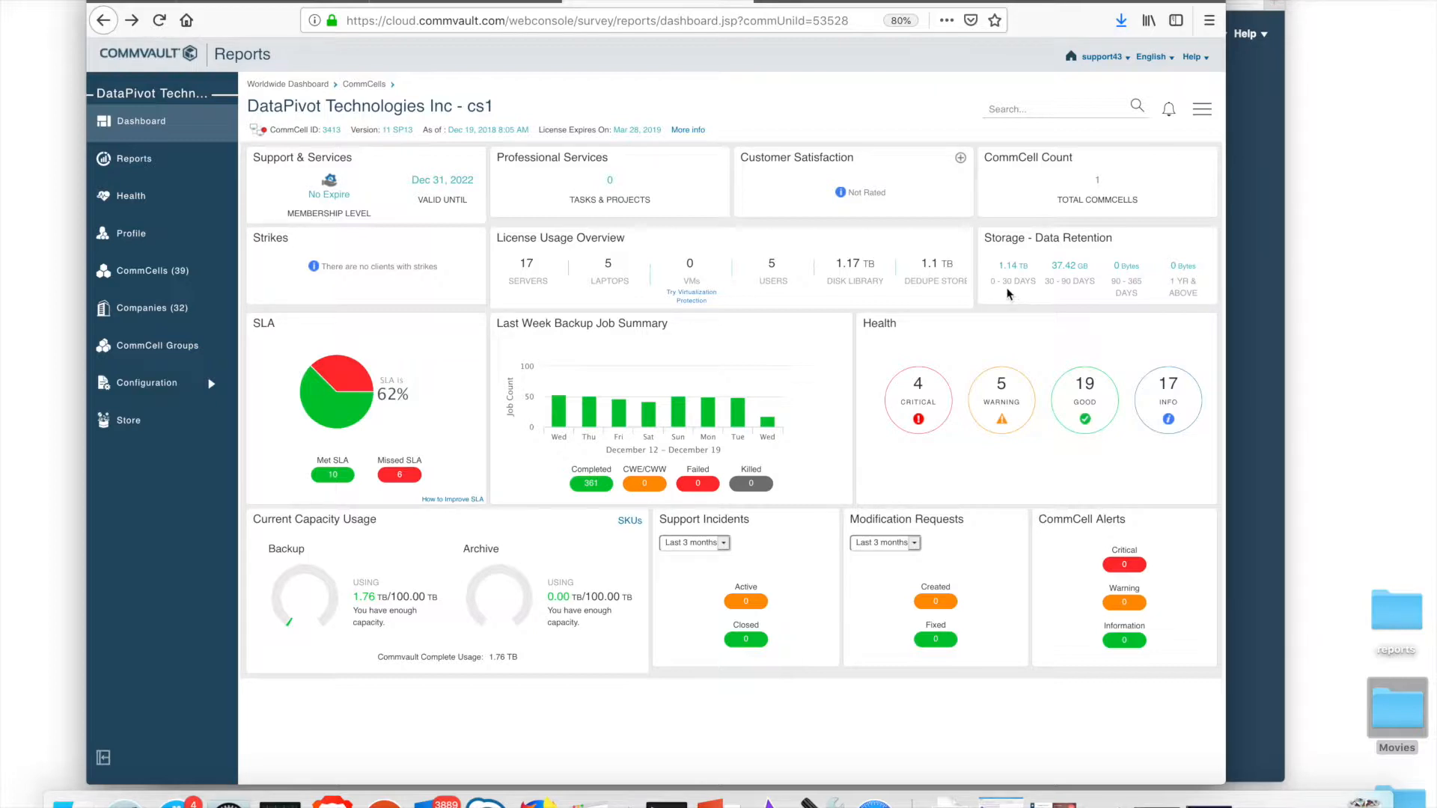
mouse_move(1013, 296)
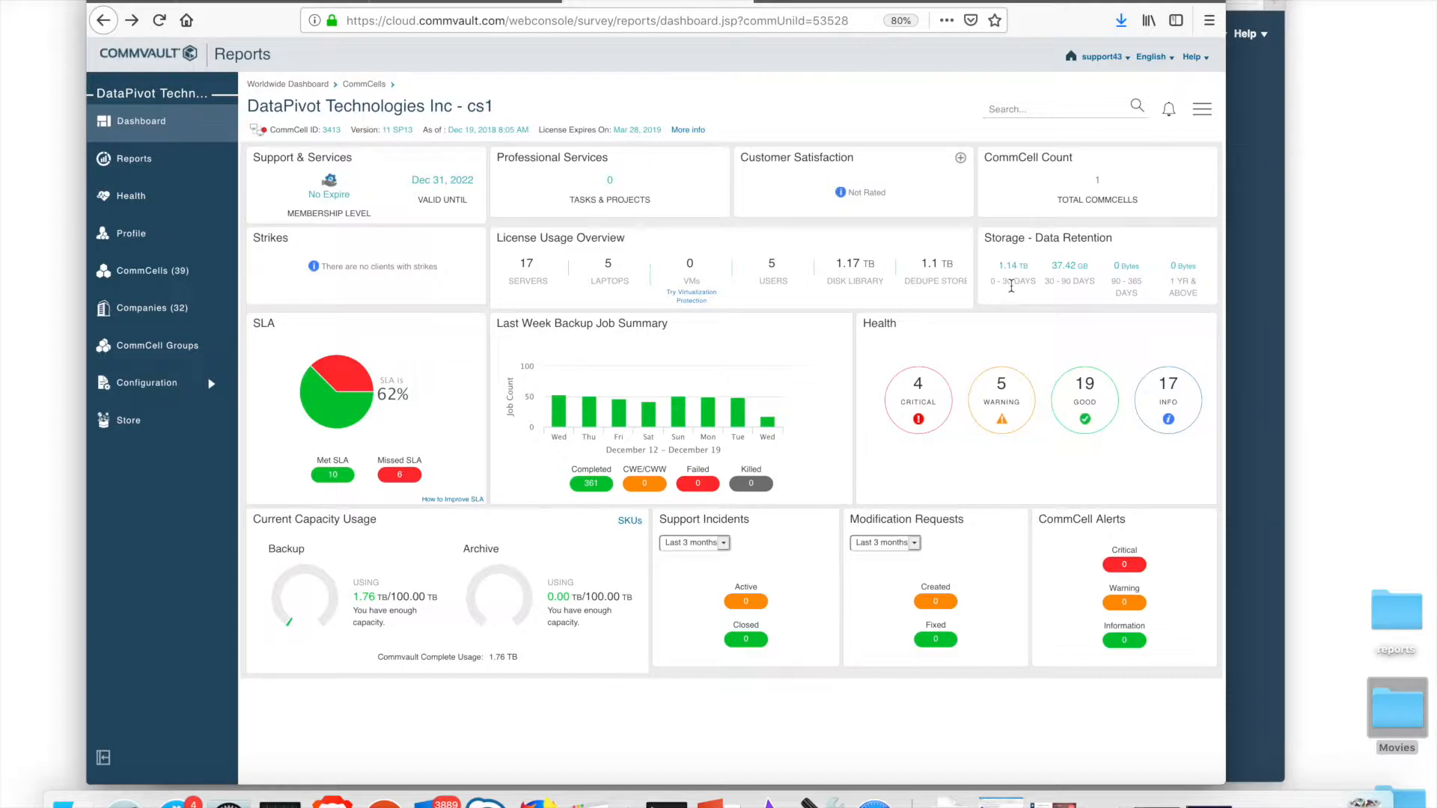
mouse_move(1028, 301)
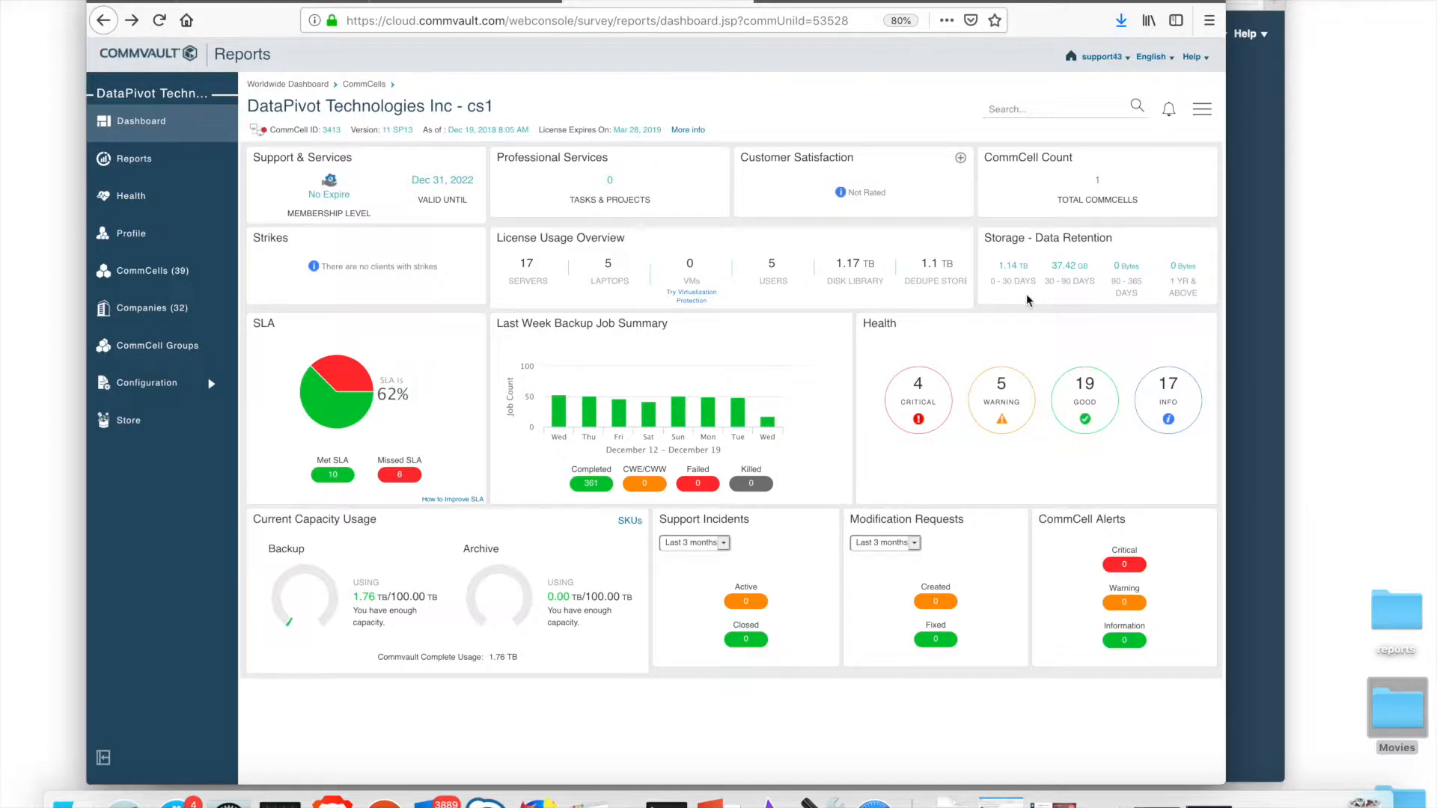
mouse_move(1063, 294)
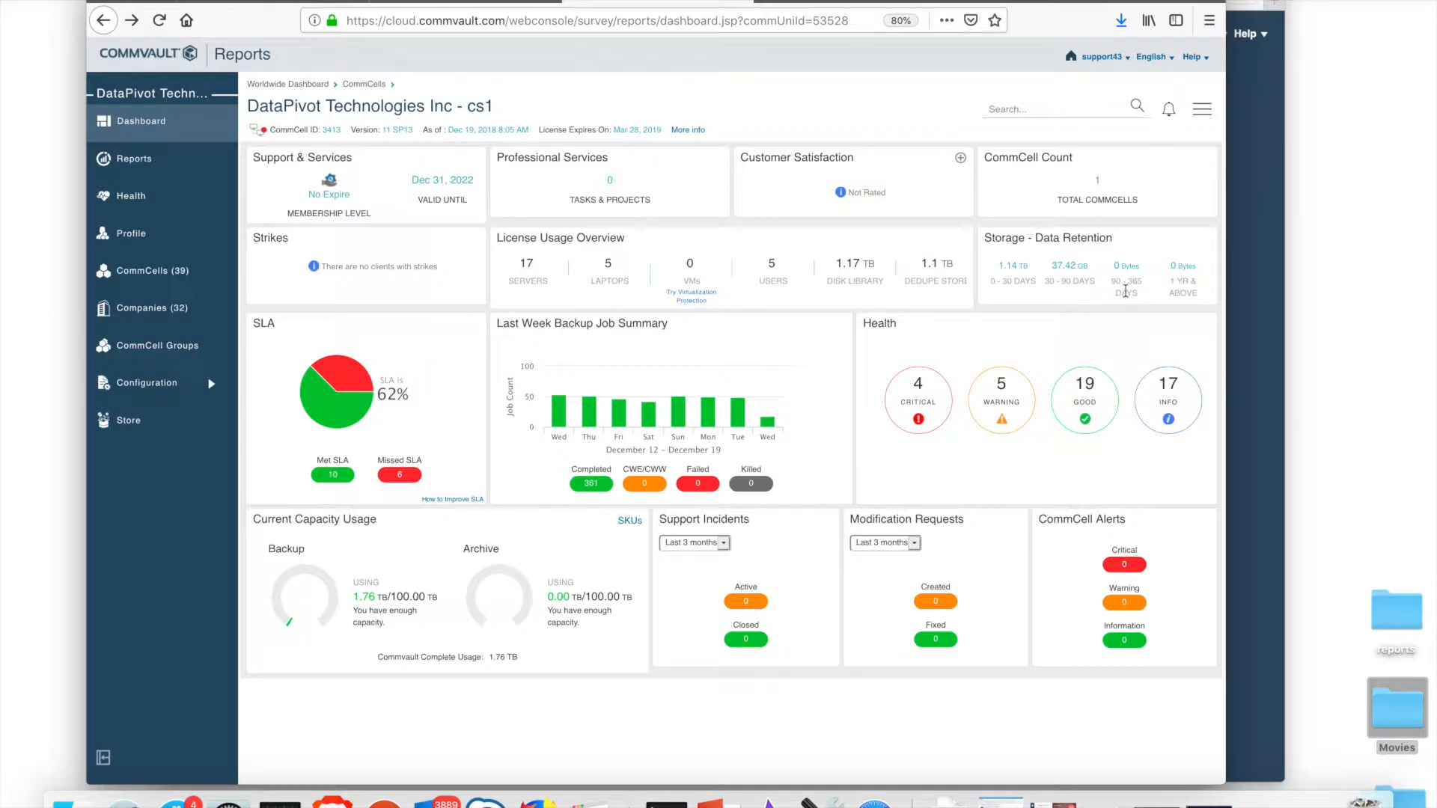
mouse_move(1157, 301)
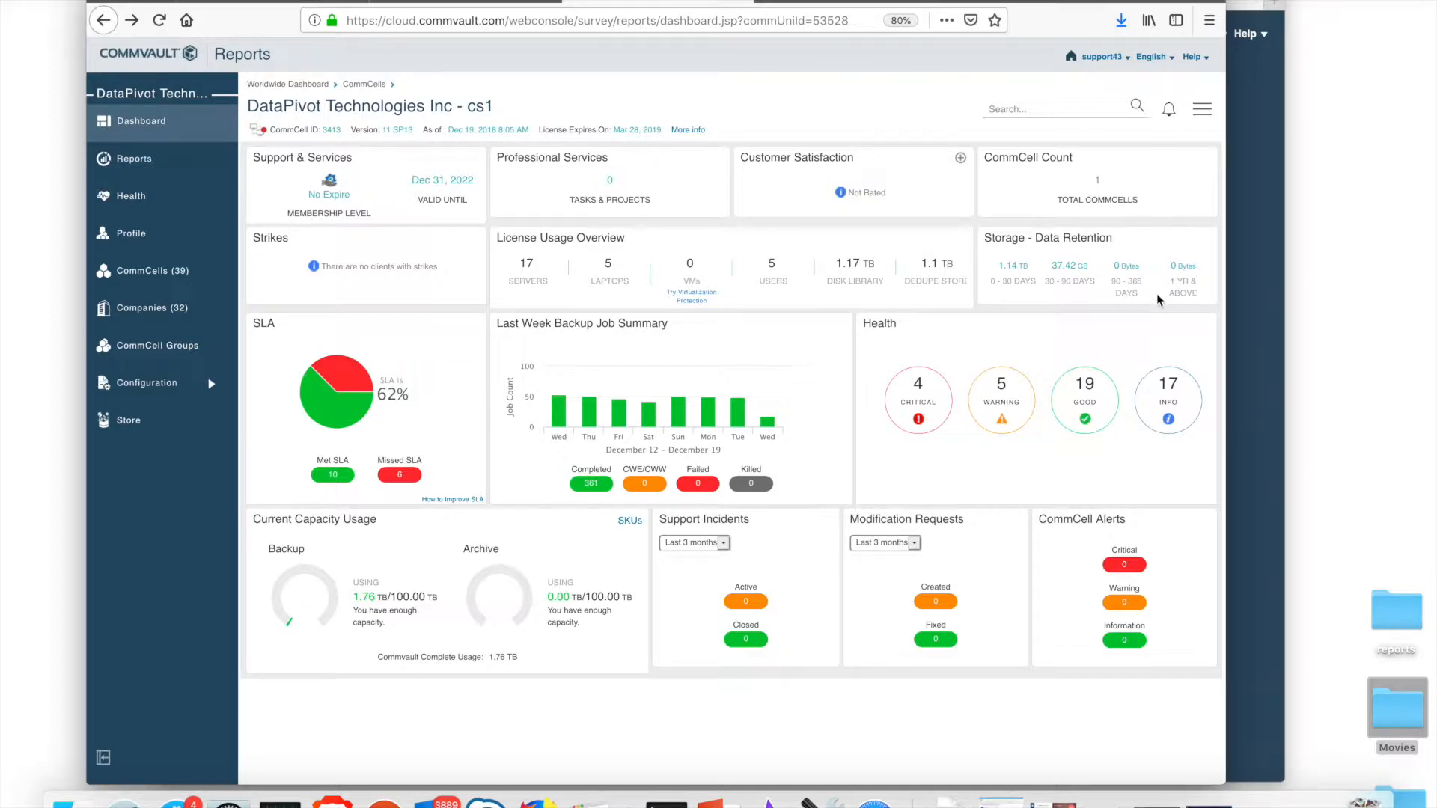
mouse_move(1164, 299)
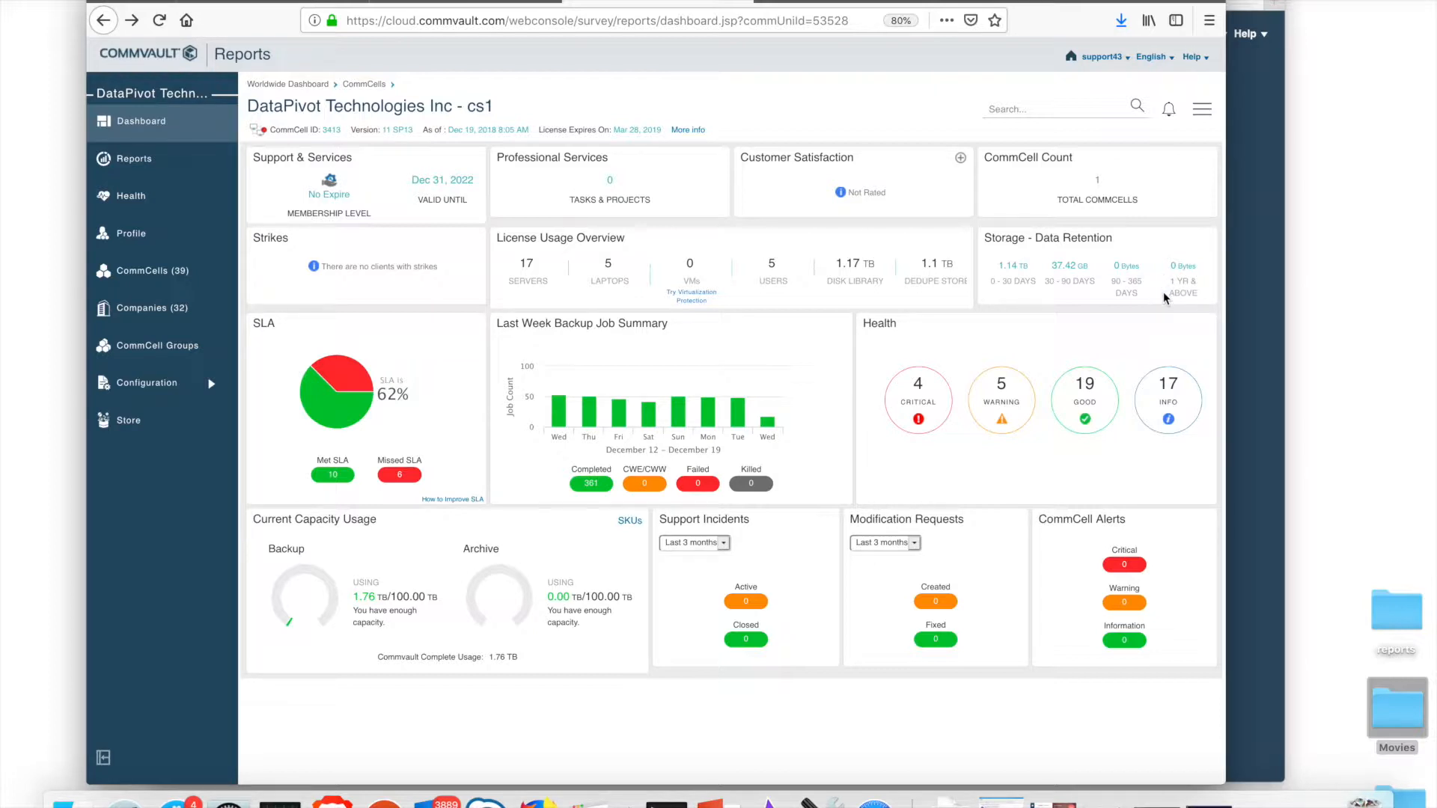
mouse_move(1181, 308)
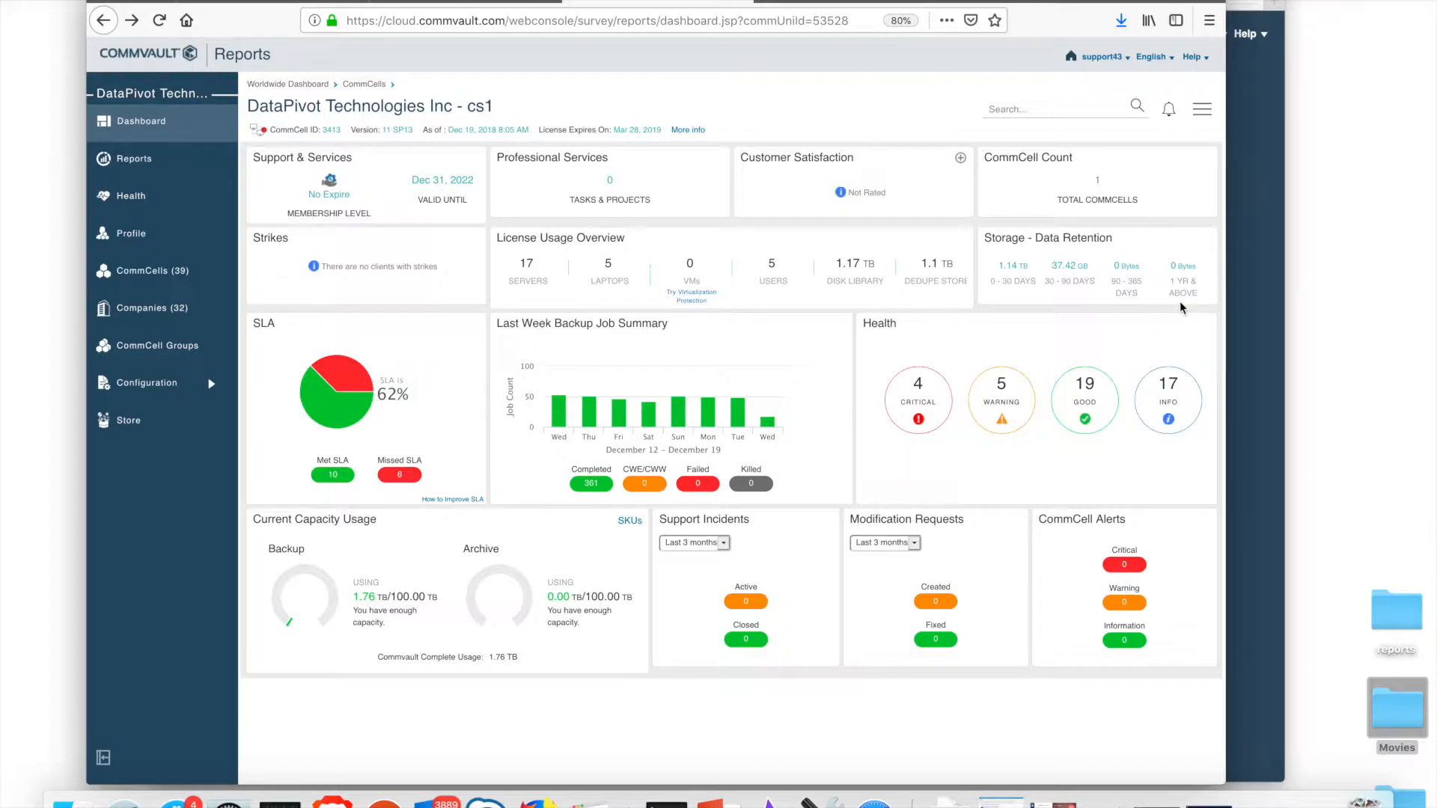
mouse_move(1193, 311)
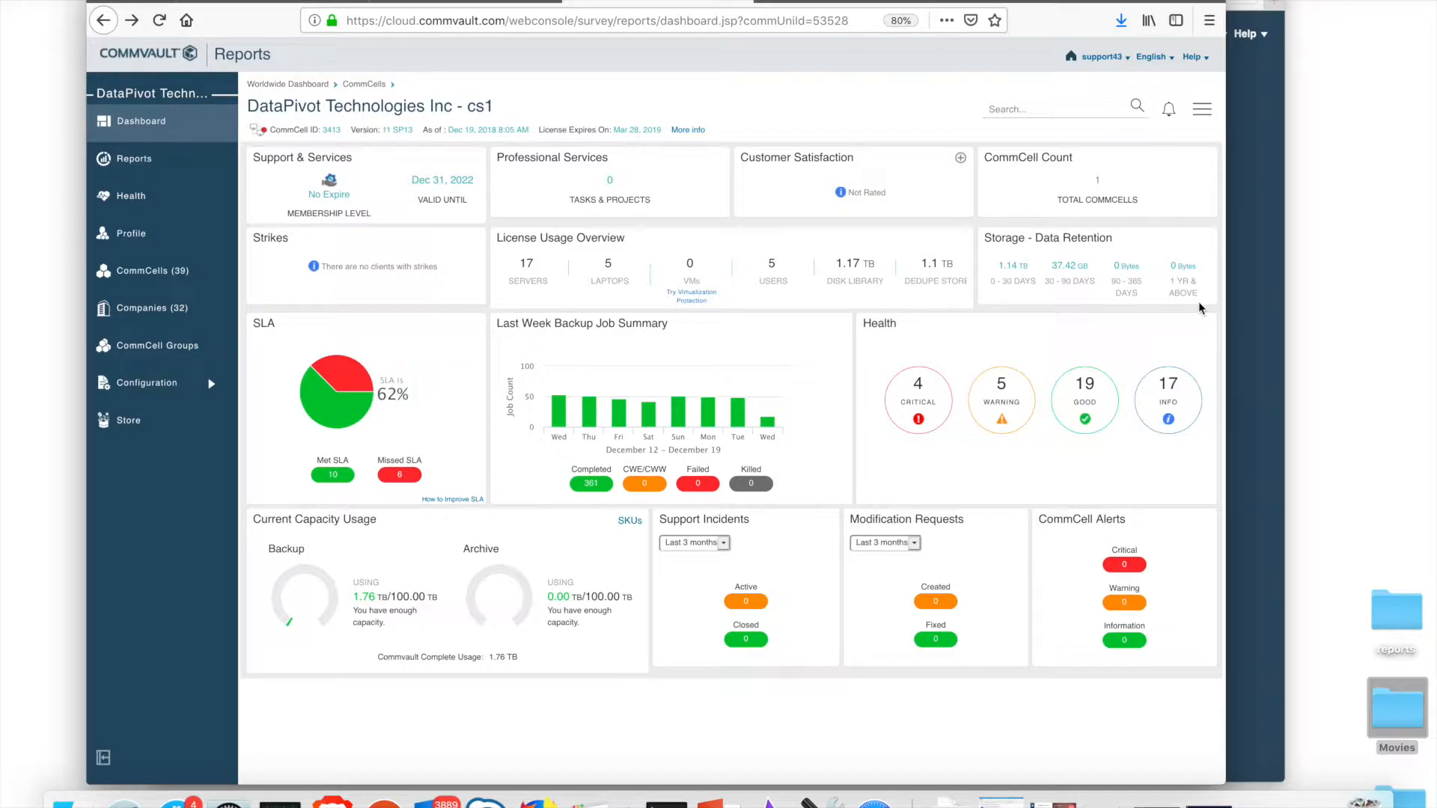
mouse_move(1144, 280)
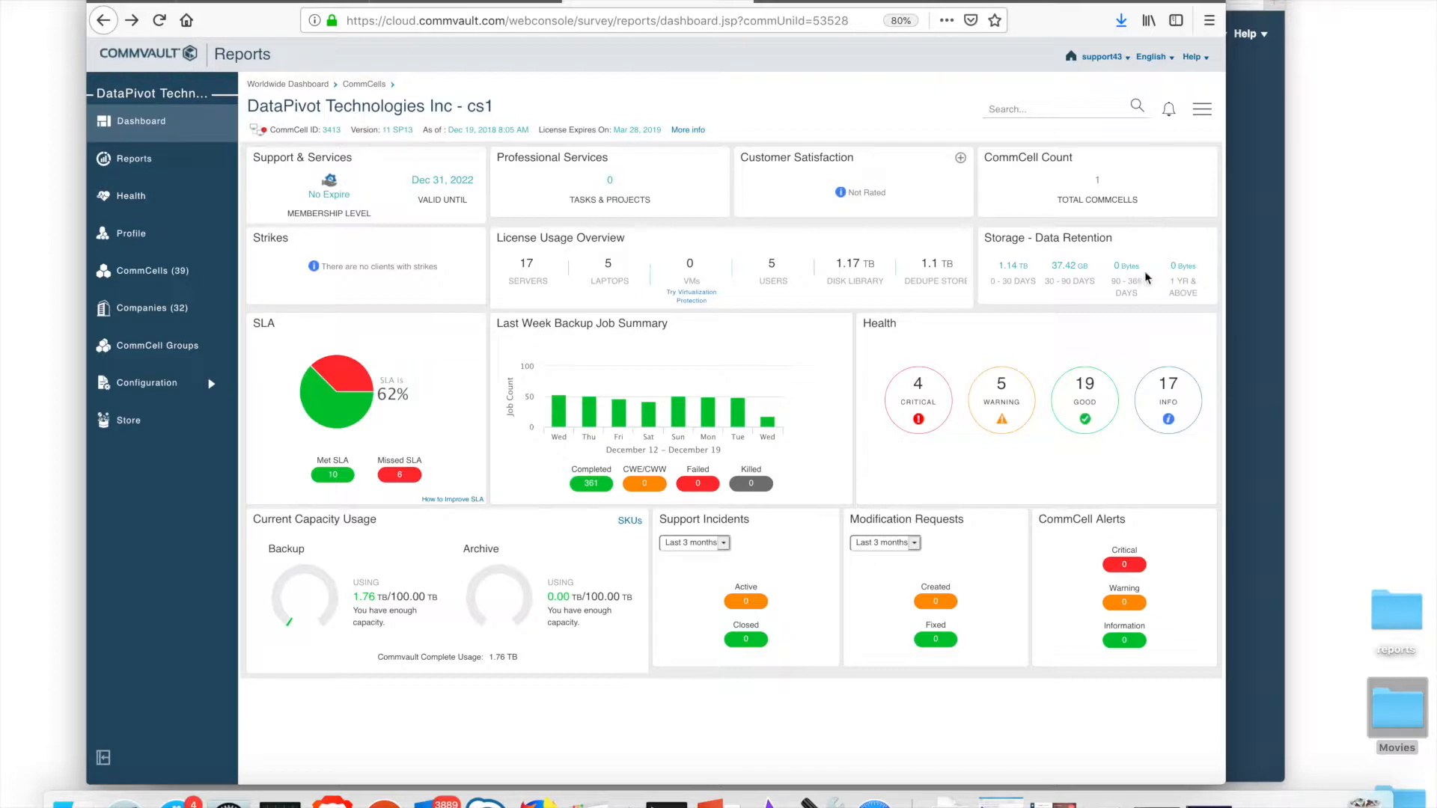
mouse_move(988, 305)
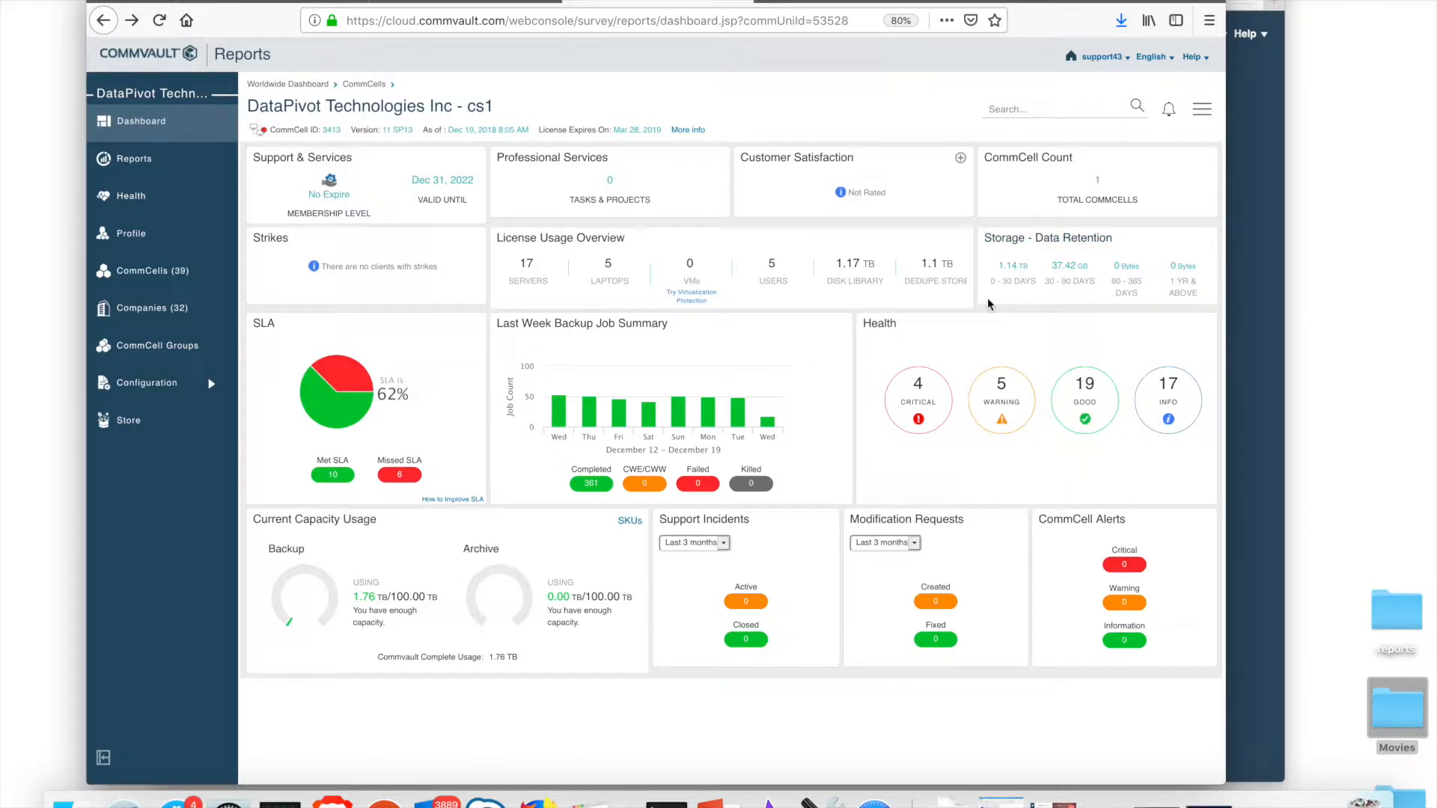
mouse_move(1169, 313)
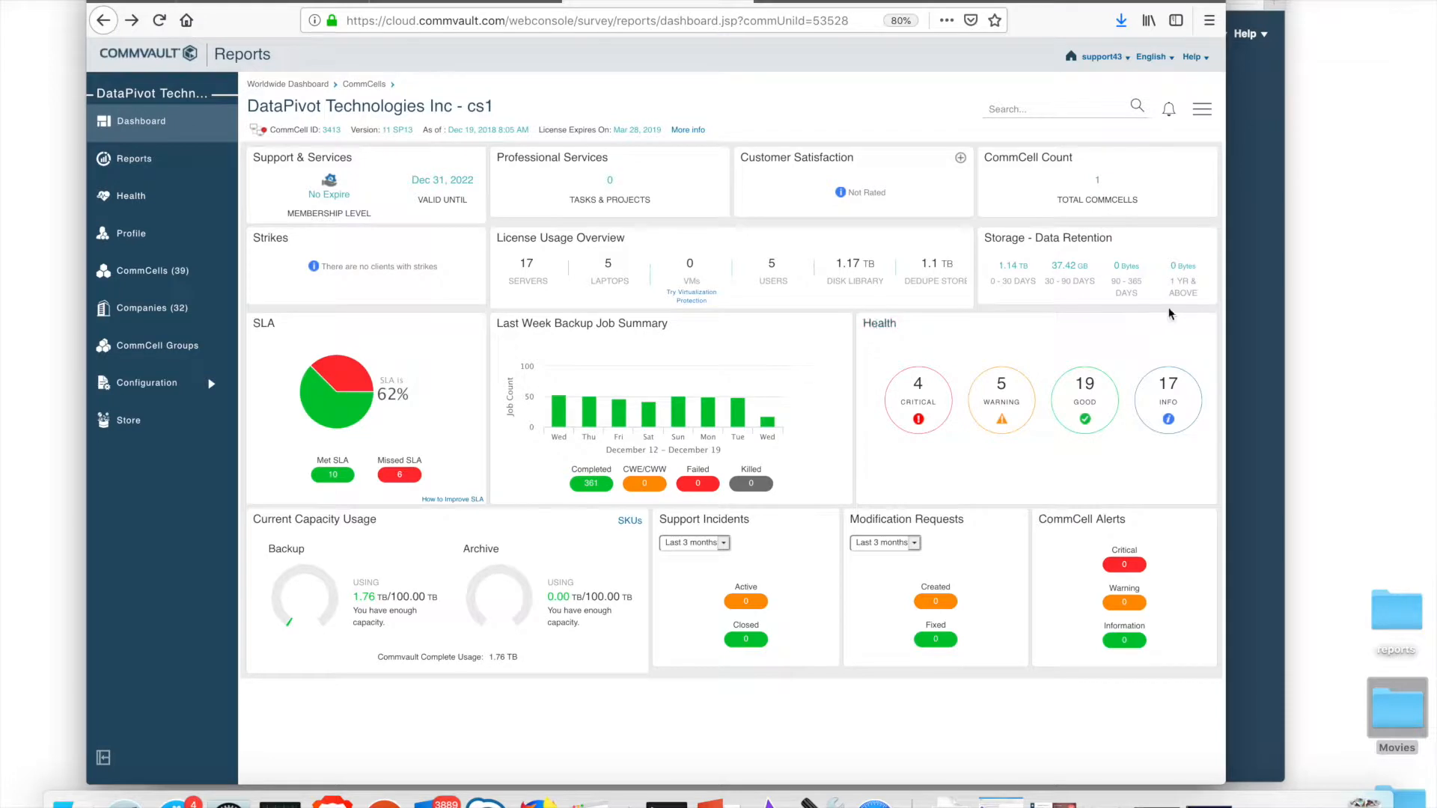
mouse_move(558, 403)
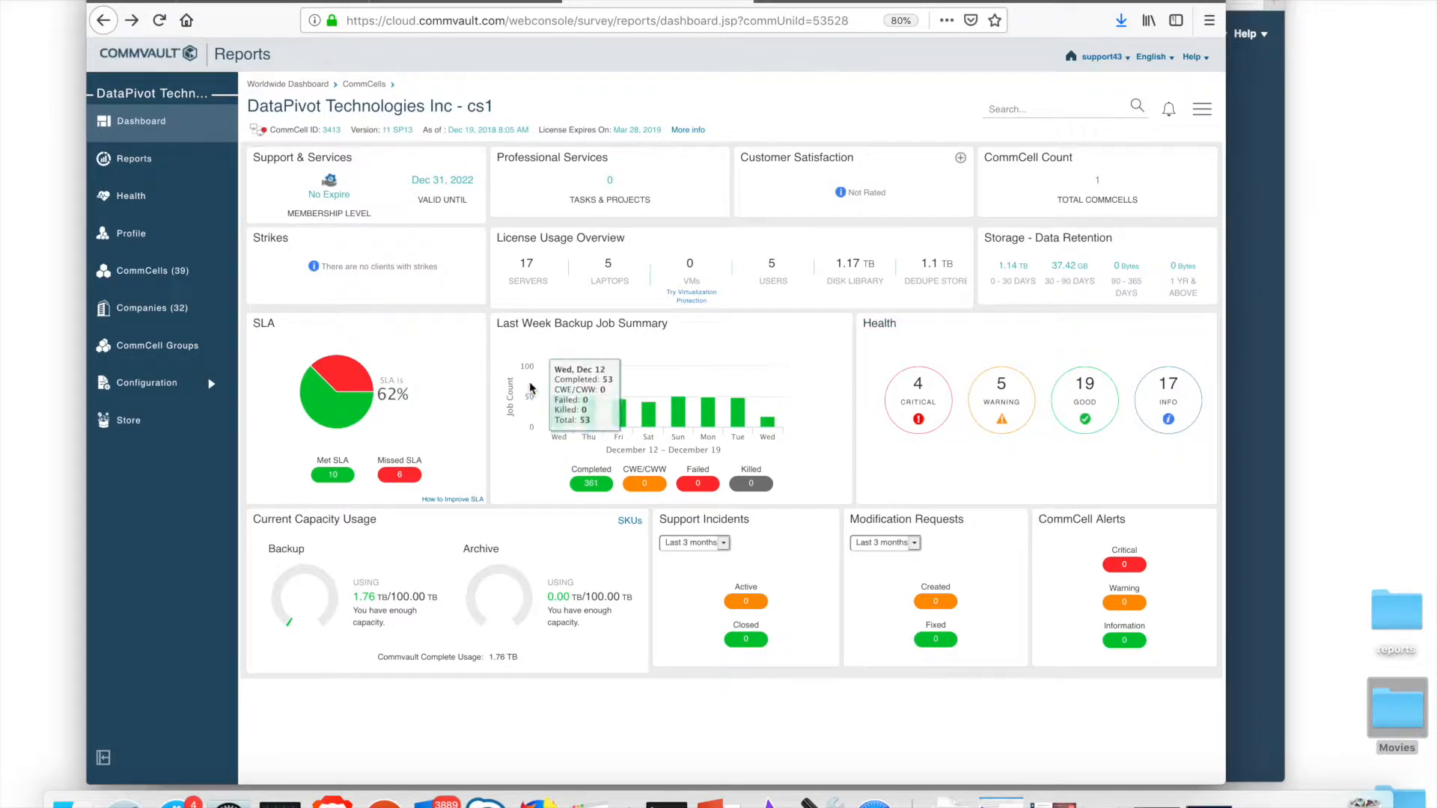
mouse_move(277, 369)
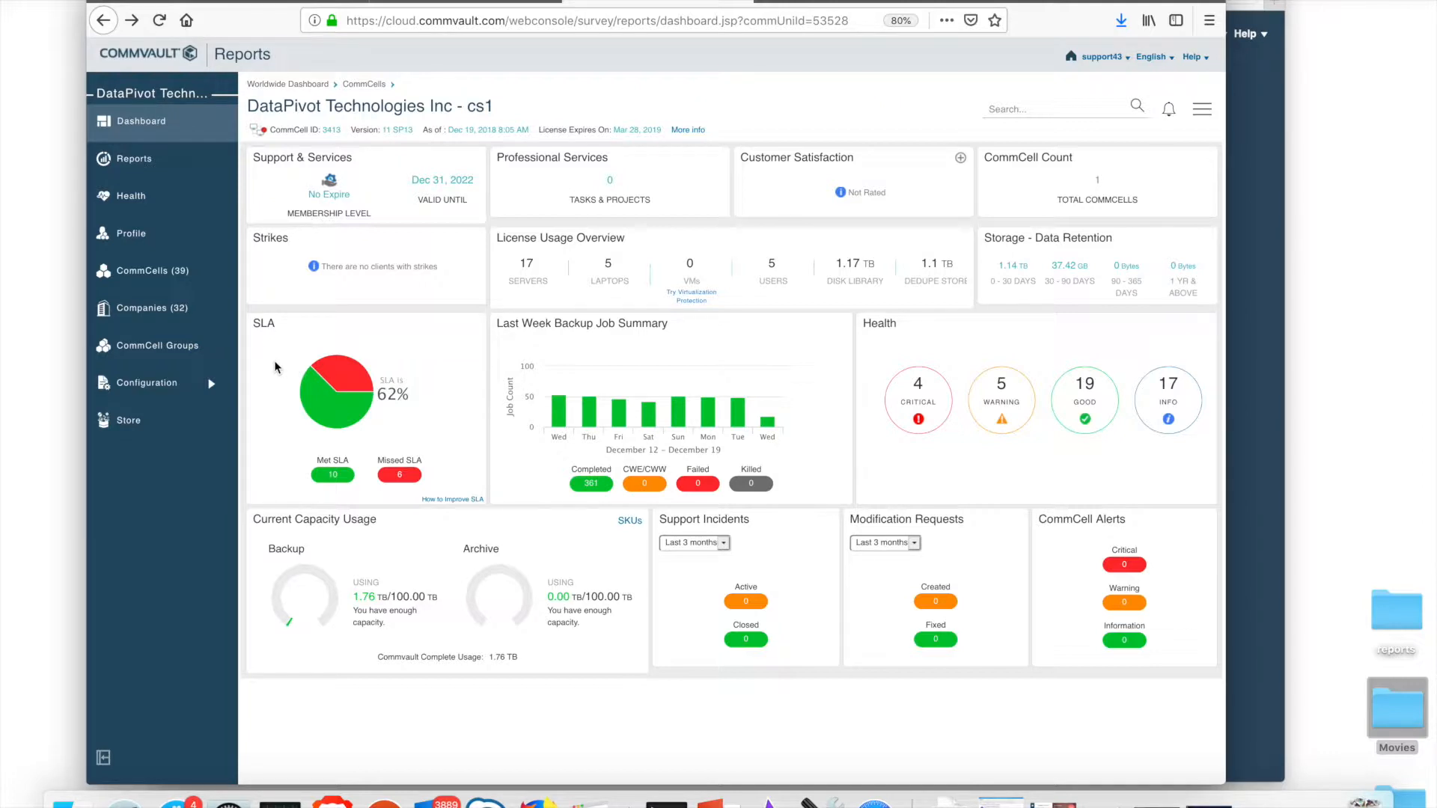
mouse_move(396, 497)
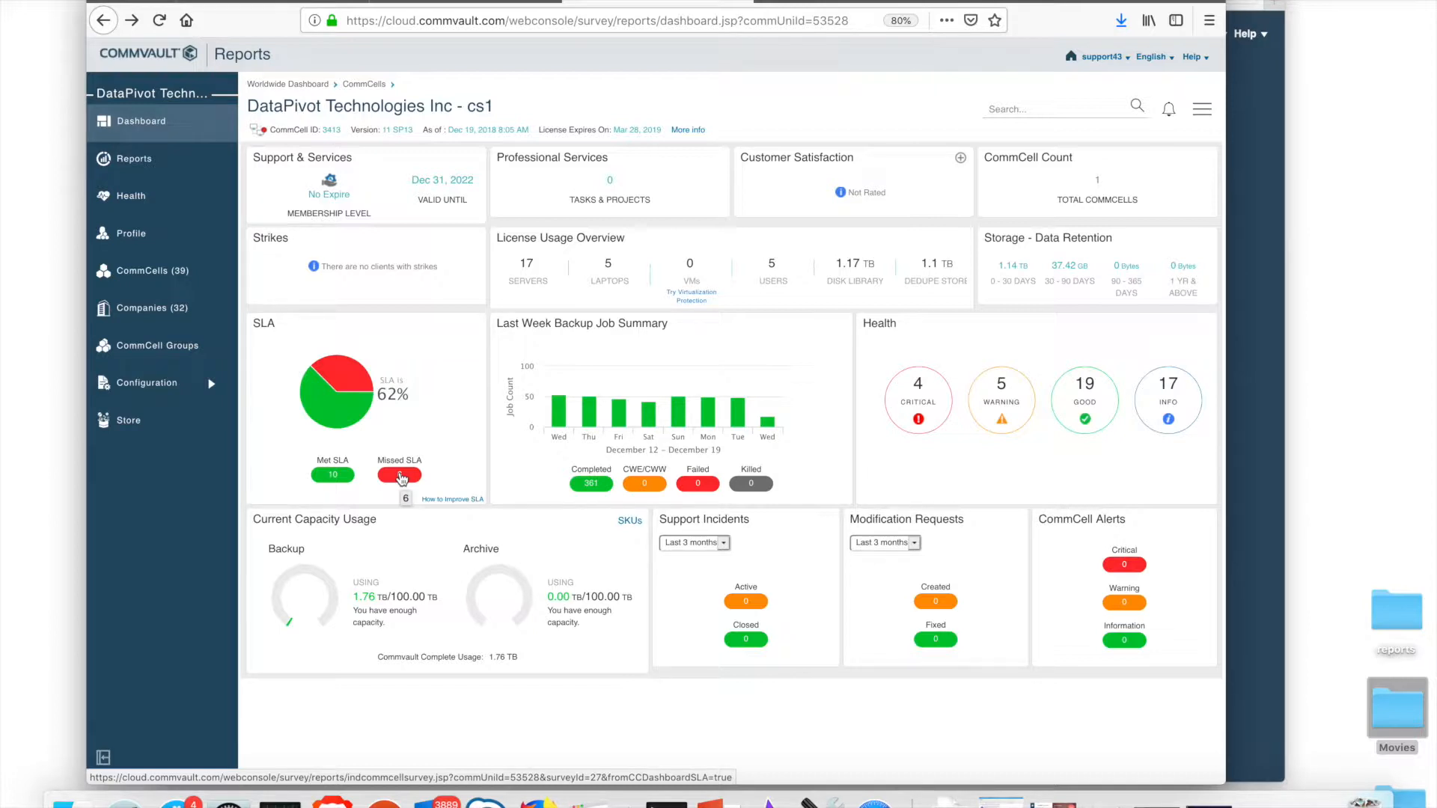
- Drill into the 6 clients that missed SLA from the dashboard pie chart
click(398, 474)
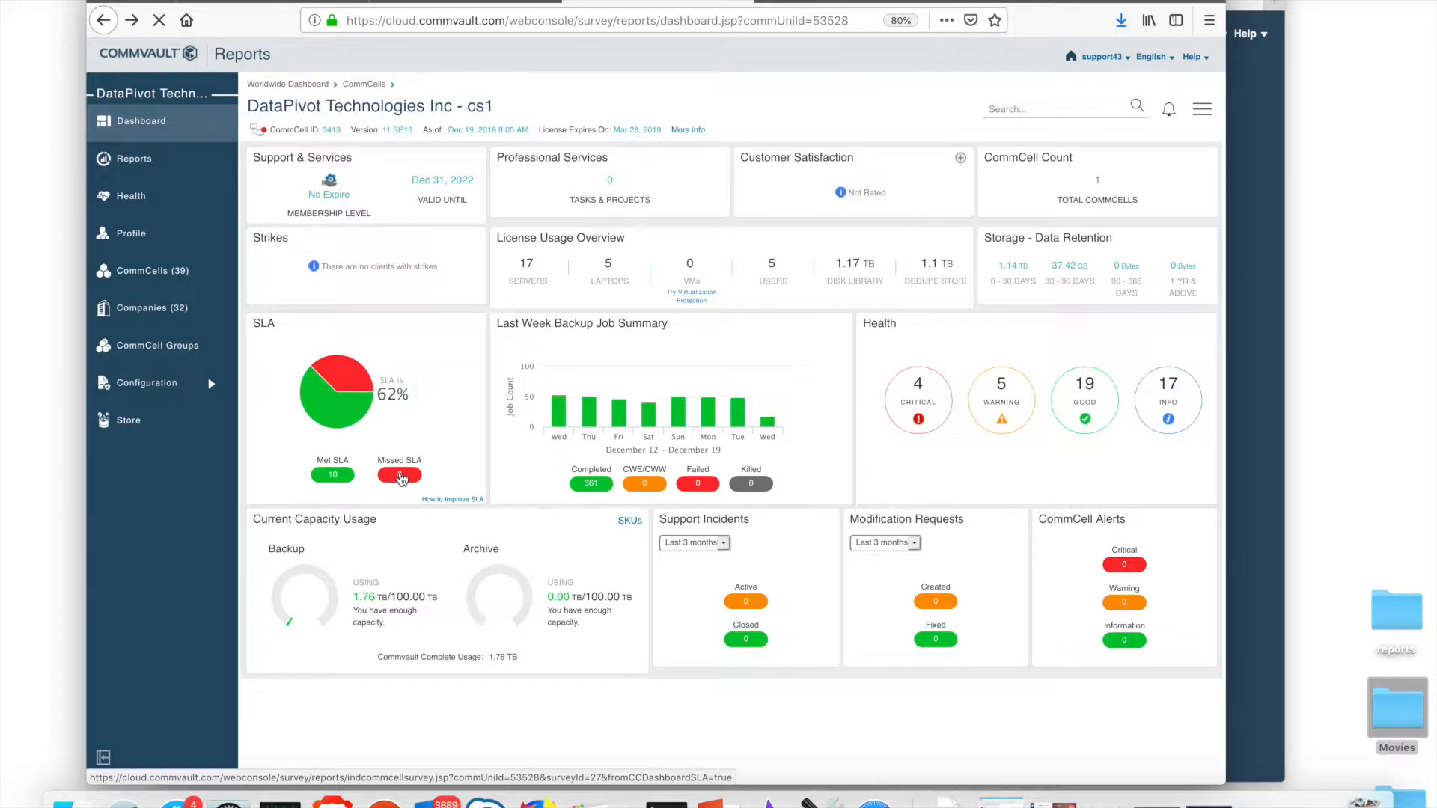
- Load the SLA report with its 12-month trend and missed-SLA client details
click(399, 475)
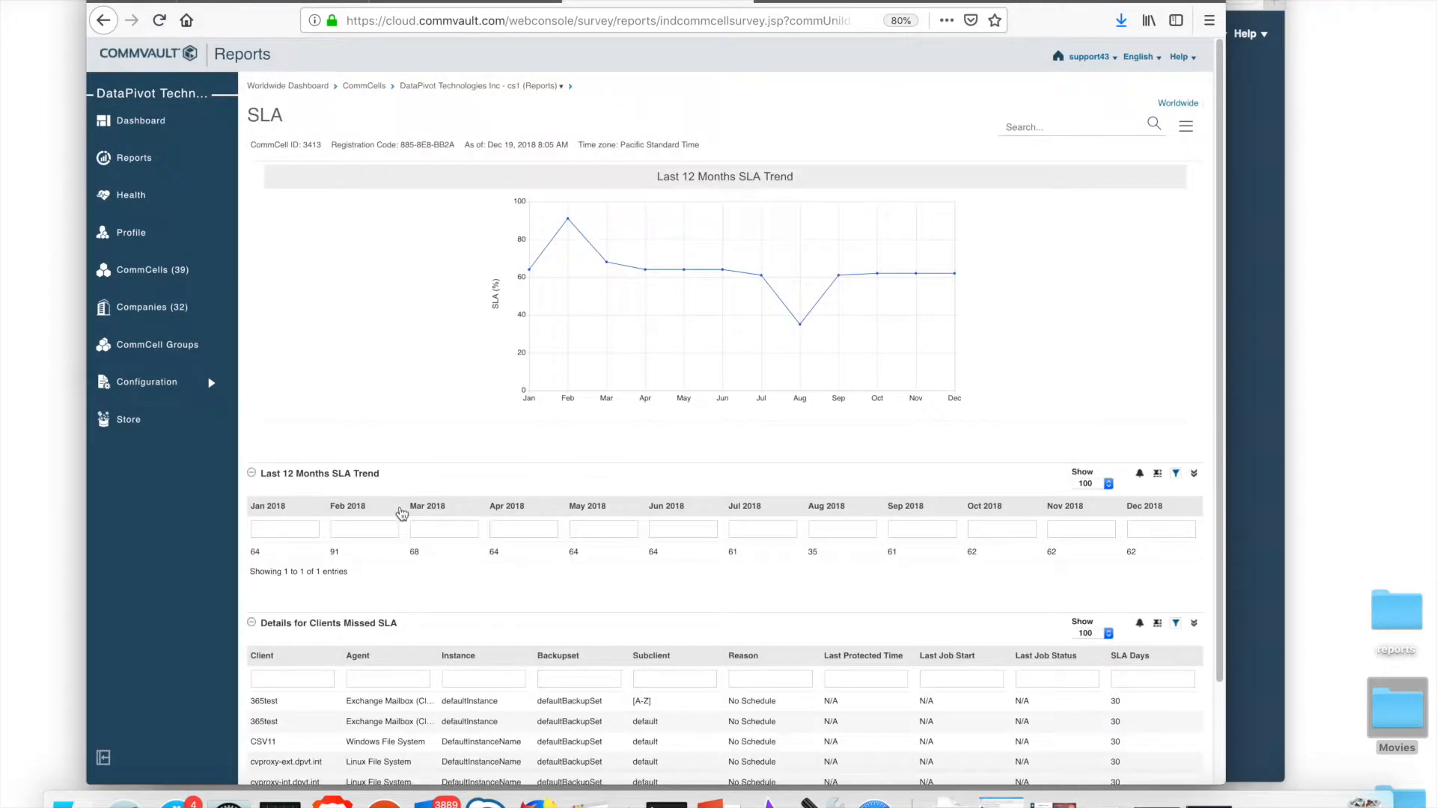
mouse_move(661, 672)
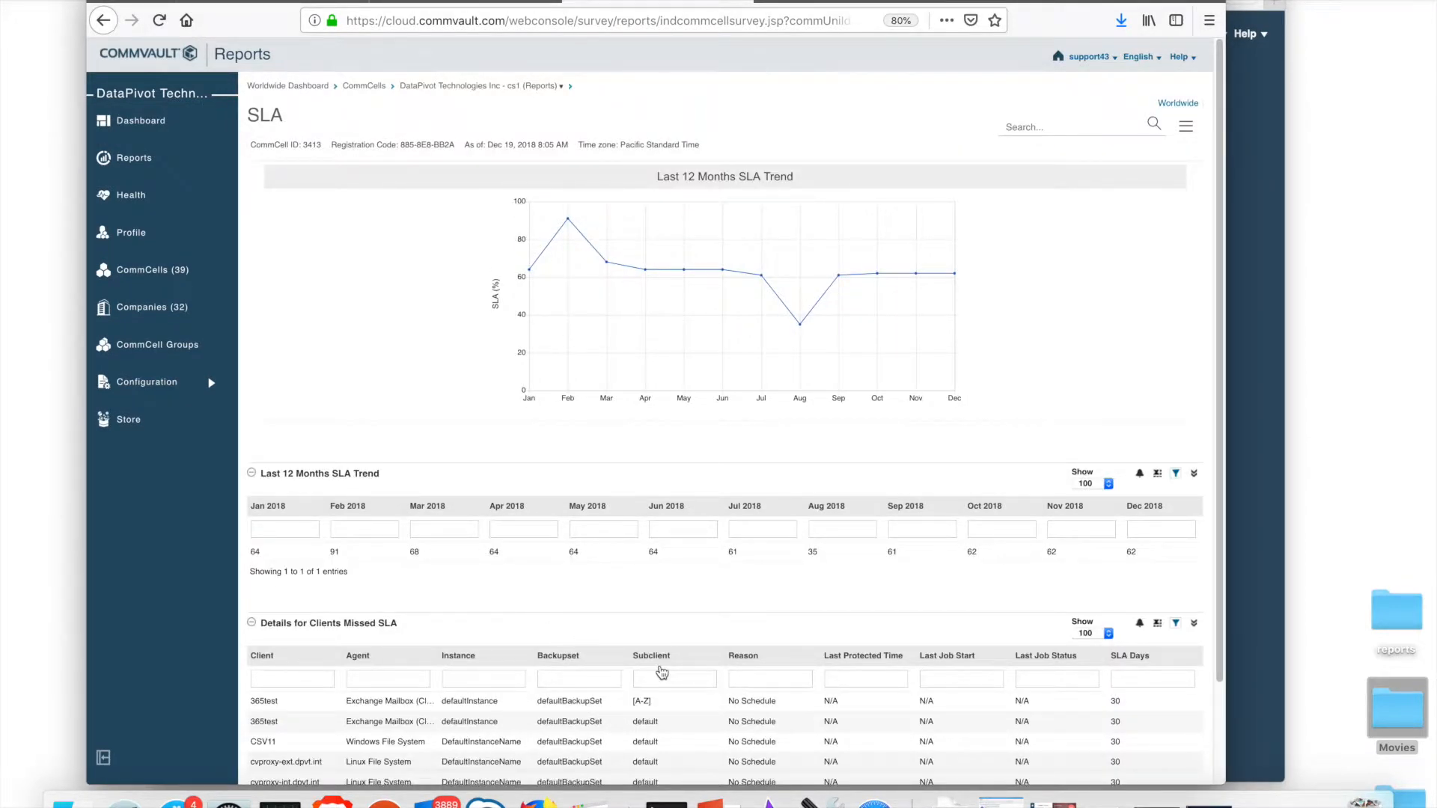
mouse_move(750, 753)
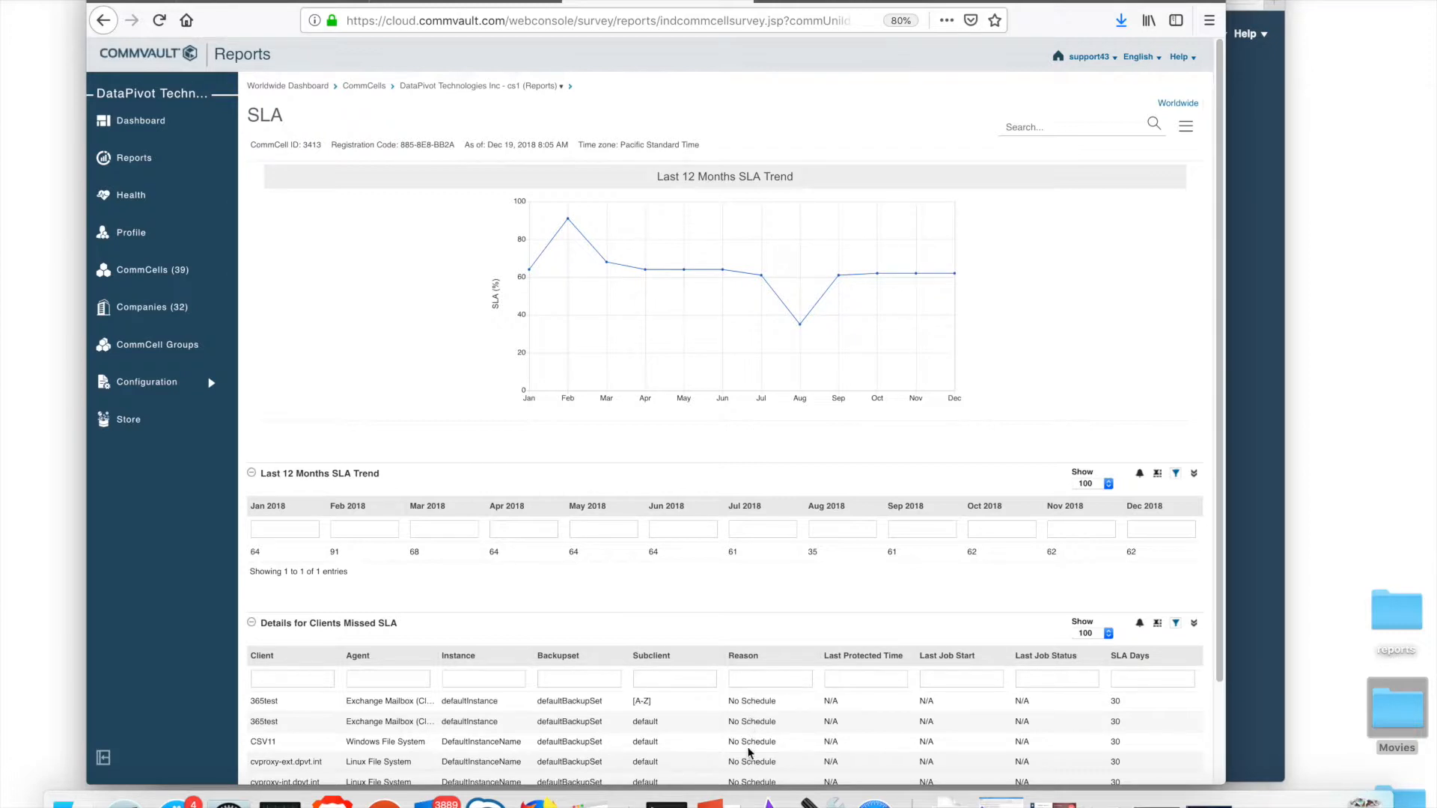
mouse_move(749, 774)
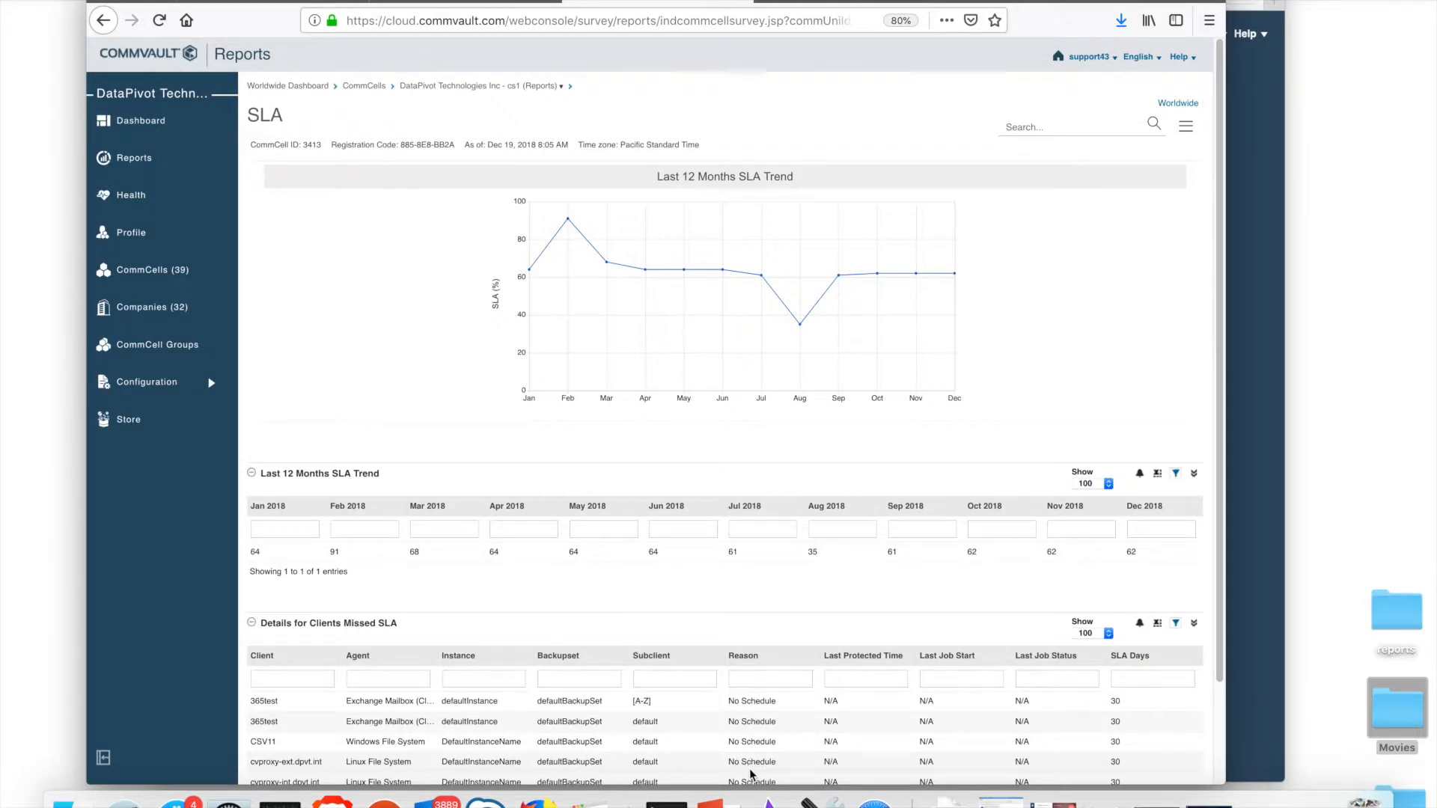
mouse_move(275, 702)
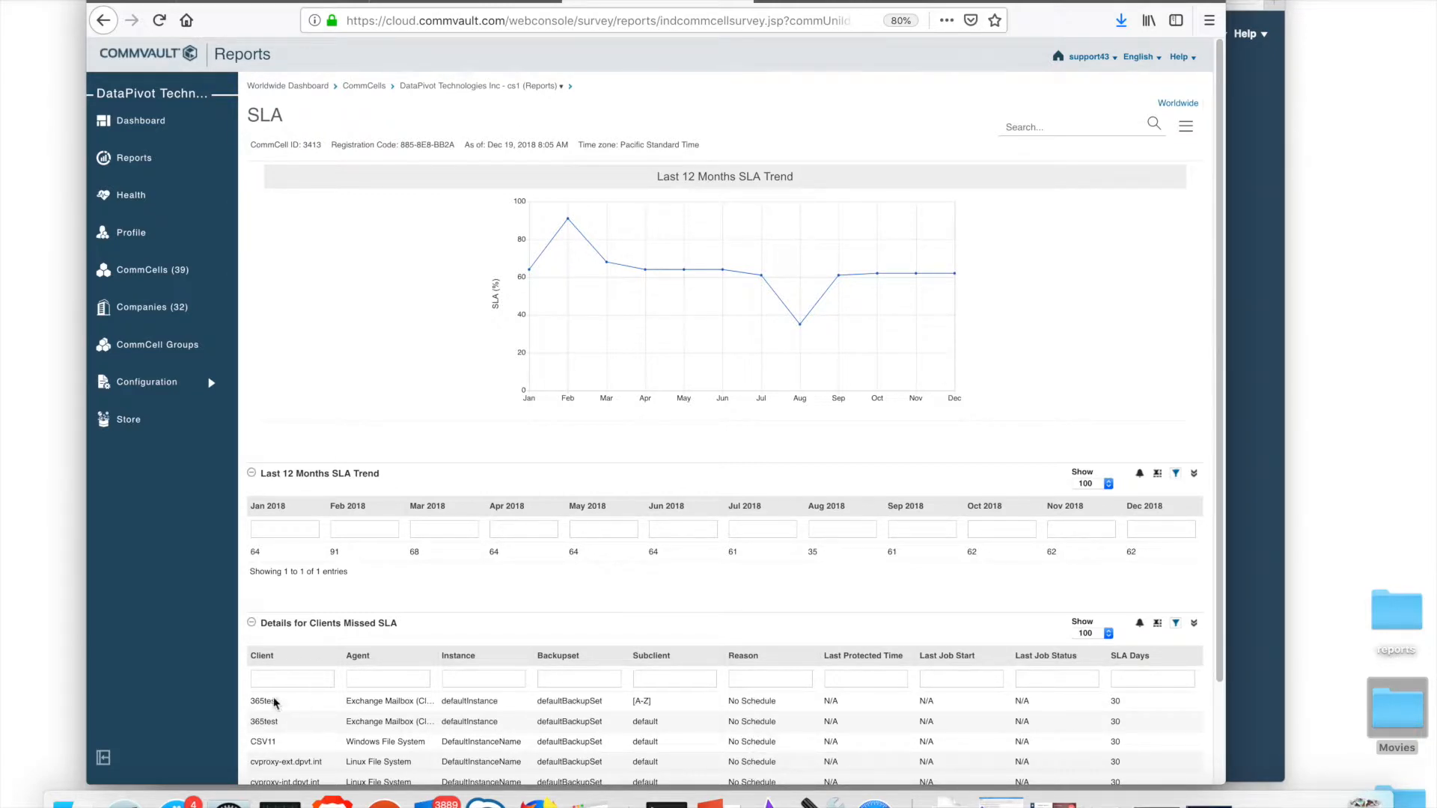
mouse_move(263, 722)
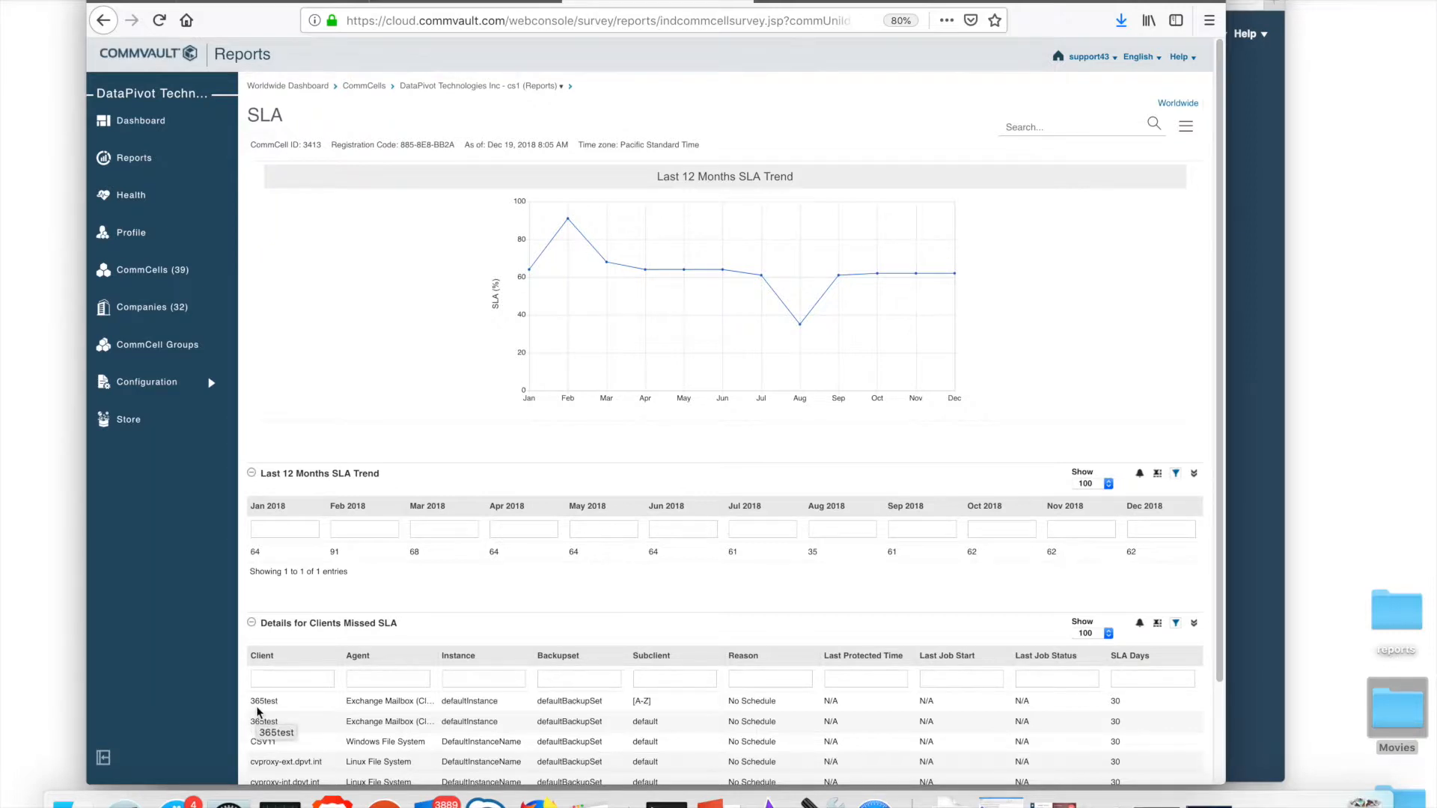
mouse_move(309, 309)
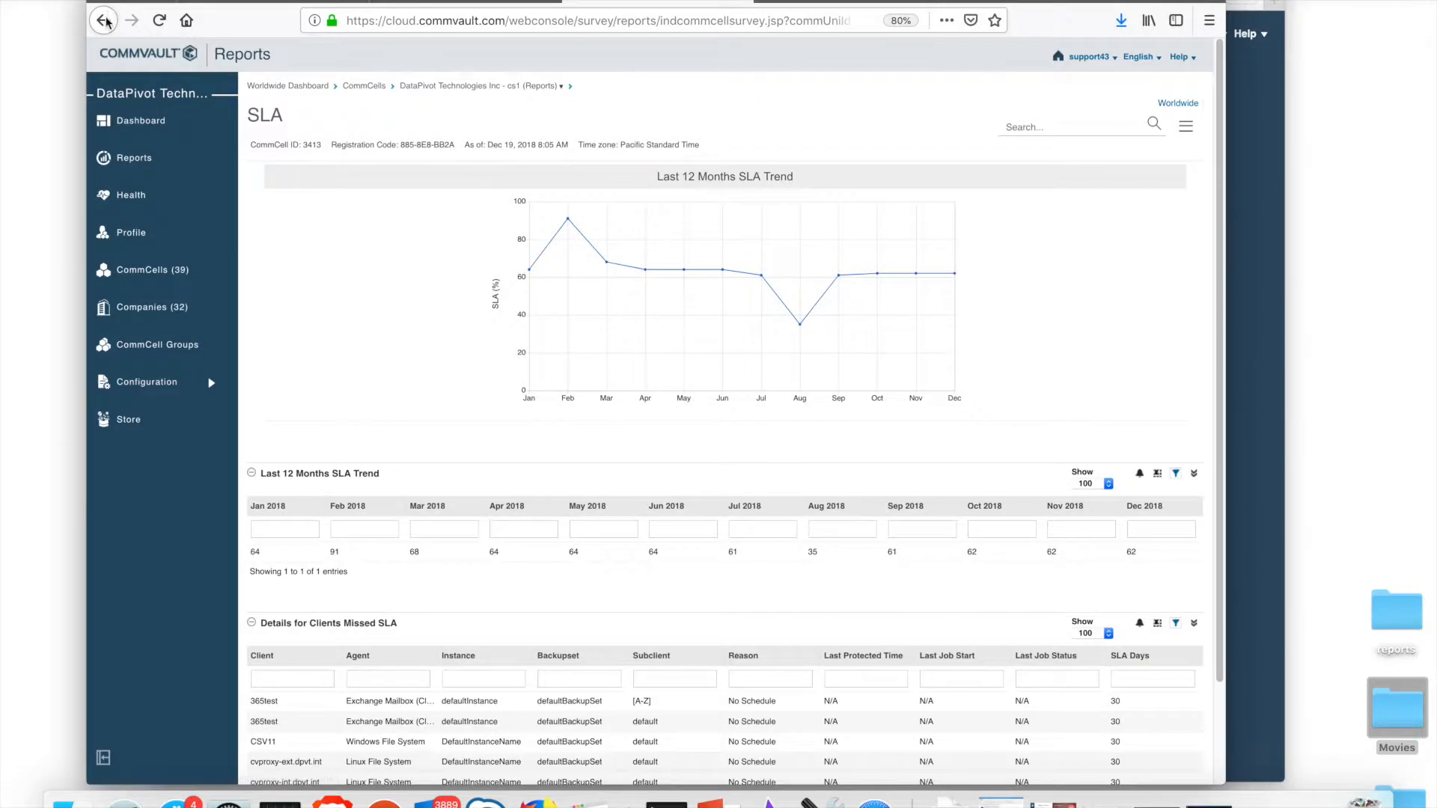
click(104, 19)
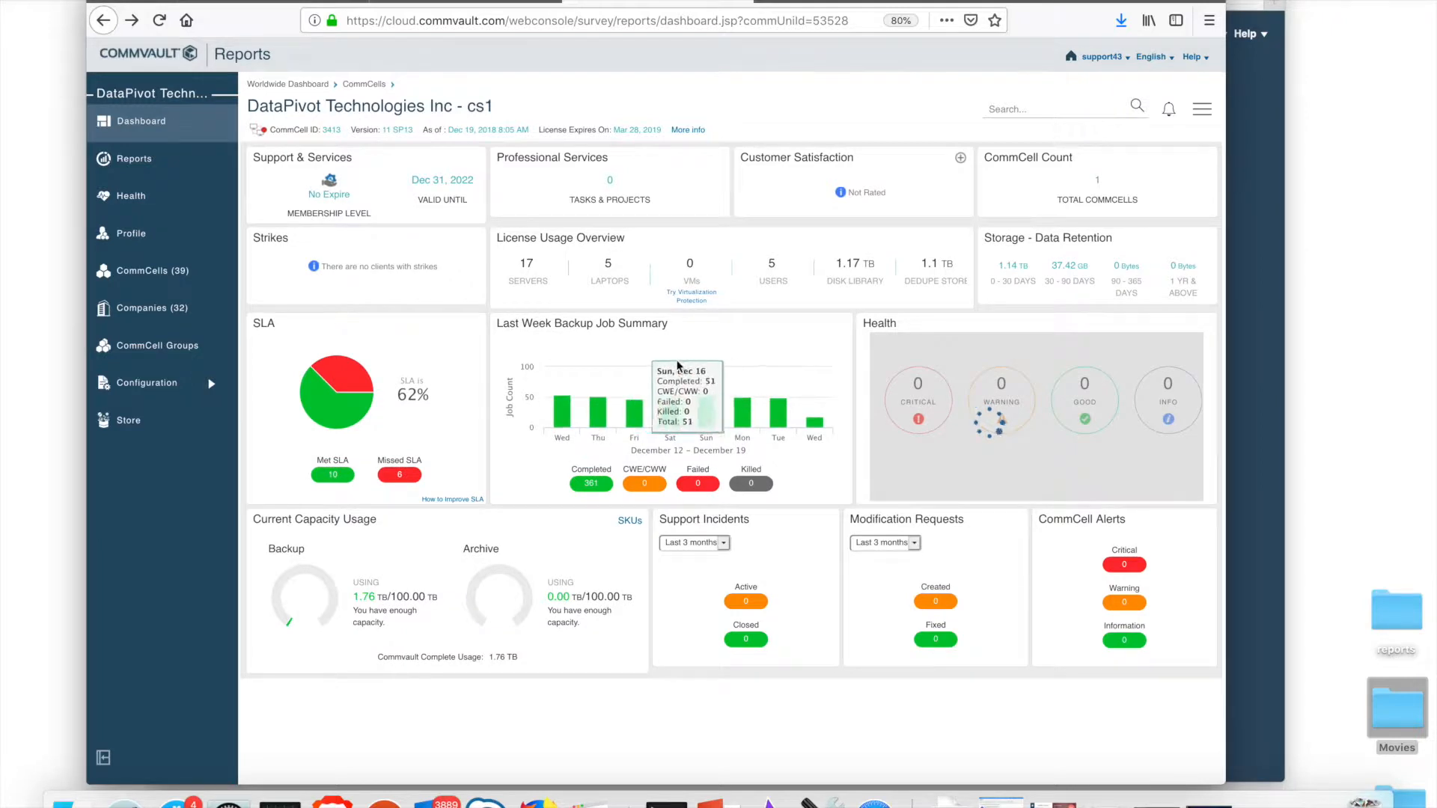
mouse_move(561, 403)
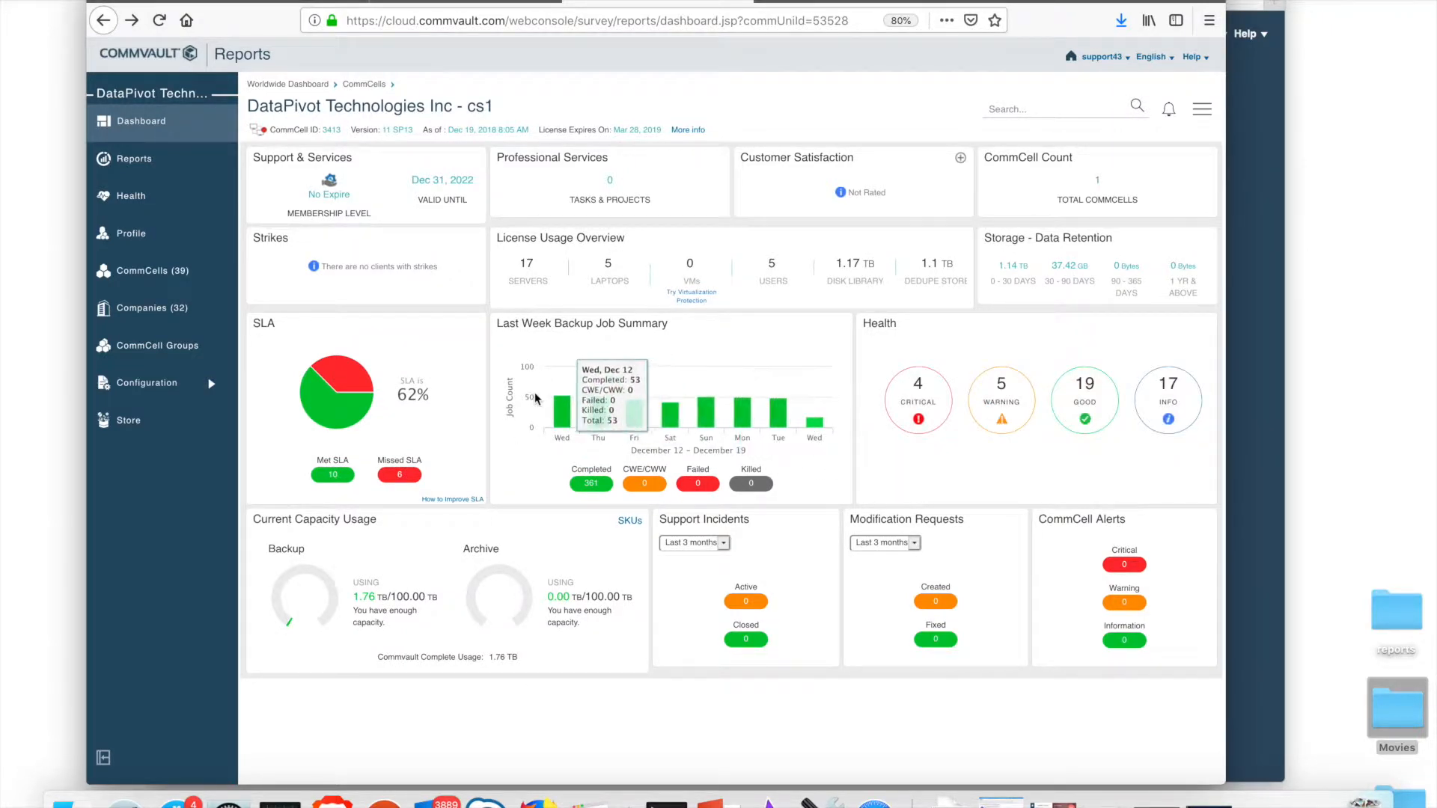
mouse_move(582, 432)
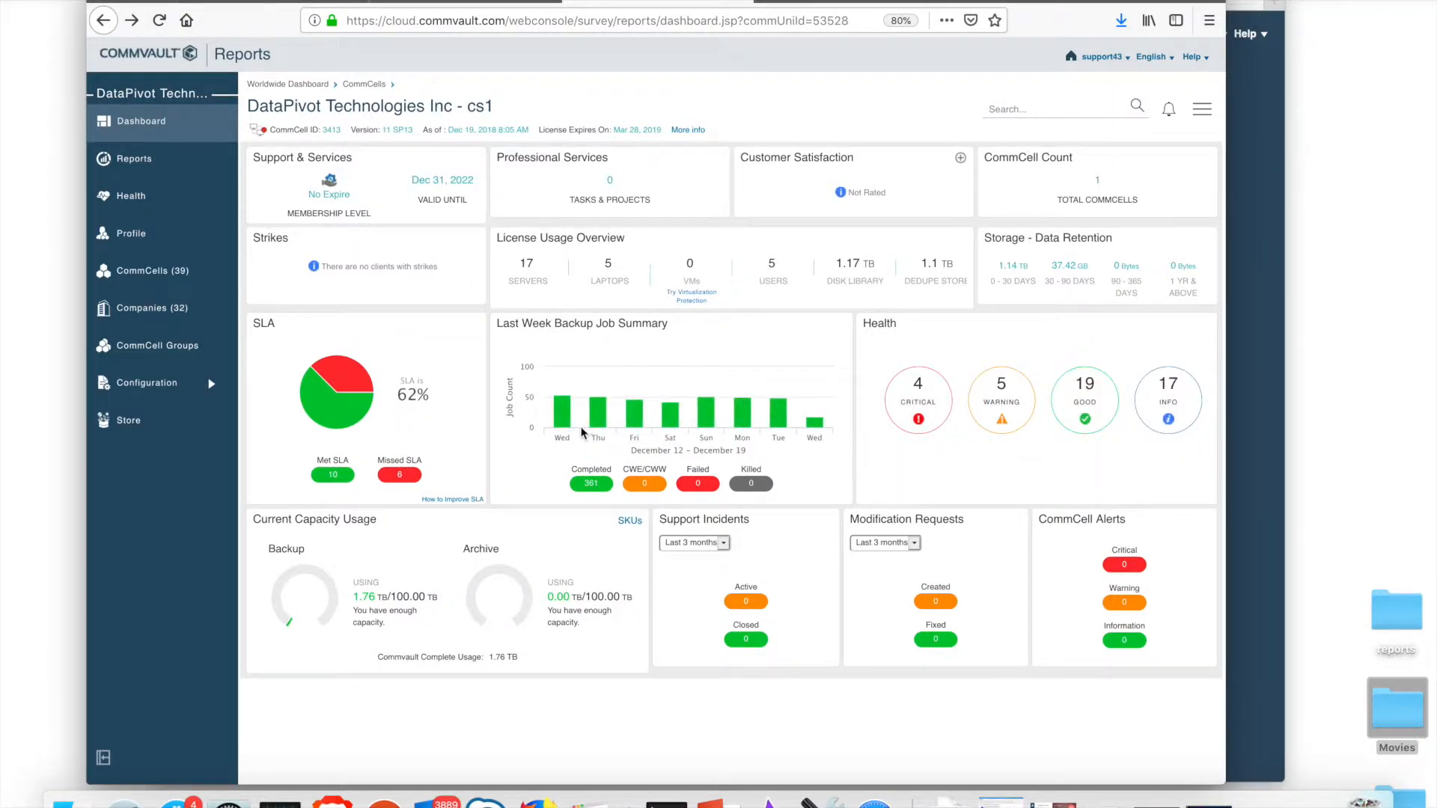
mouse_move(633, 403)
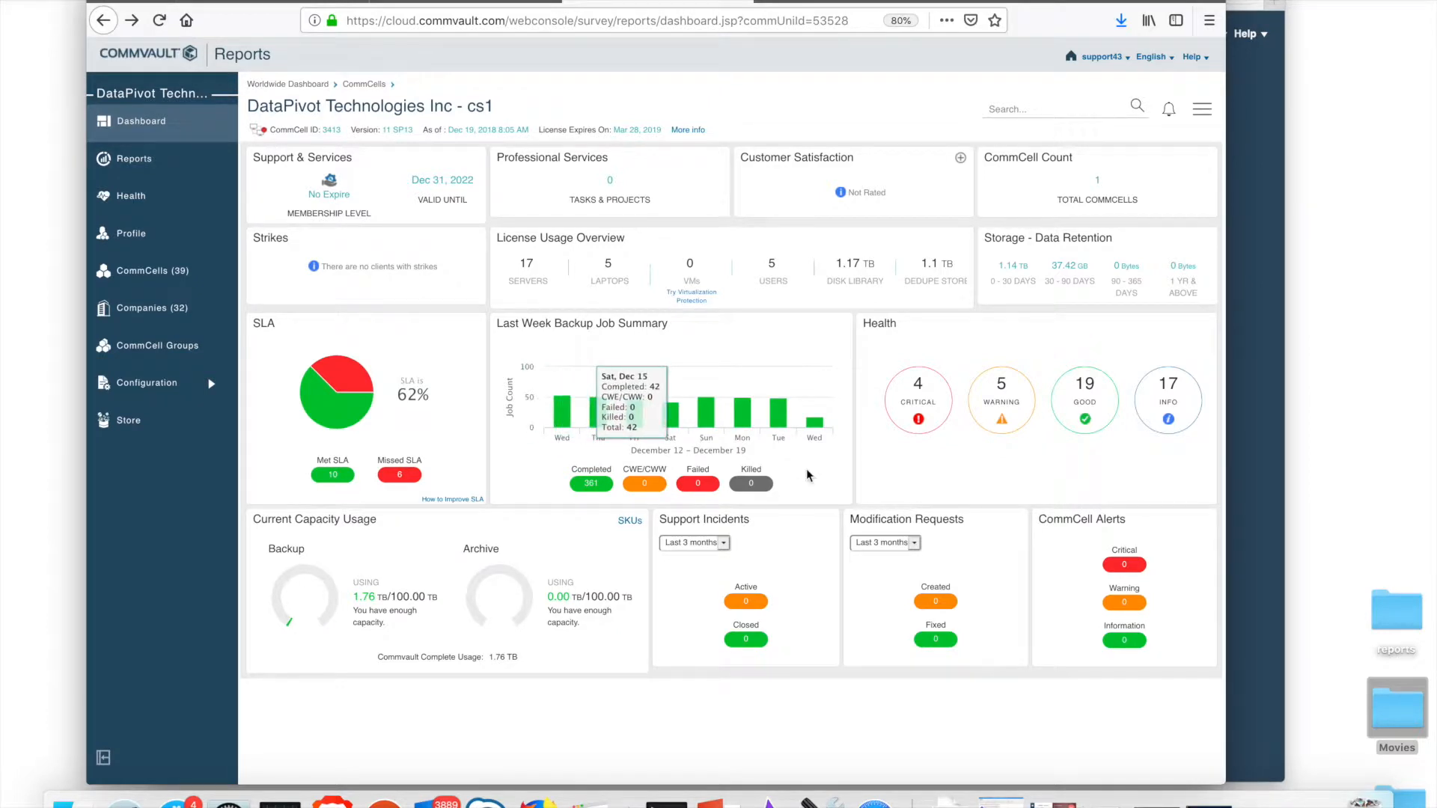
mouse_move(832, 475)
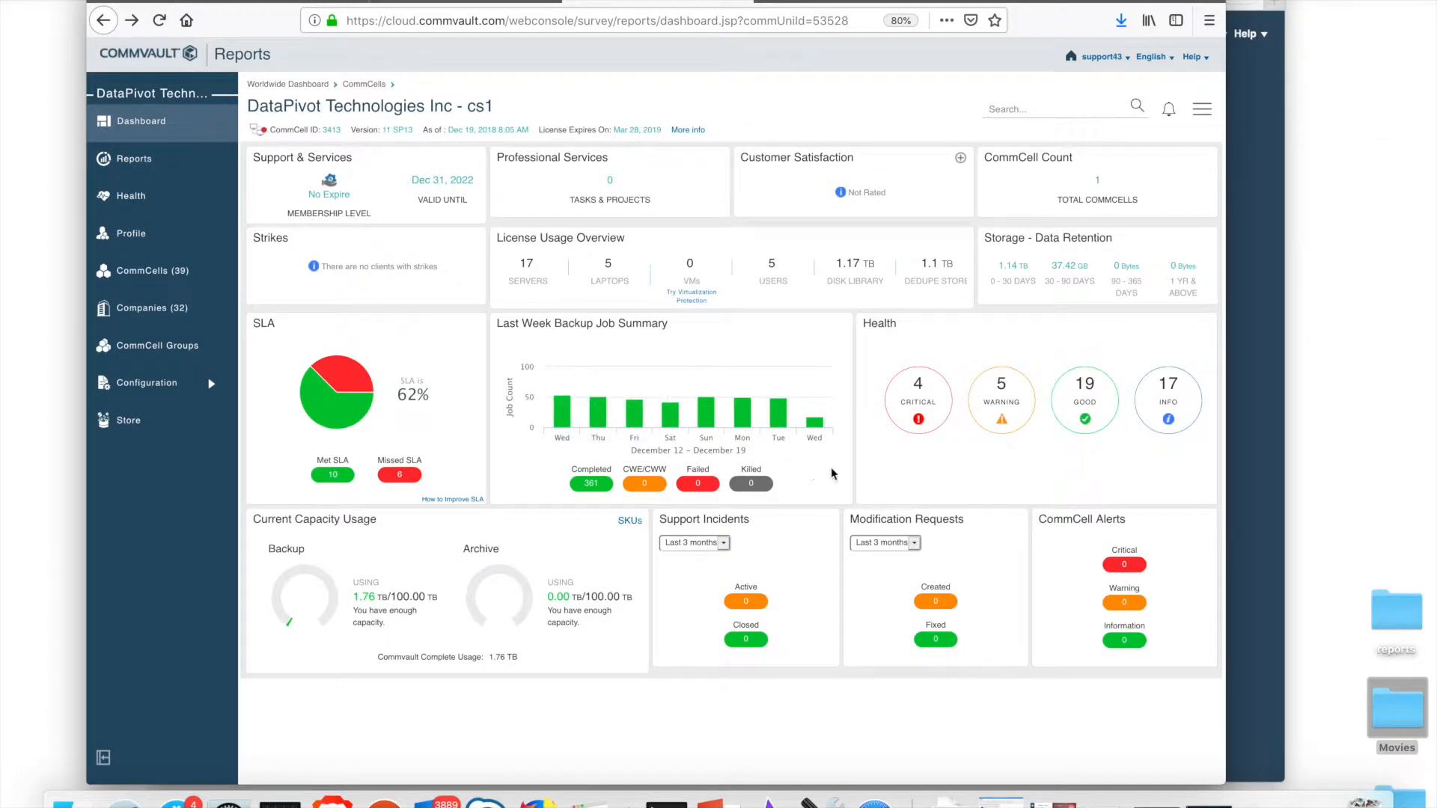
mouse_move(1024, 479)
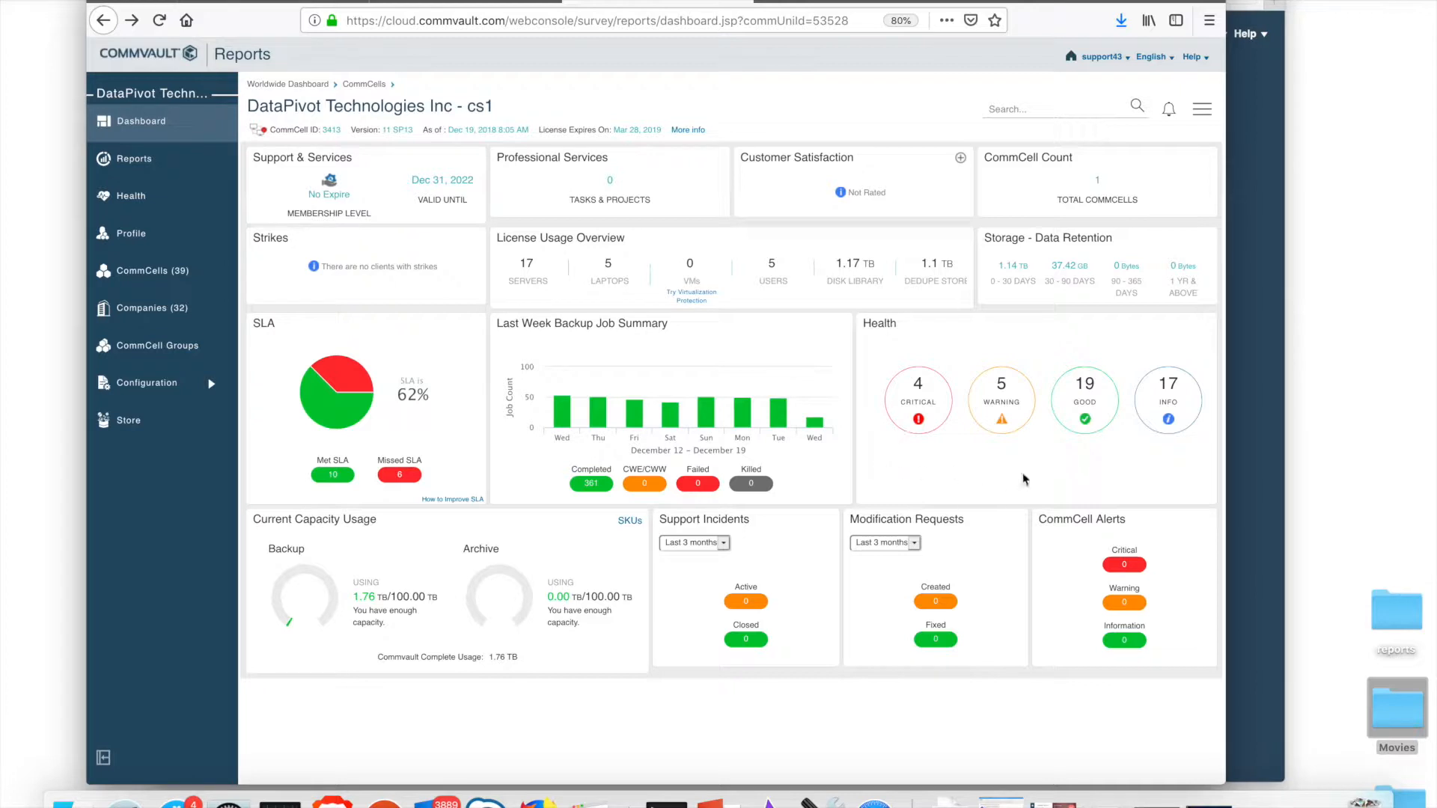
mouse_move(887, 350)
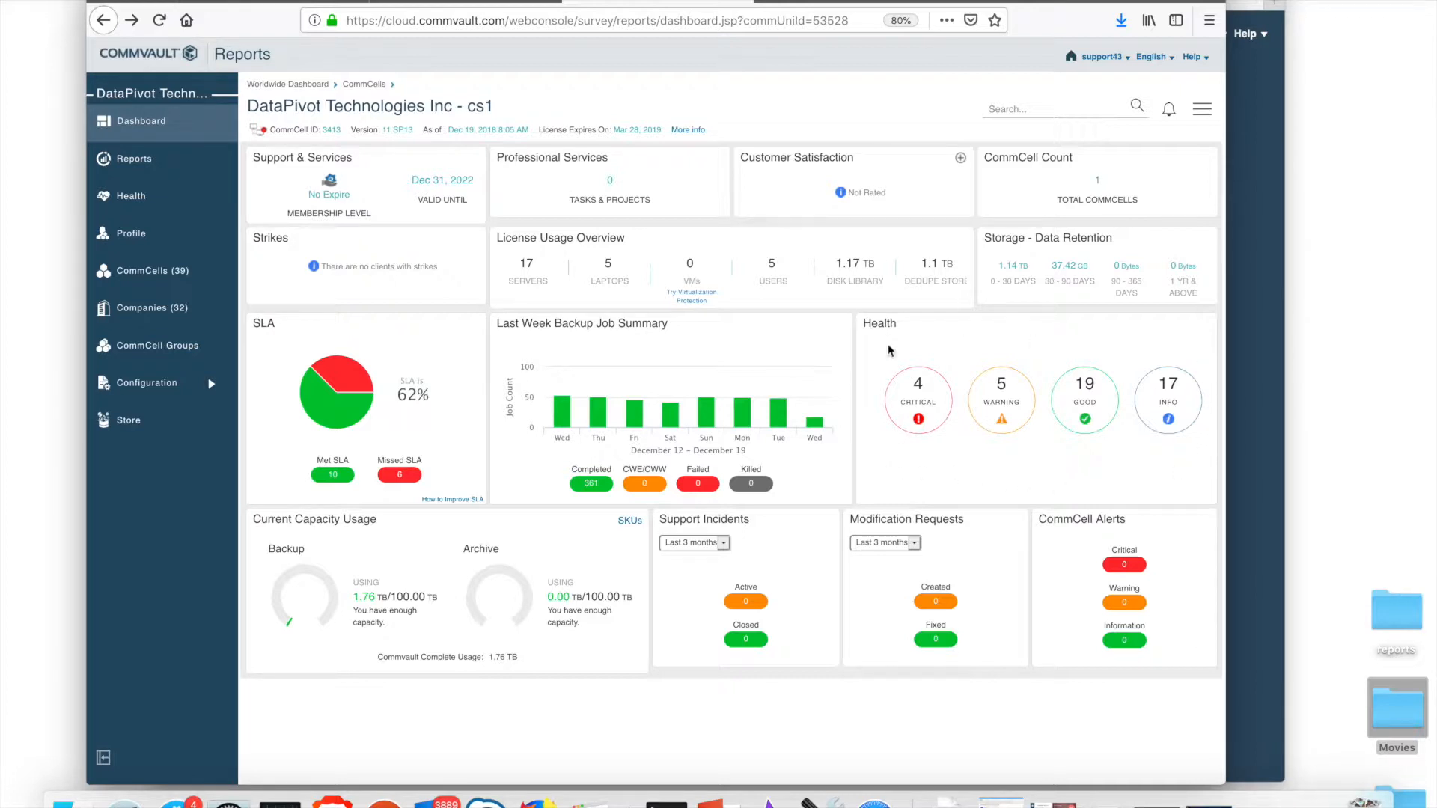
mouse_move(869, 446)
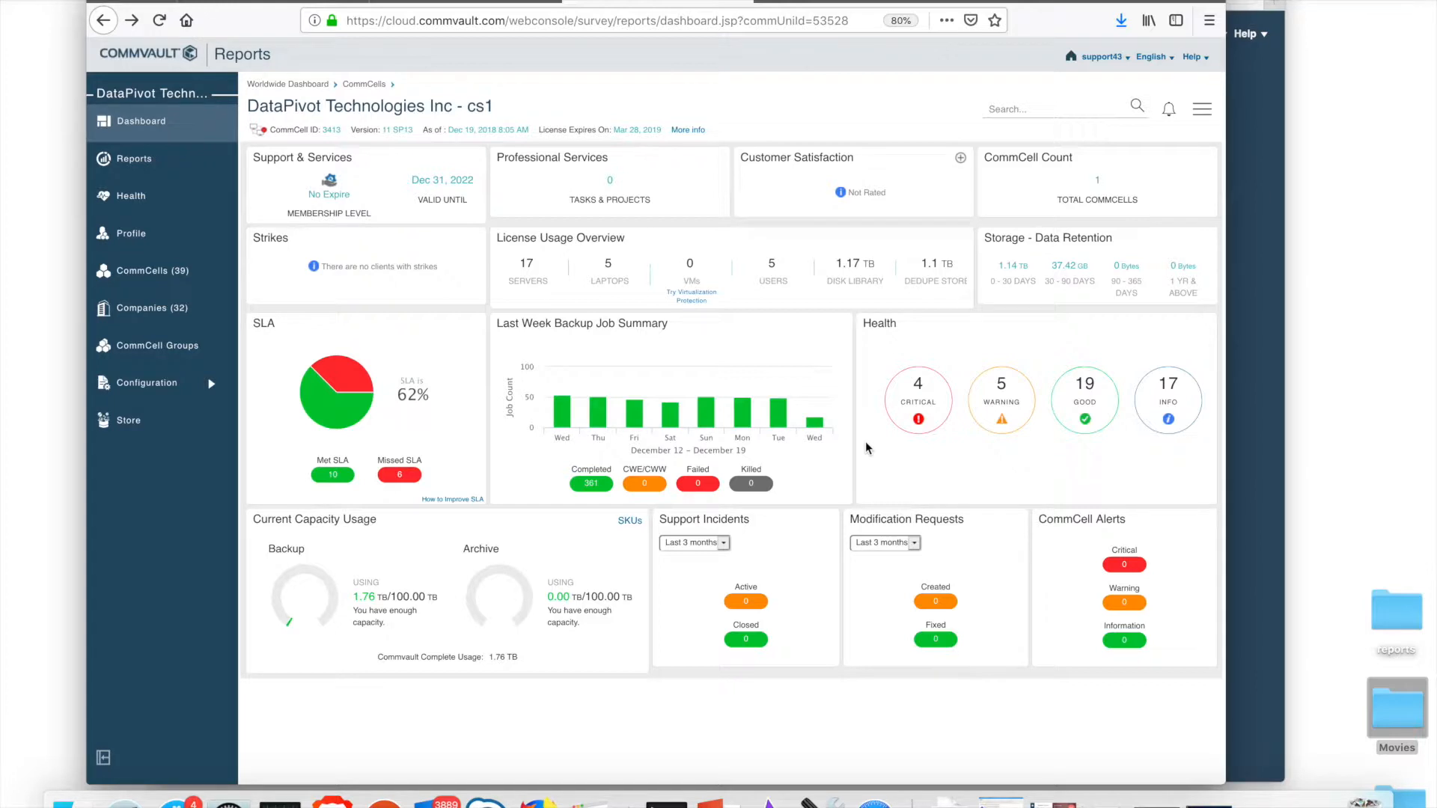
mouse_move(958, 449)
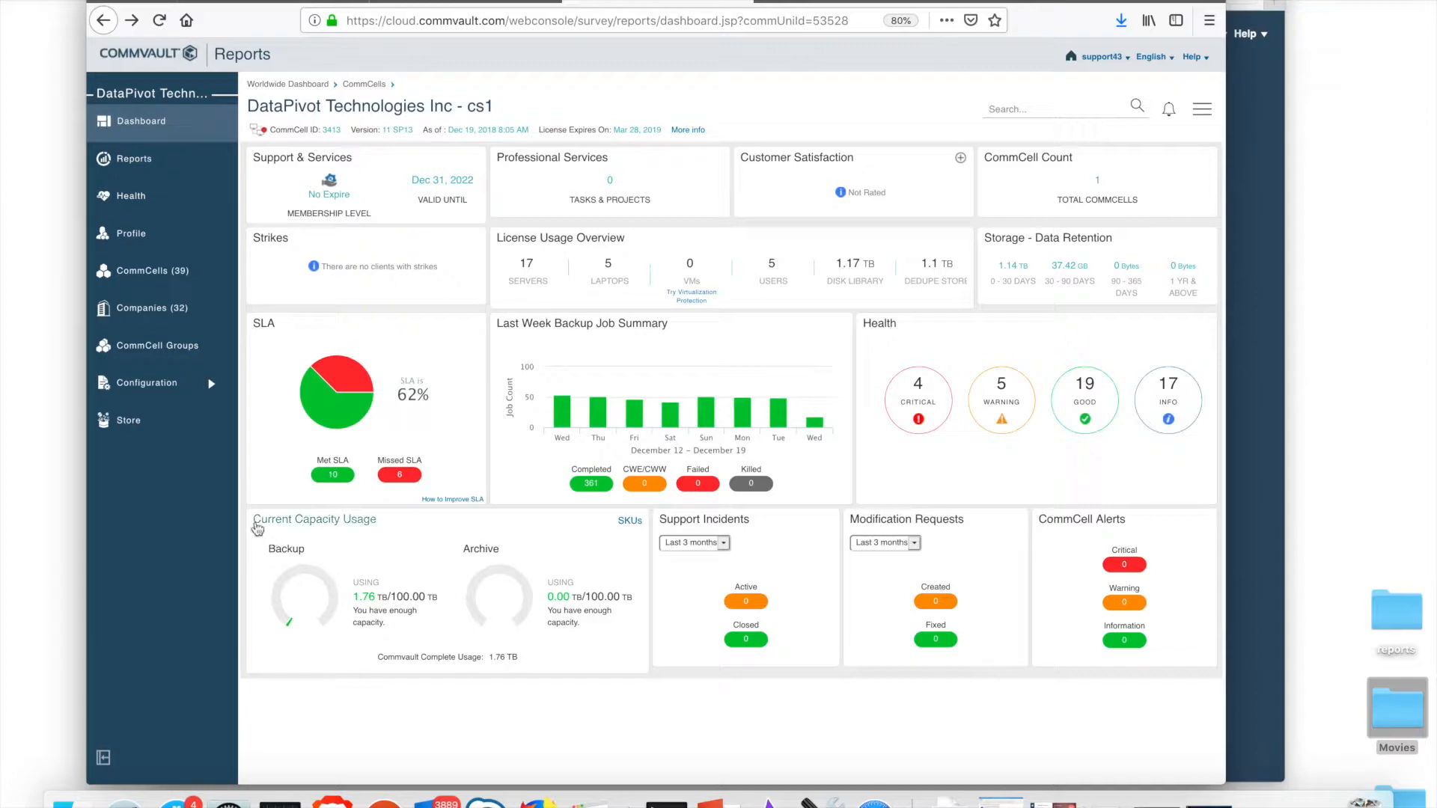
mouse_move(590, 661)
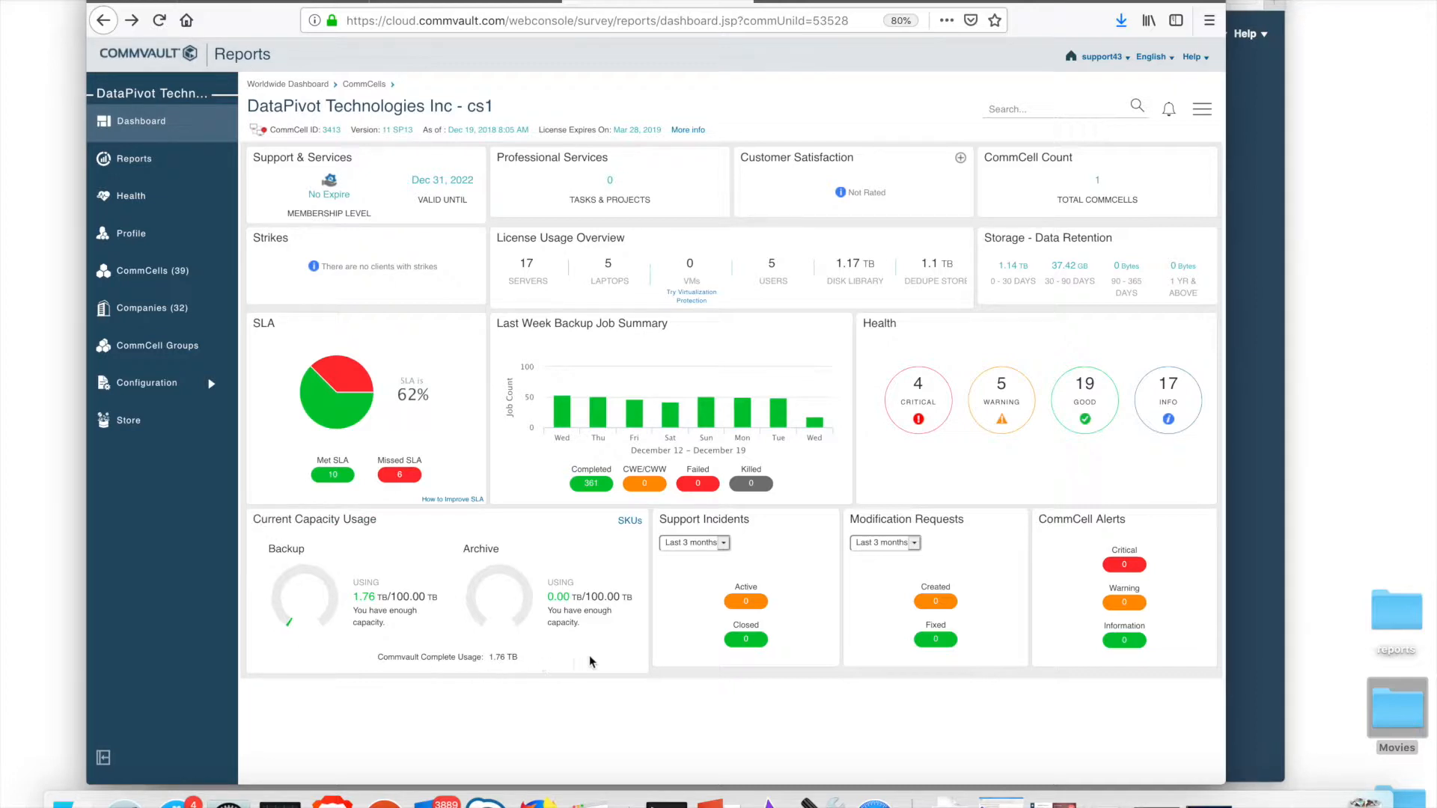
mouse_move(629, 648)
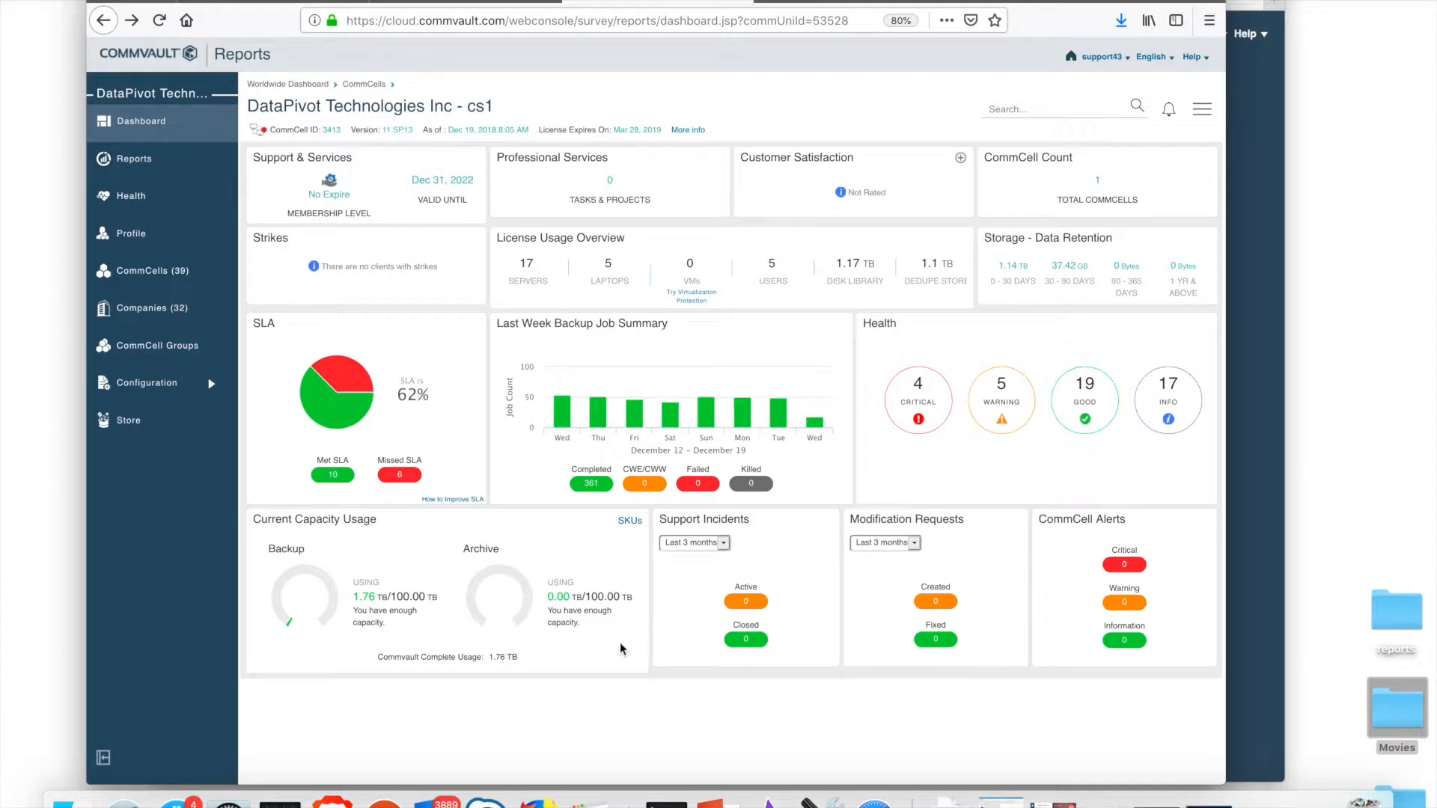
mouse_move(609, 651)
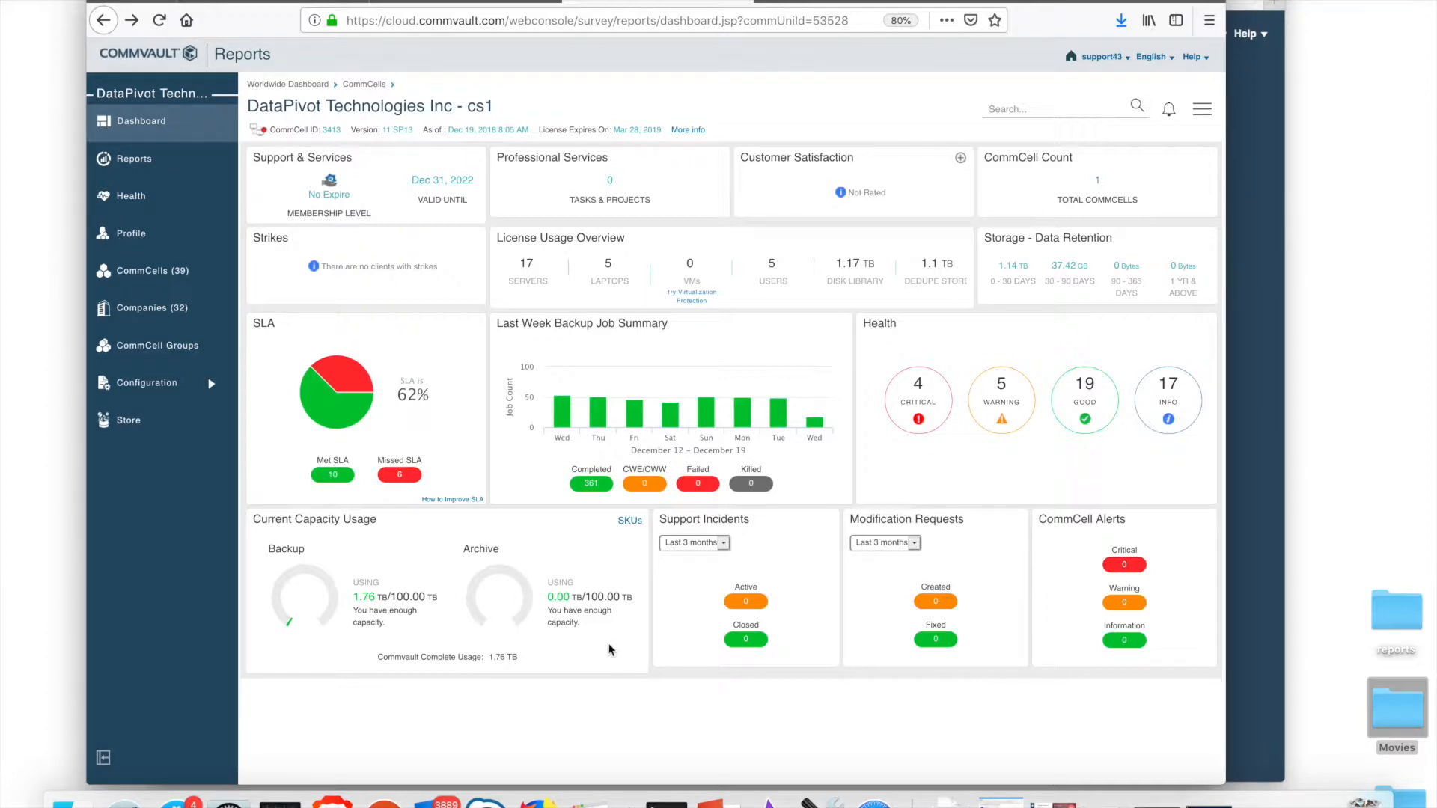
mouse_move(572, 656)
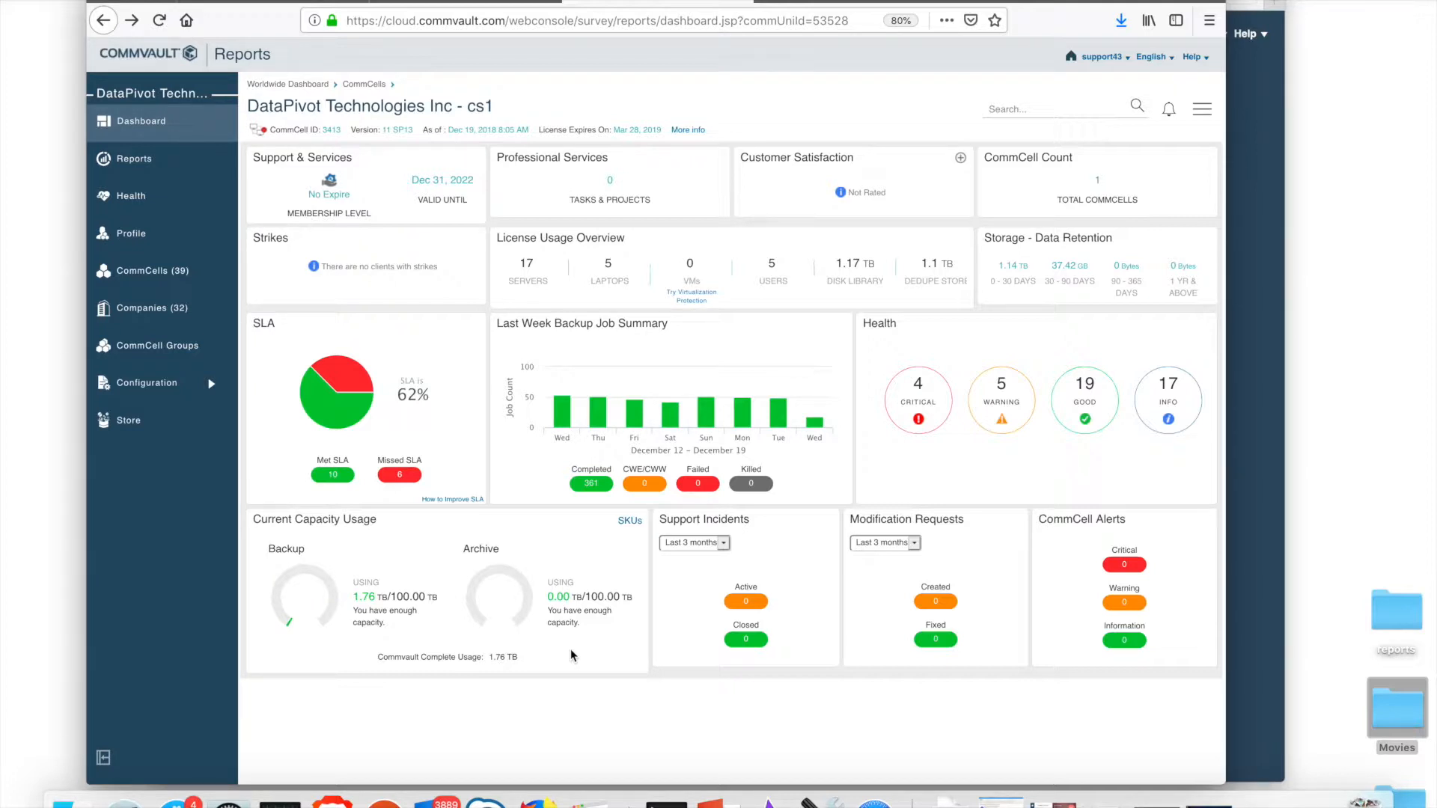
mouse_move(415, 634)
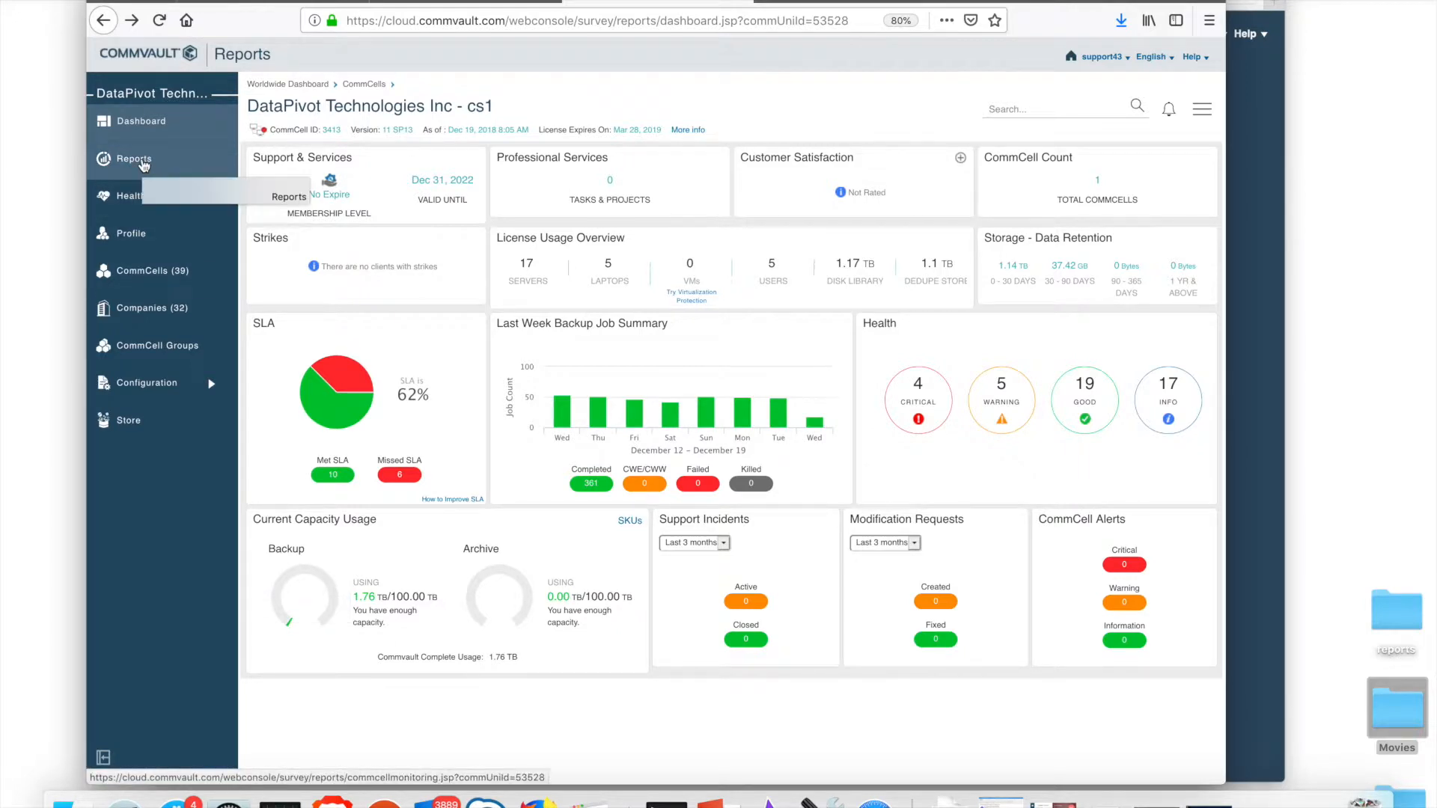
- Show the full reports list grouped under Clients, CommCell, Jobs and Overview
click(134, 158)
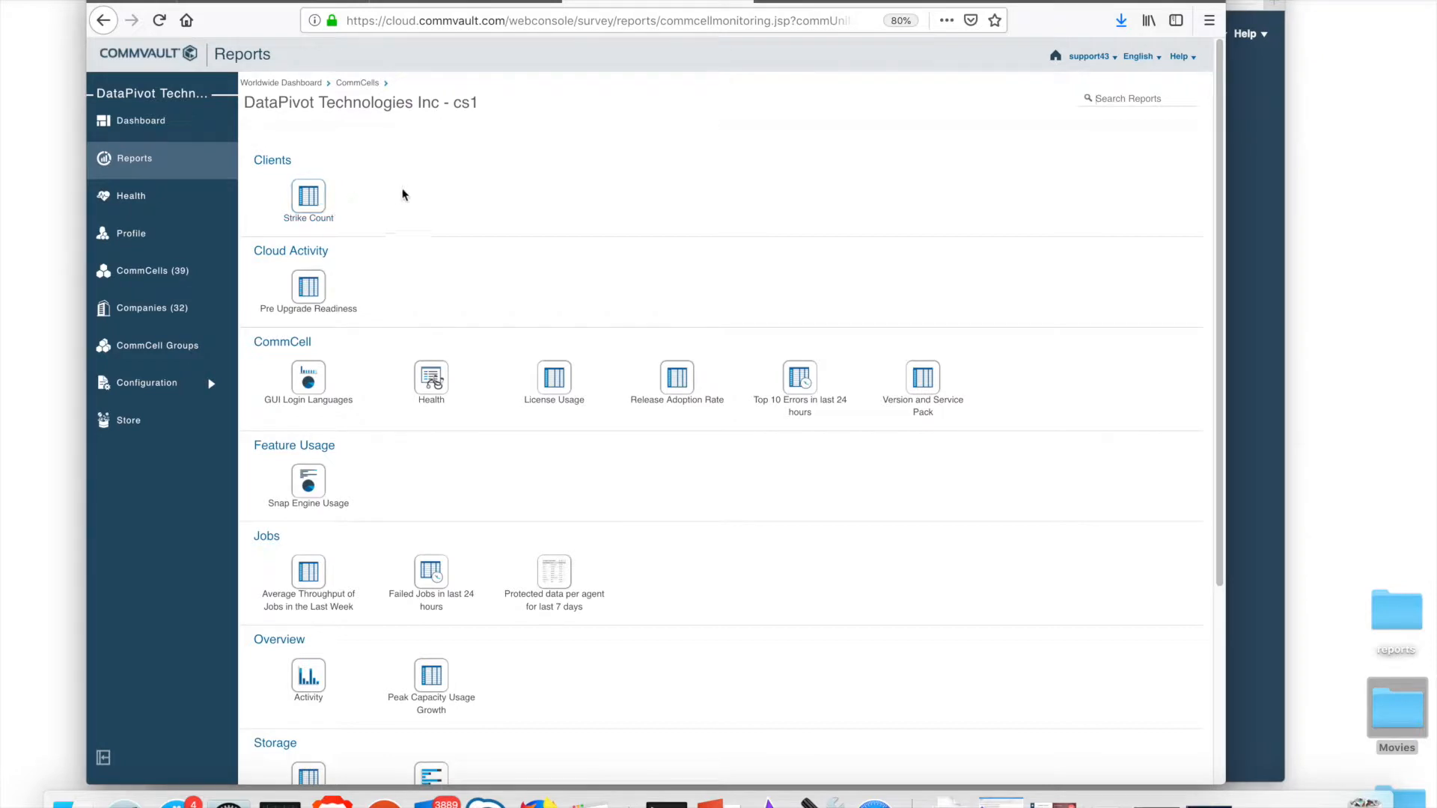
mouse_move(385, 187)
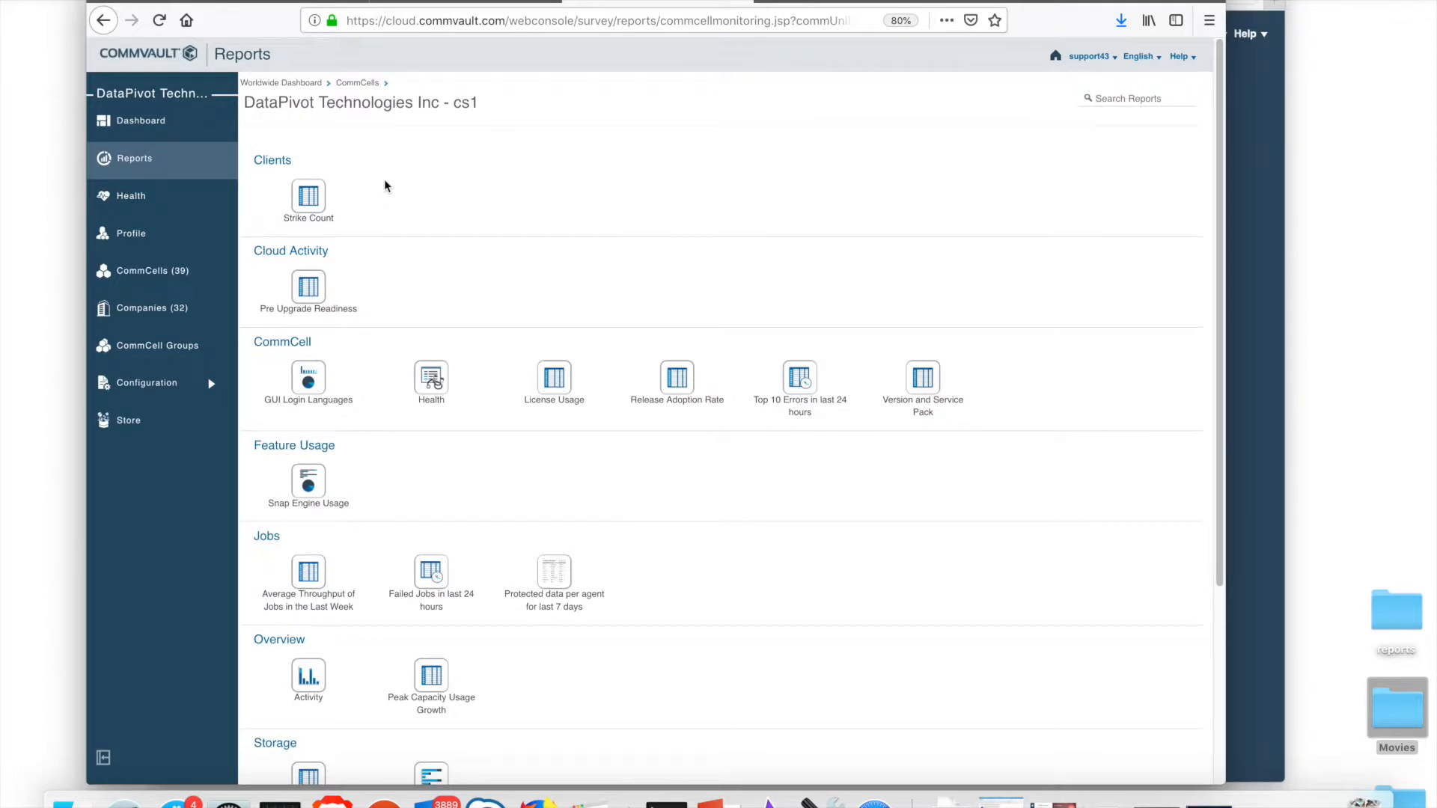
mouse_move(1373, 601)
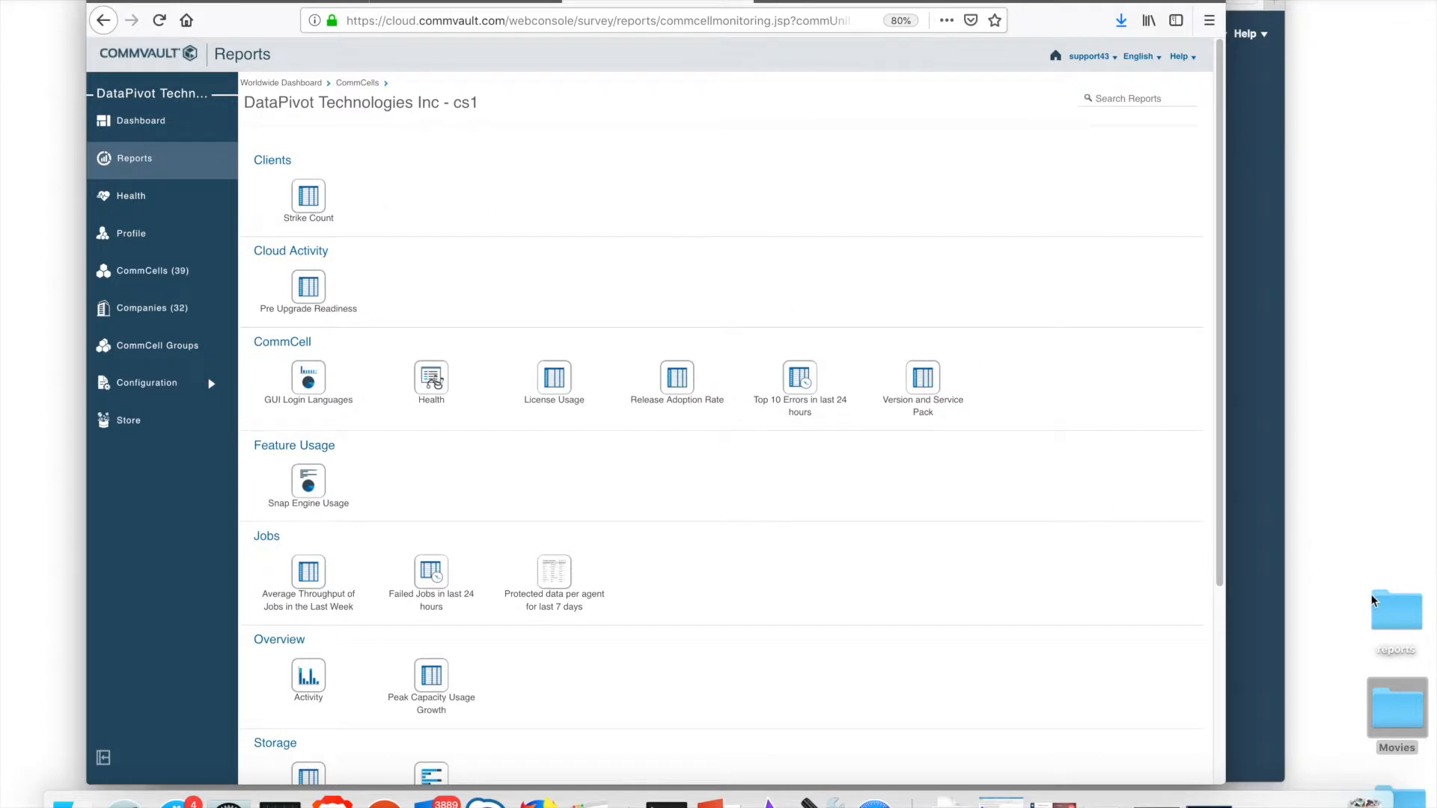
- Browse the desktop reports folder of saved snapshots in Finder
click(1396, 609)
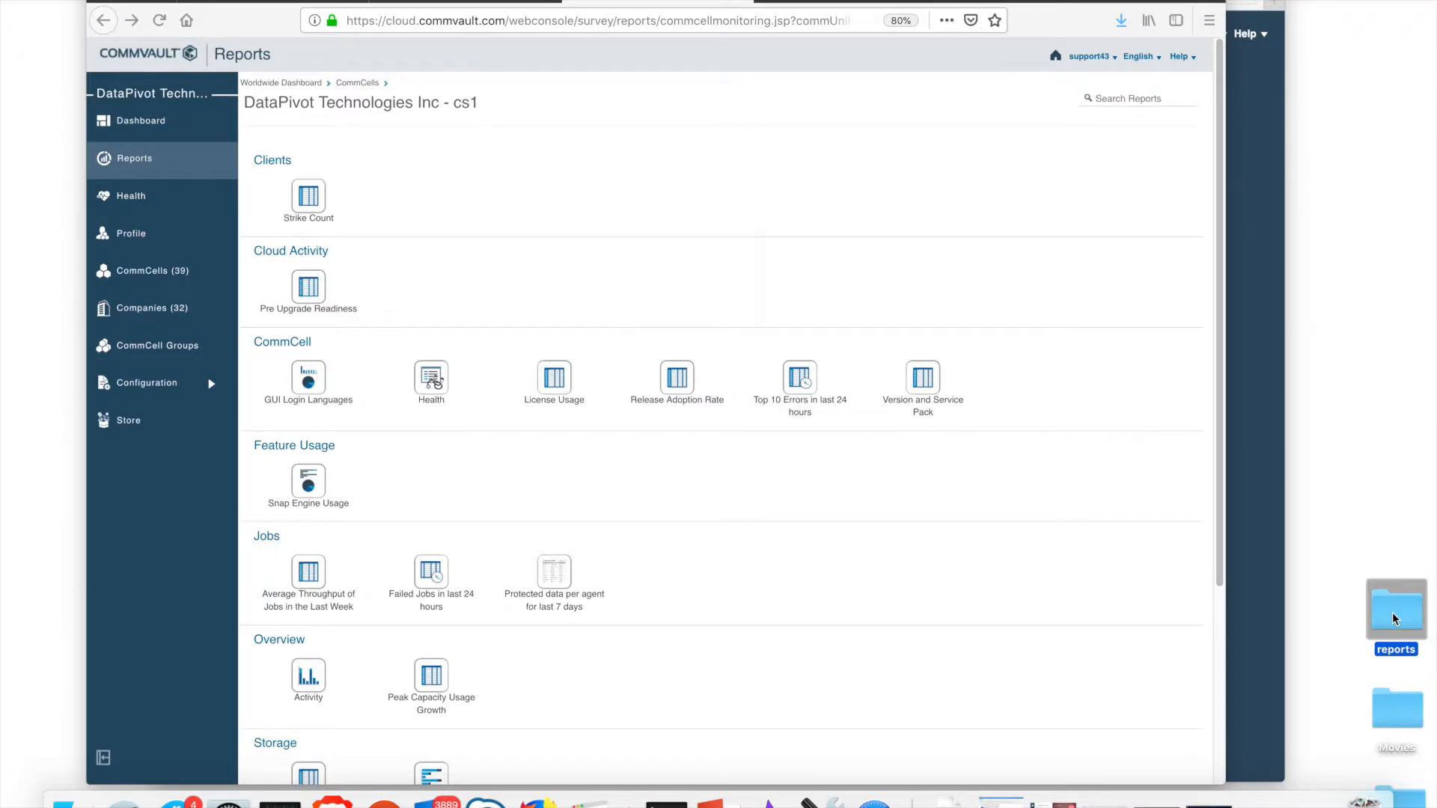
double_click(1395, 609)
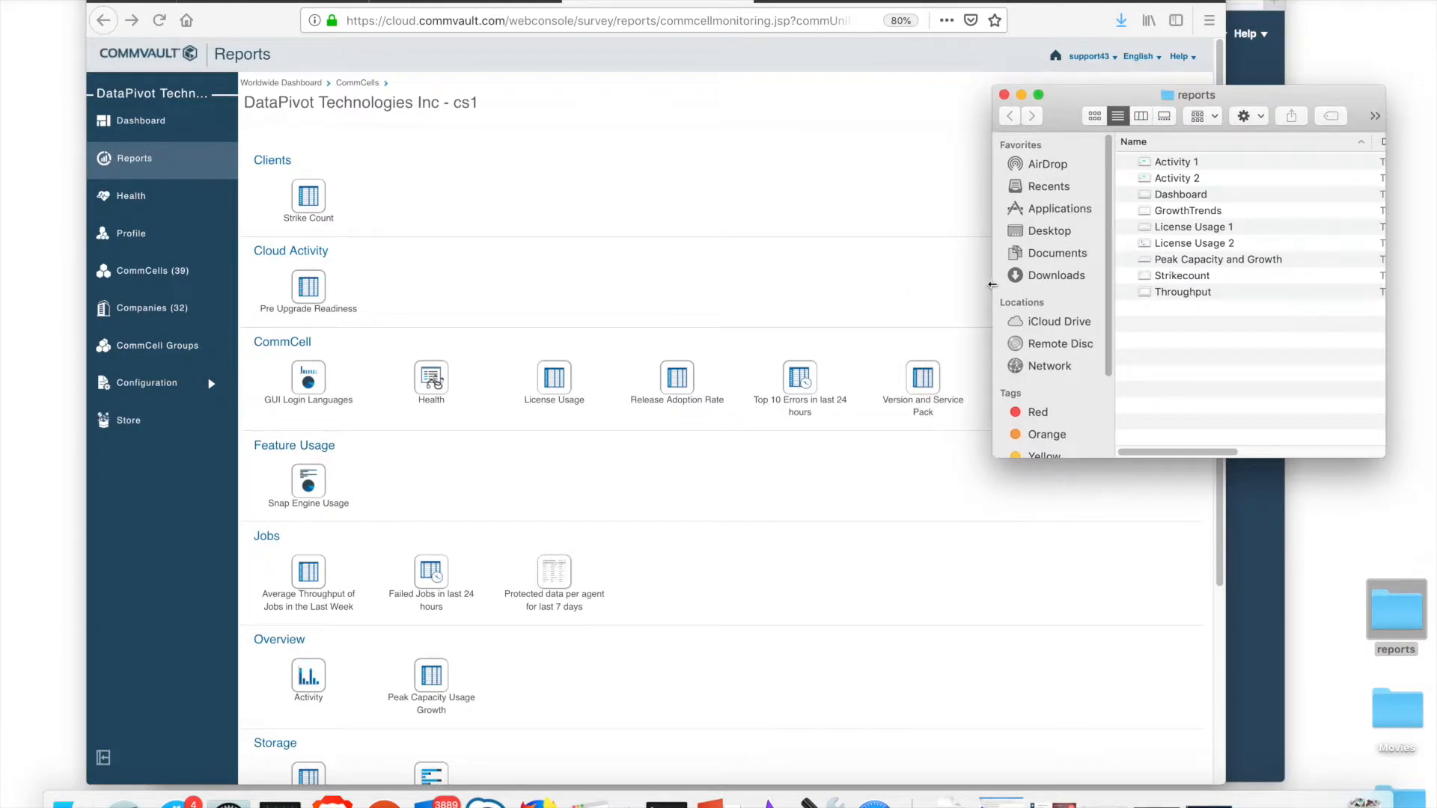
mouse_move(447, 519)
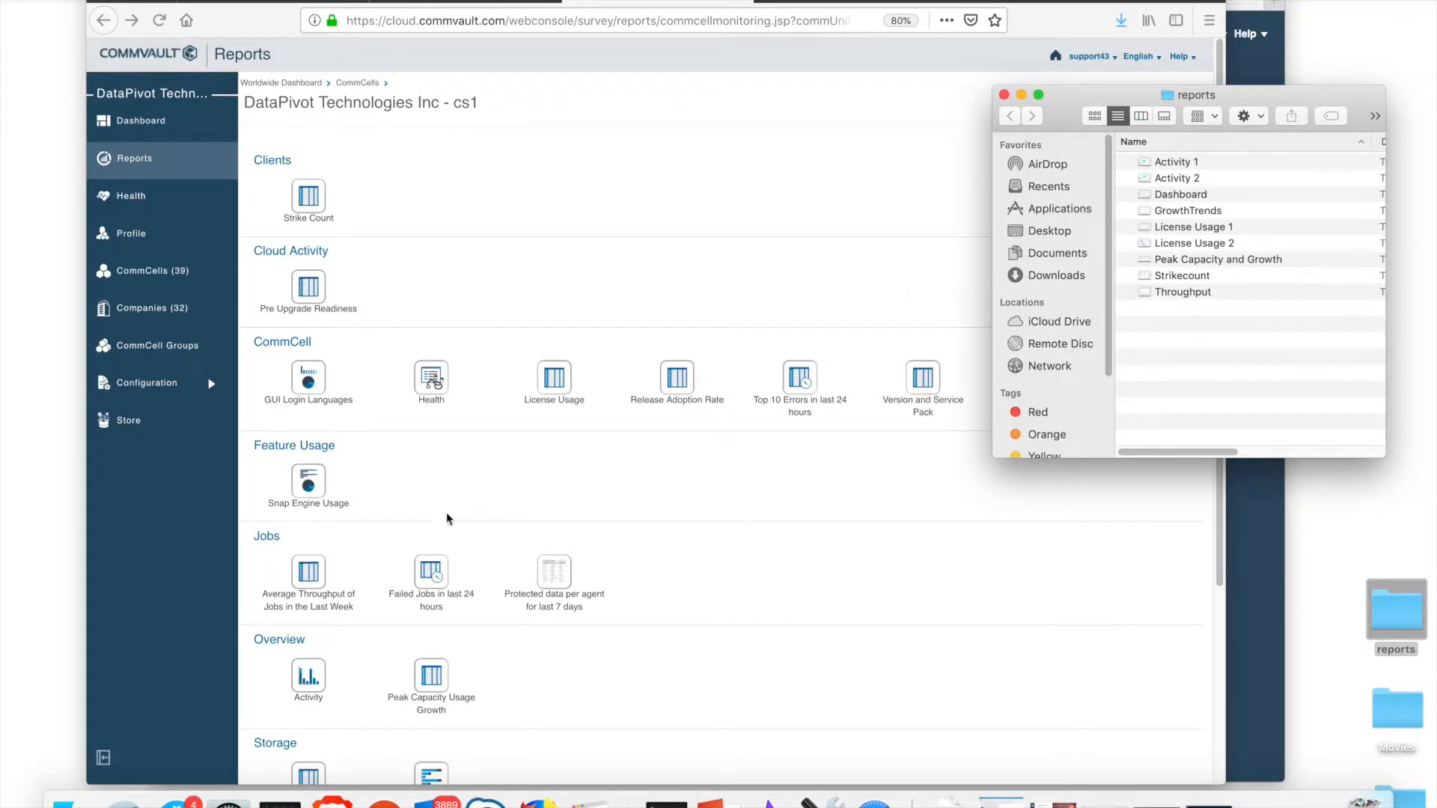
mouse_move(292, 642)
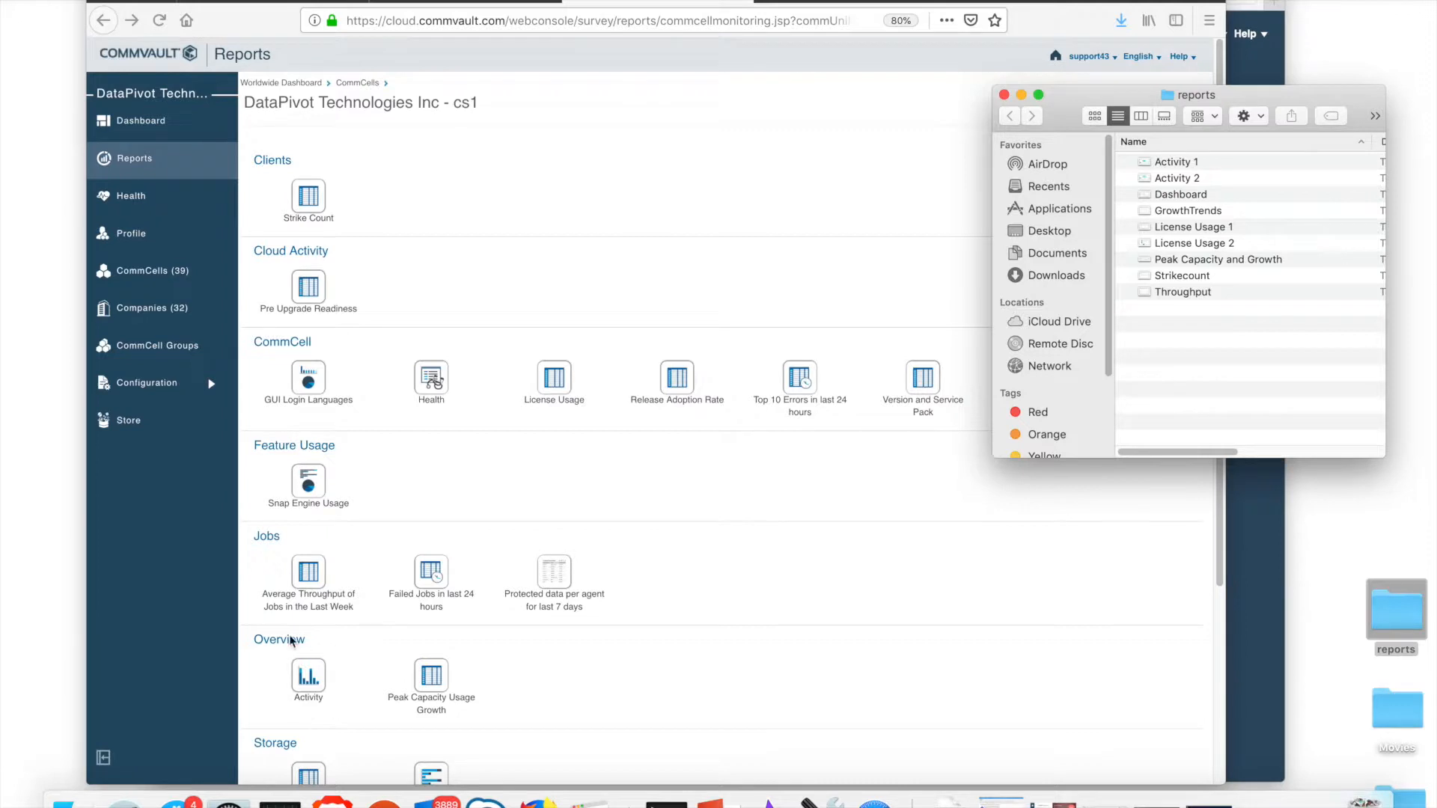
mouse_move(1121, 194)
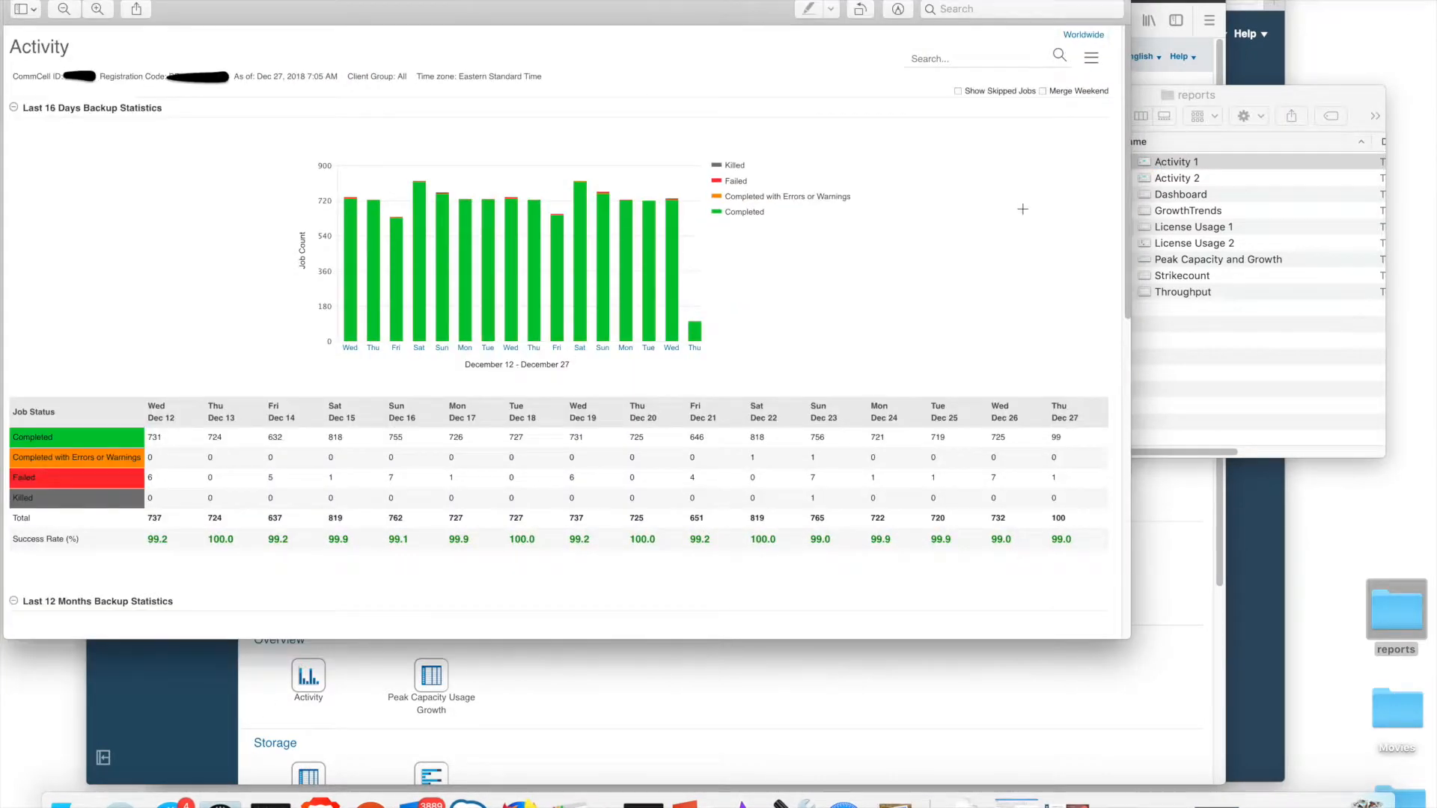
mouse_move(824, 307)
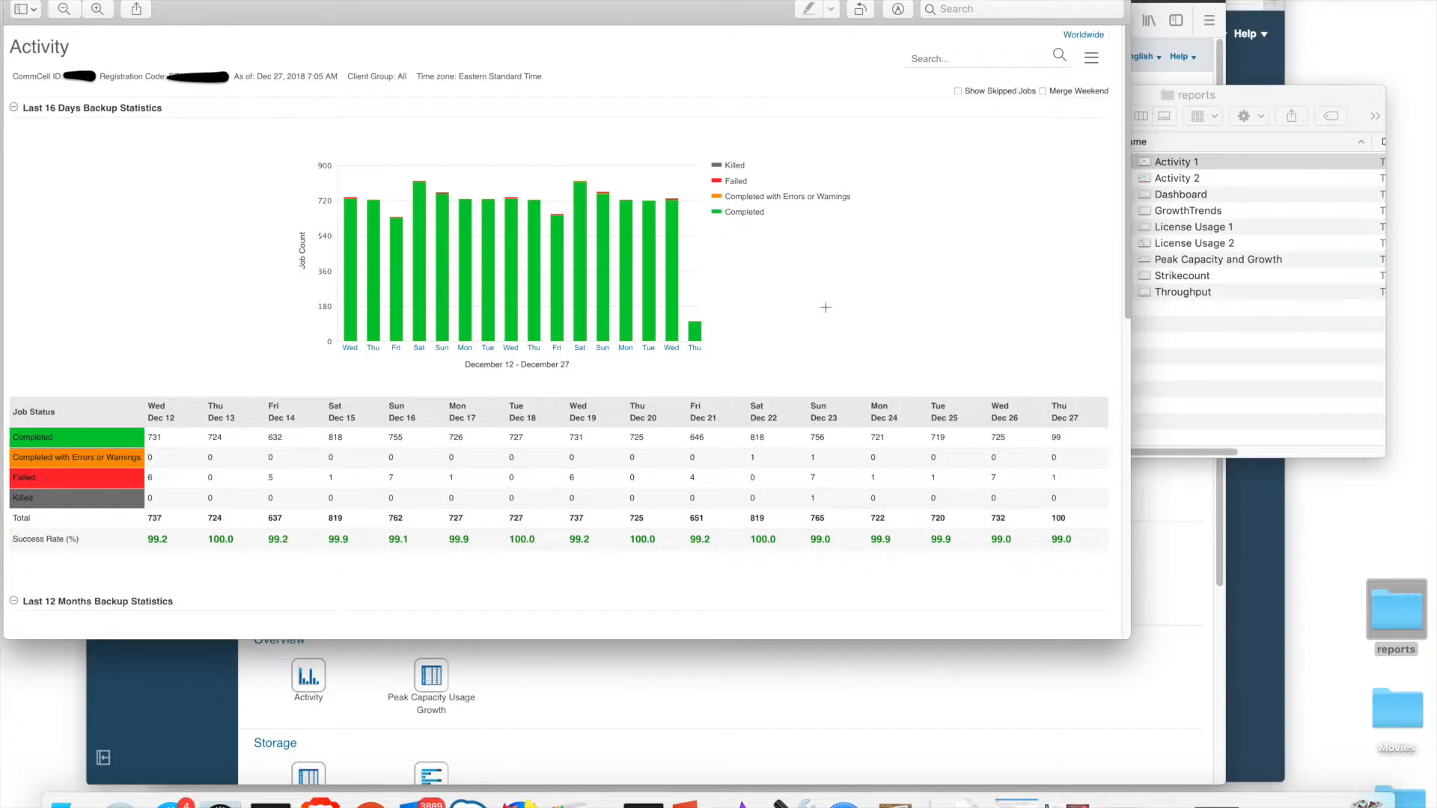
mouse_move(165, 453)
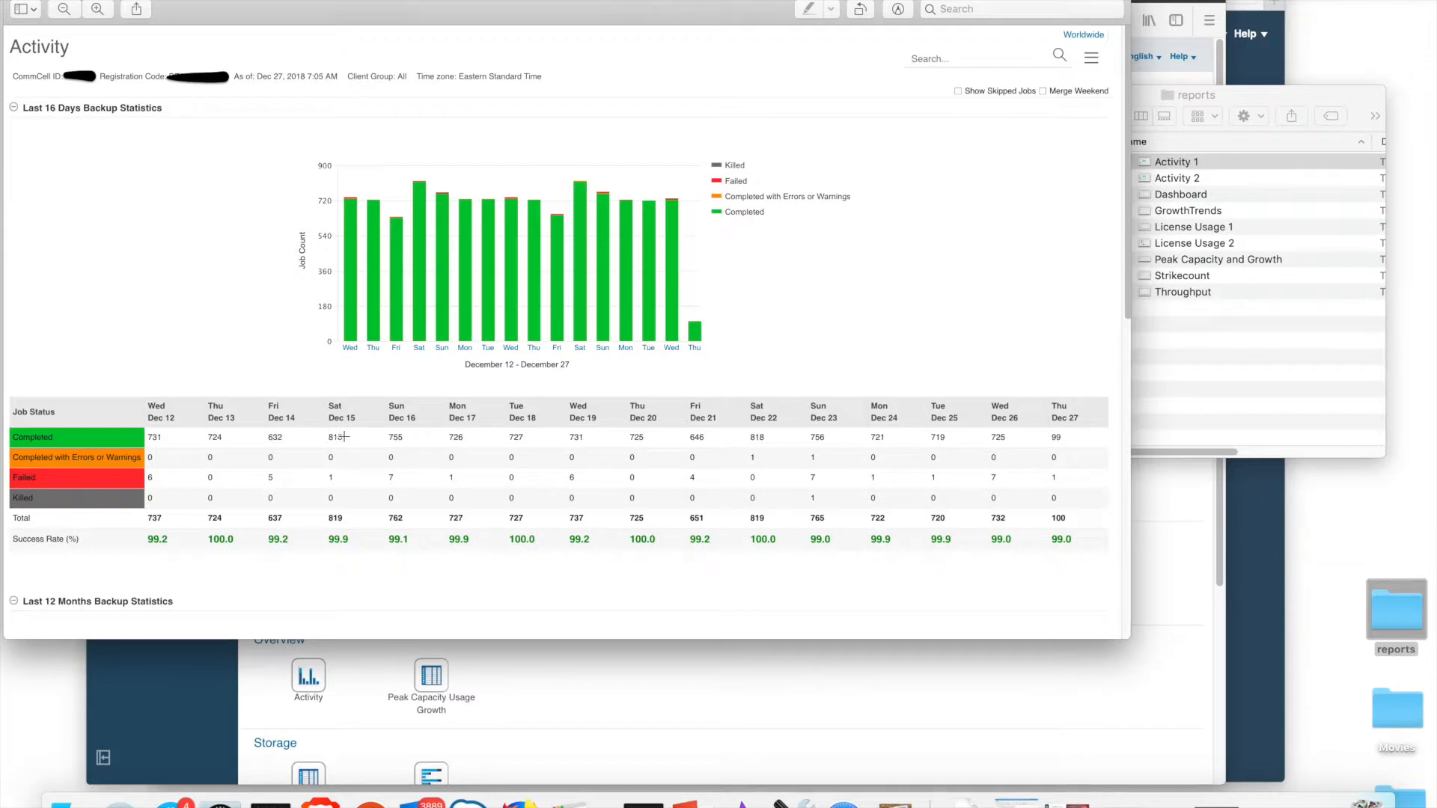
mouse_move(181, 520)
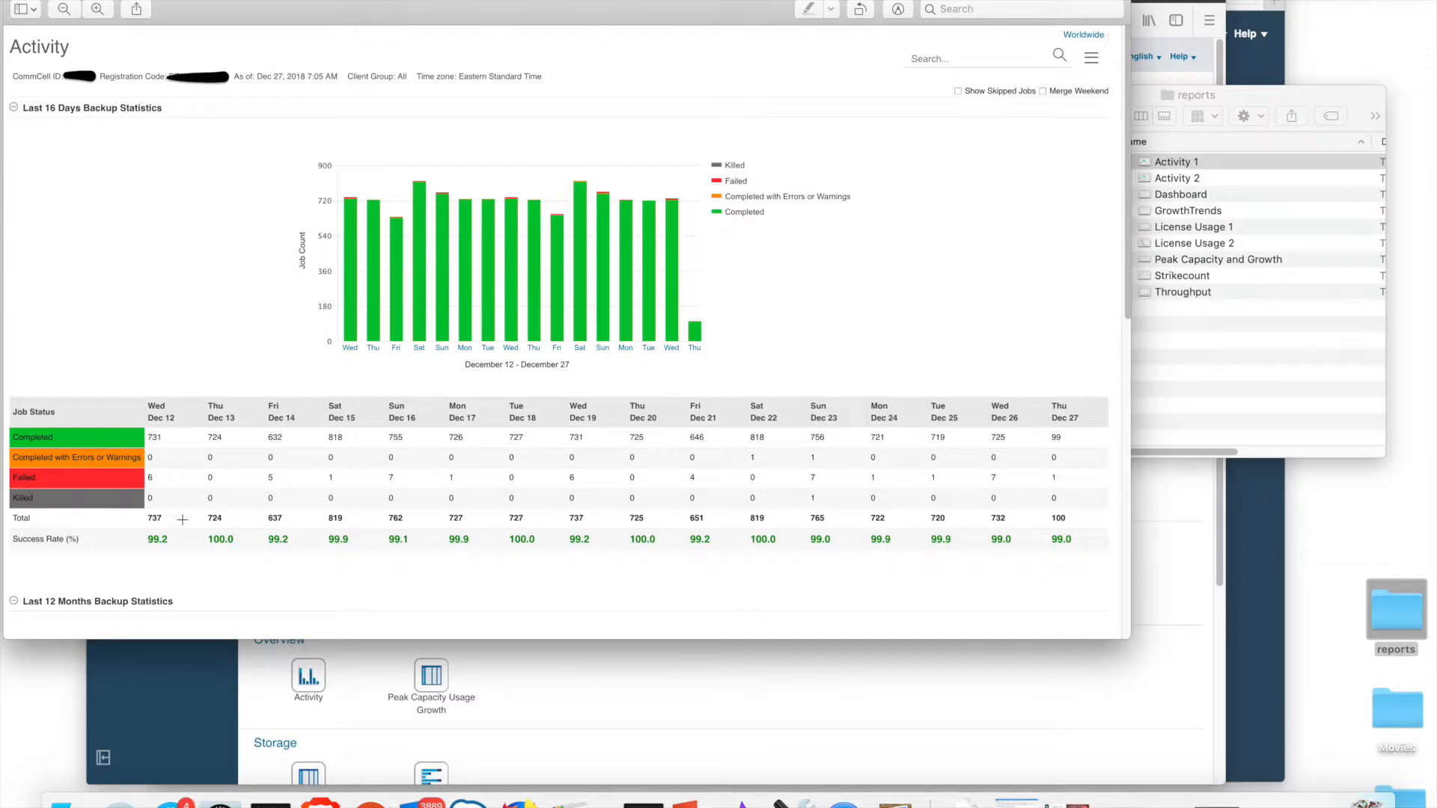
mouse_move(308, 545)
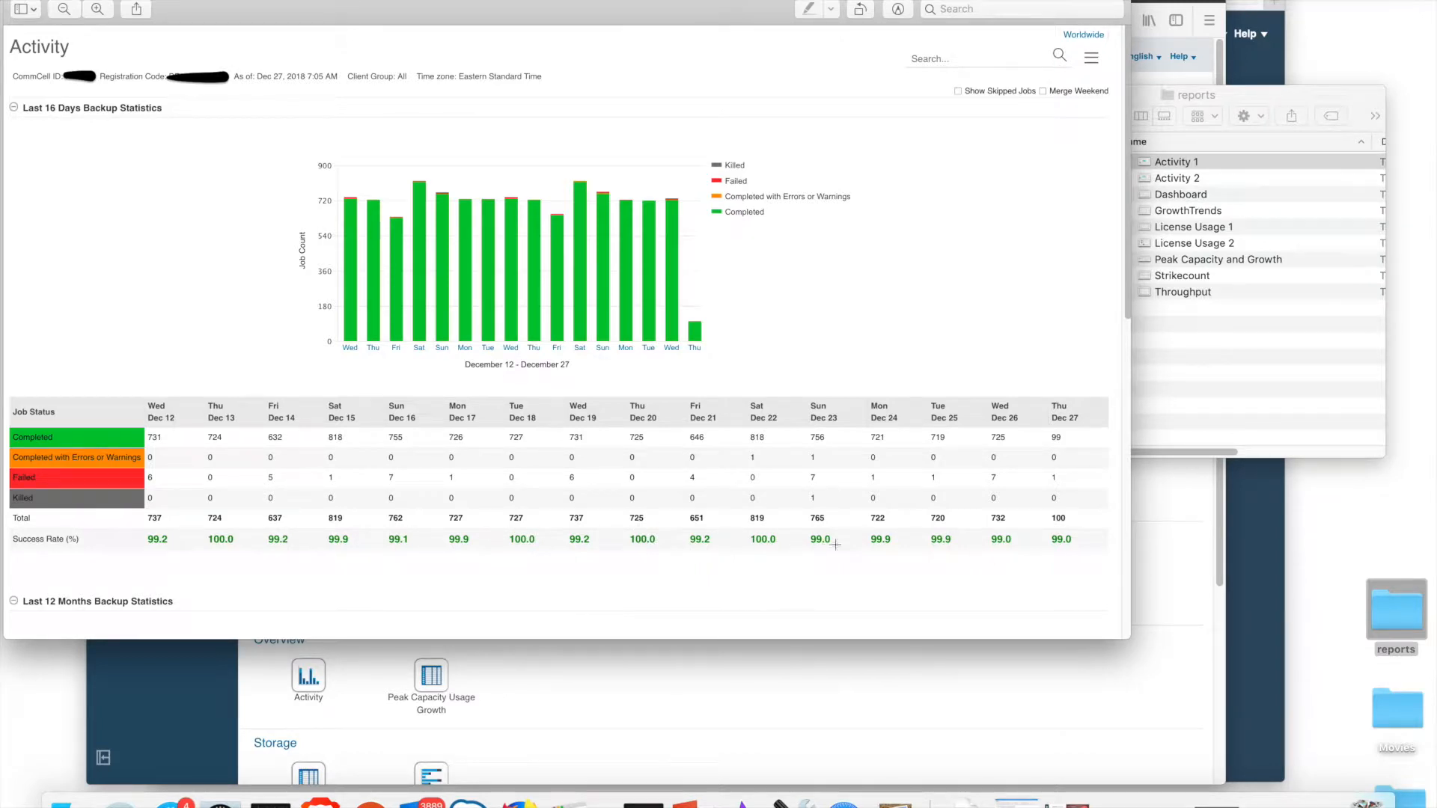
mouse_move(622, 515)
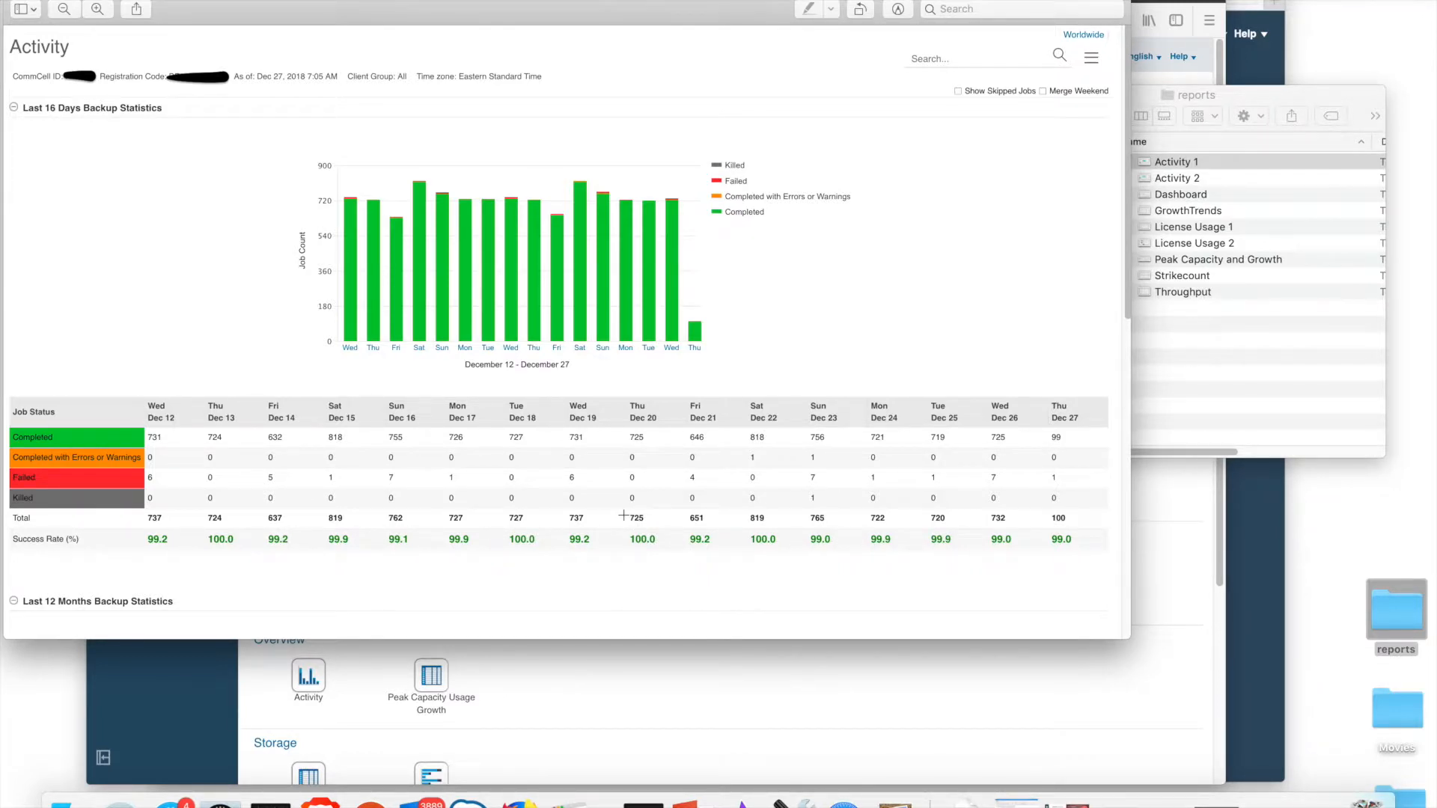
mouse_move(681, 509)
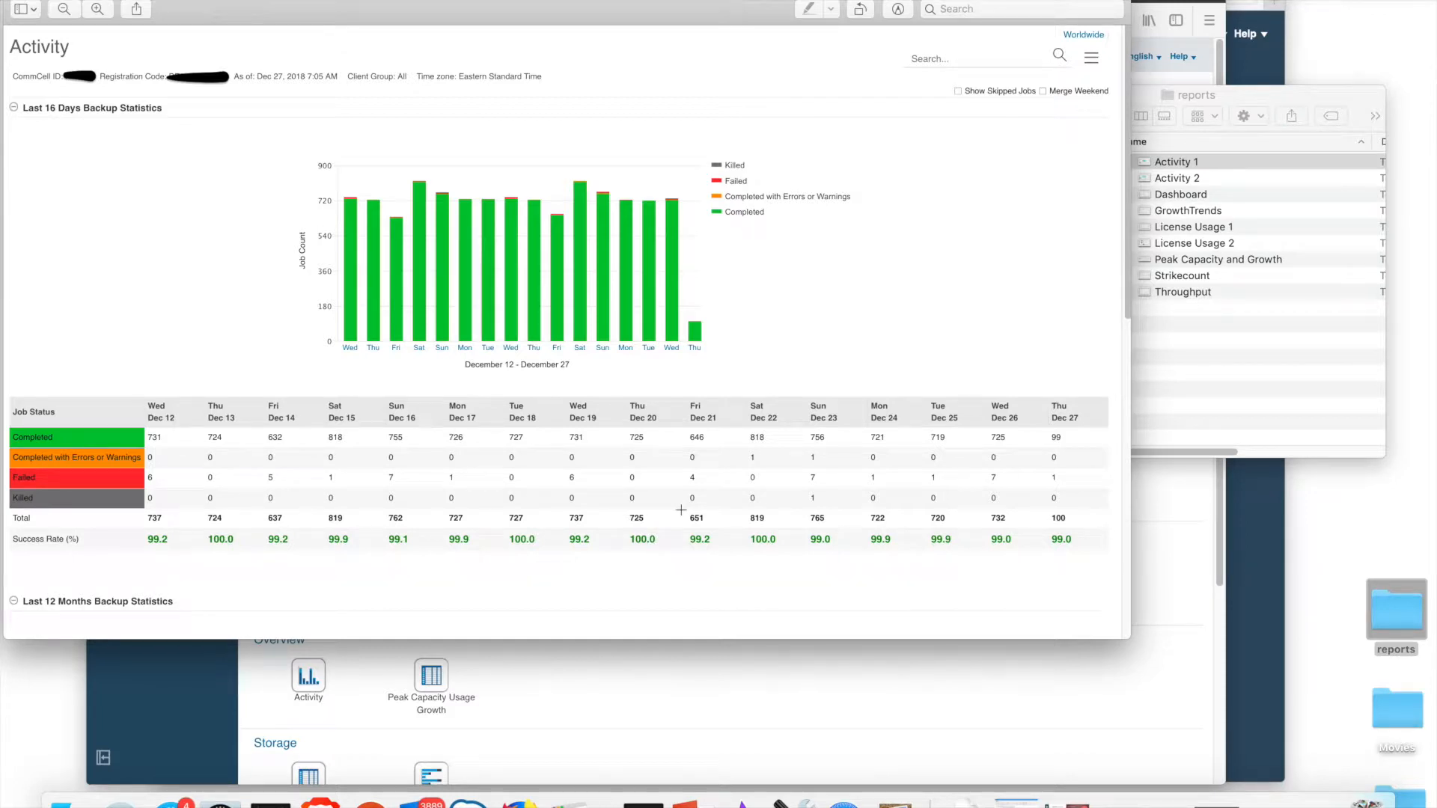
mouse_move(675, 389)
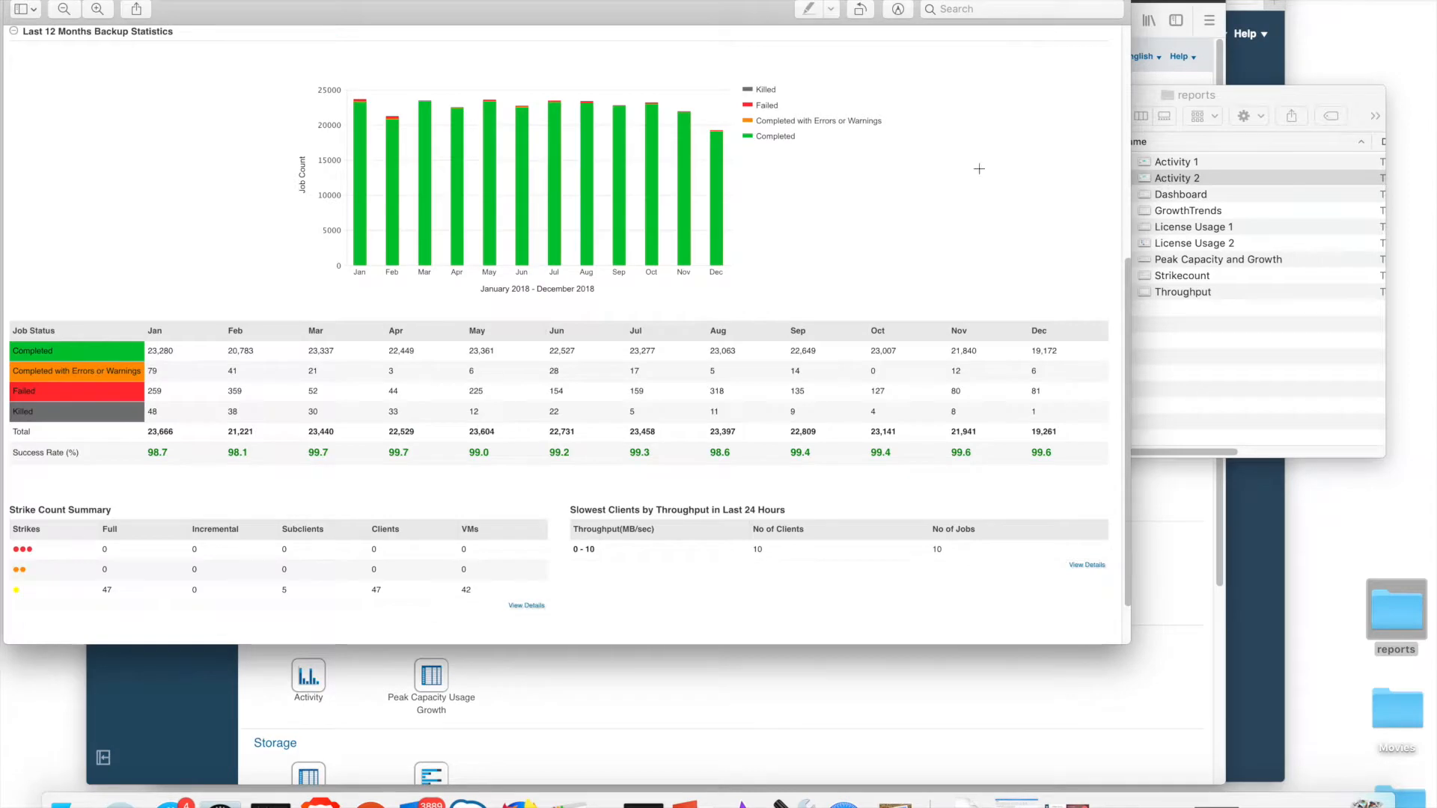
mouse_move(946, 193)
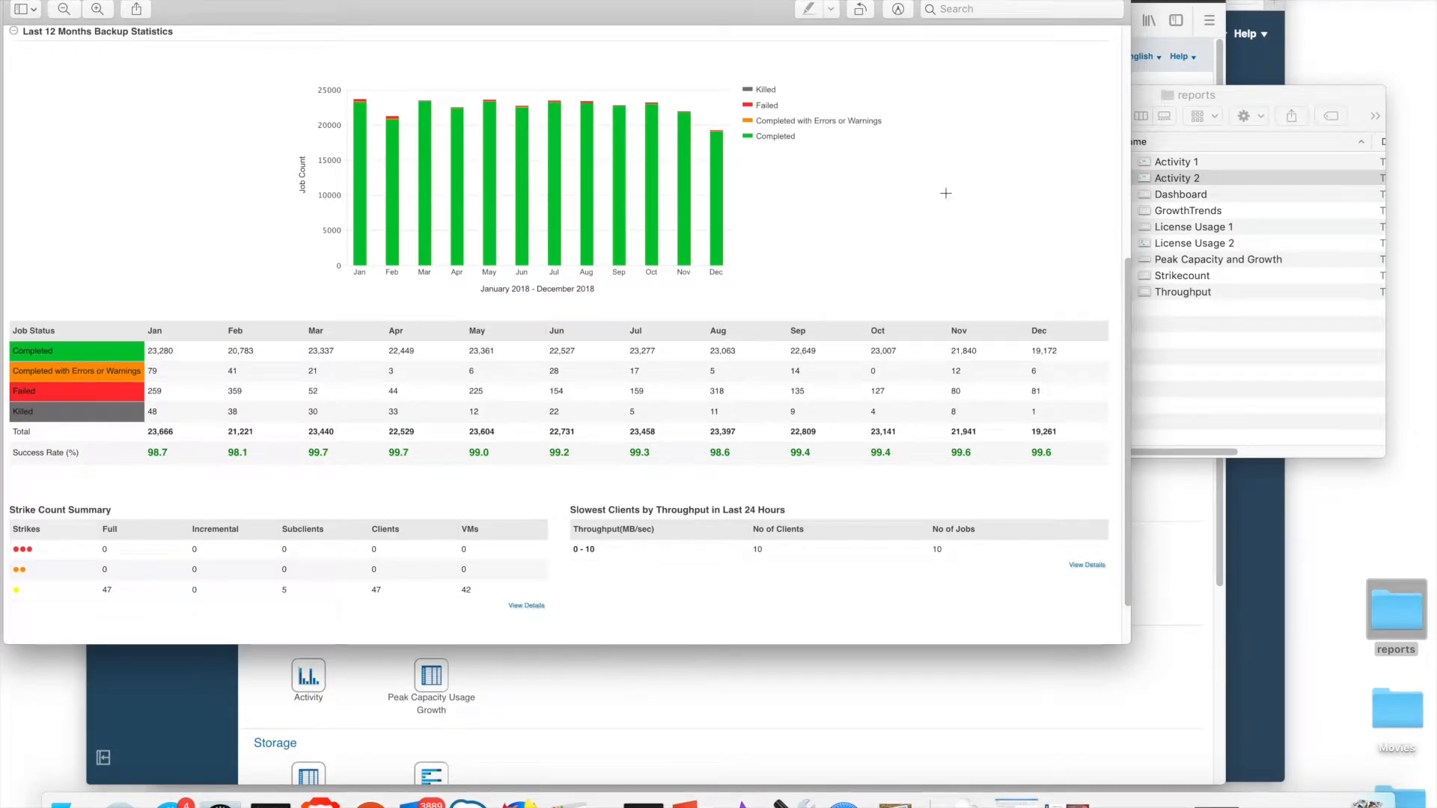
mouse_move(419, 275)
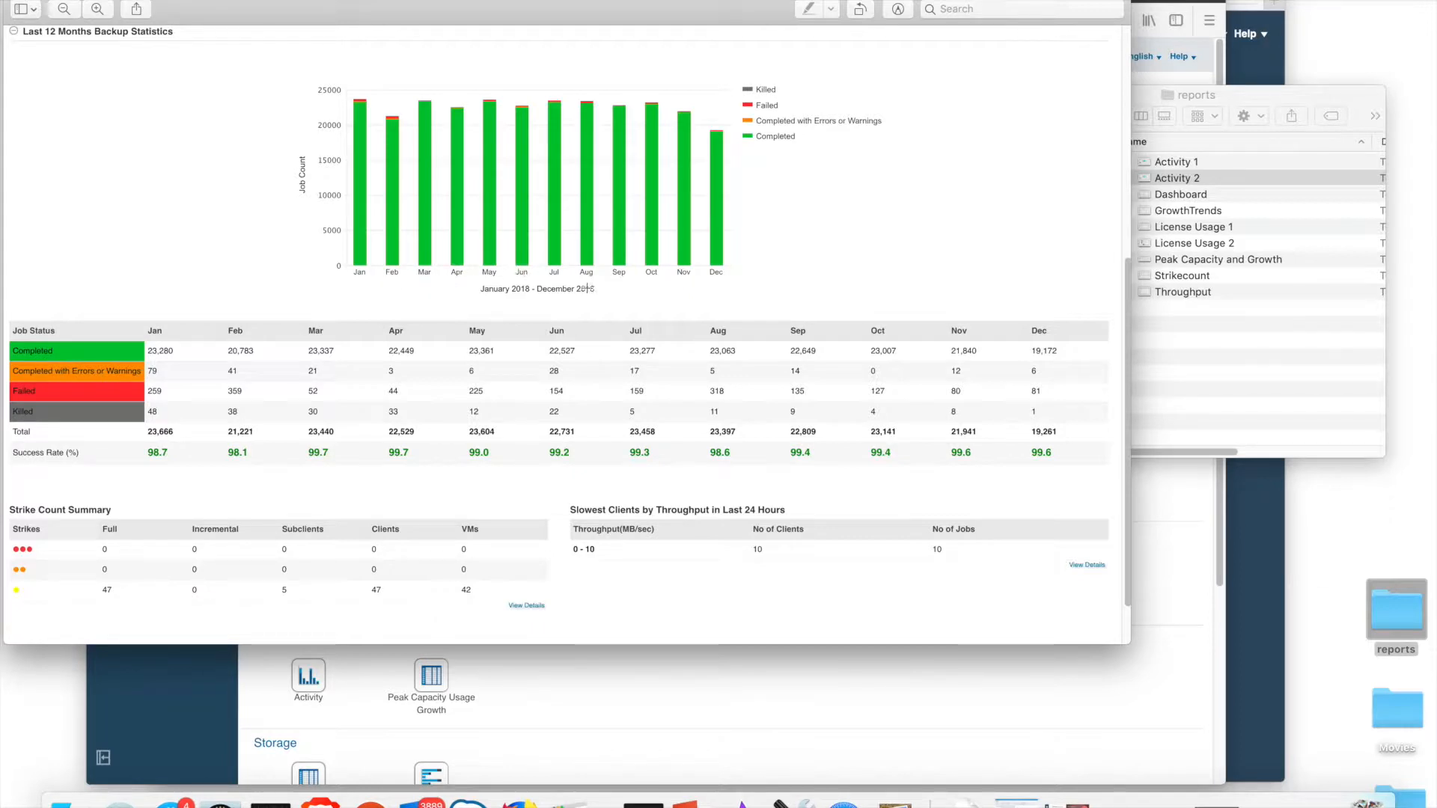
mouse_move(605, 358)
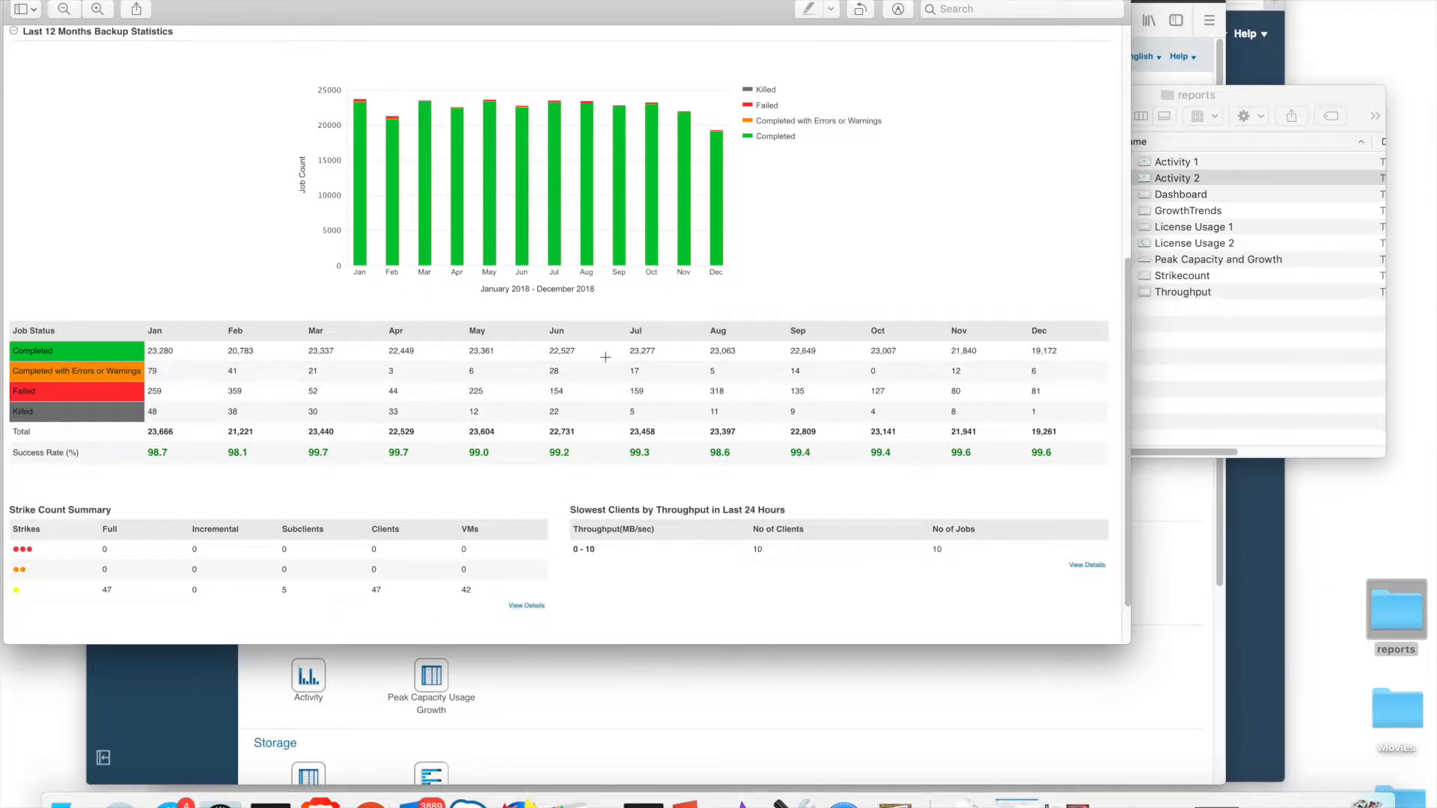
mouse_move(159, 441)
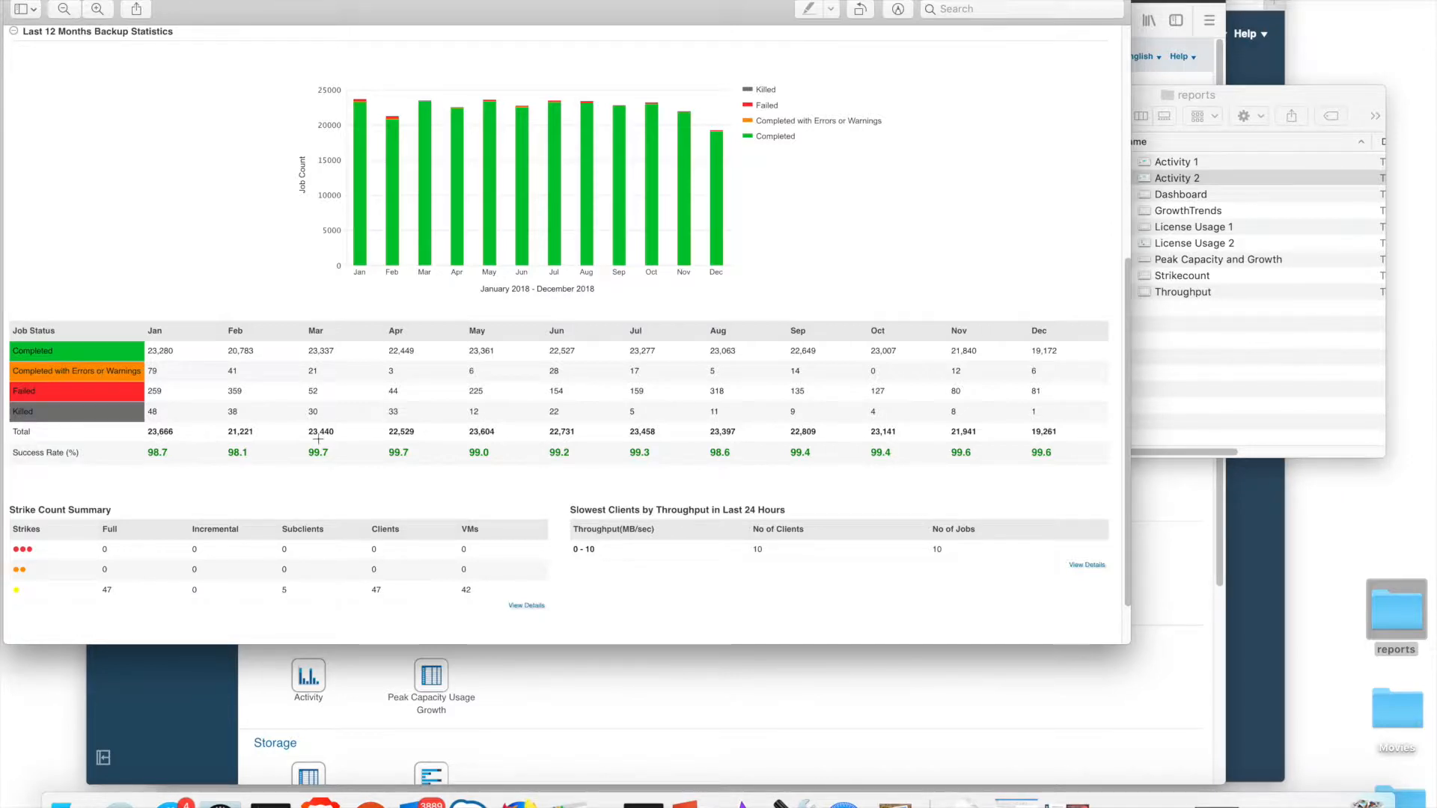
mouse_move(263, 460)
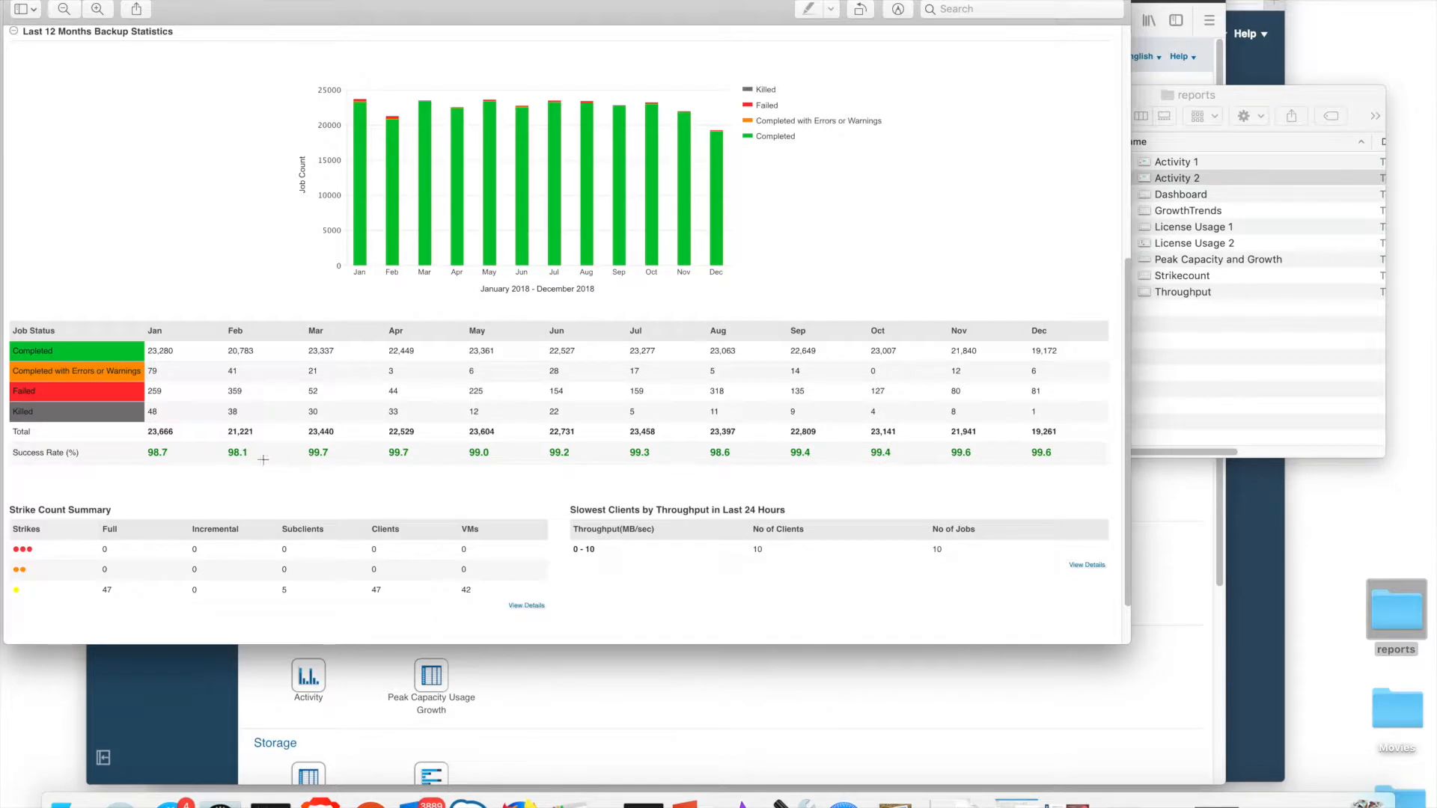
mouse_move(656, 461)
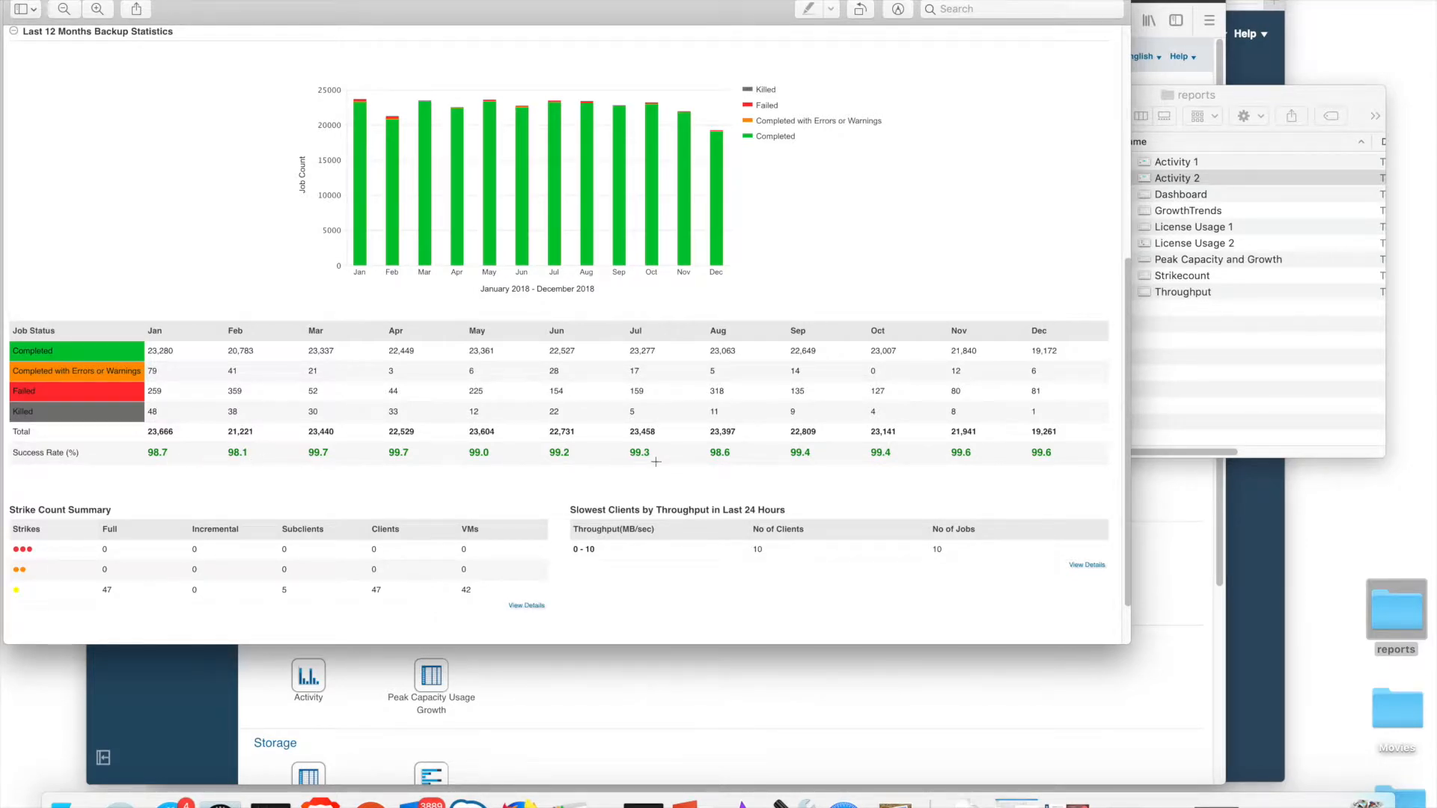
mouse_move(940, 457)
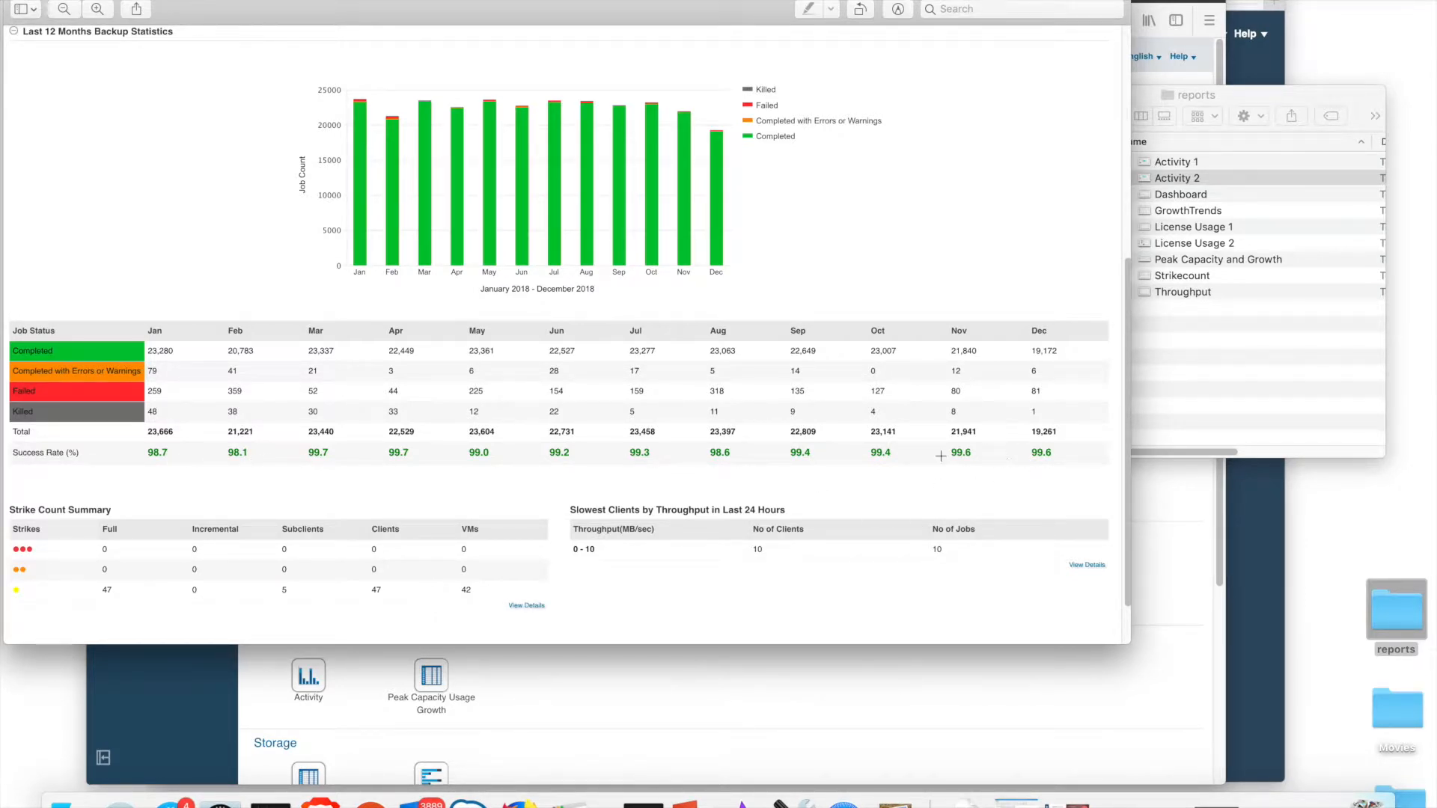
mouse_move(511, 513)
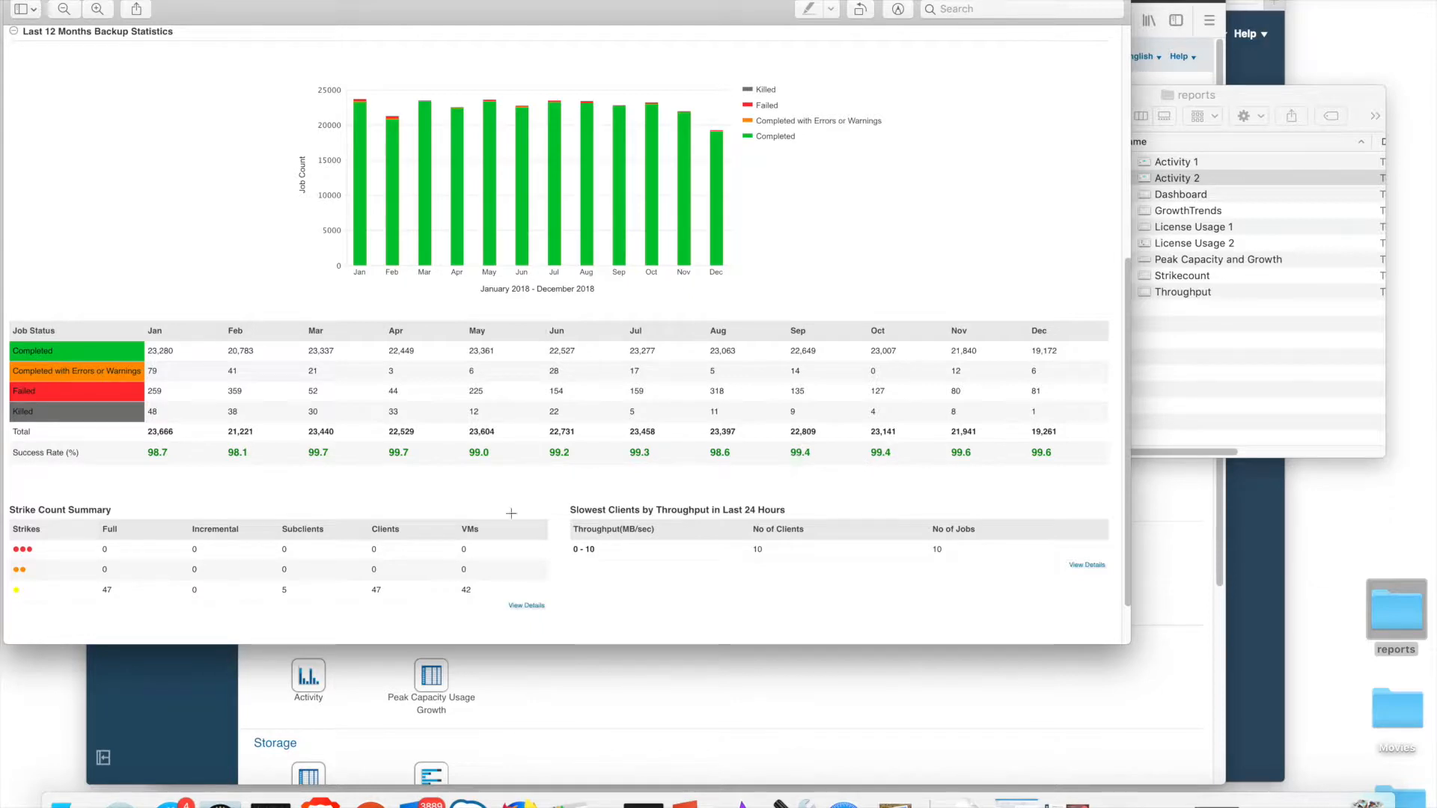
mouse_move(199, 518)
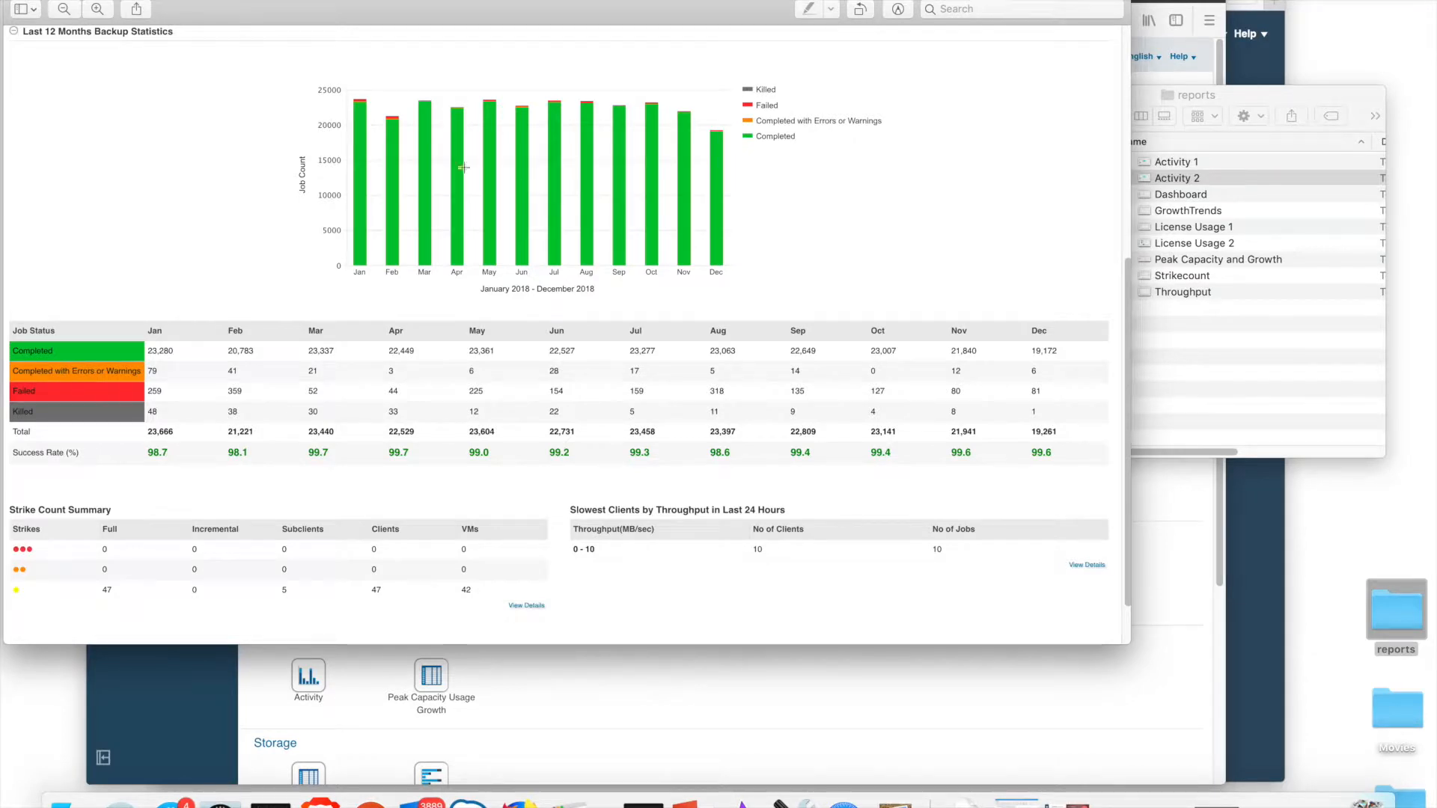
mouse_move(619, 139)
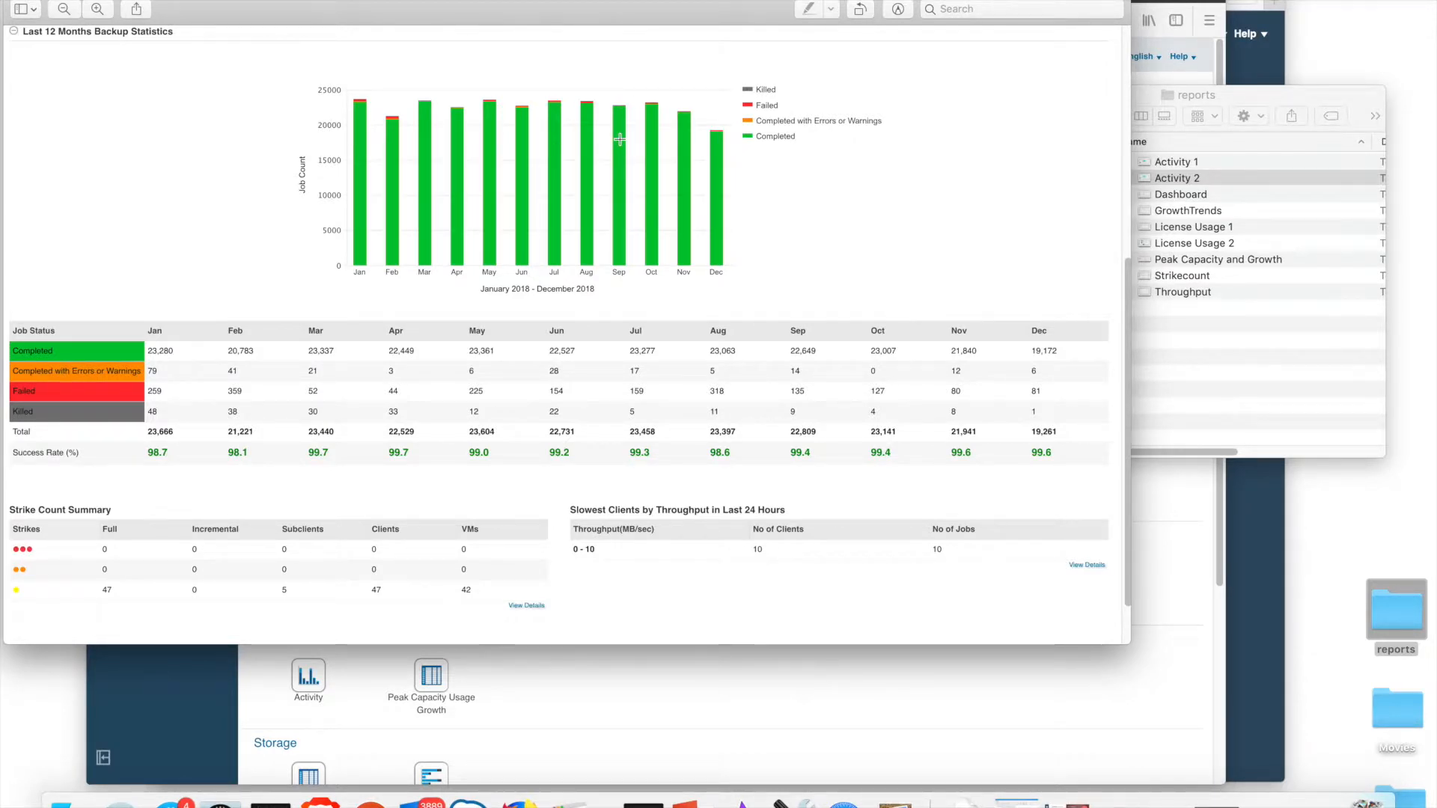
mouse_move(630, 118)
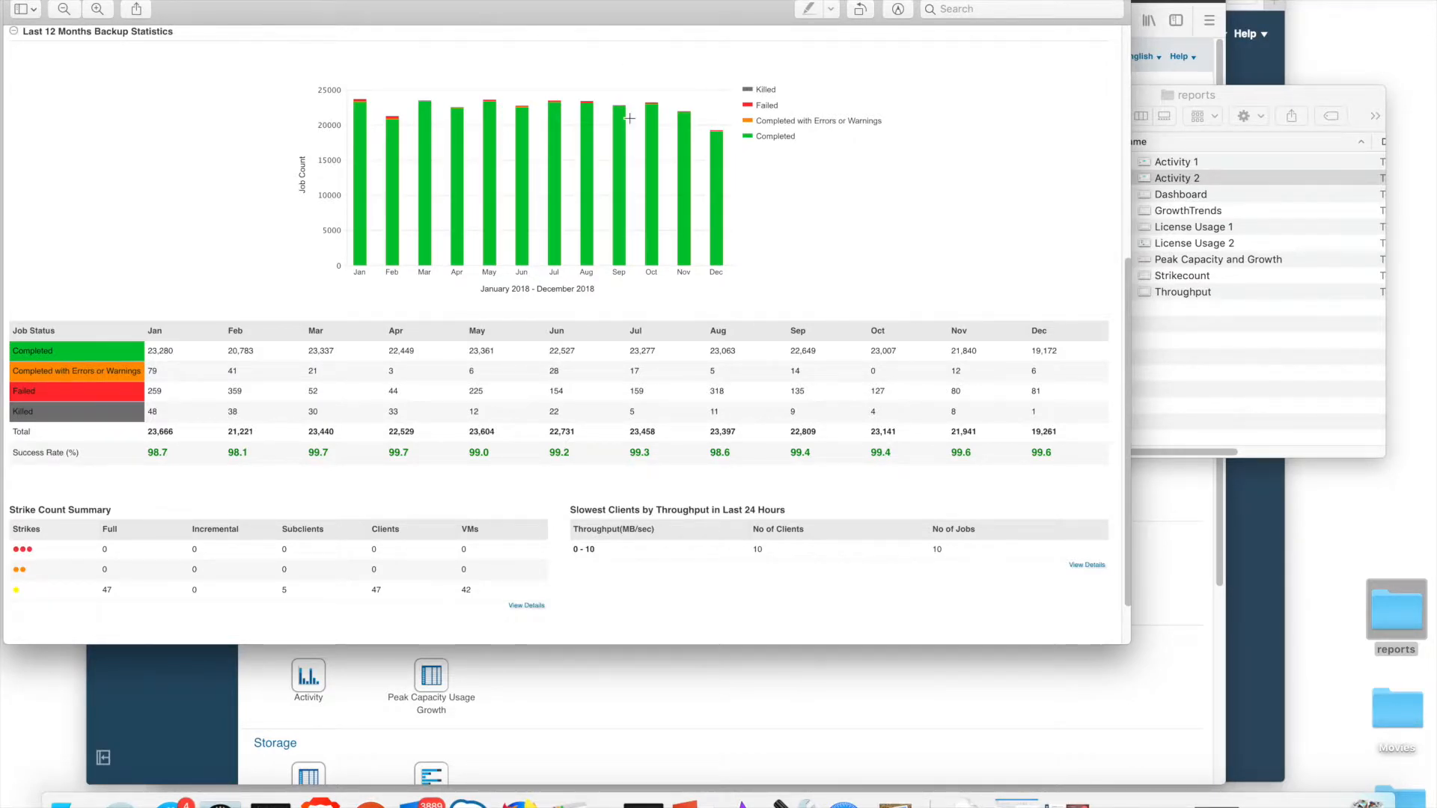
mouse_move(949, 217)
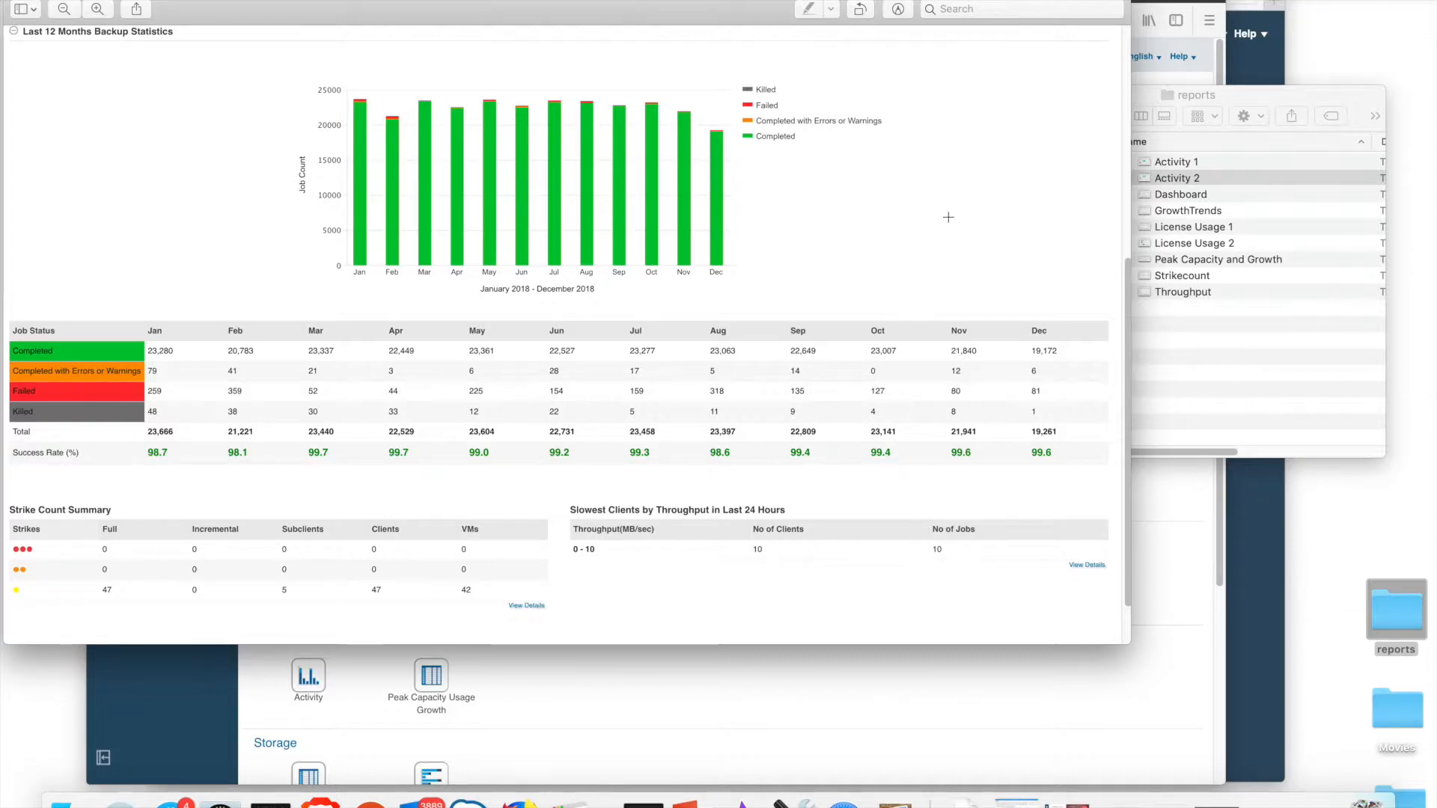
mouse_move(1084, 243)
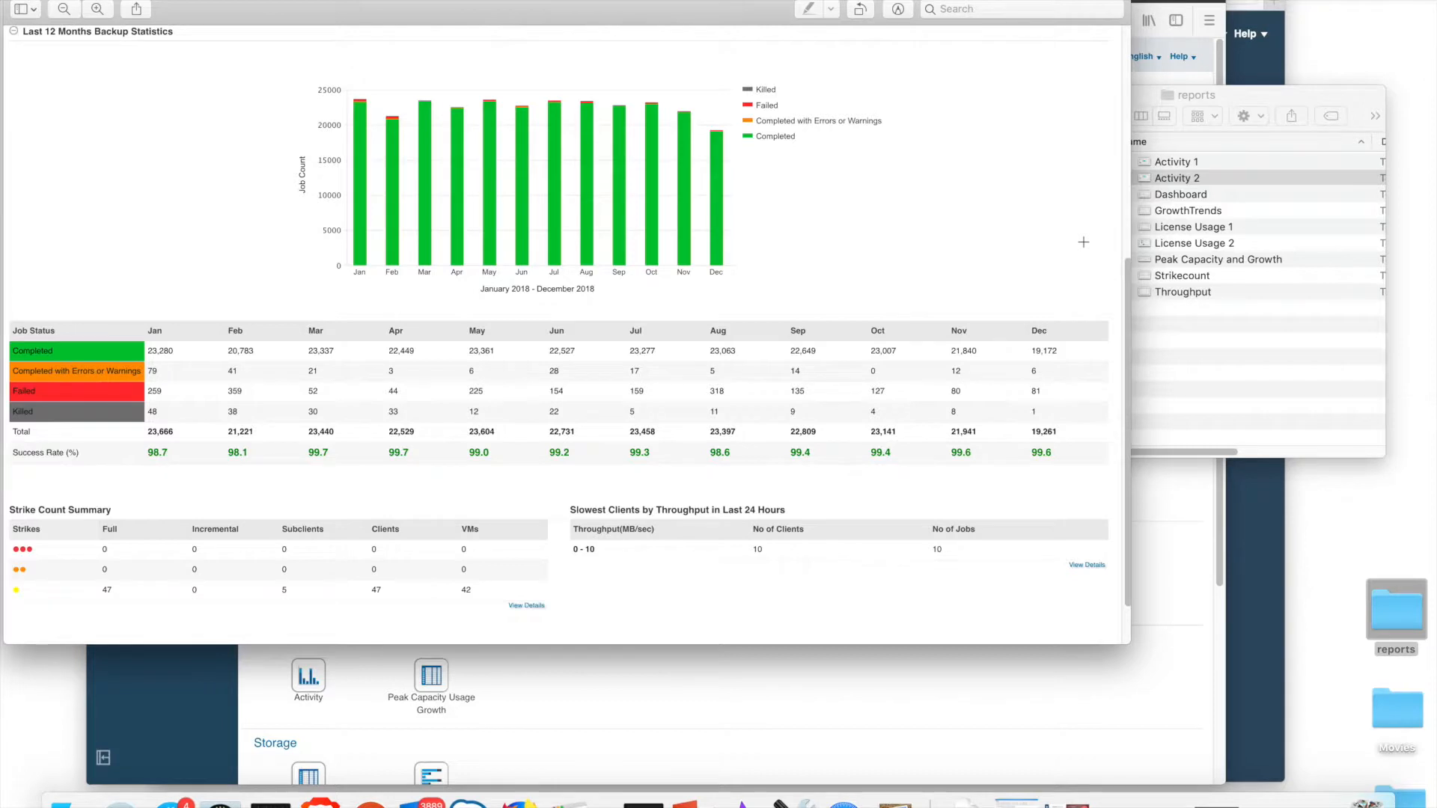
mouse_move(474, 211)
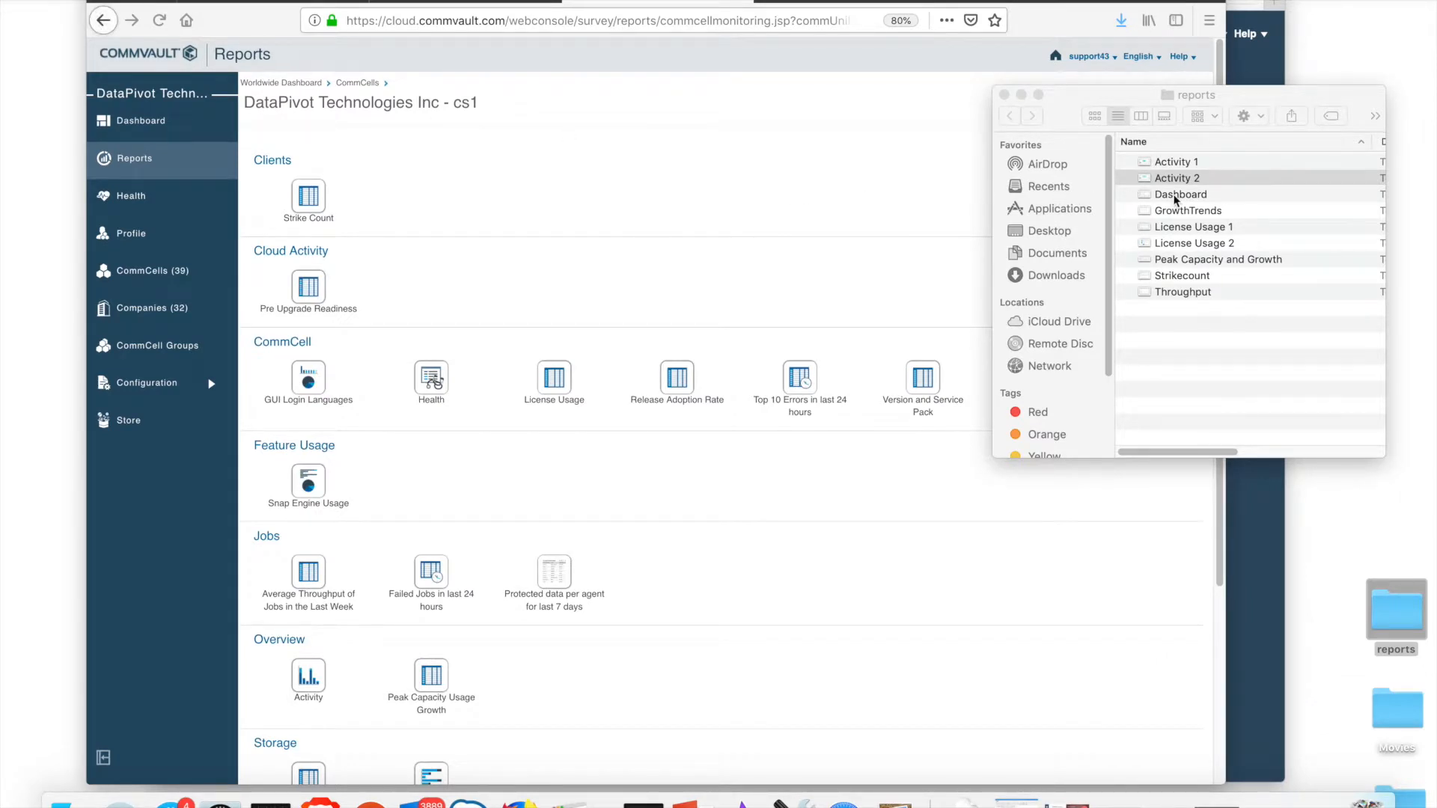
click(1182, 193)
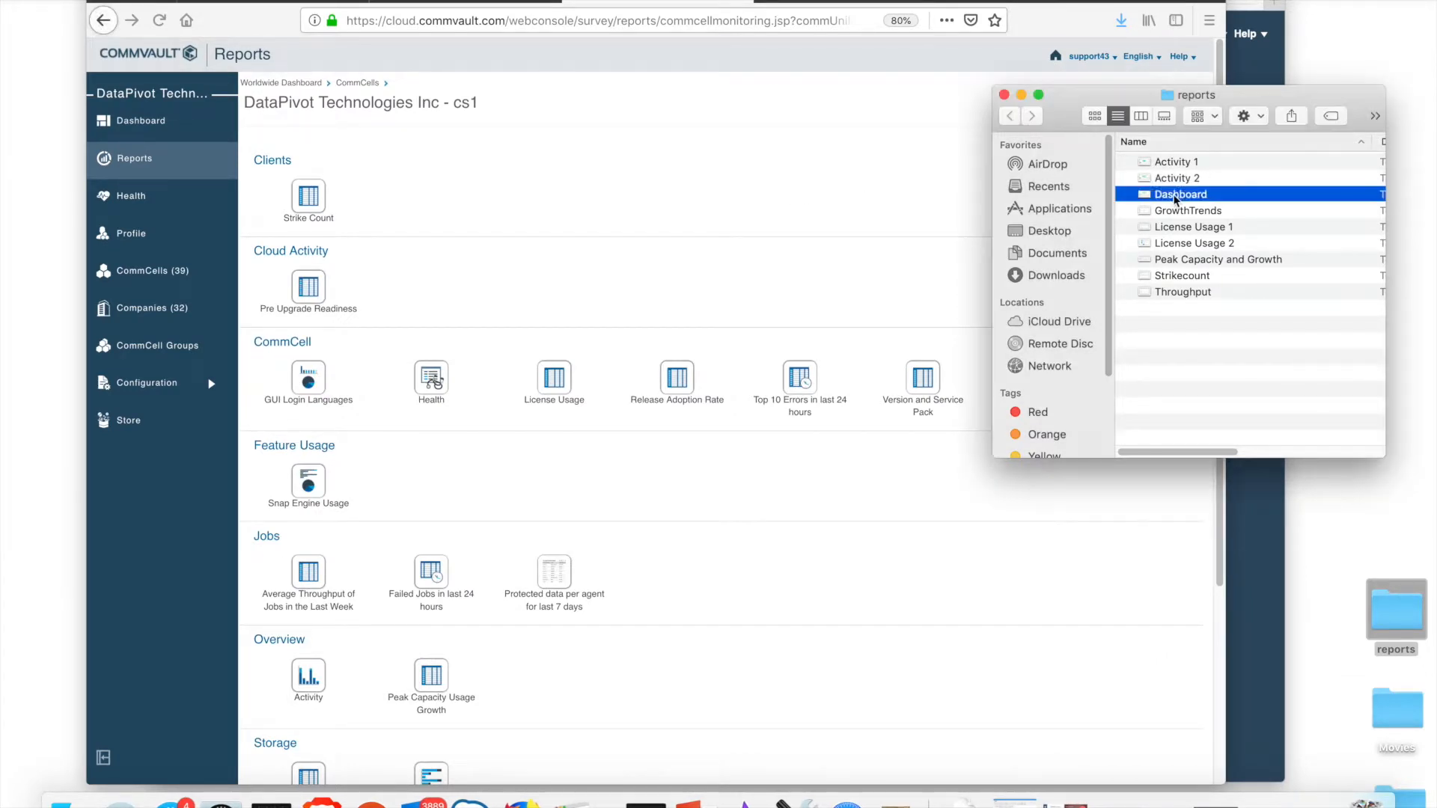
double_click(1181, 194)
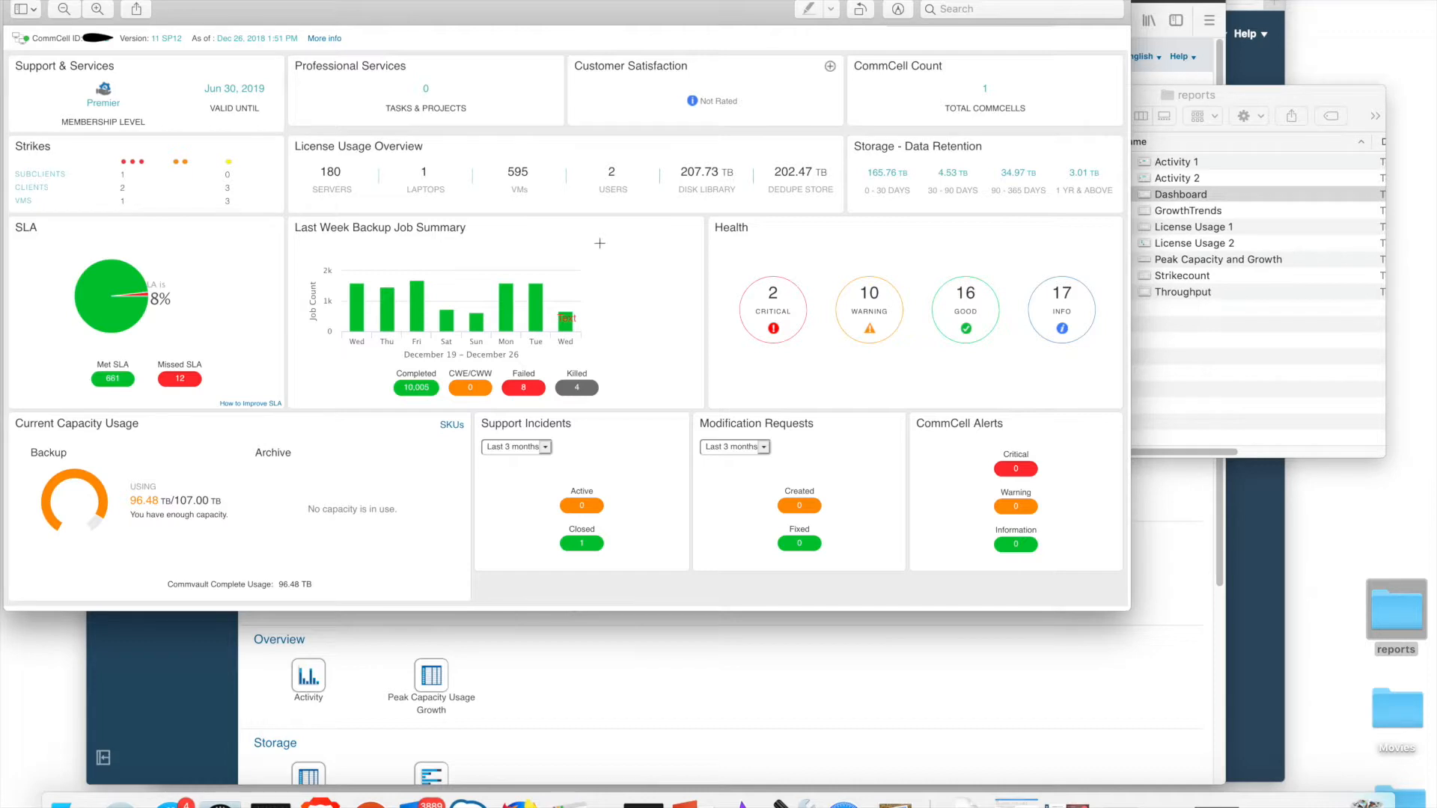
mouse_move(227, 300)
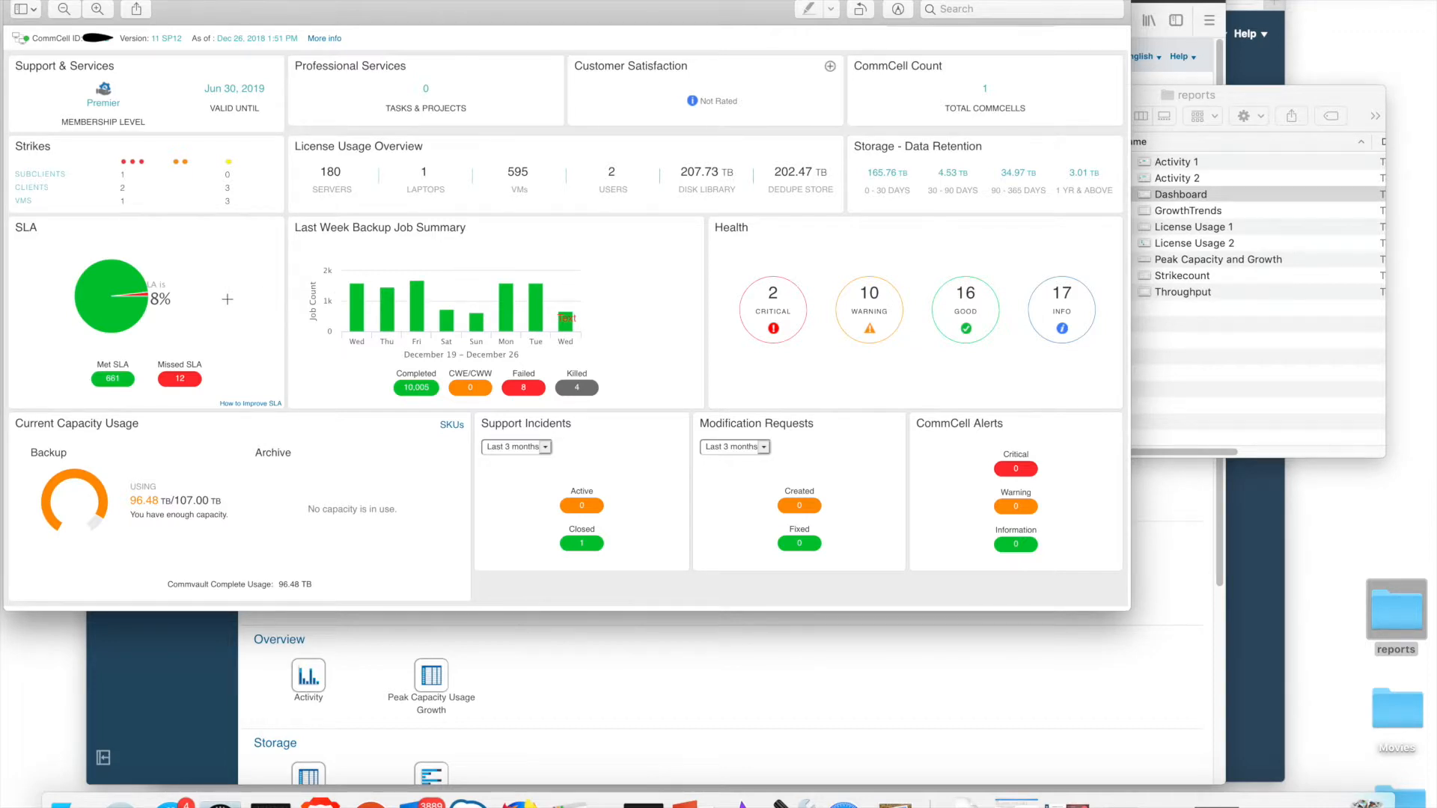
mouse_move(138, 275)
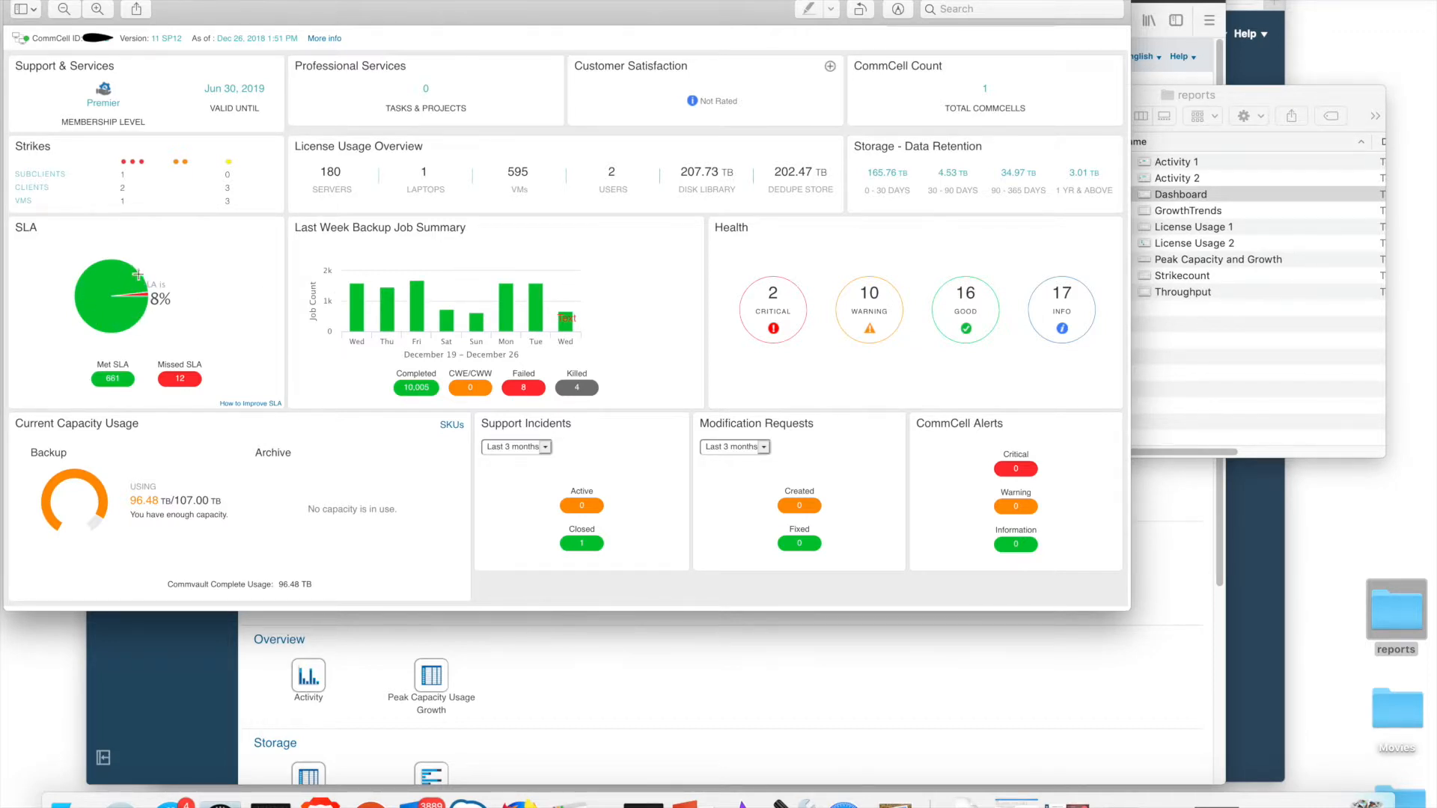
mouse_move(119, 316)
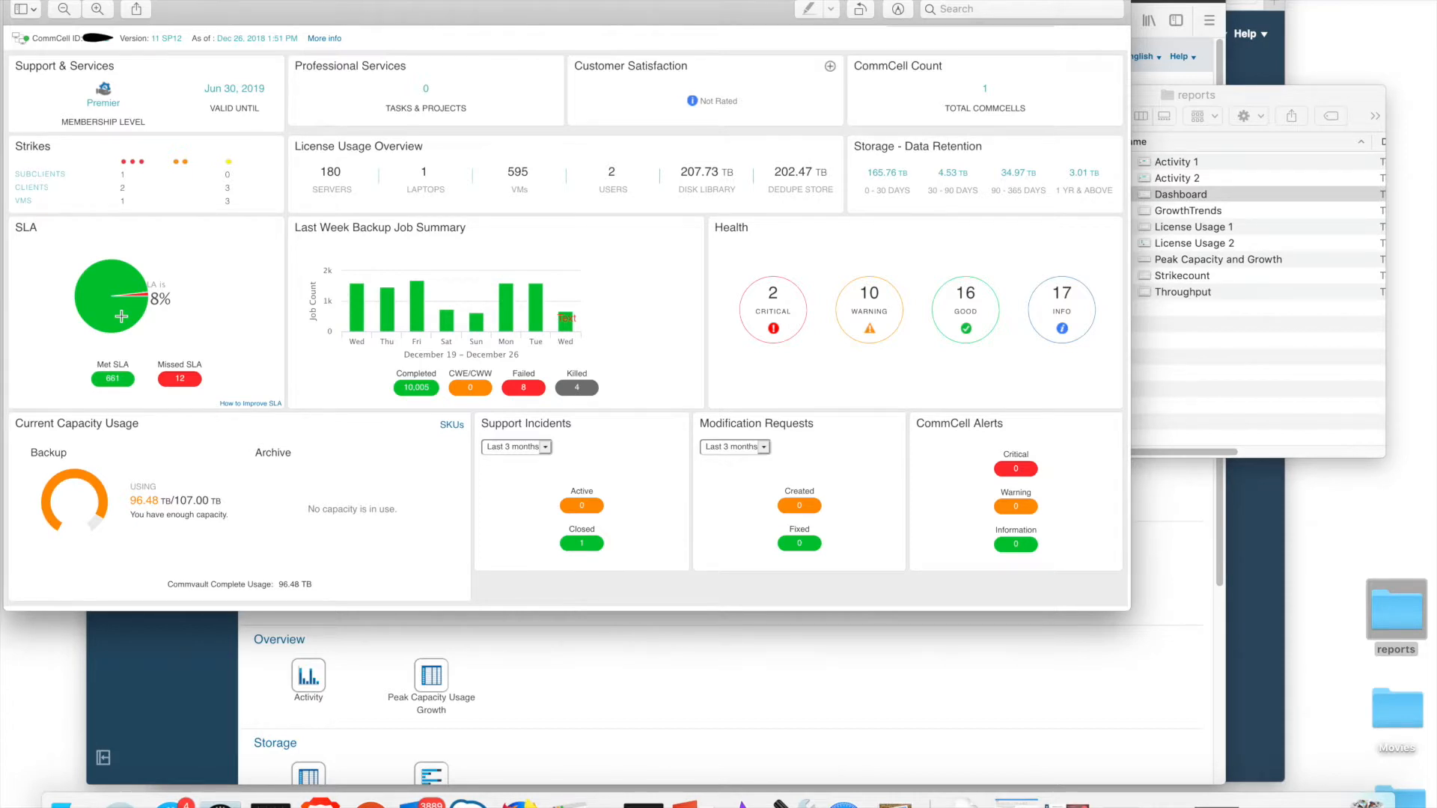
mouse_move(114, 394)
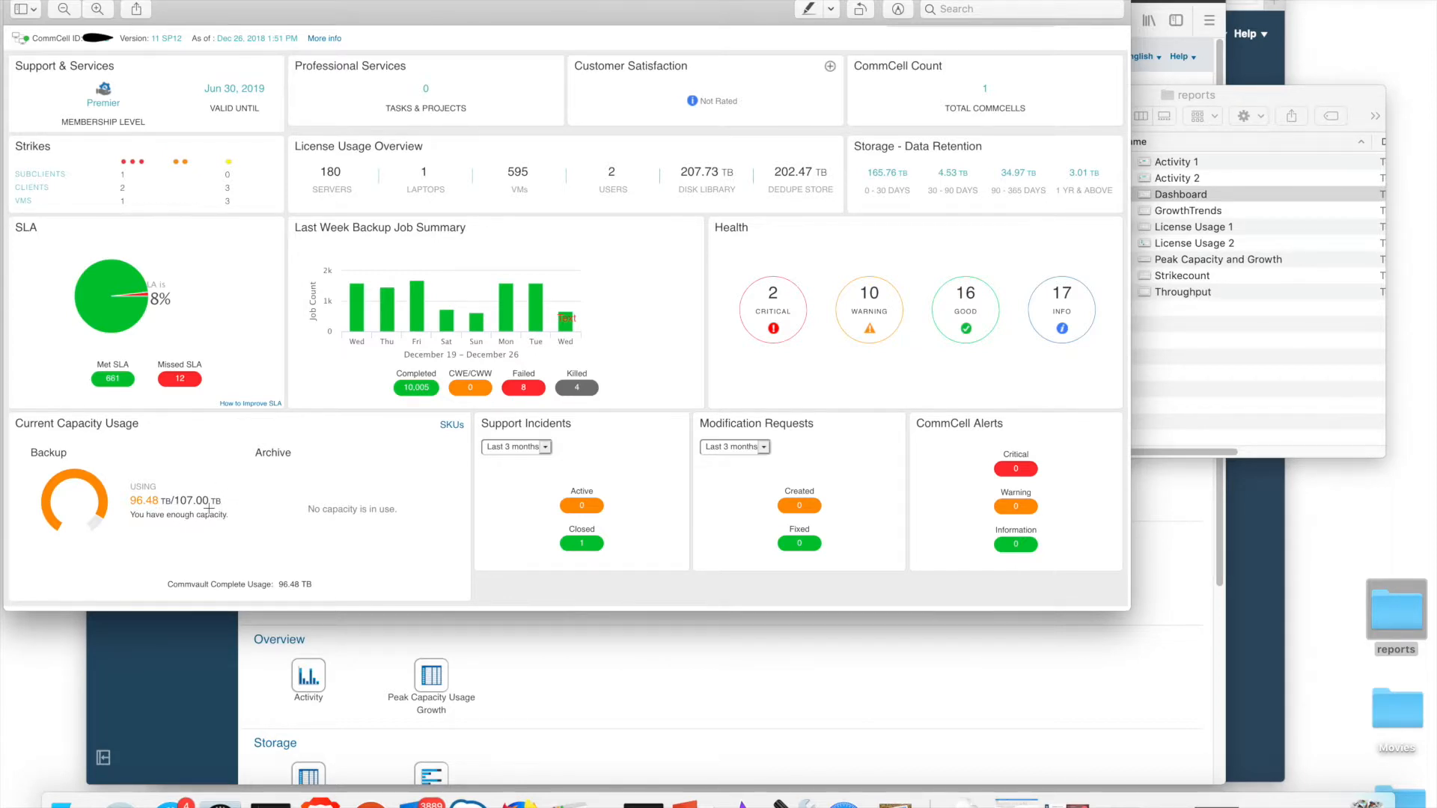
mouse_move(623, 360)
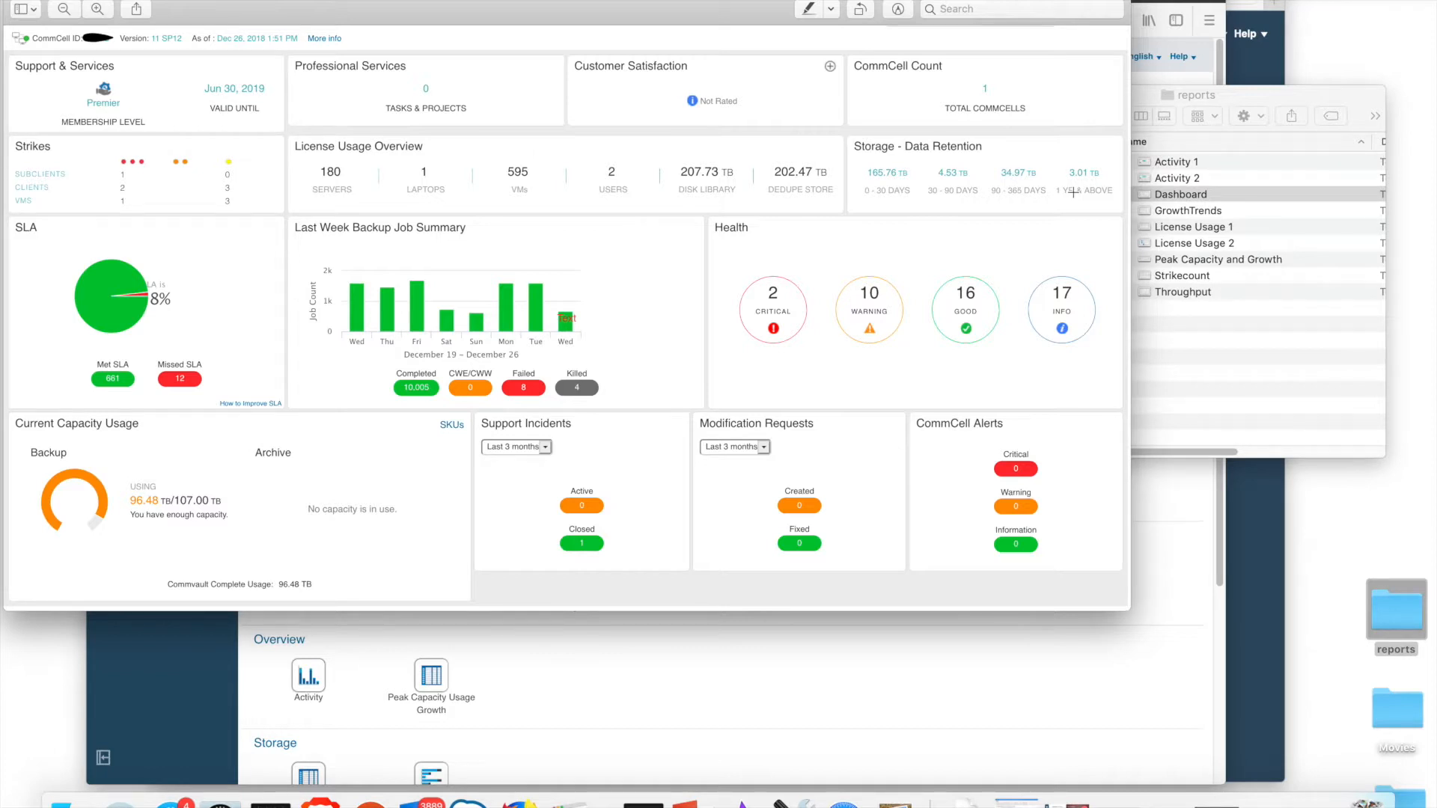
mouse_move(1072, 190)
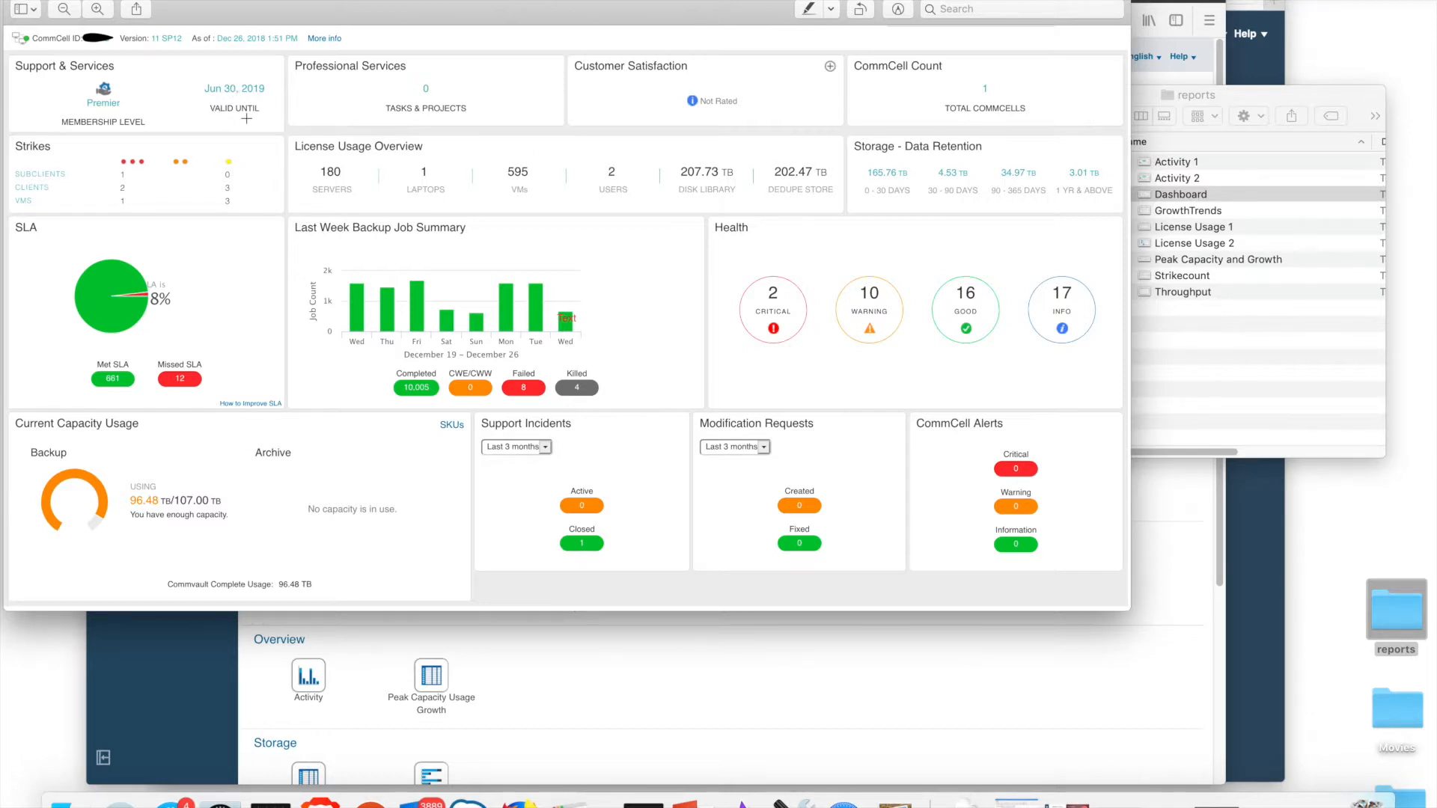
mouse_move(488, 509)
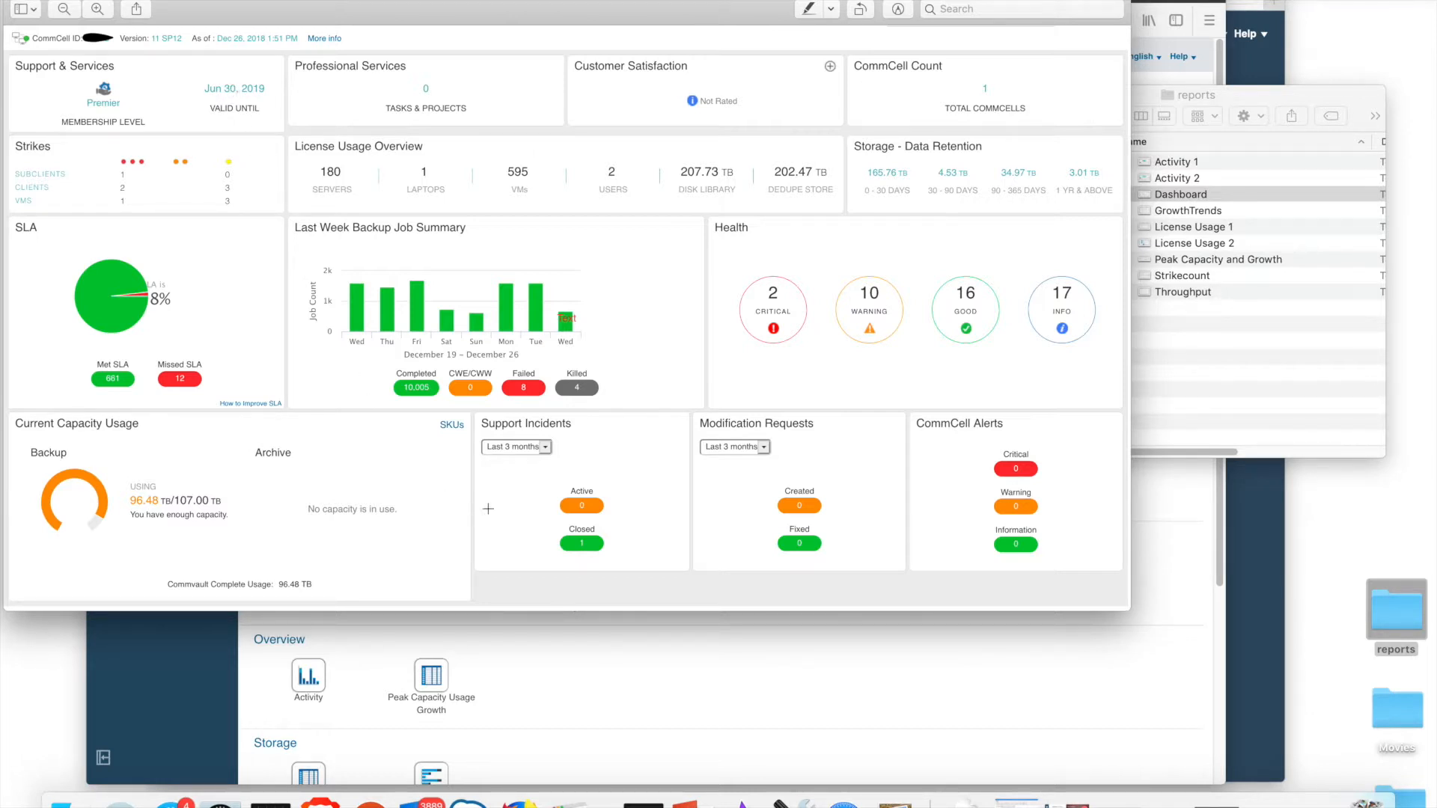
mouse_move(552, 554)
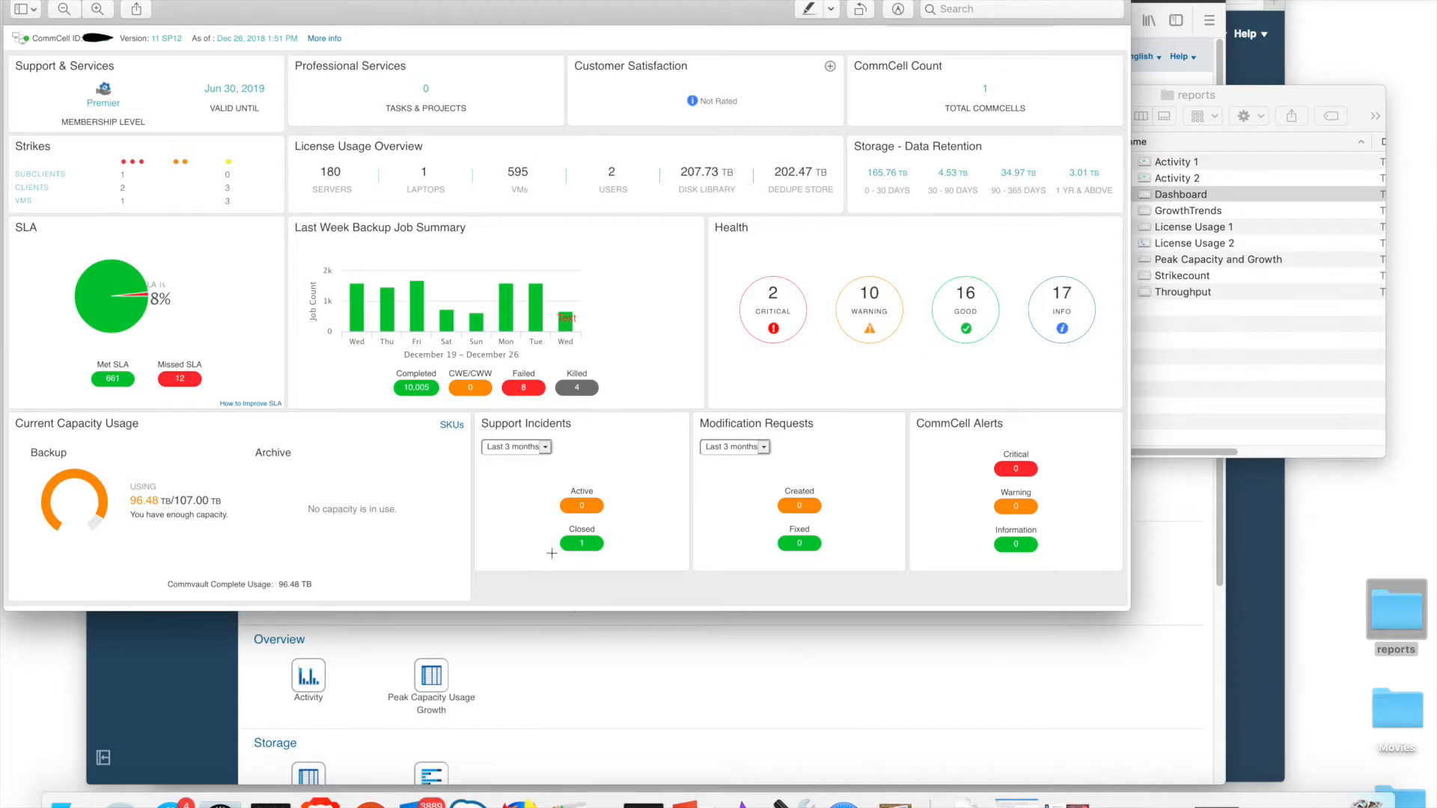
mouse_move(562, 482)
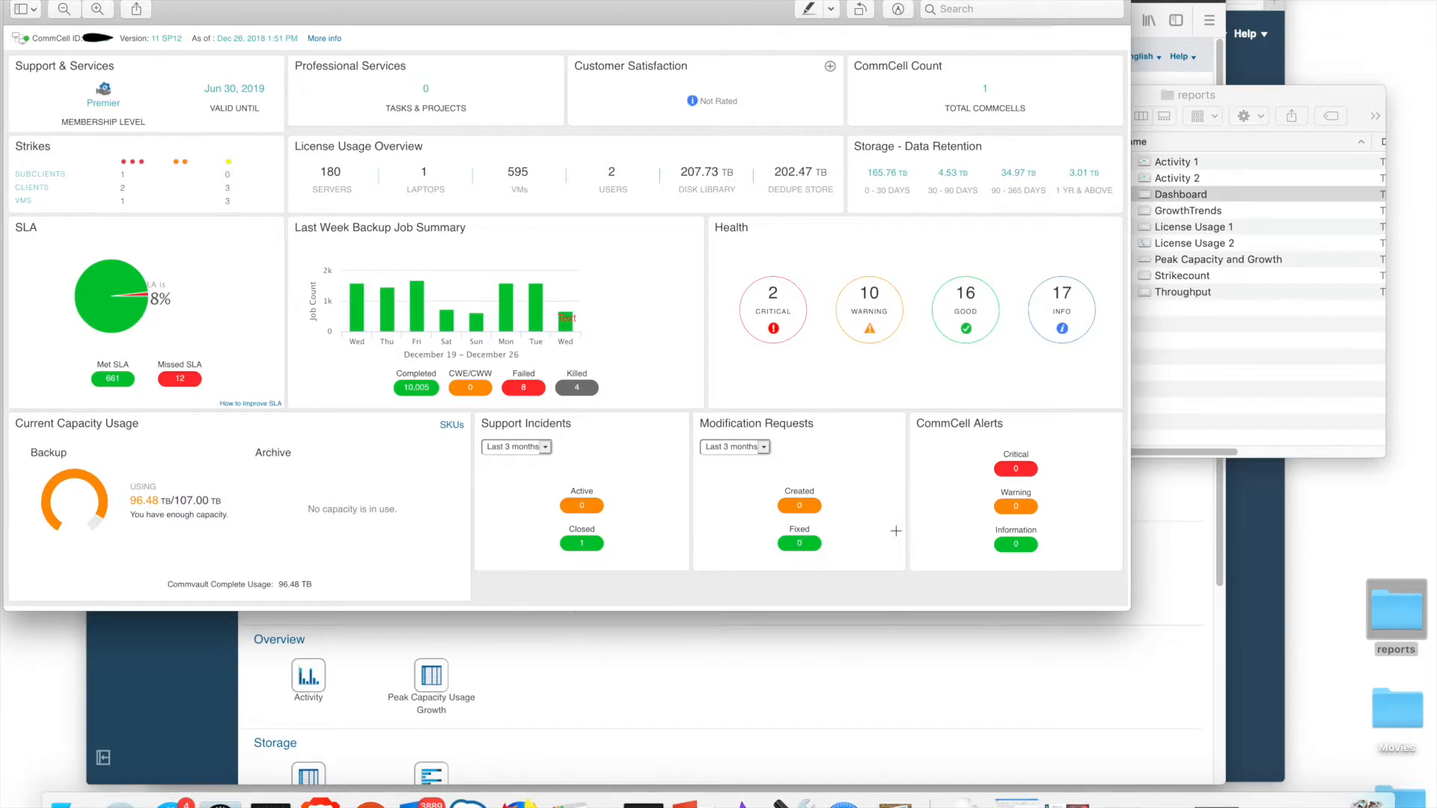
mouse_move(1067, 568)
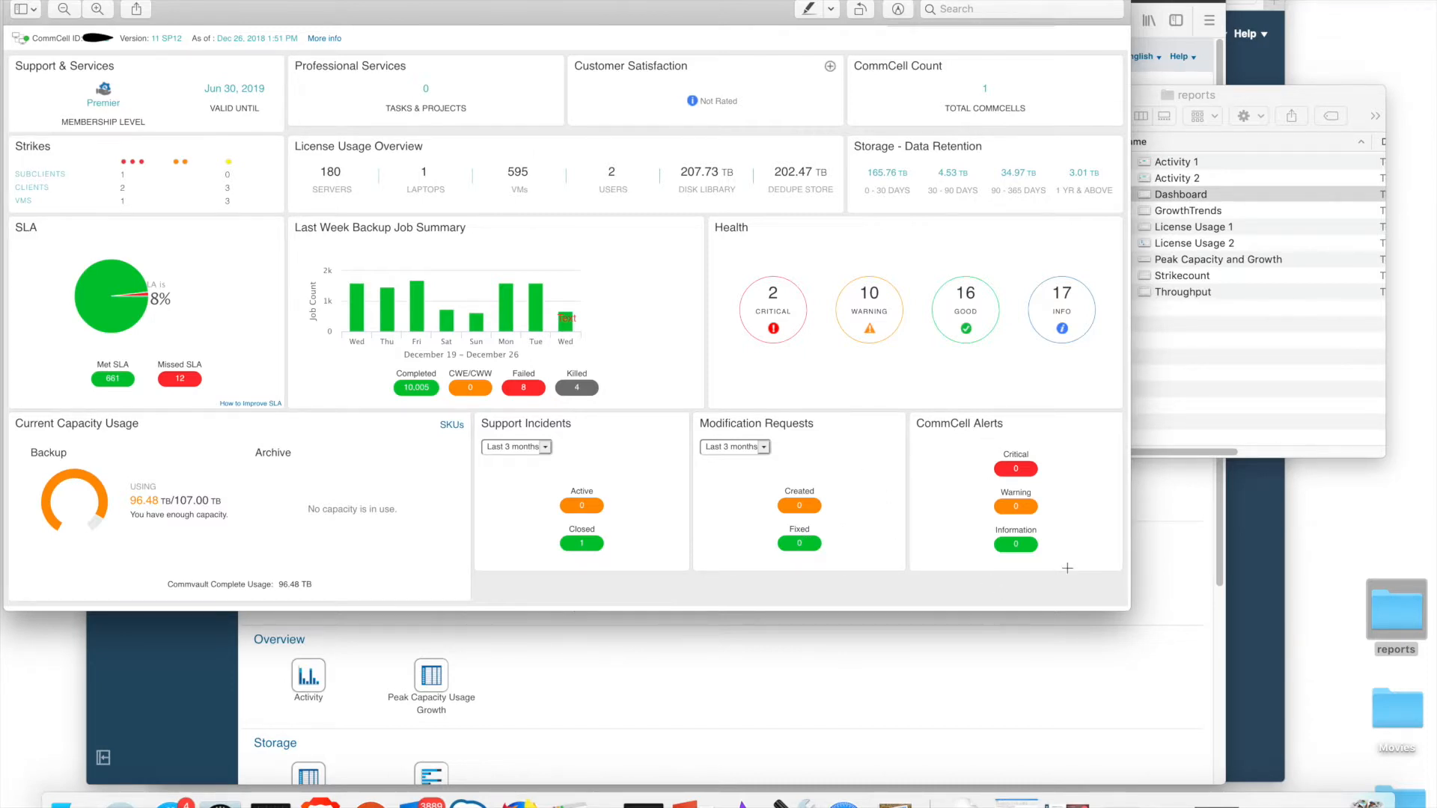
mouse_move(1013, 466)
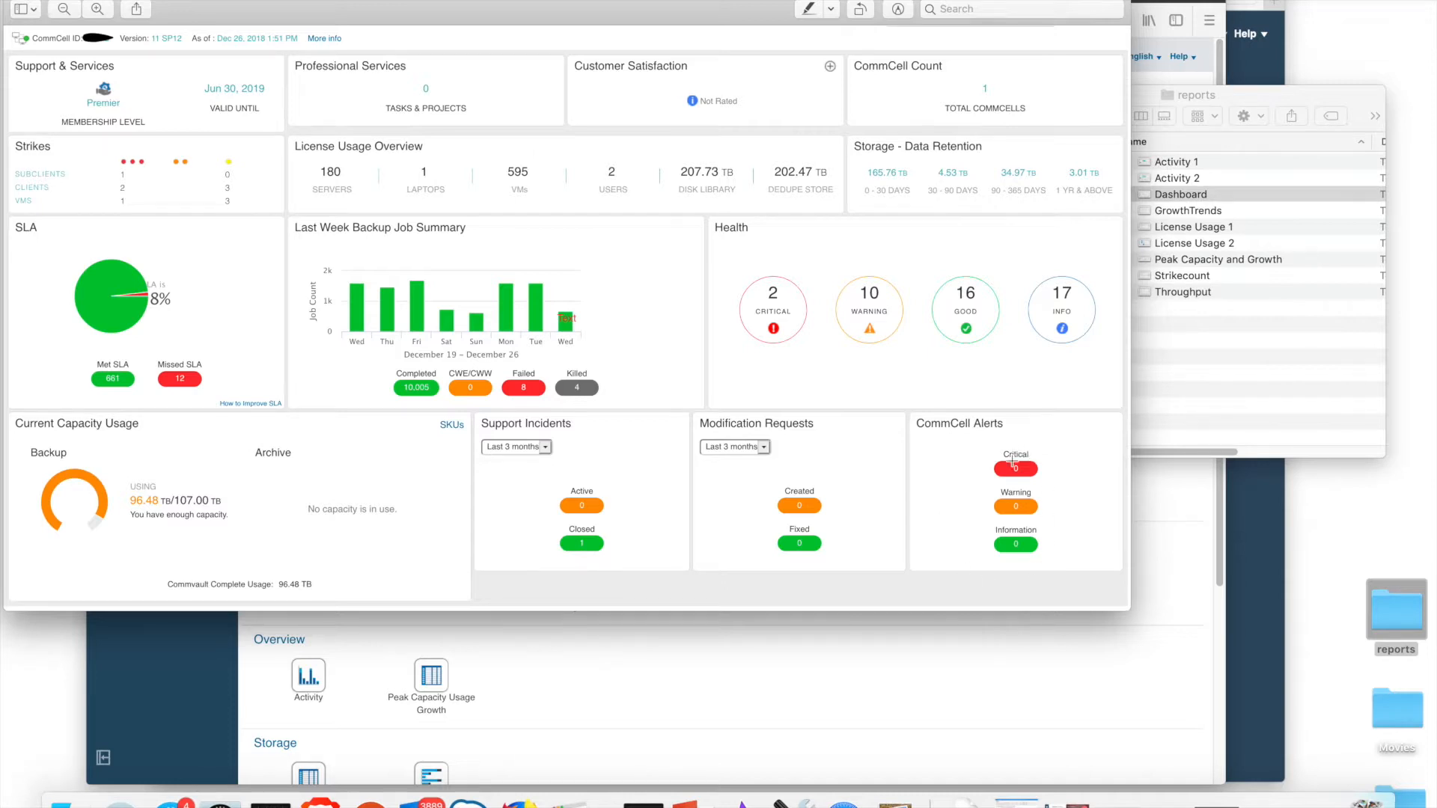
mouse_move(1003, 540)
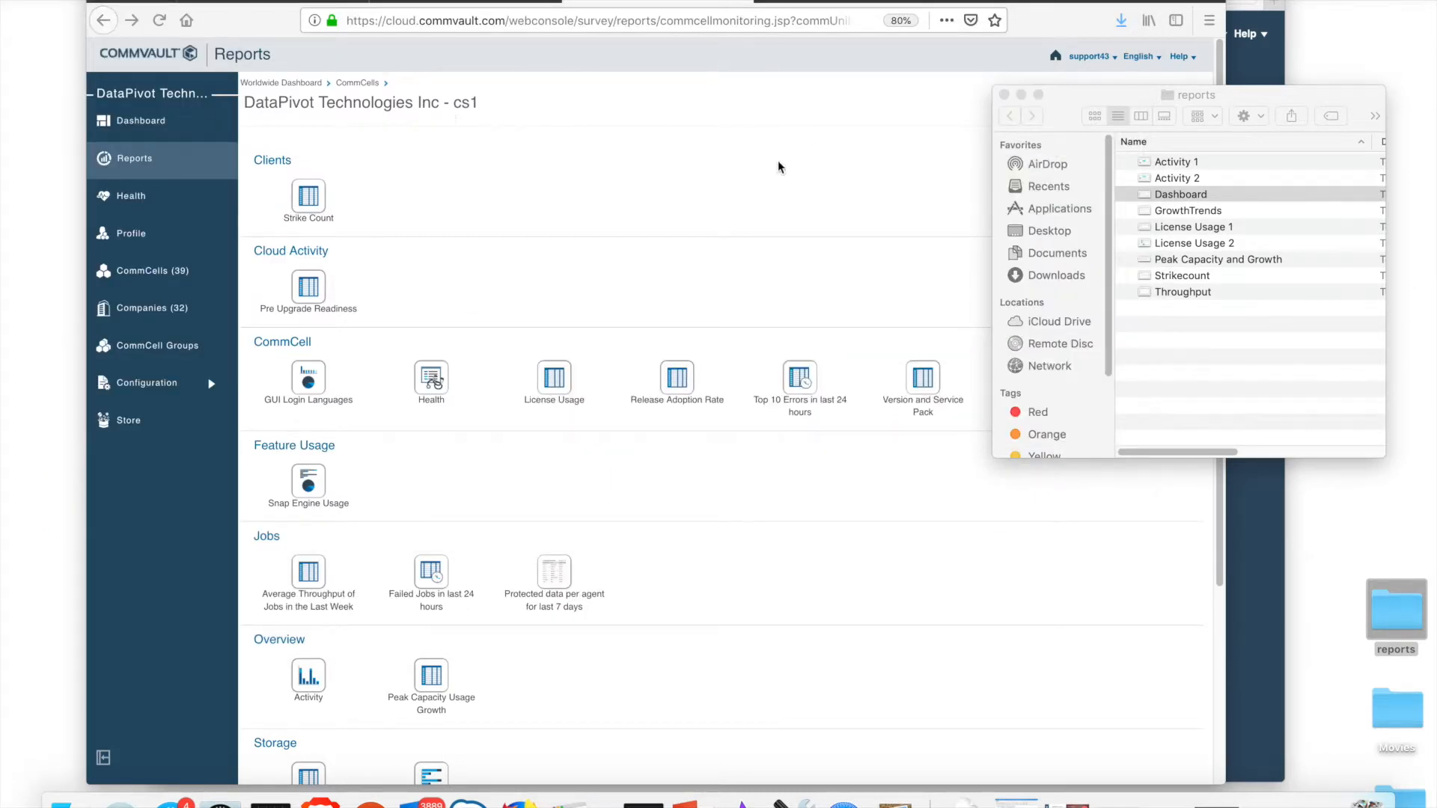
mouse_move(1151, 222)
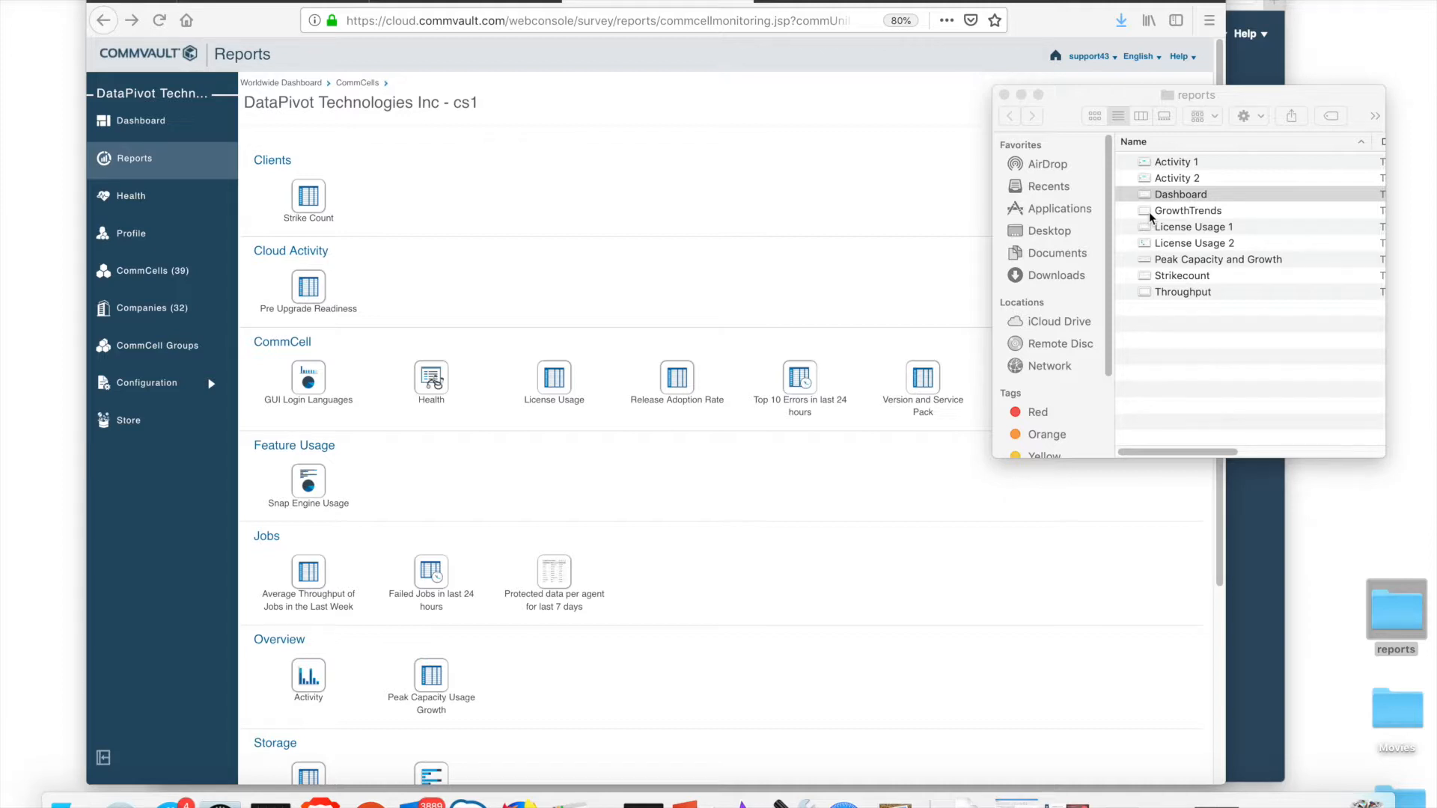
double_click(1187, 209)
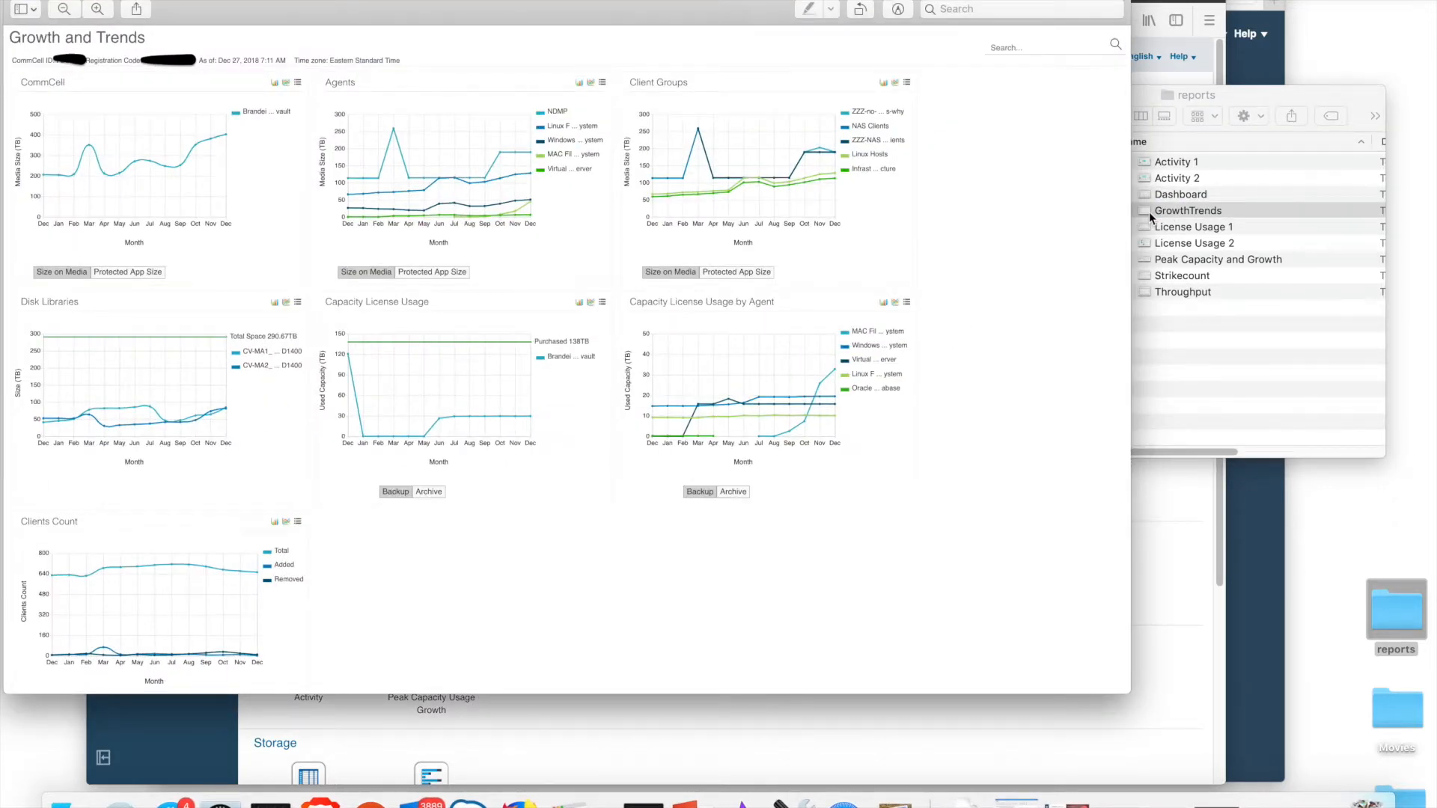
mouse_move(651, 17)
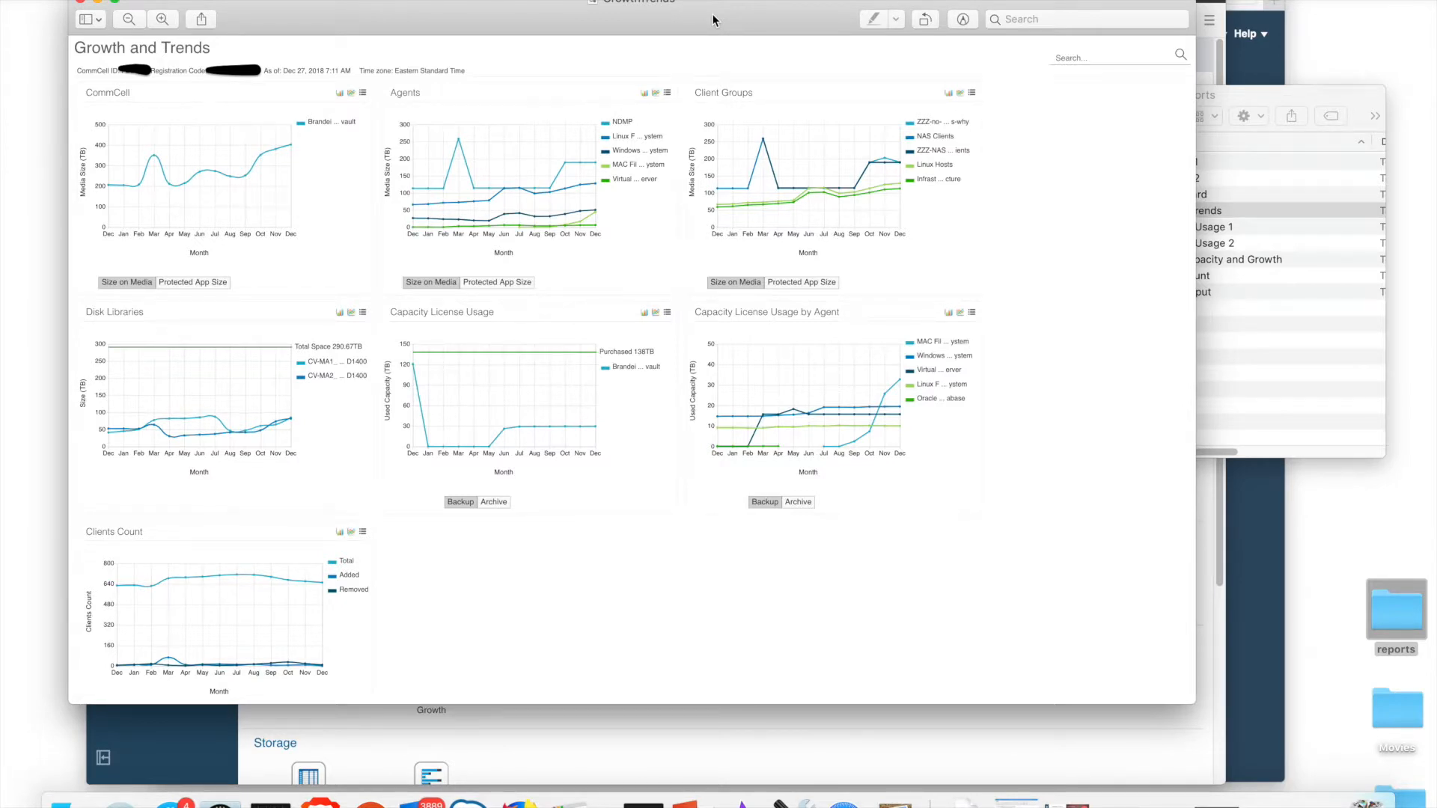
mouse_move(235, 190)
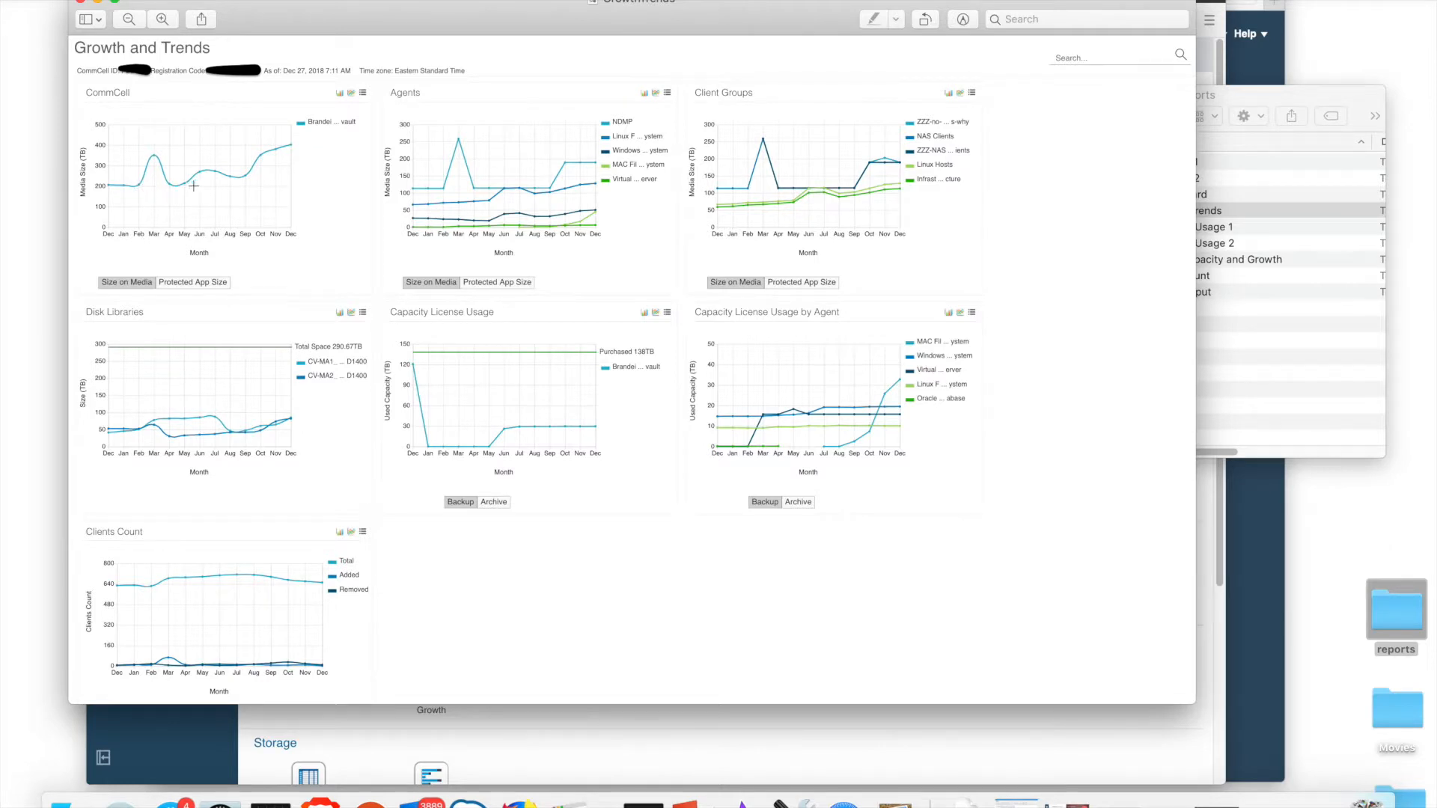
mouse_move(297, 148)
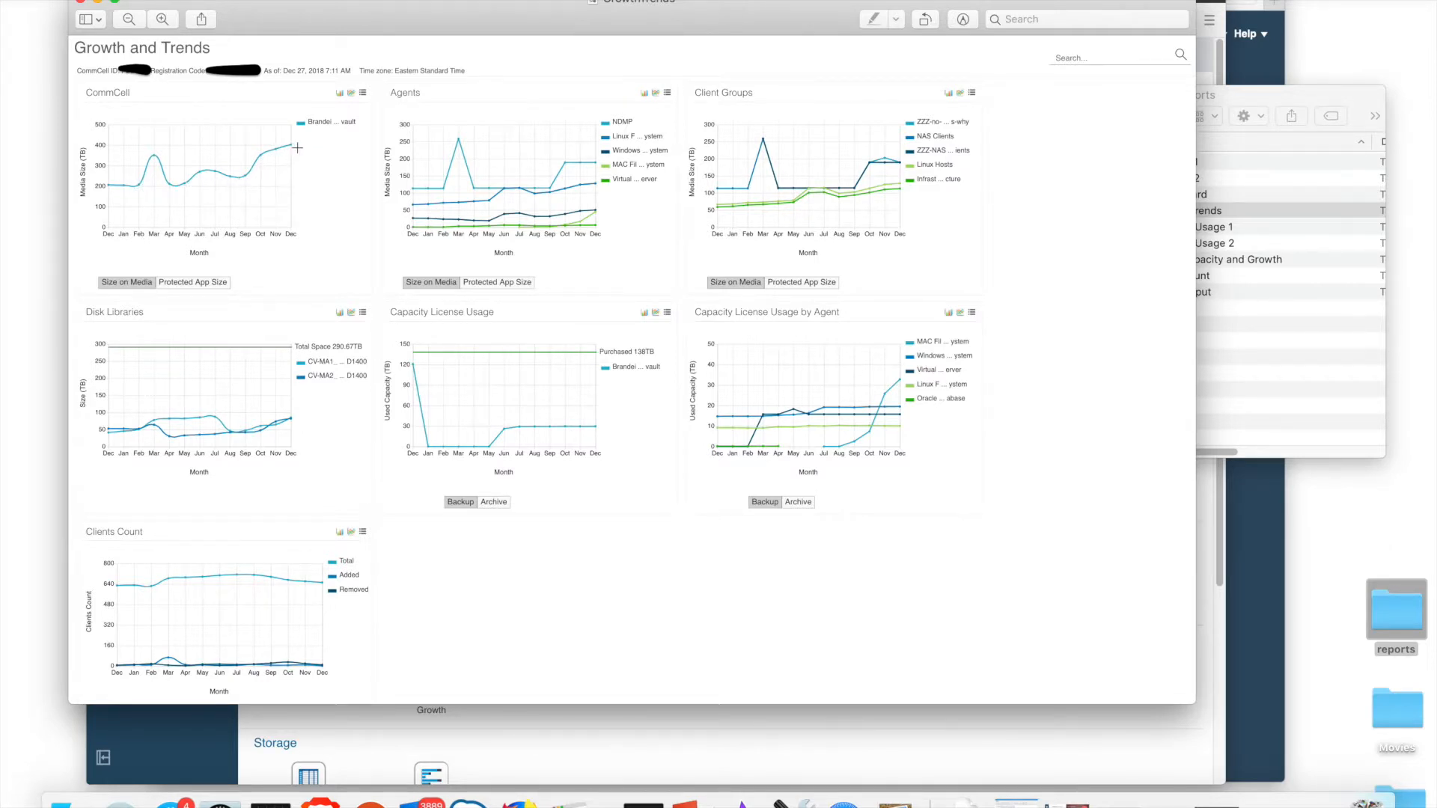
mouse_move(561, 207)
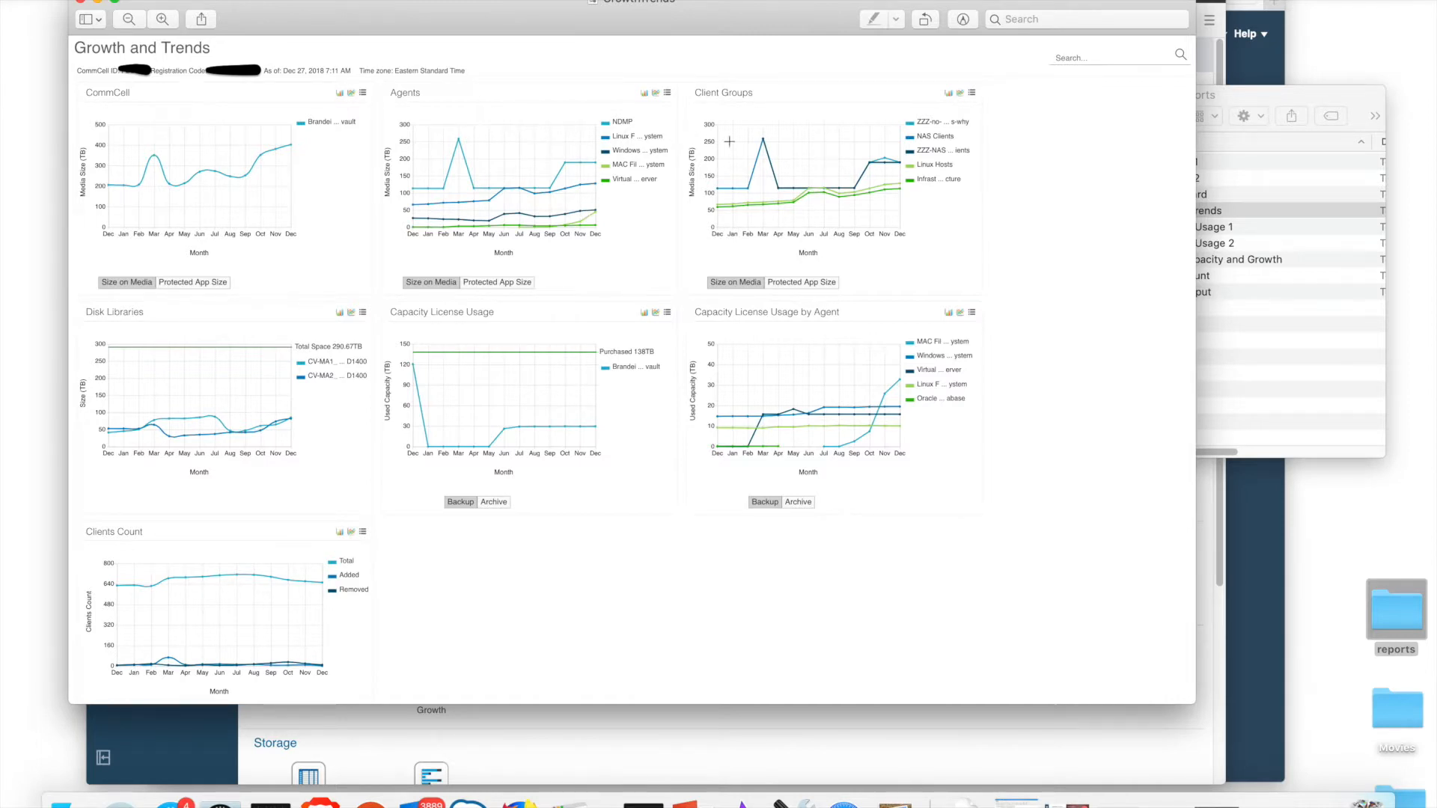
mouse_move(721, 107)
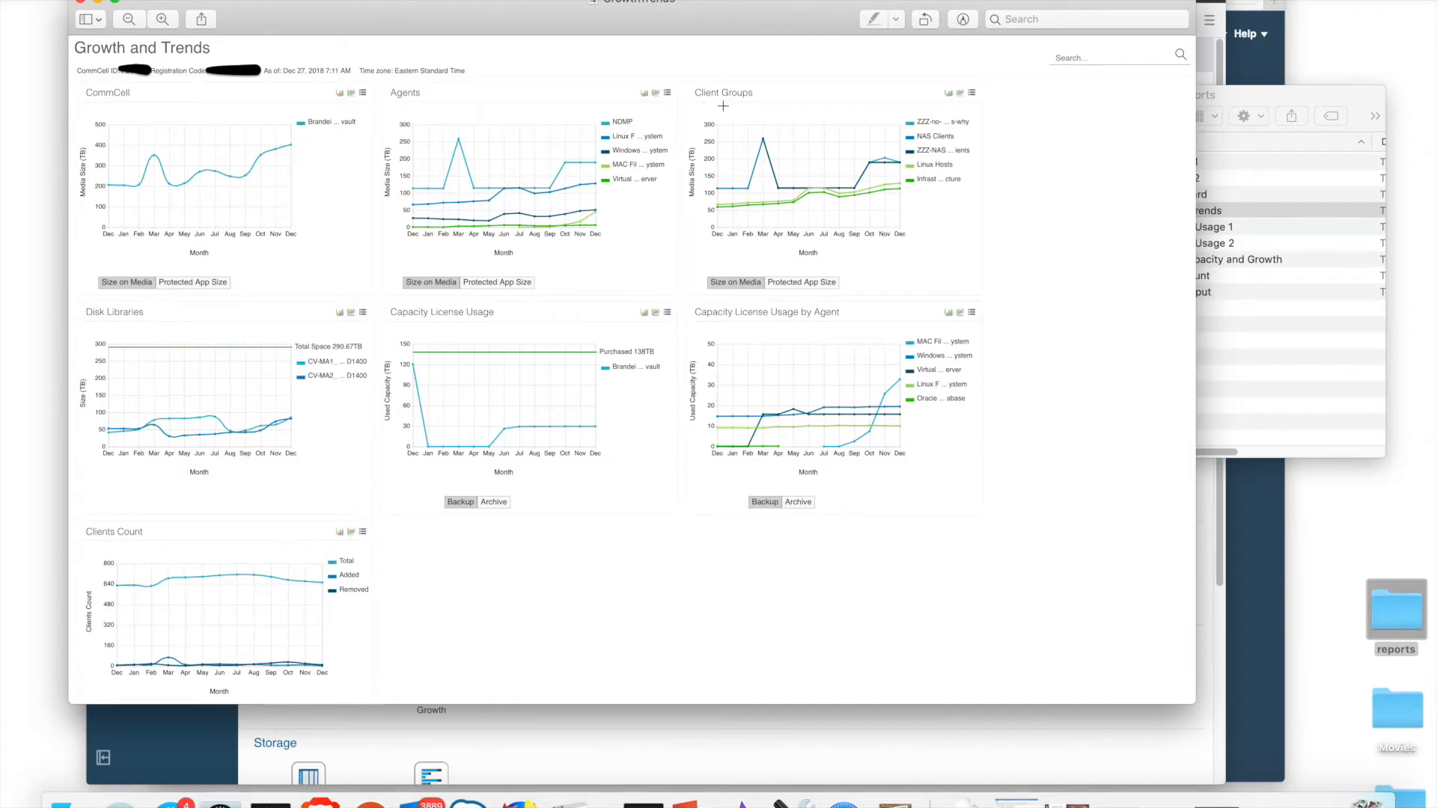
mouse_move(283, 294)
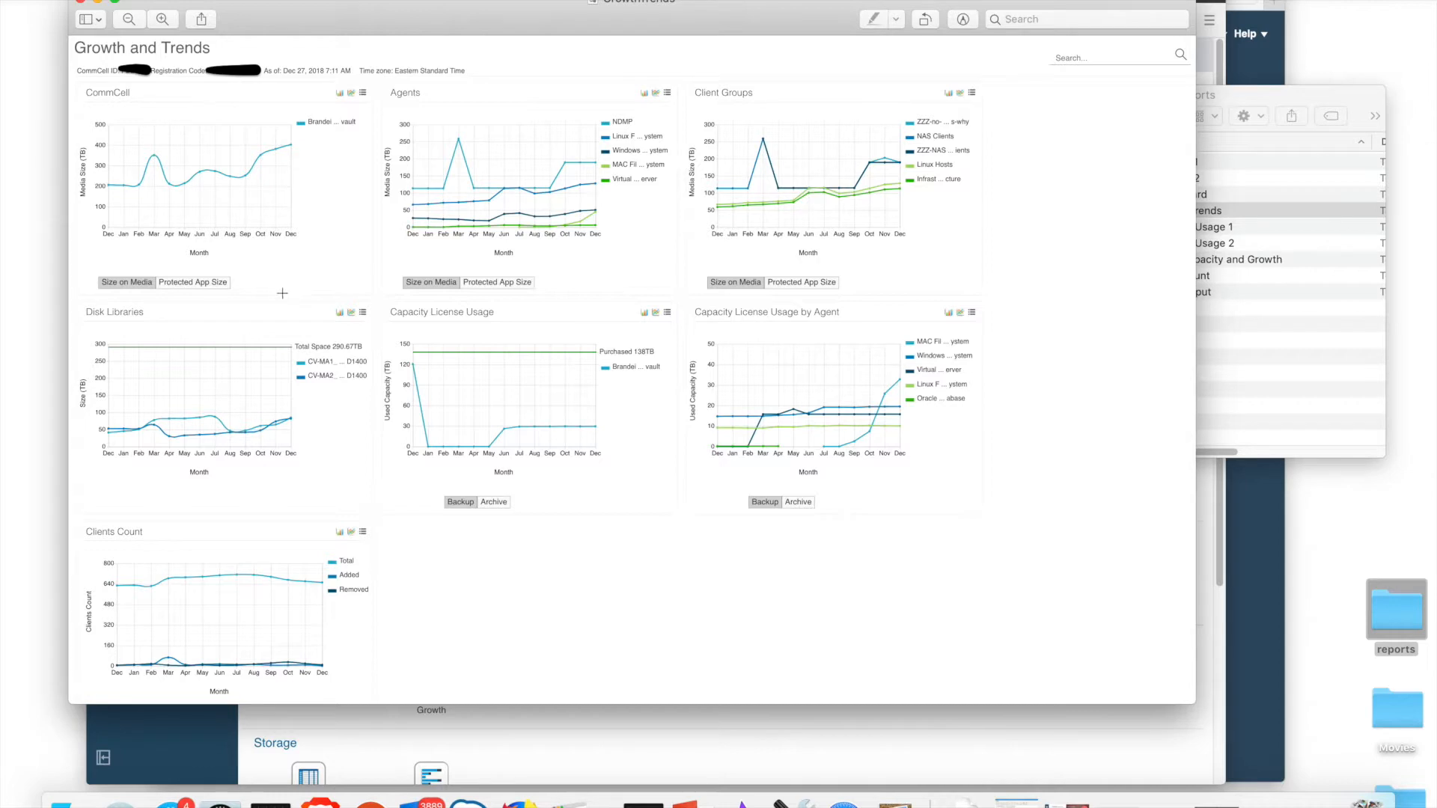
mouse_move(161, 401)
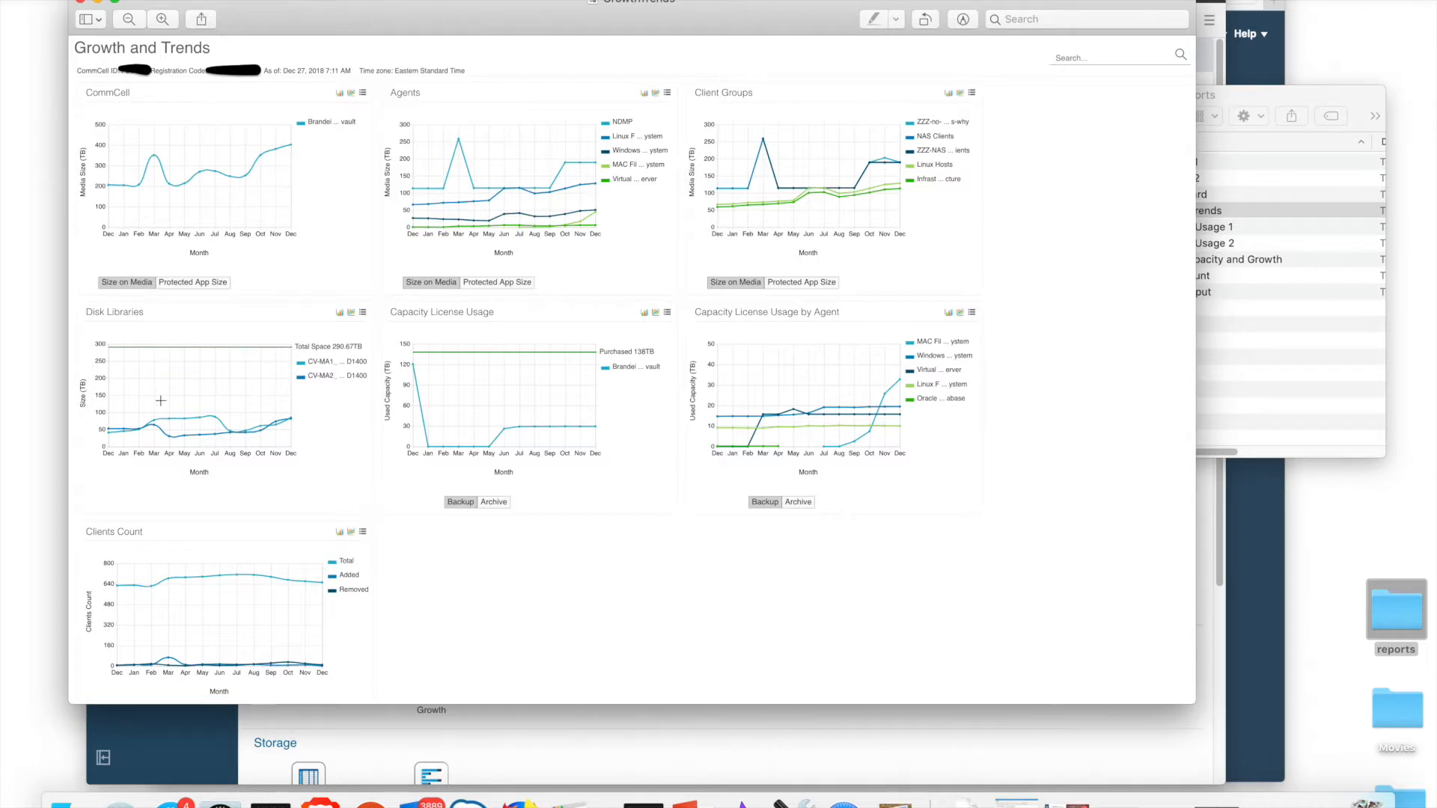
mouse_move(134, 428)
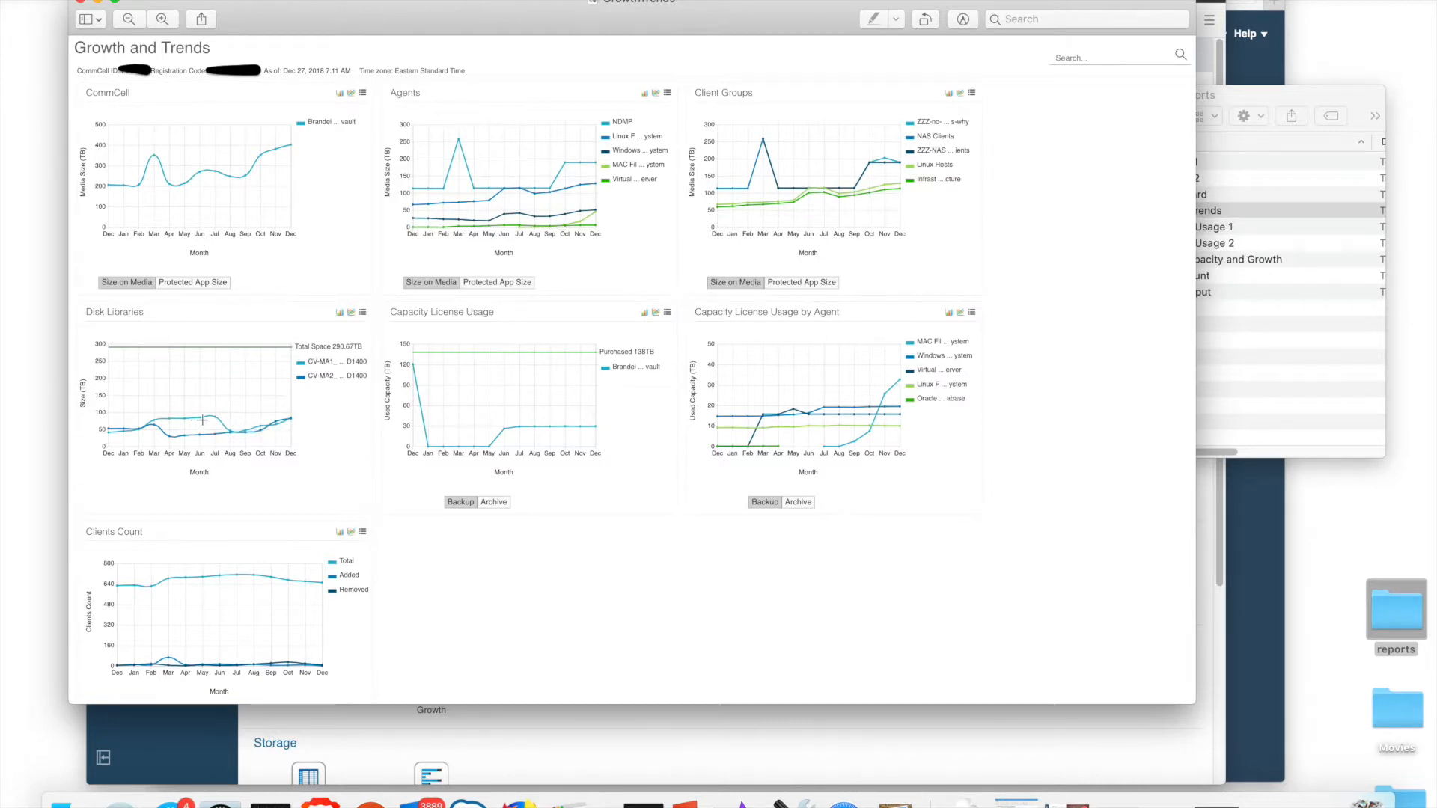
mouse_move(375, 458)
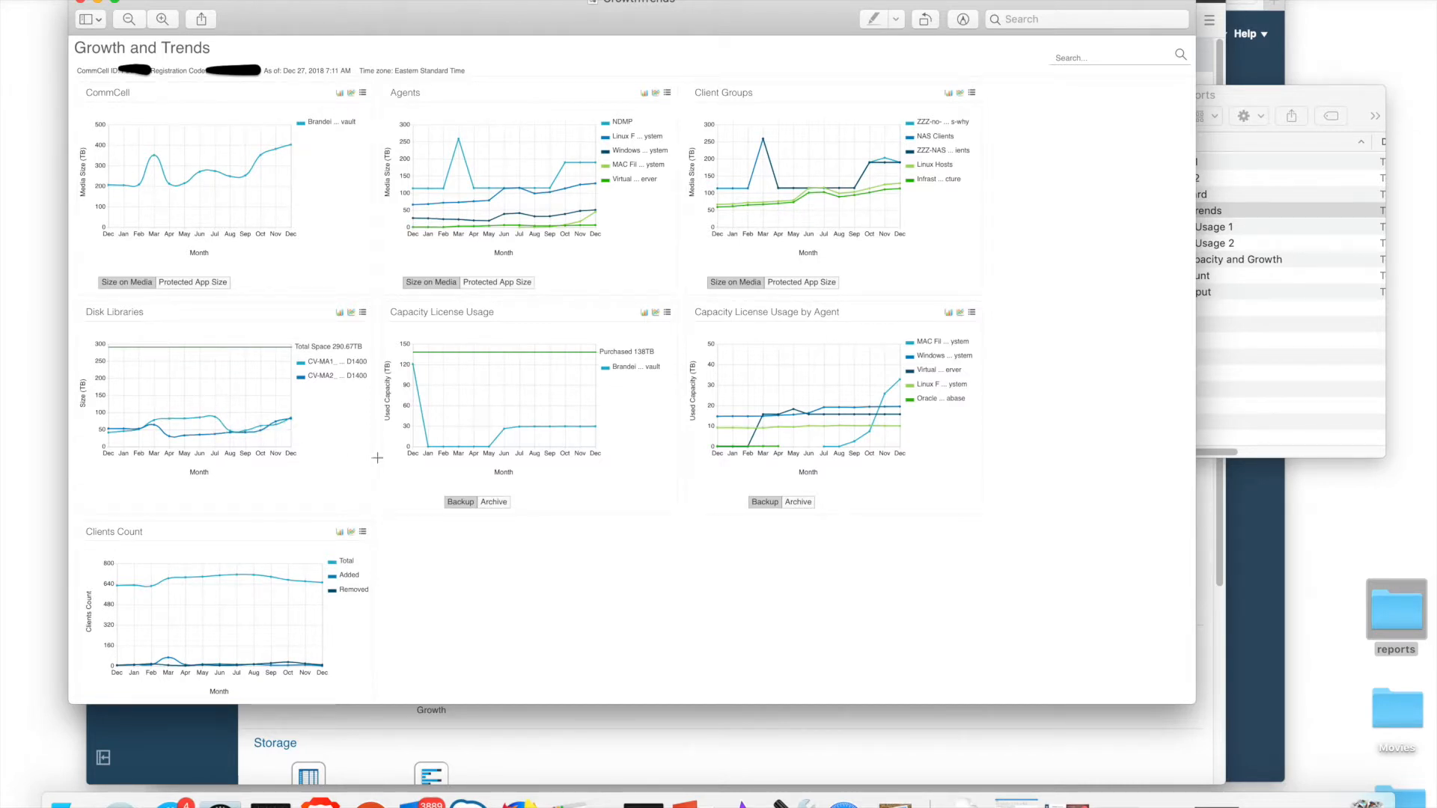
mouse_move(533, 373)
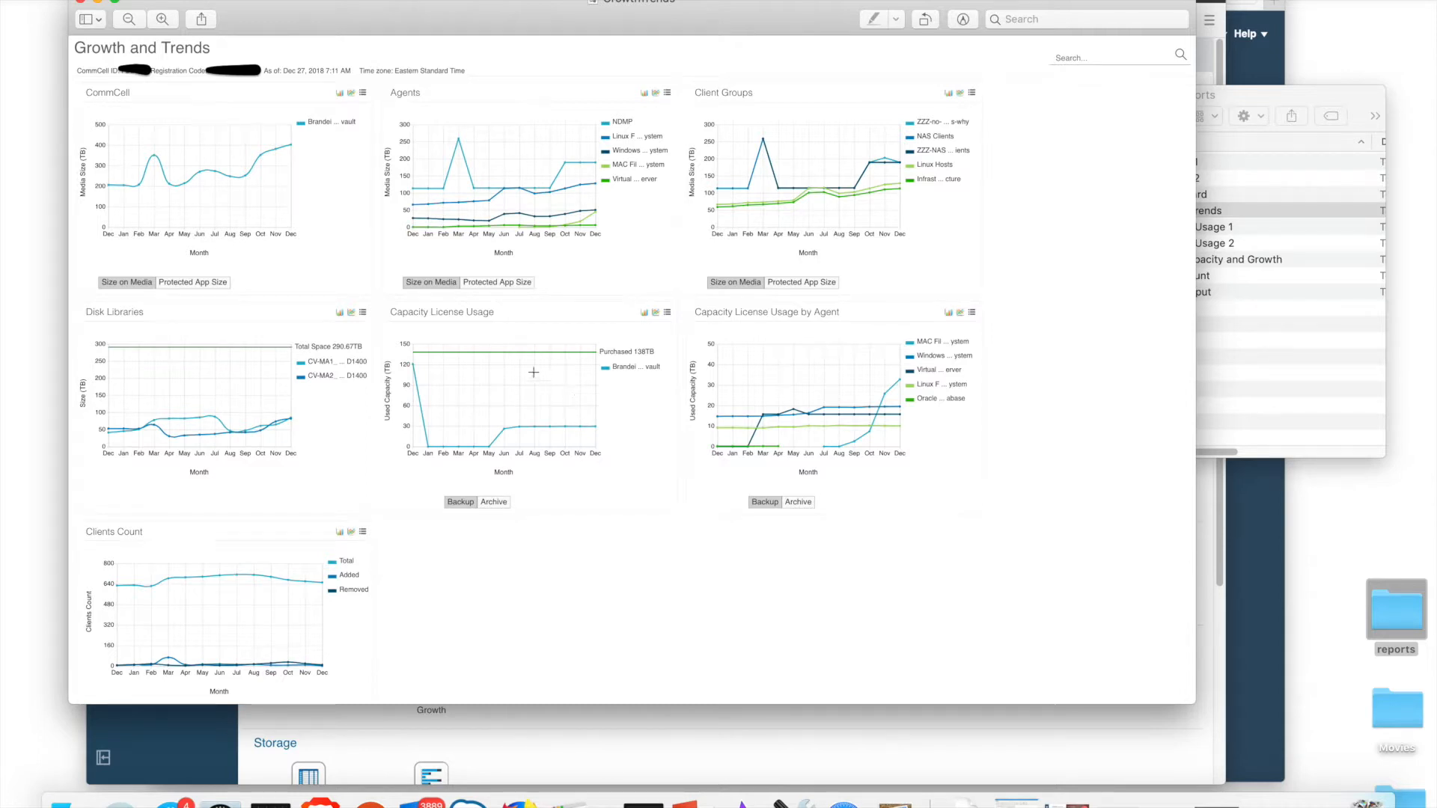
mouse_move(496, 409)
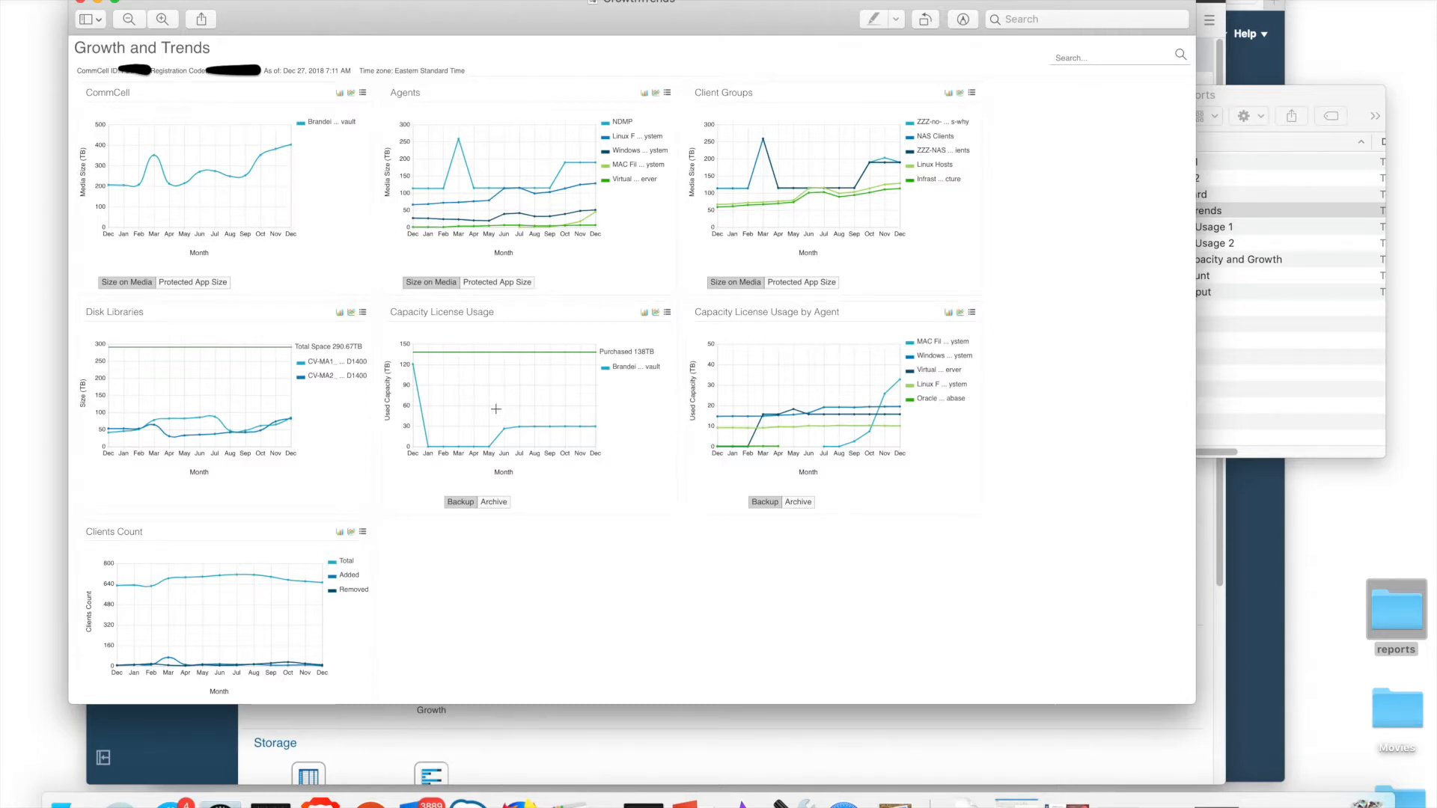
mouse_move(524, 428)
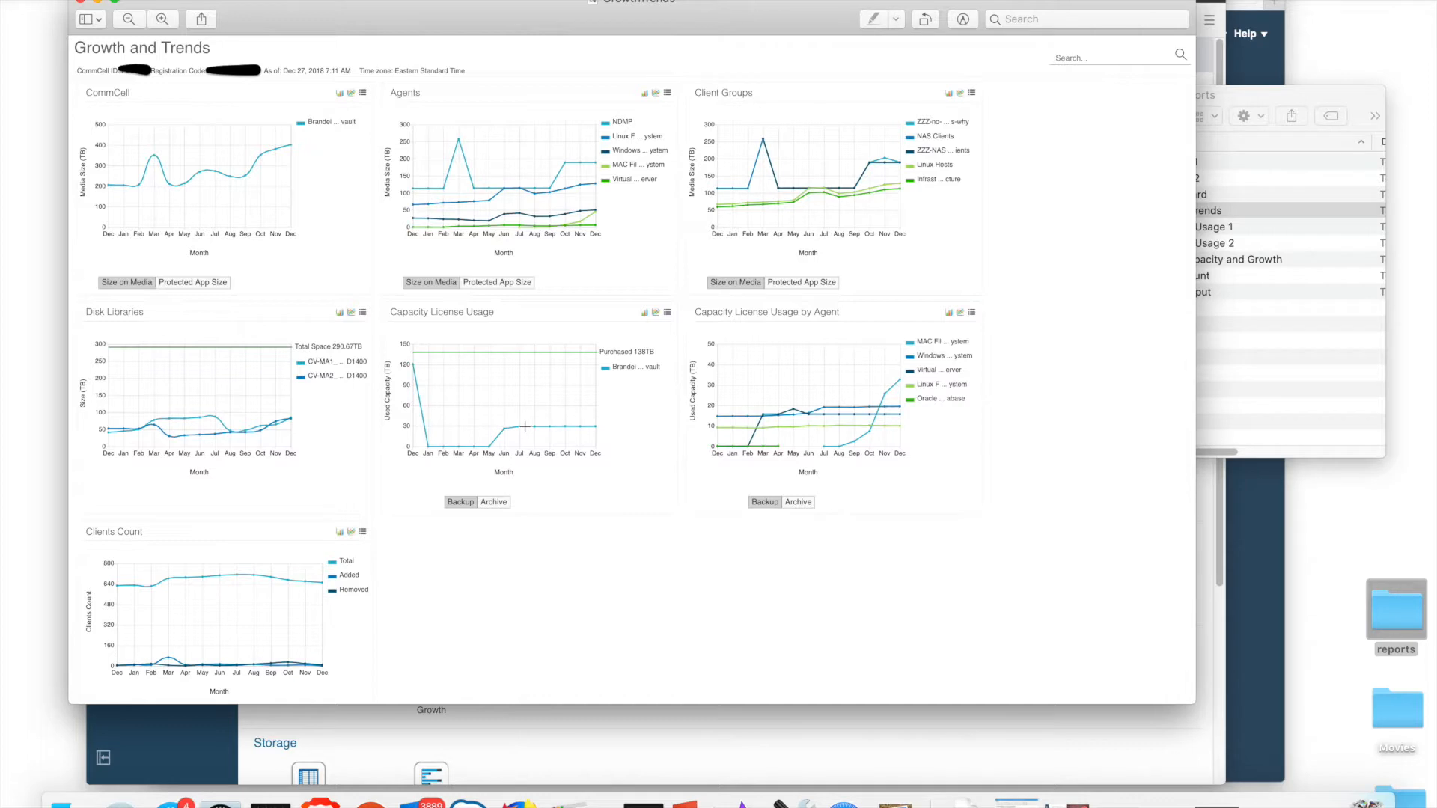
mouse_move(592, 430)
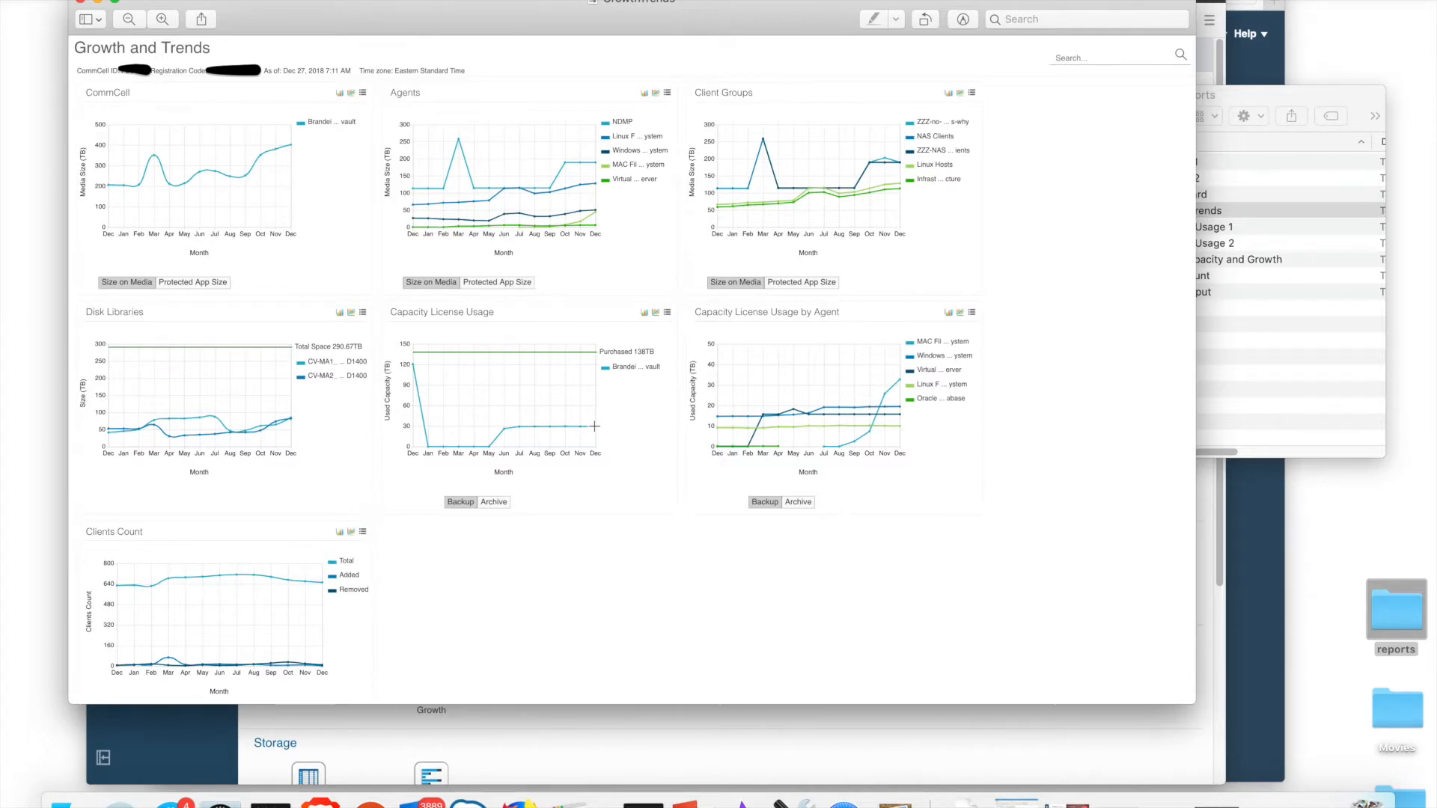
mouse_move(603, 407)
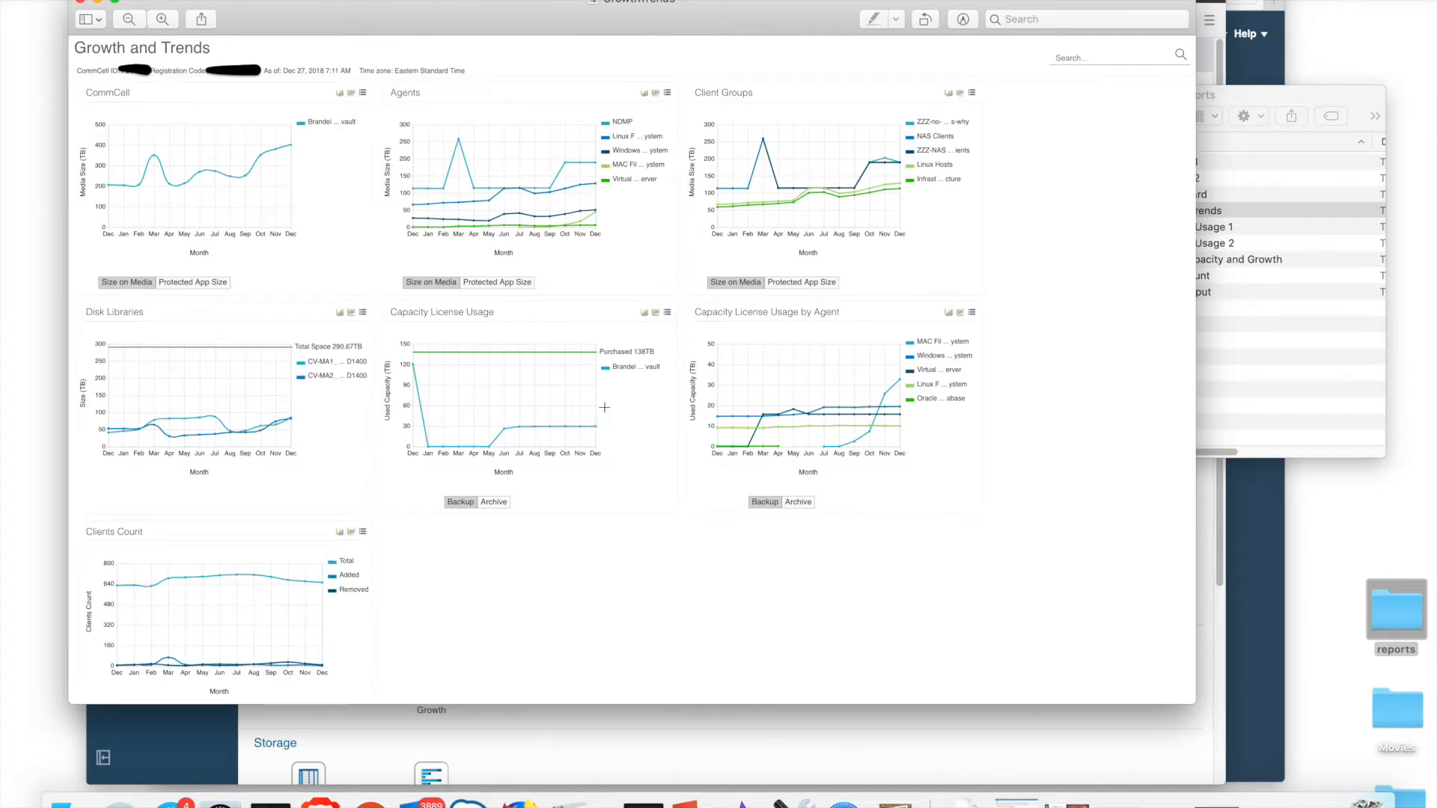
mouse_move(639, 369)
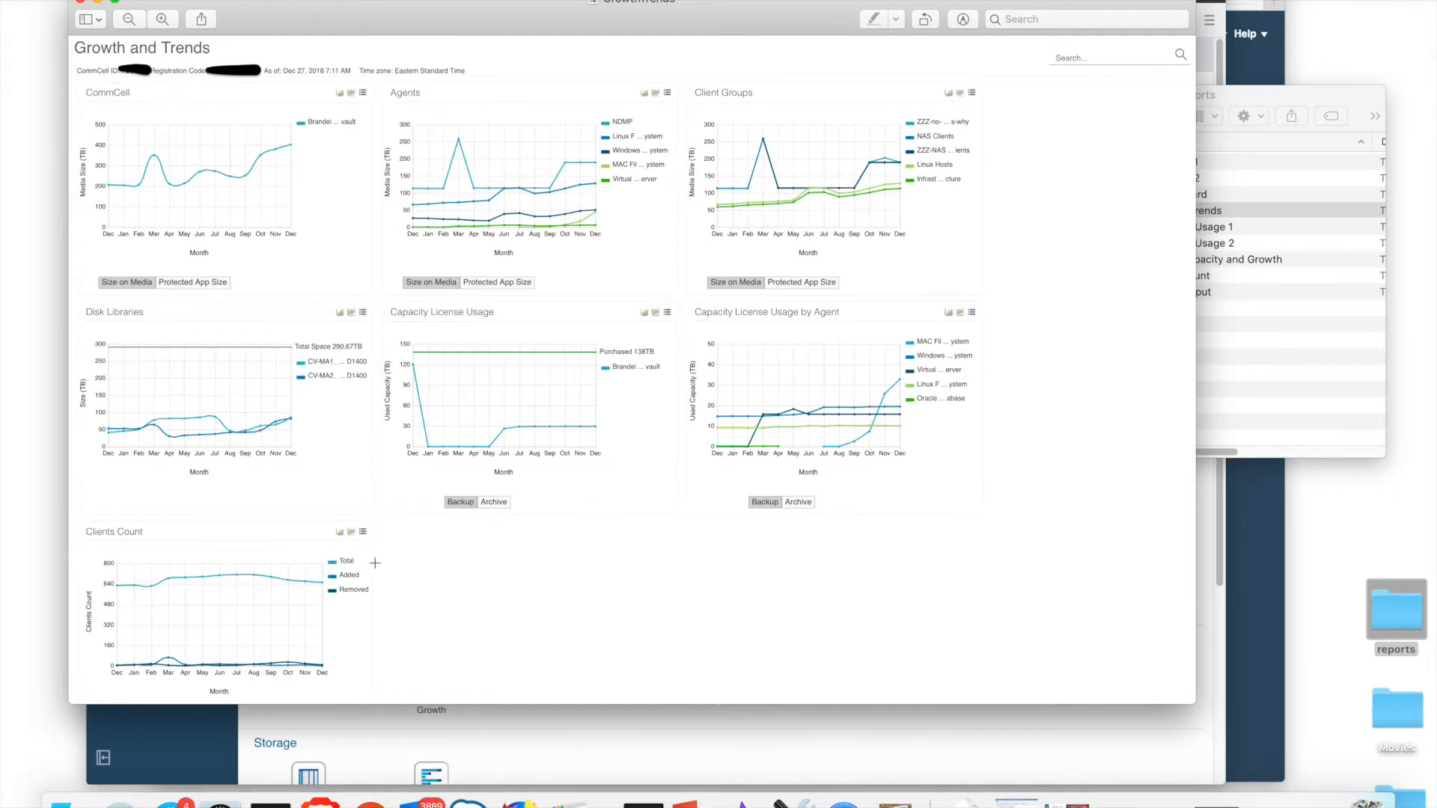
mouse_move(189, 578)
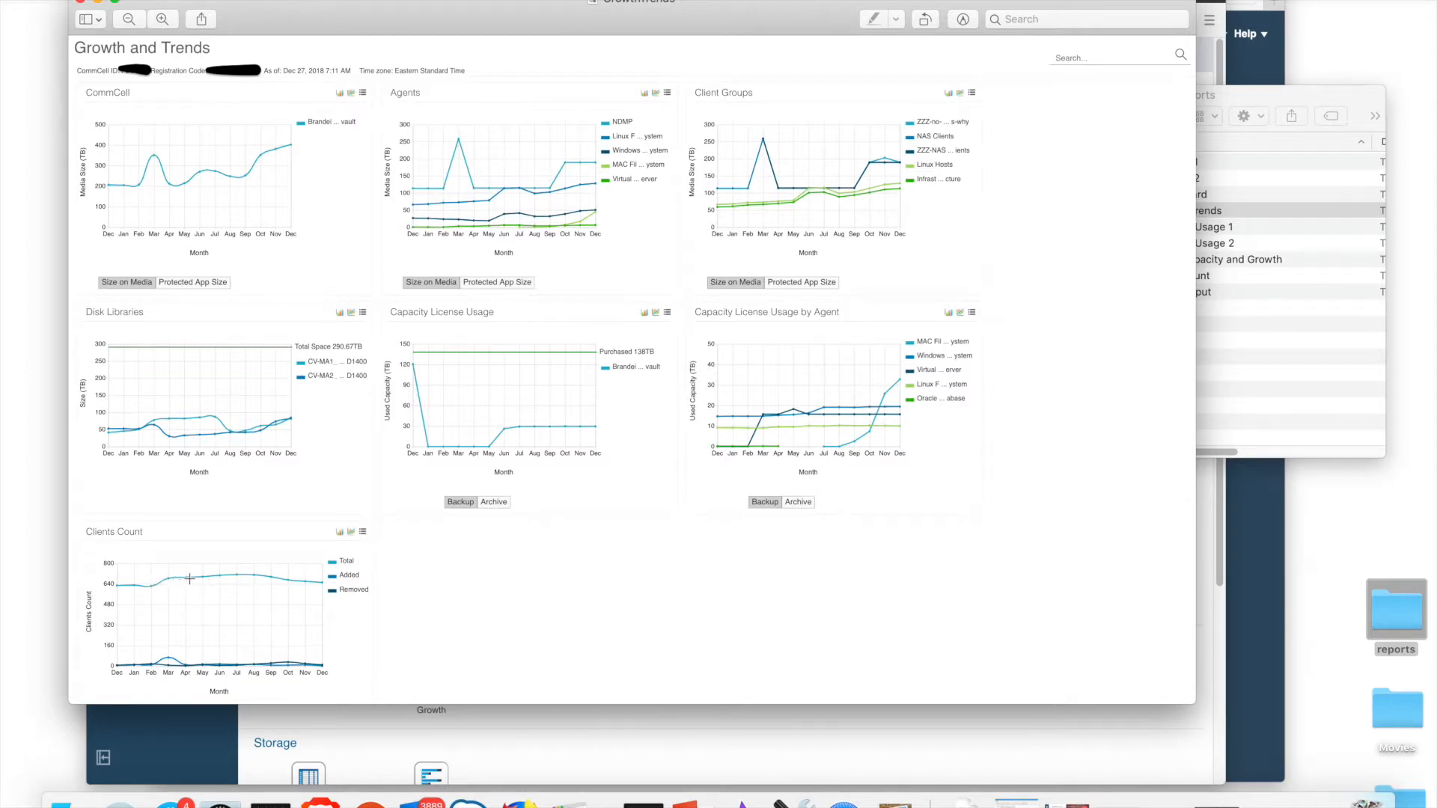
mouse_move(249, 631)
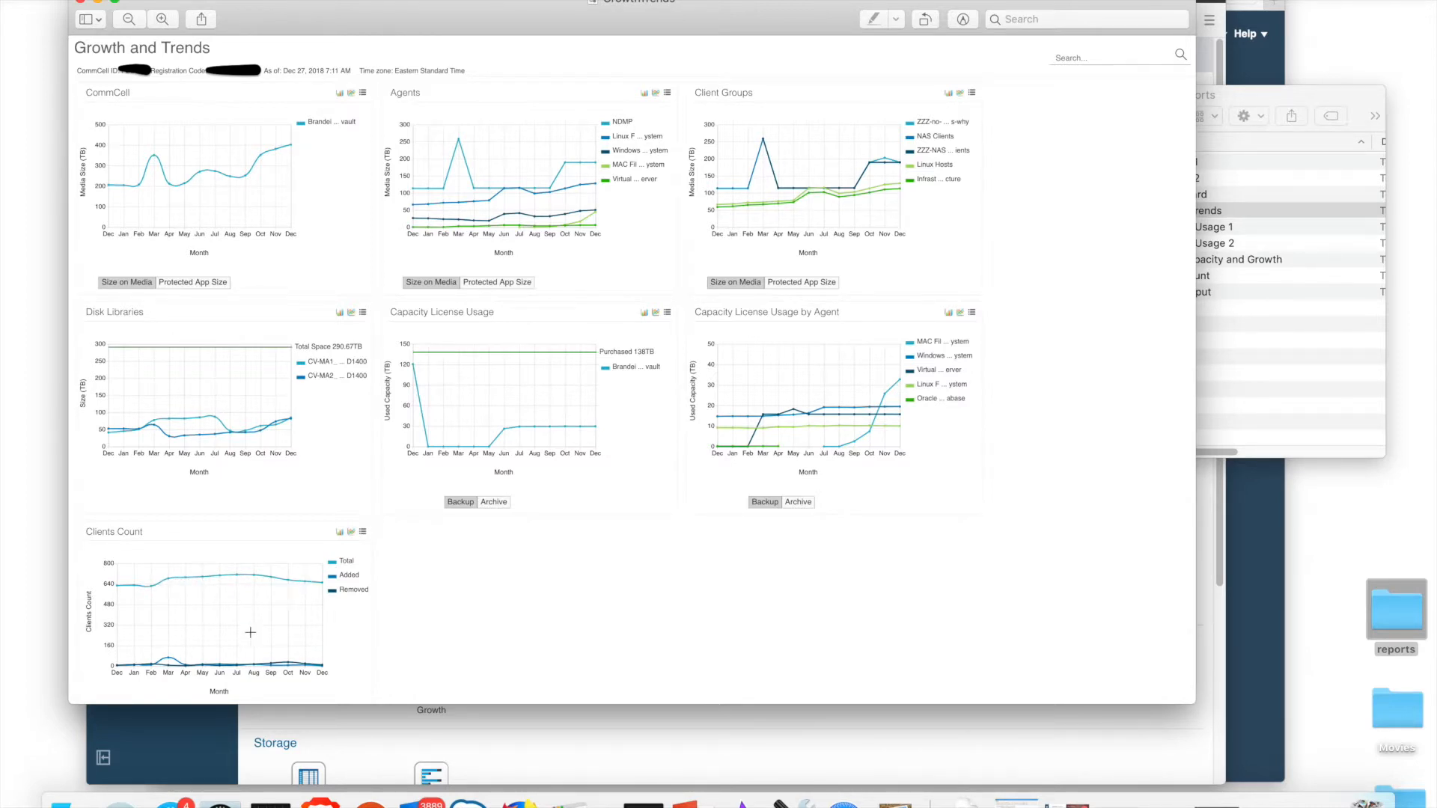
mouse_move(467, 650)
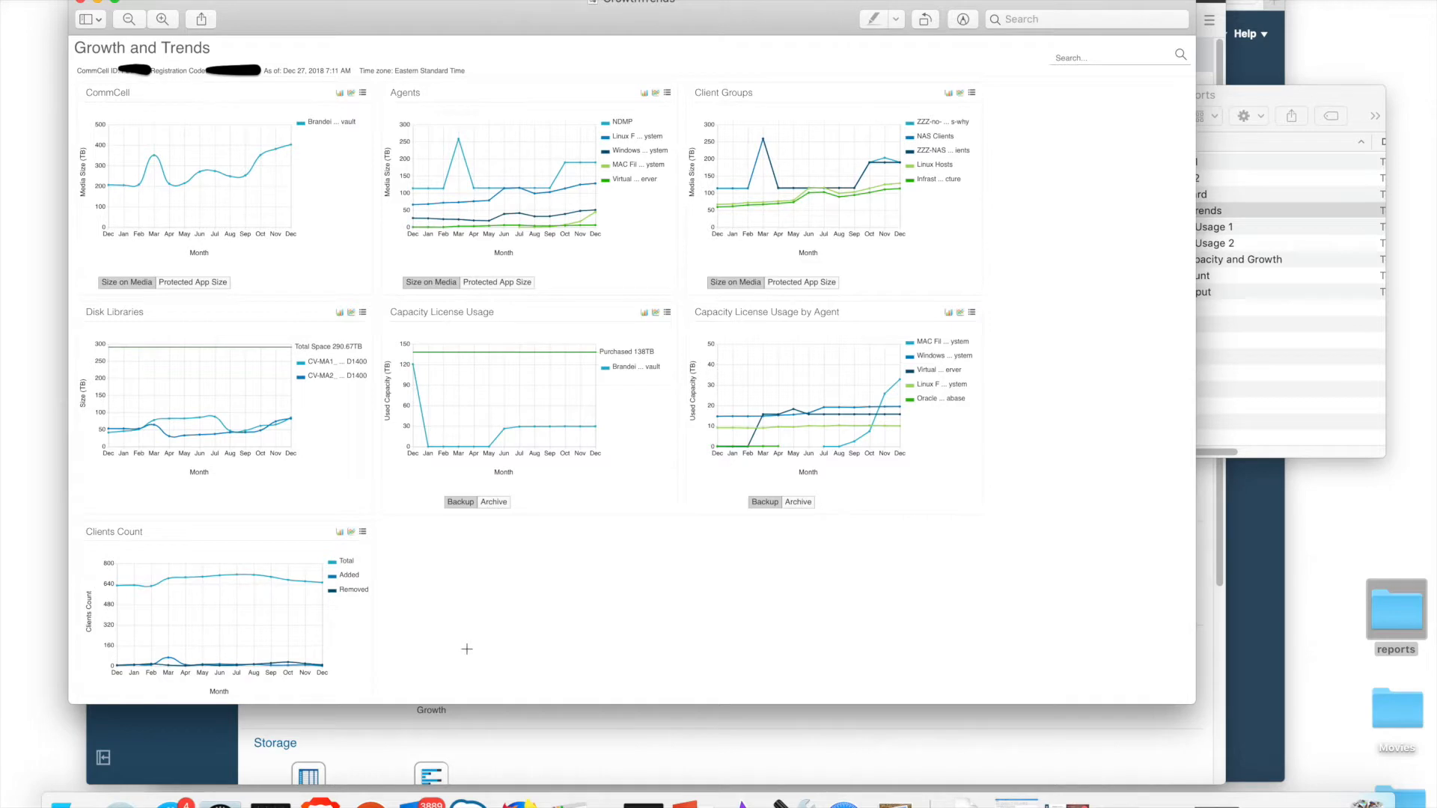
mouse_move(627, 577)
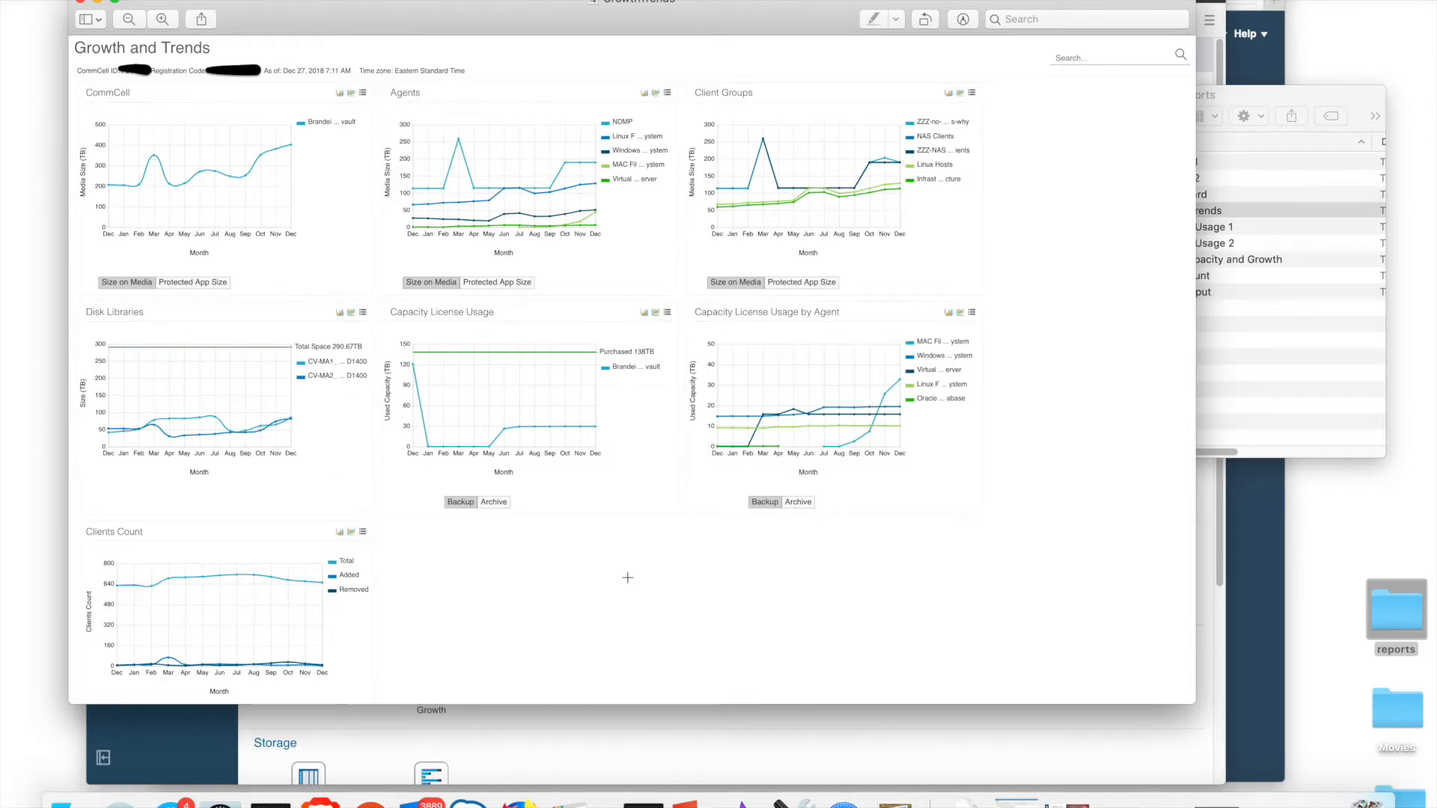
mouse_move(211, 41)
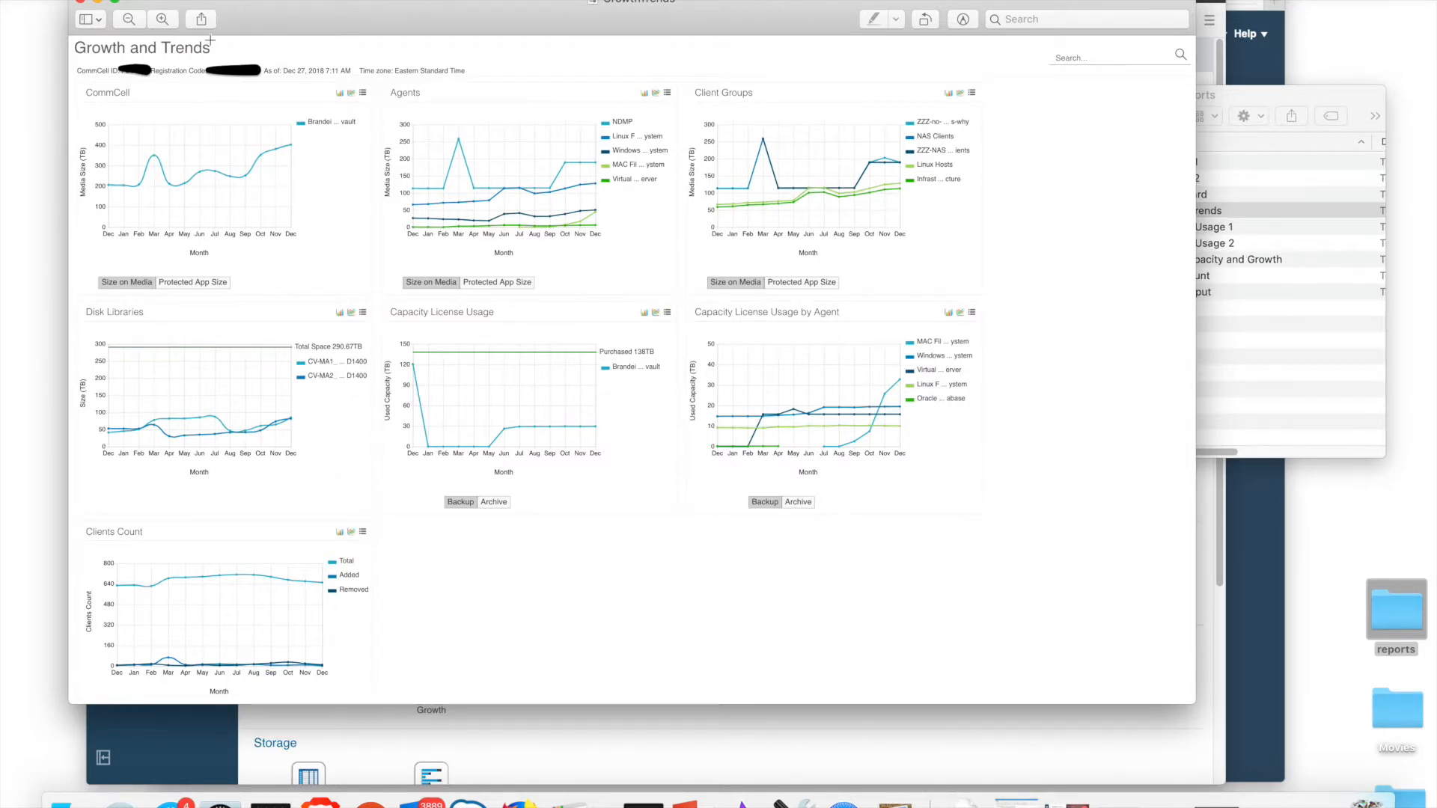
mouse_move(81, 5)
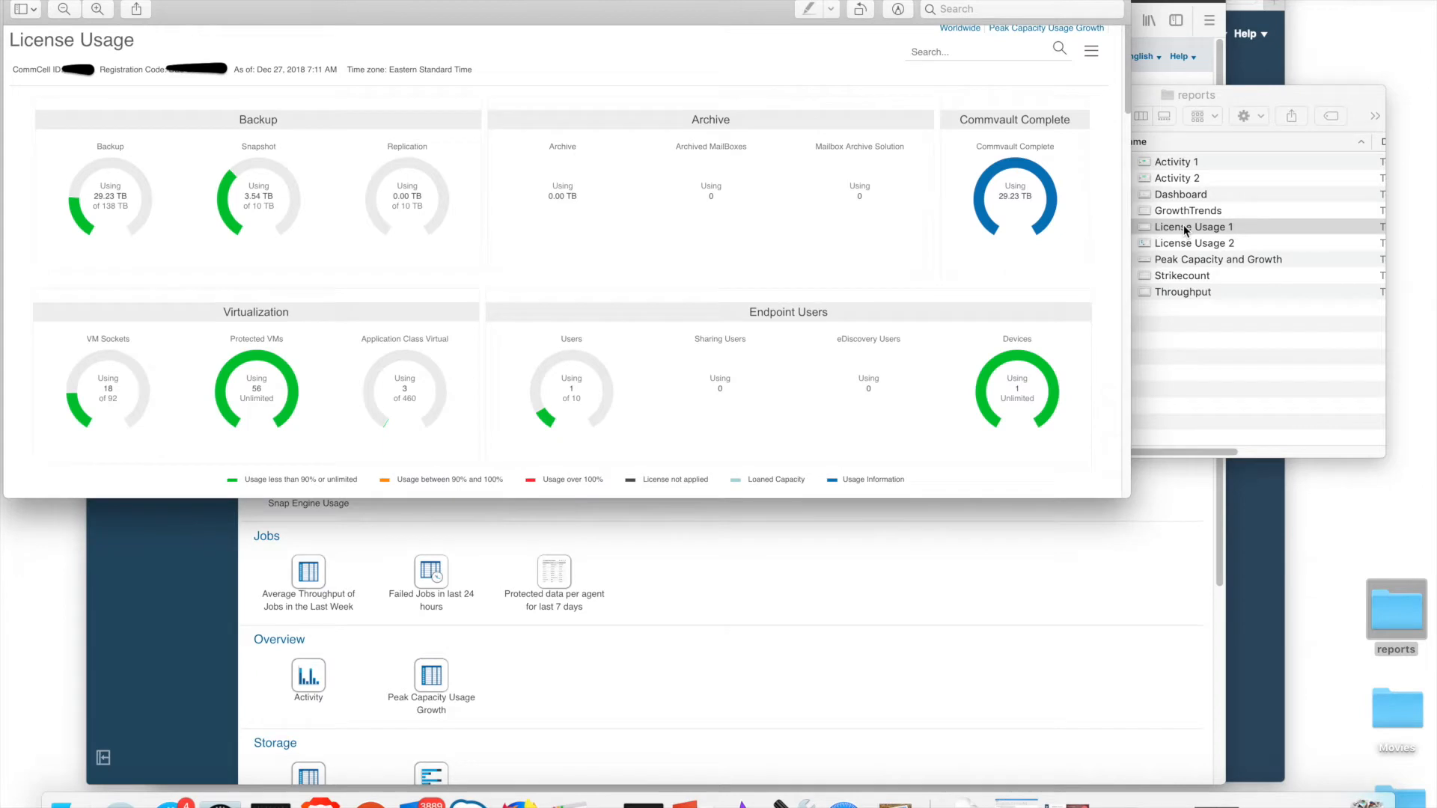
mouse_move(609, 220)
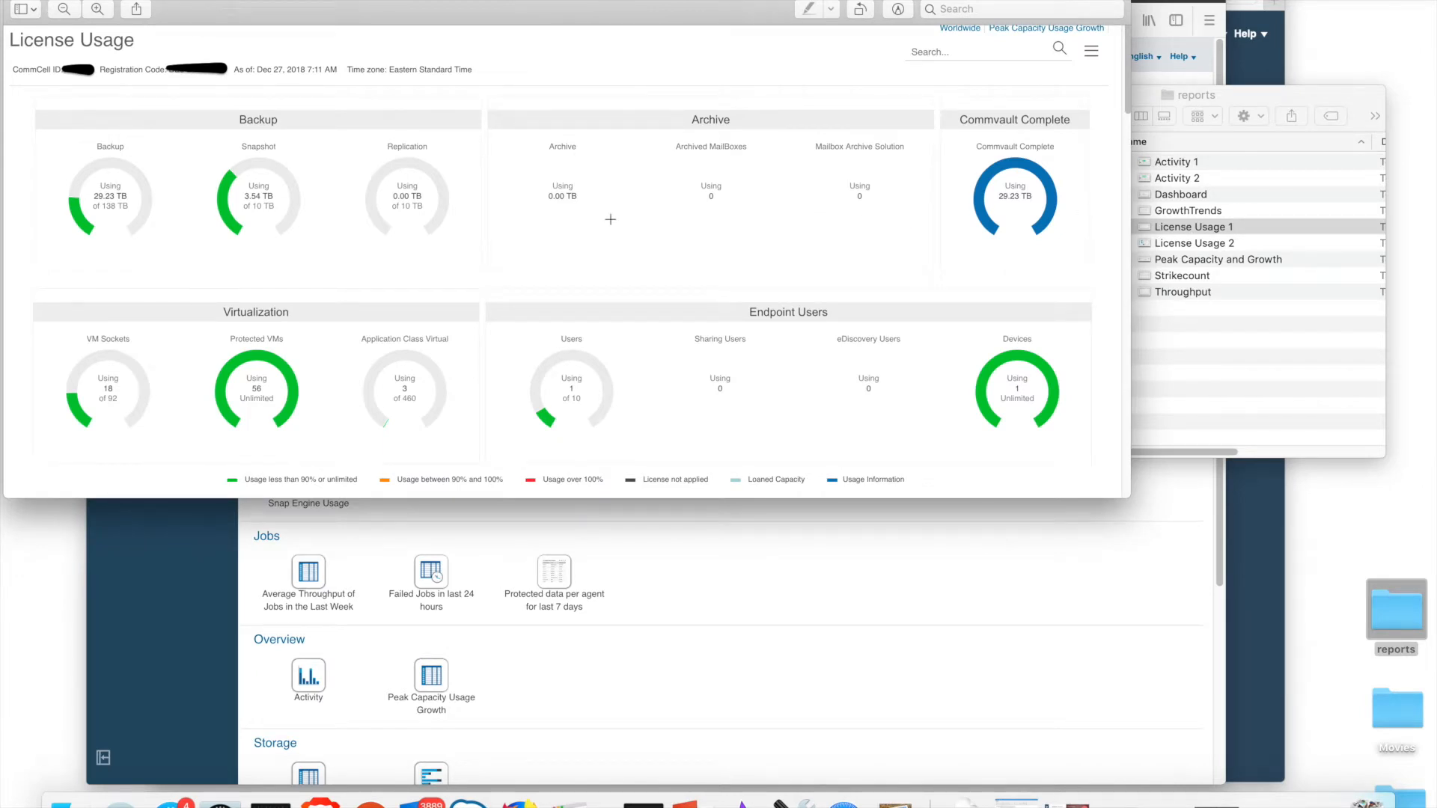
mouse_move(542, 249)
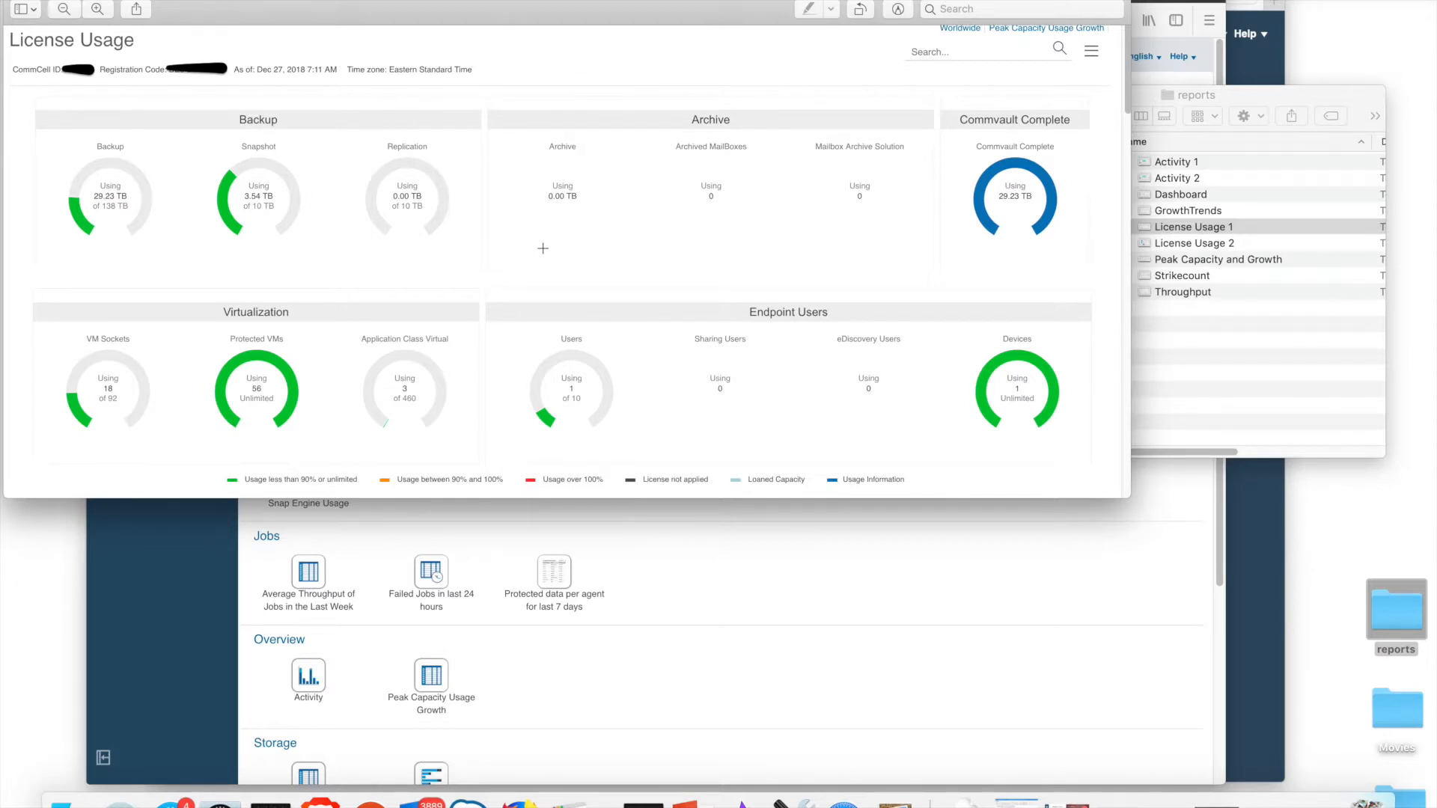
mouse_move(190, 200)
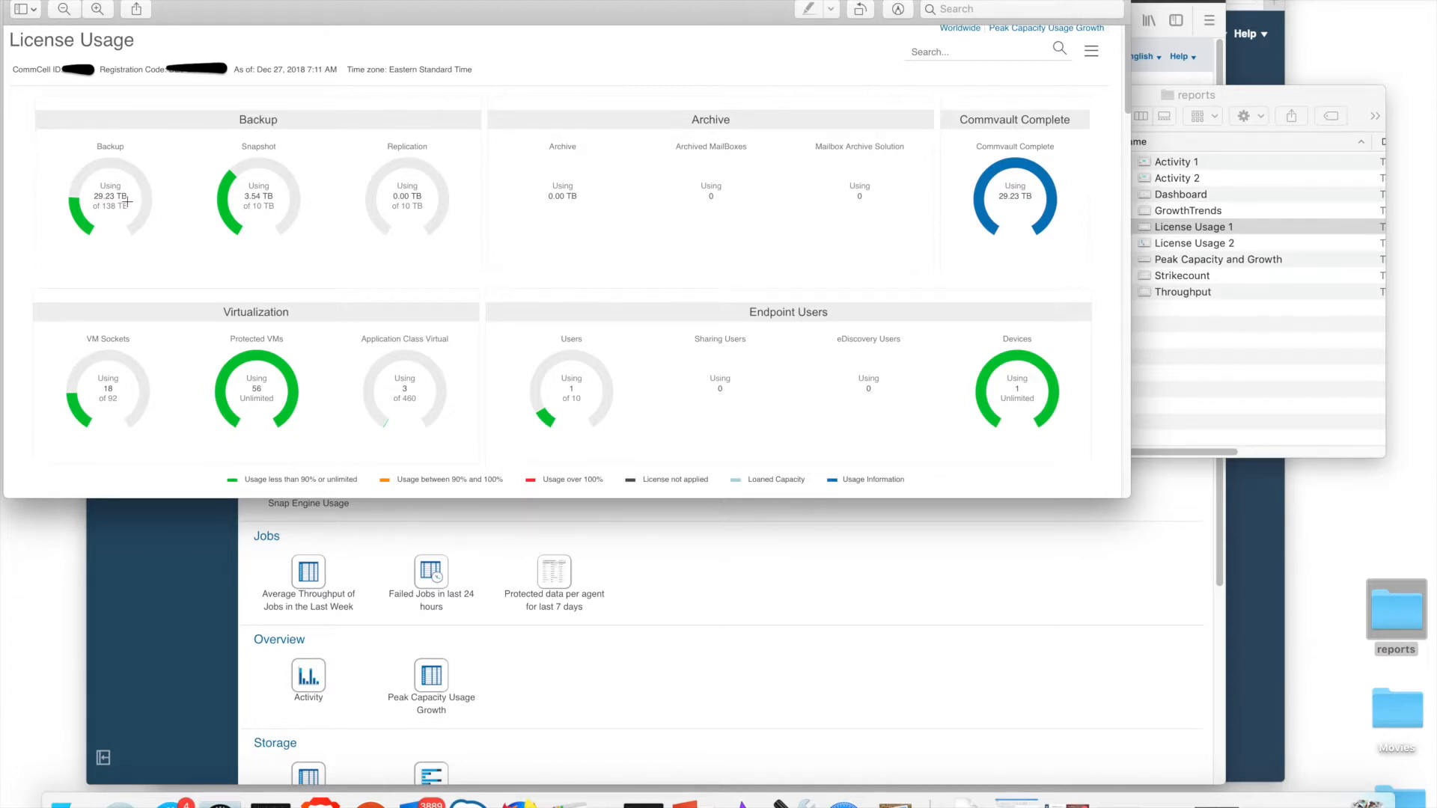
mouse_move(108, 212)
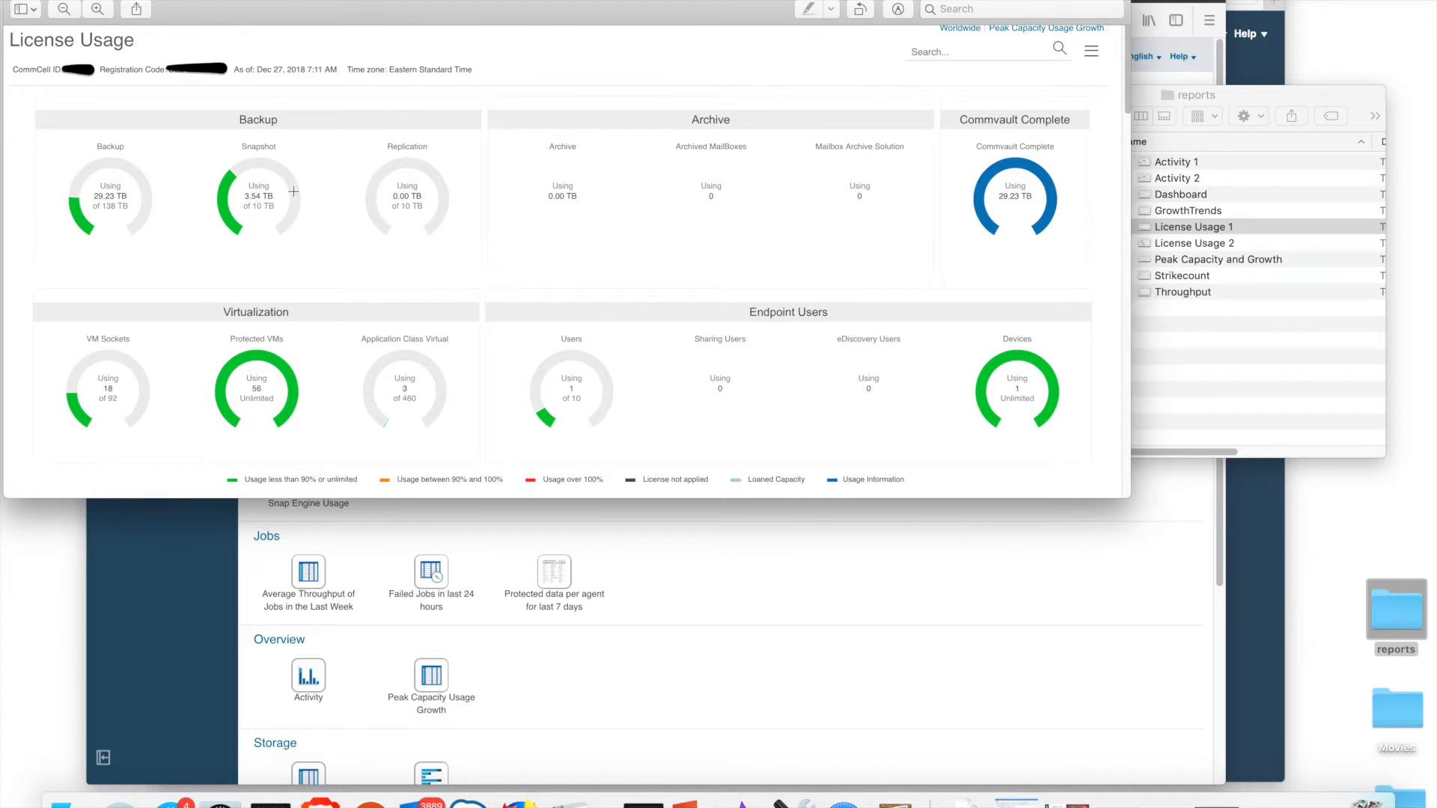
mouse_move(289, 180)
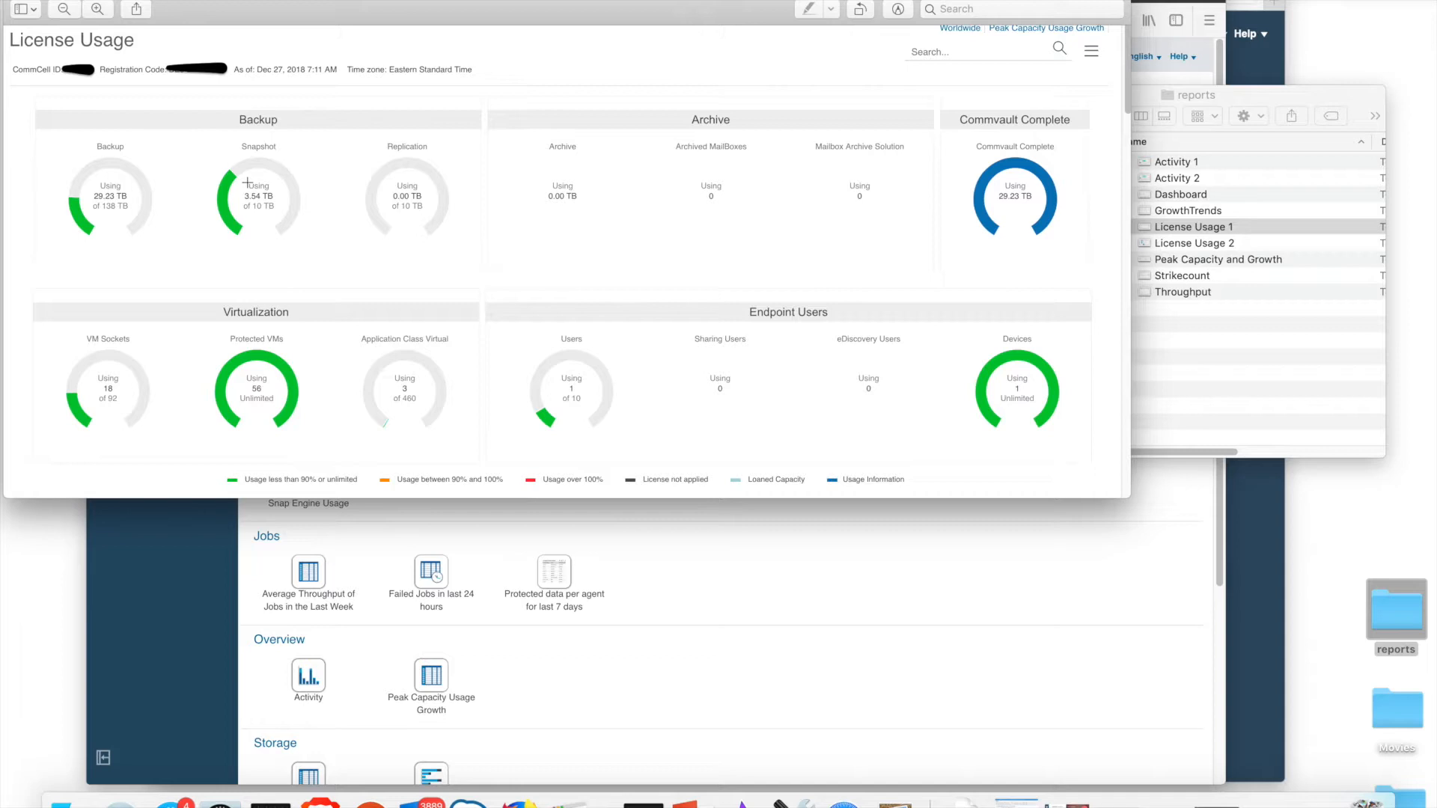
mouse_move(143, 377)
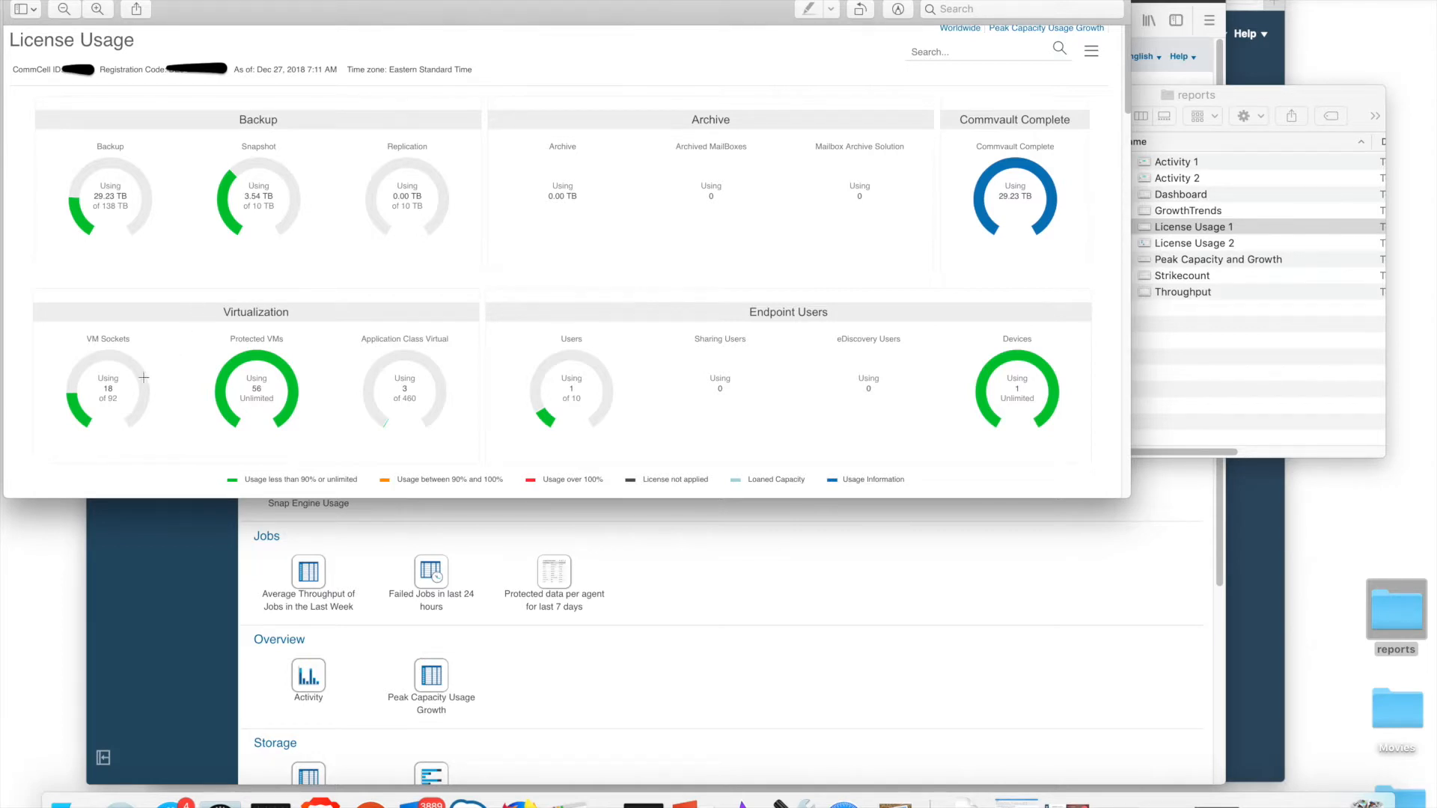
mouse_move(103, 380)
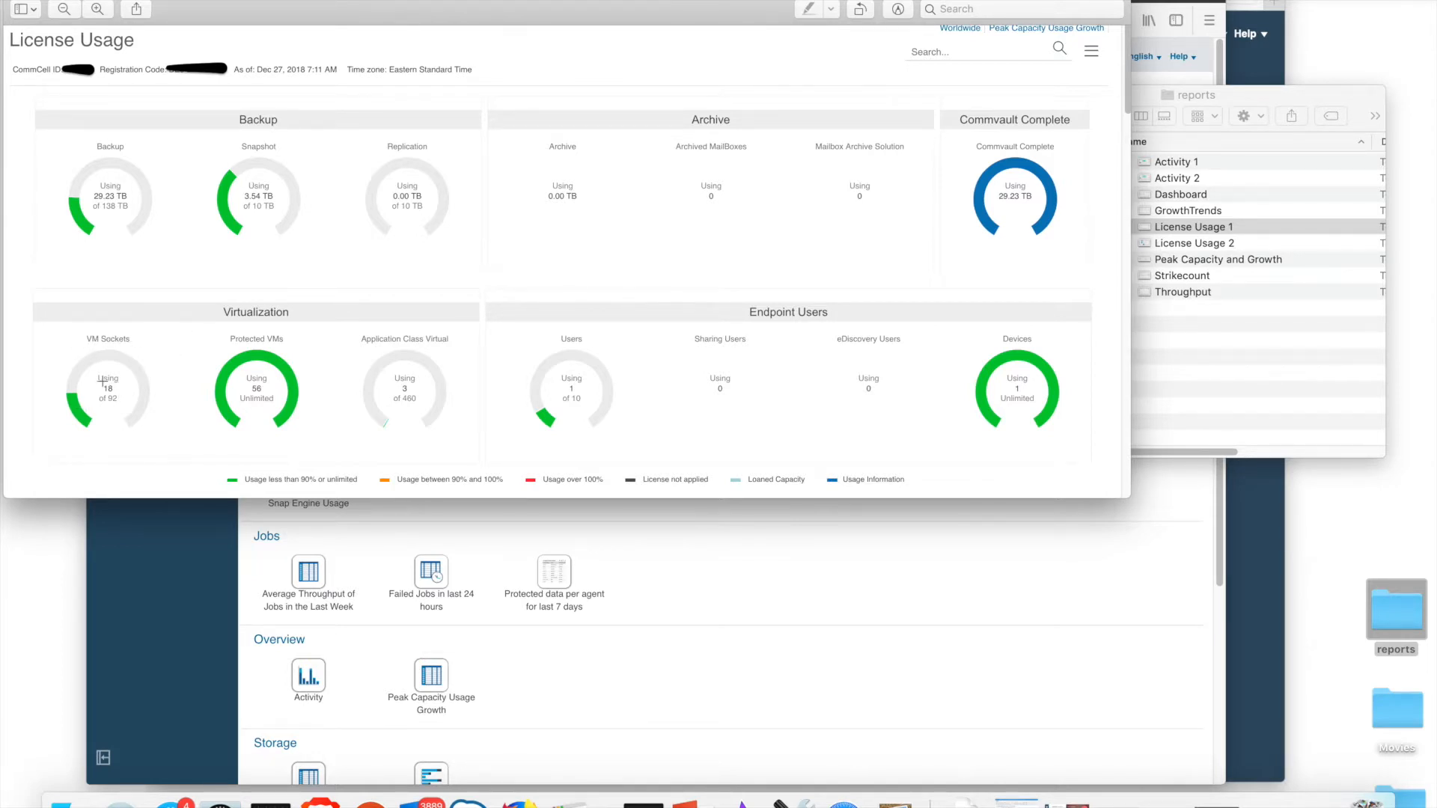
mouse_move(117, 410)
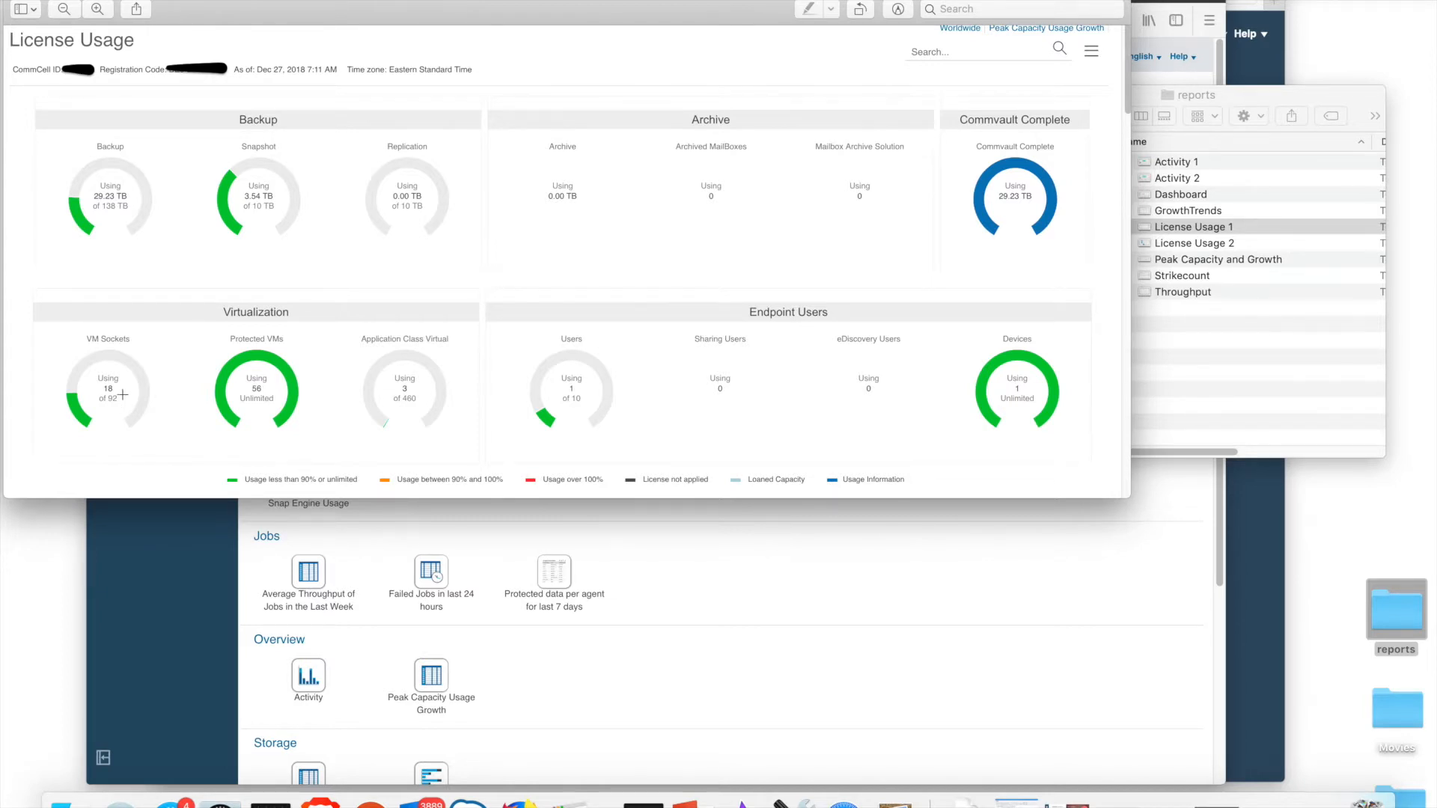
mouse_move(115, 398)
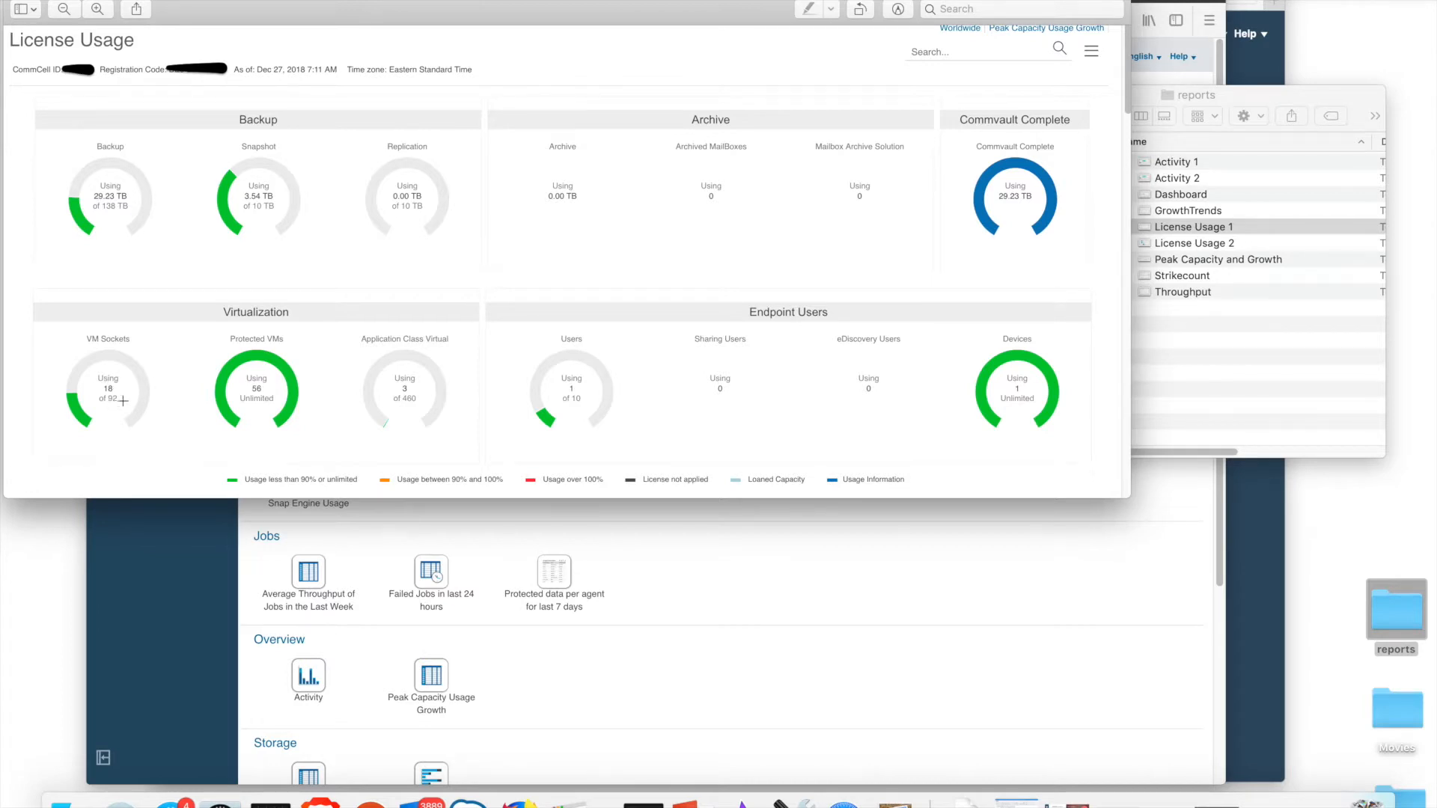
mouse_move(141, 377)
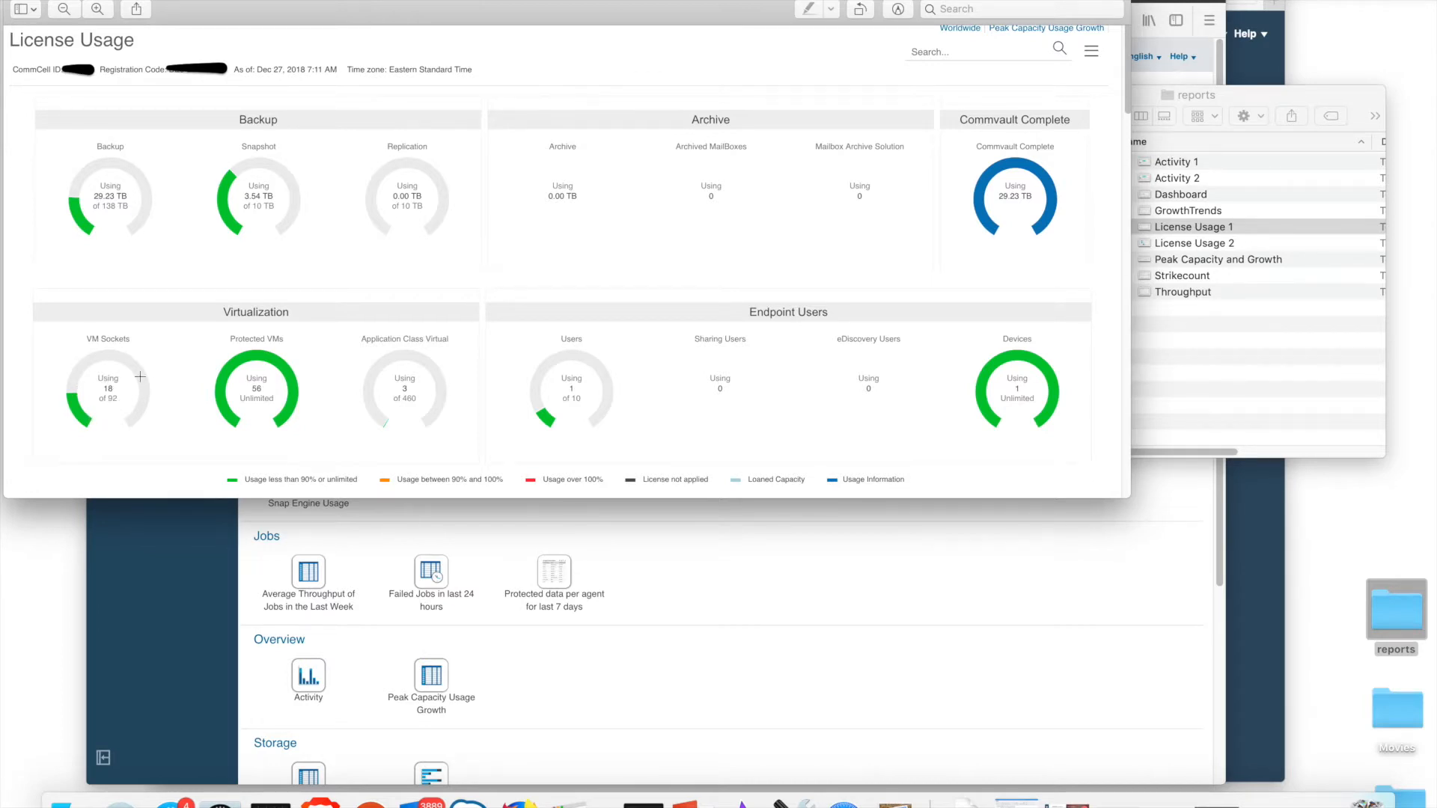
mouse_move(230, 371)
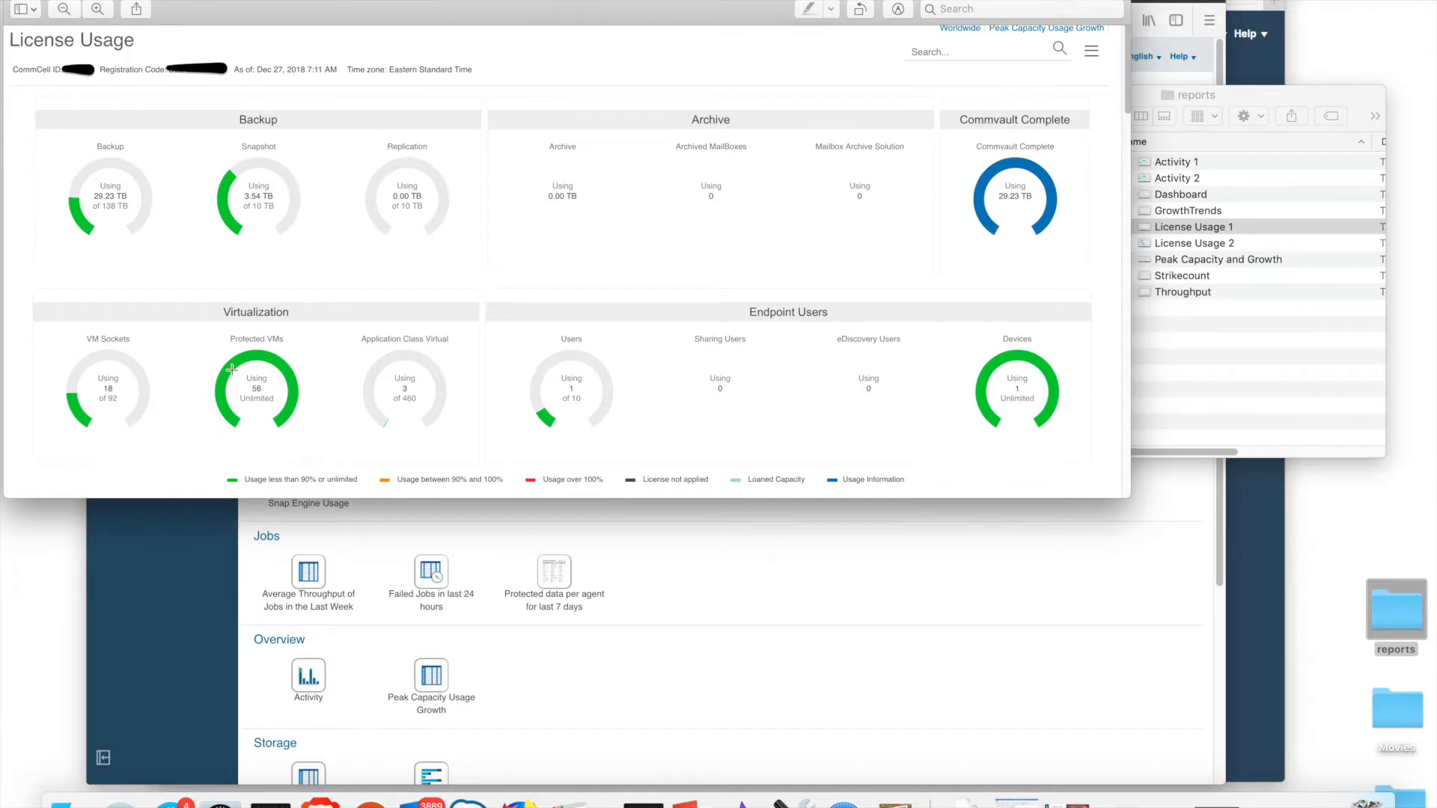
mouse_move(246, 430)
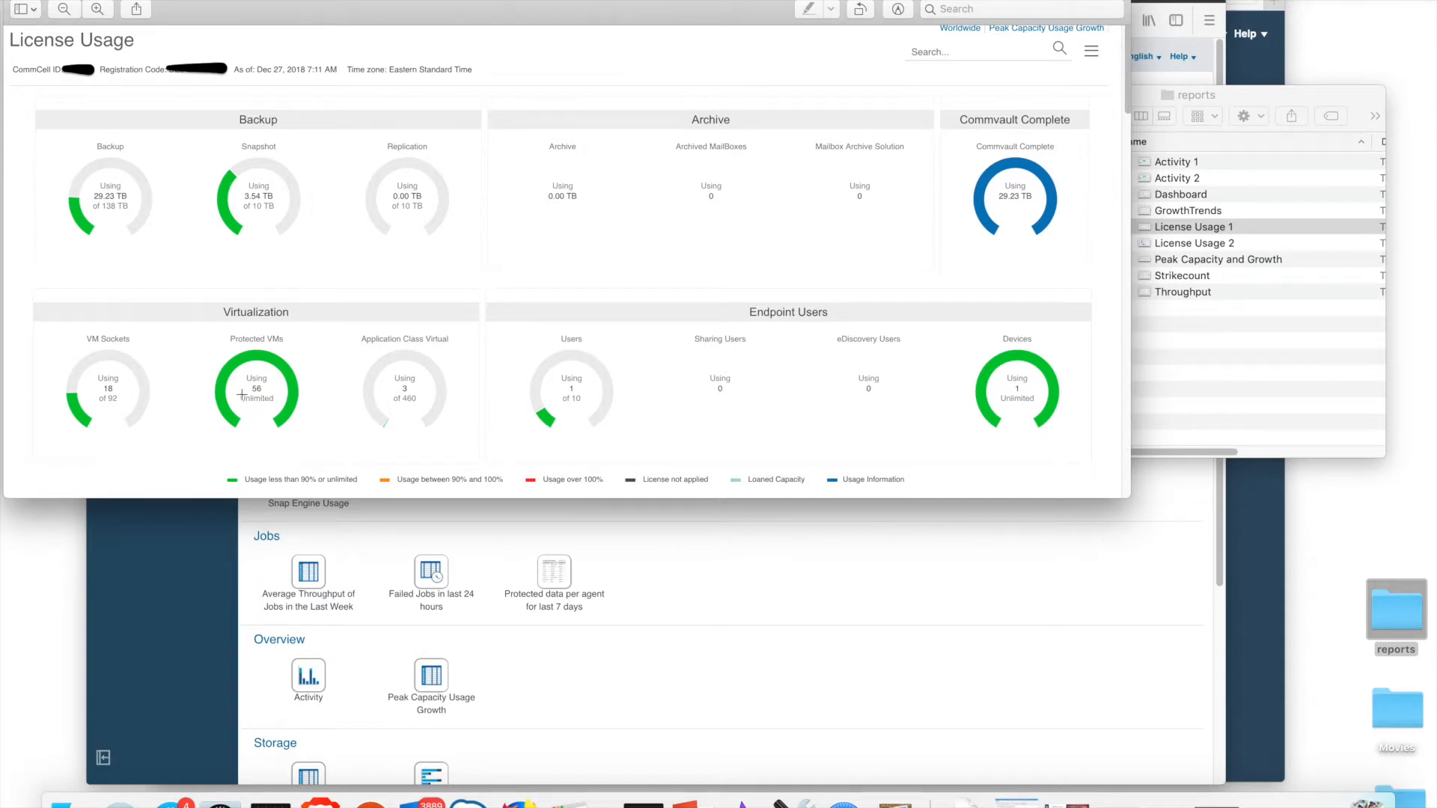
mouse_move(610, 391)
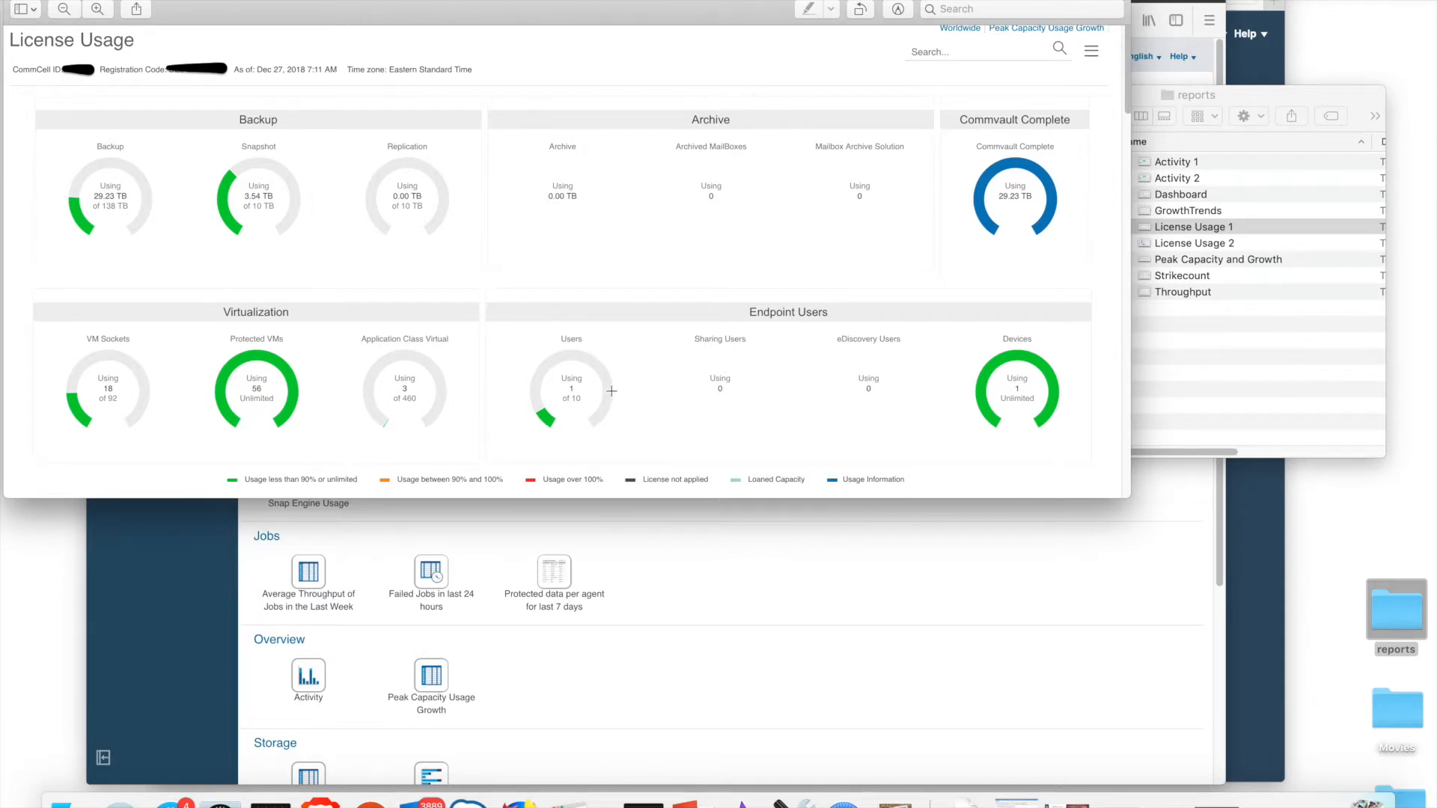
mouse_move(551, 359)
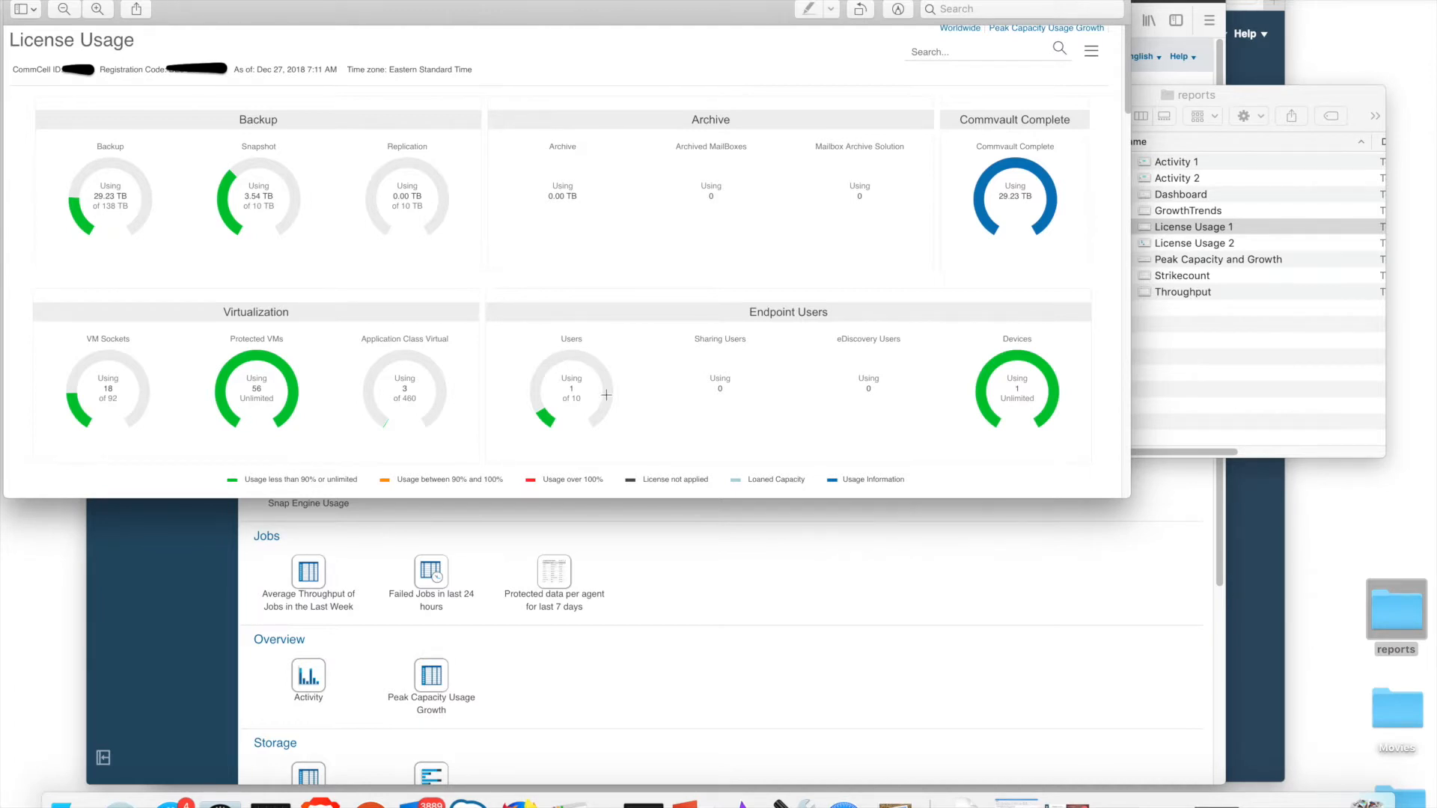
mouse_move(581, 412)
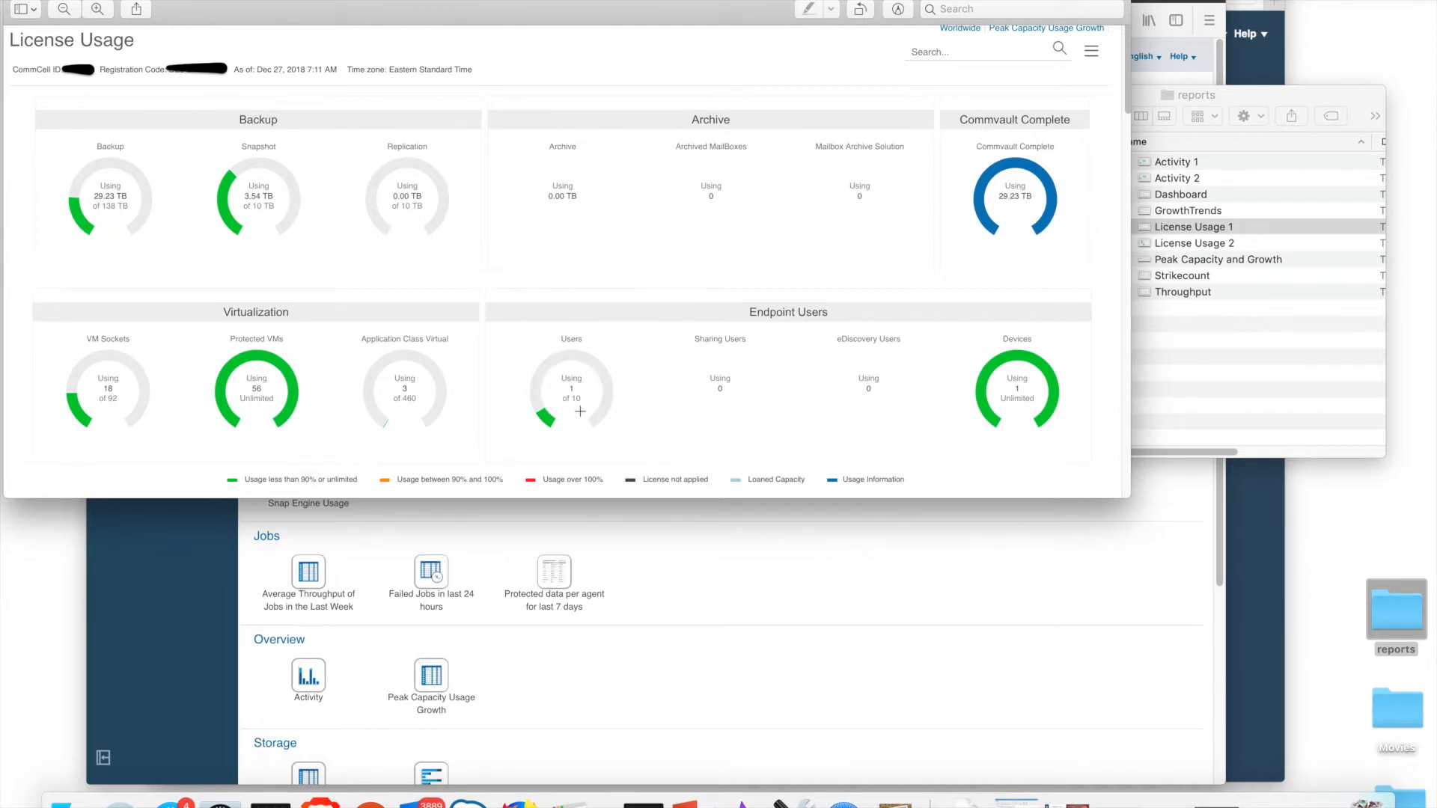
mouse_move(590, 422)
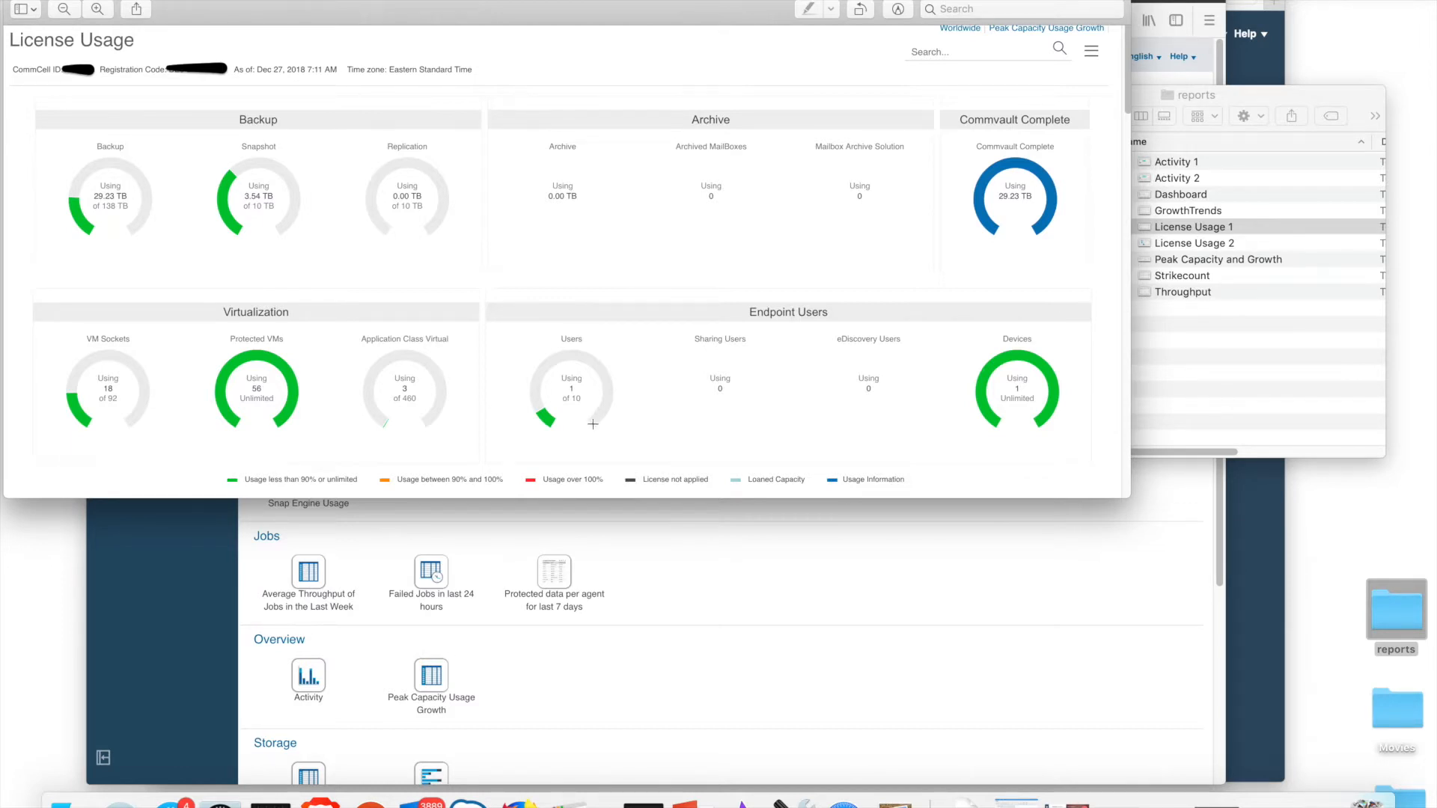
mouse_move(554, 384)
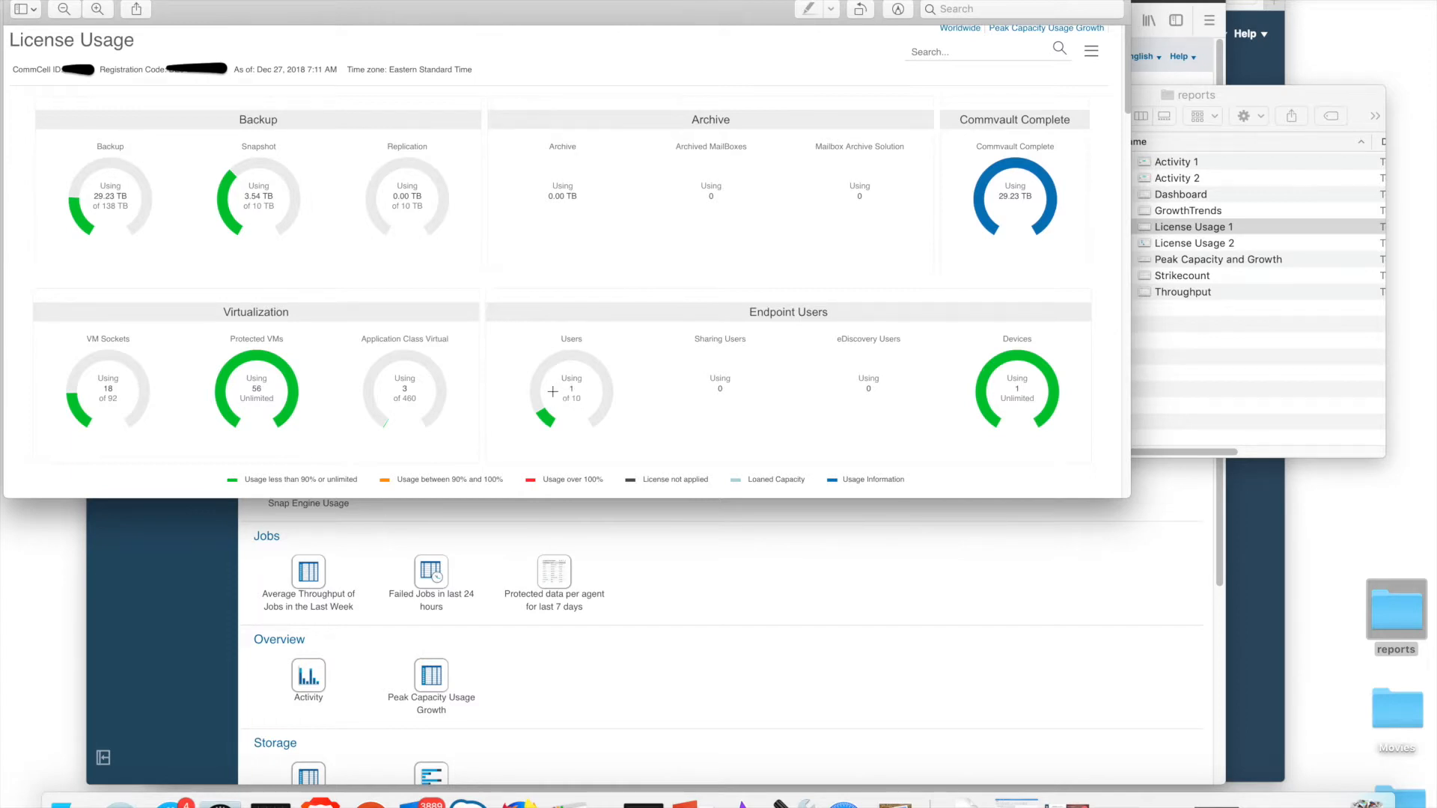
mouse_move(793, 418)
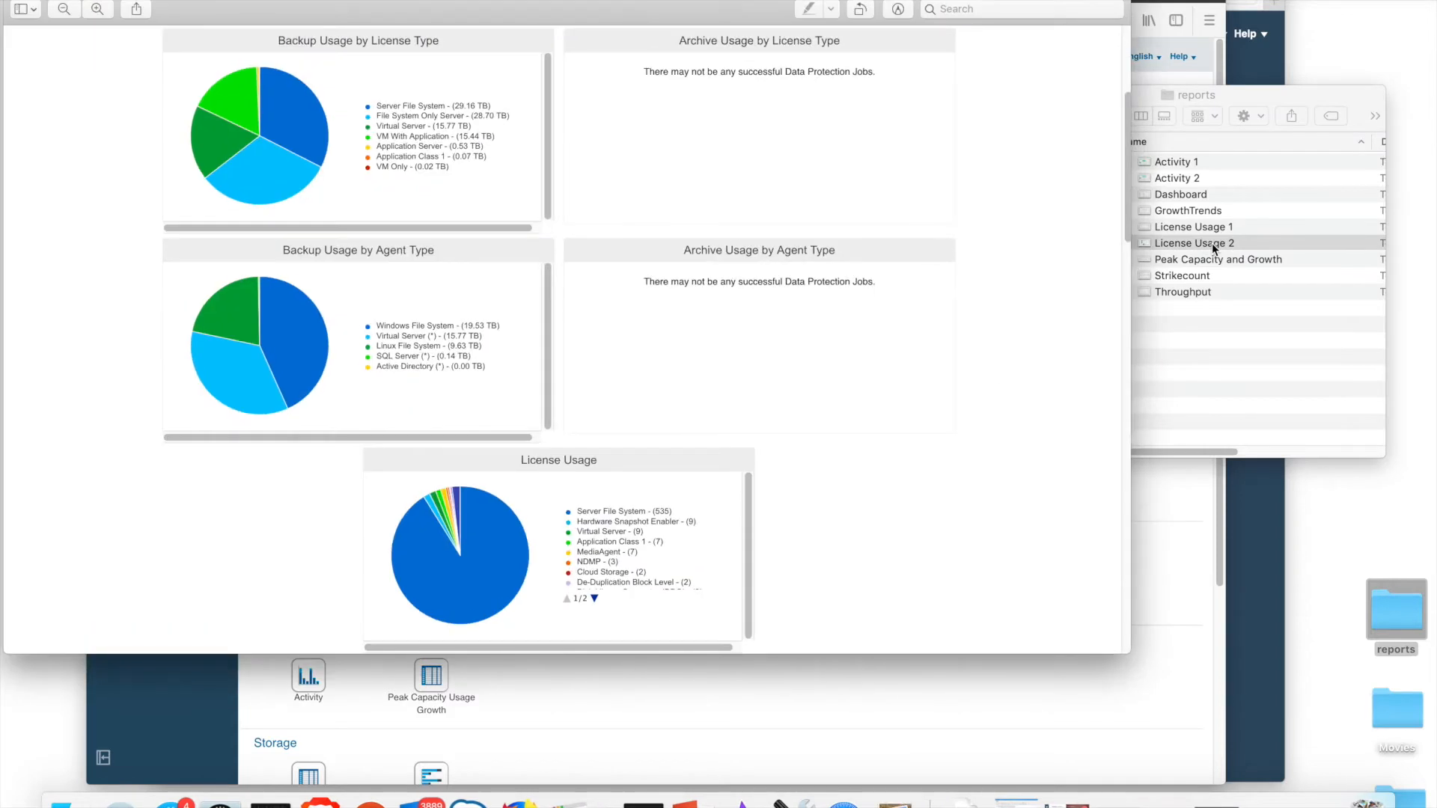
mouse_move(998, 308)
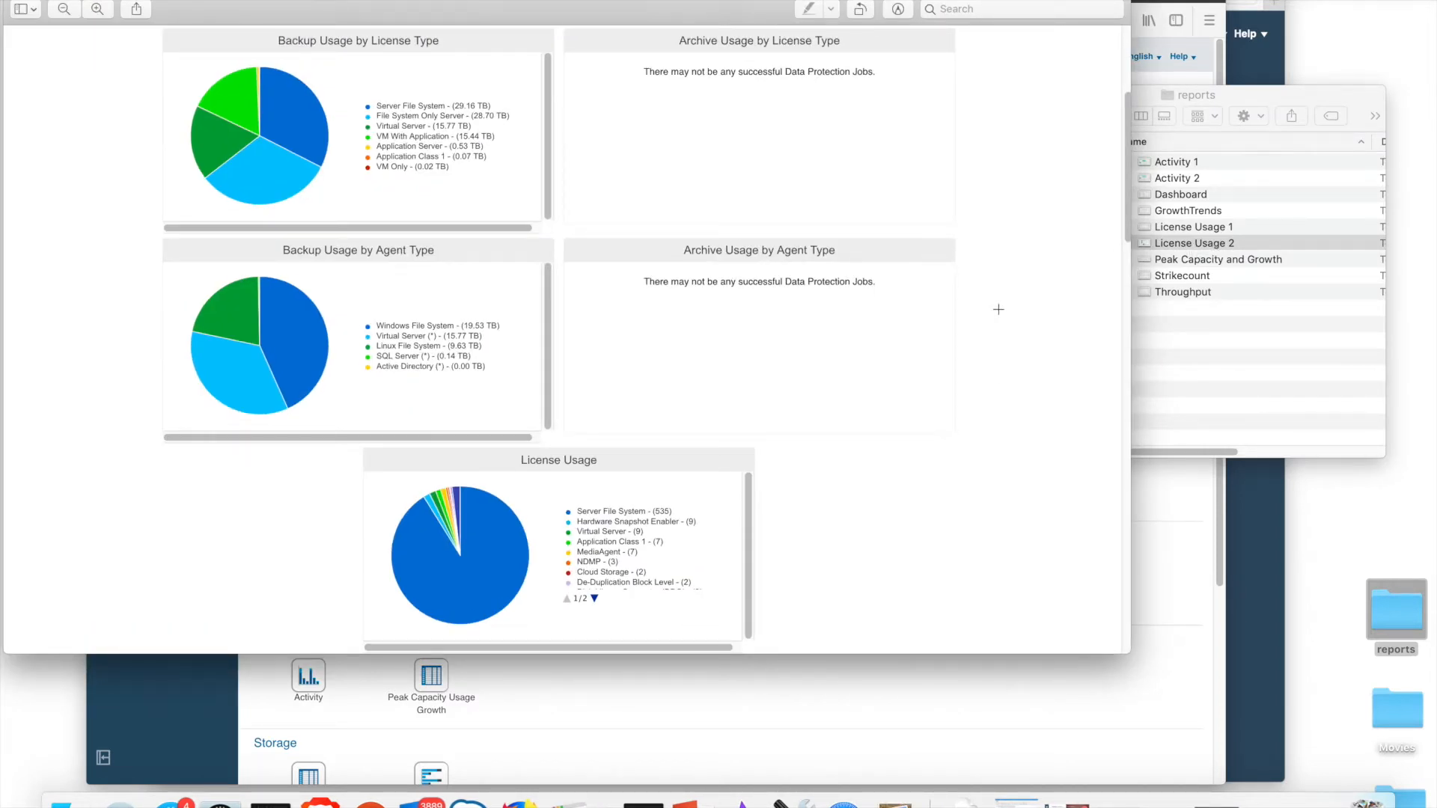
mouse_move(639, 204)
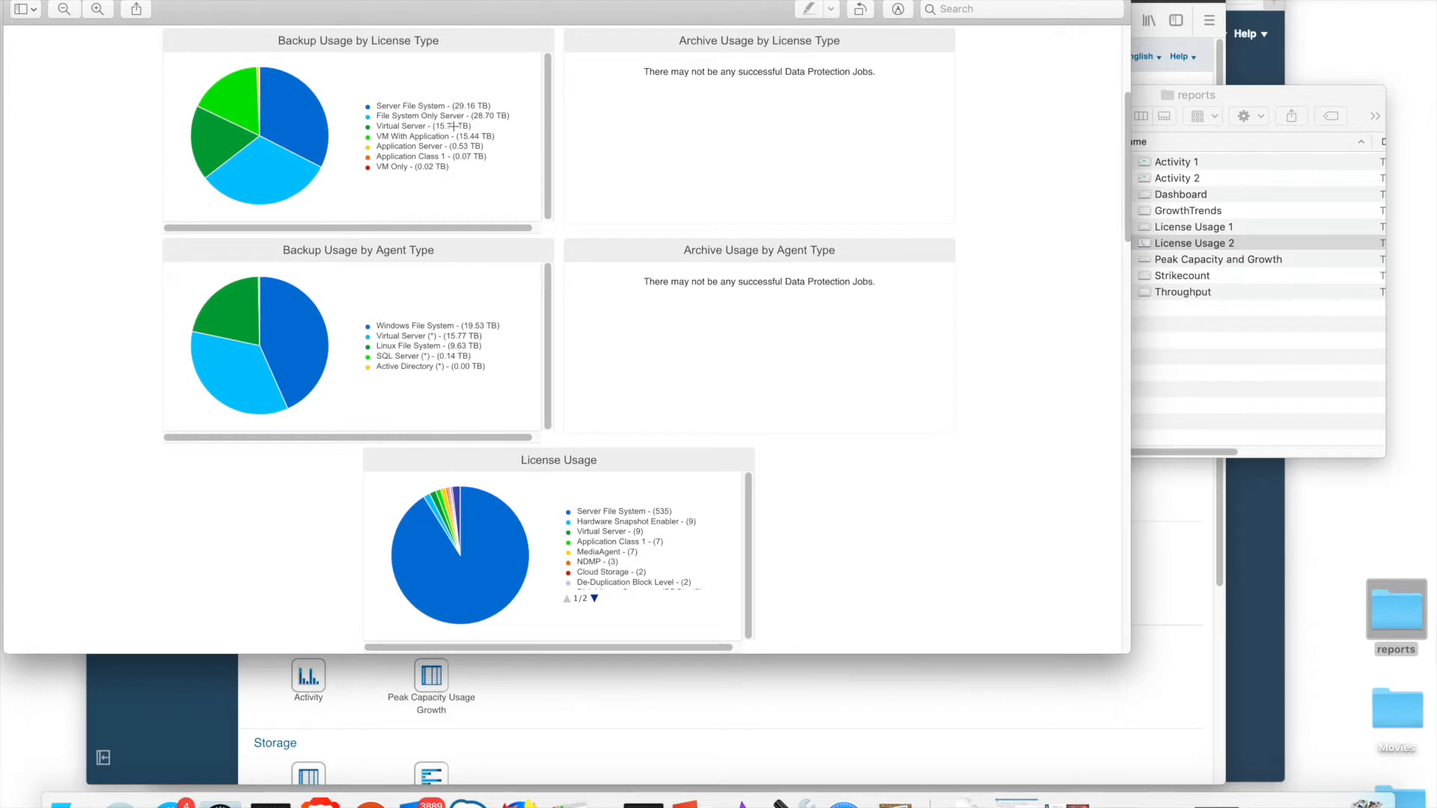
mouse_move(431, 137)
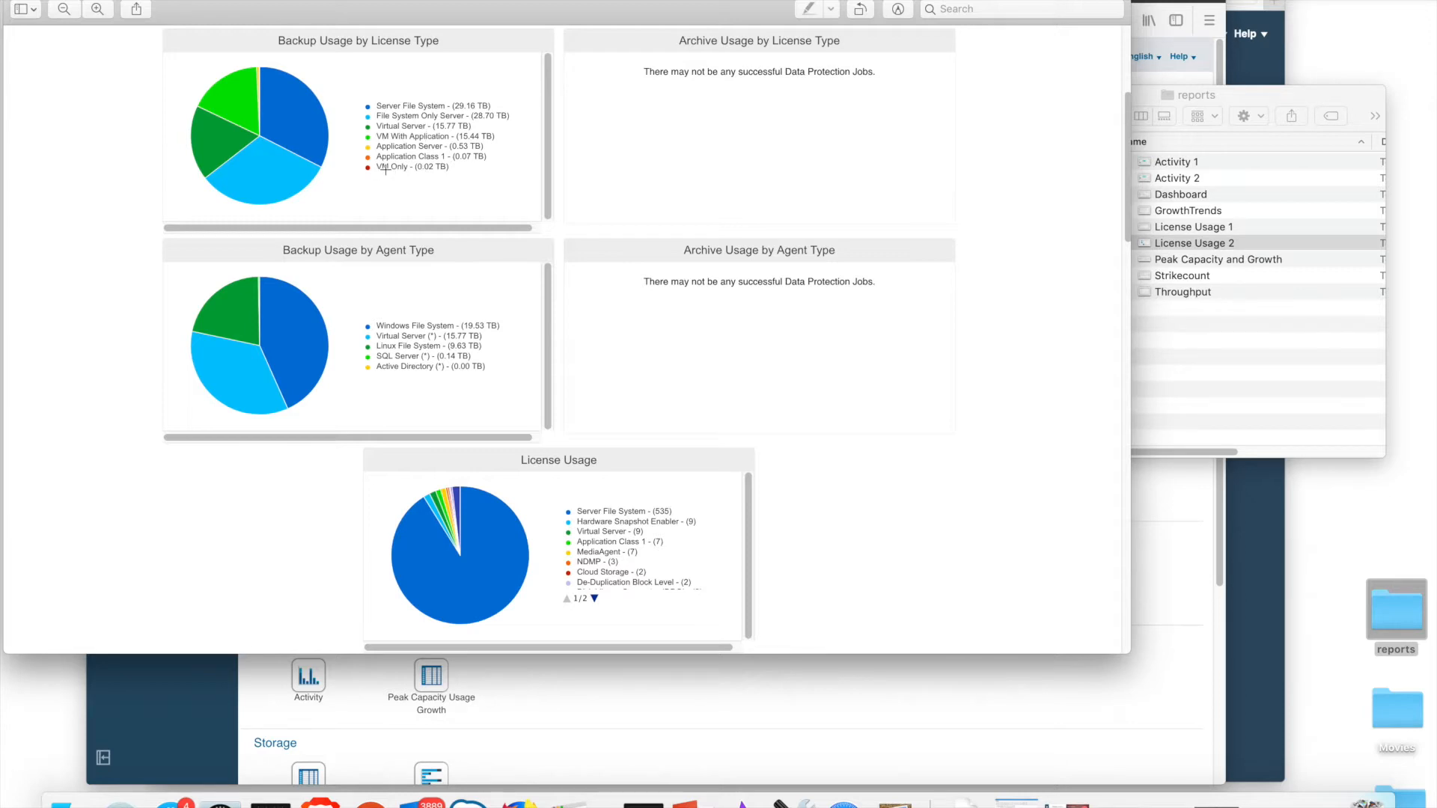
mouse_move(407, 260)
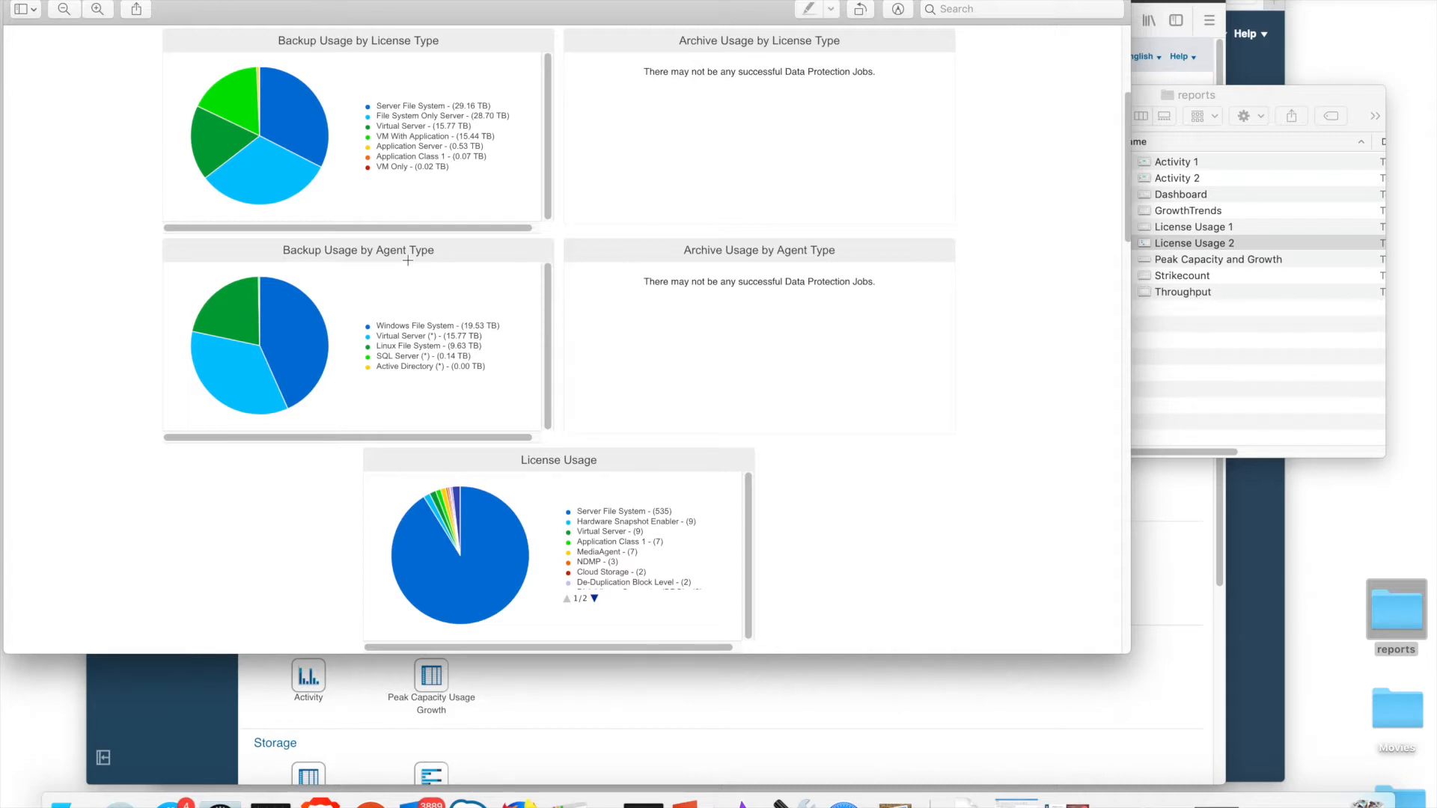
mouse_move(411, 268)
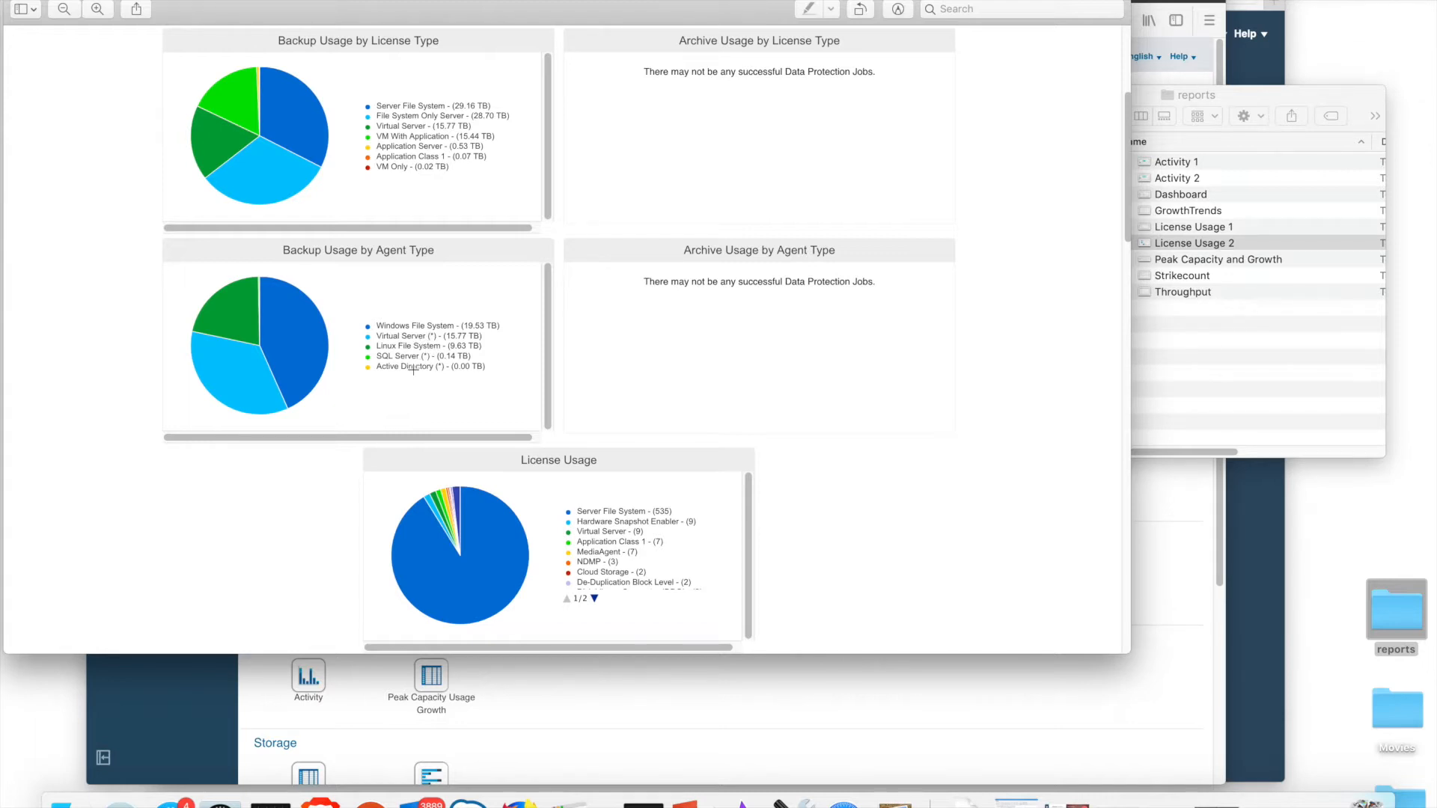
mouse_move(590, 466)
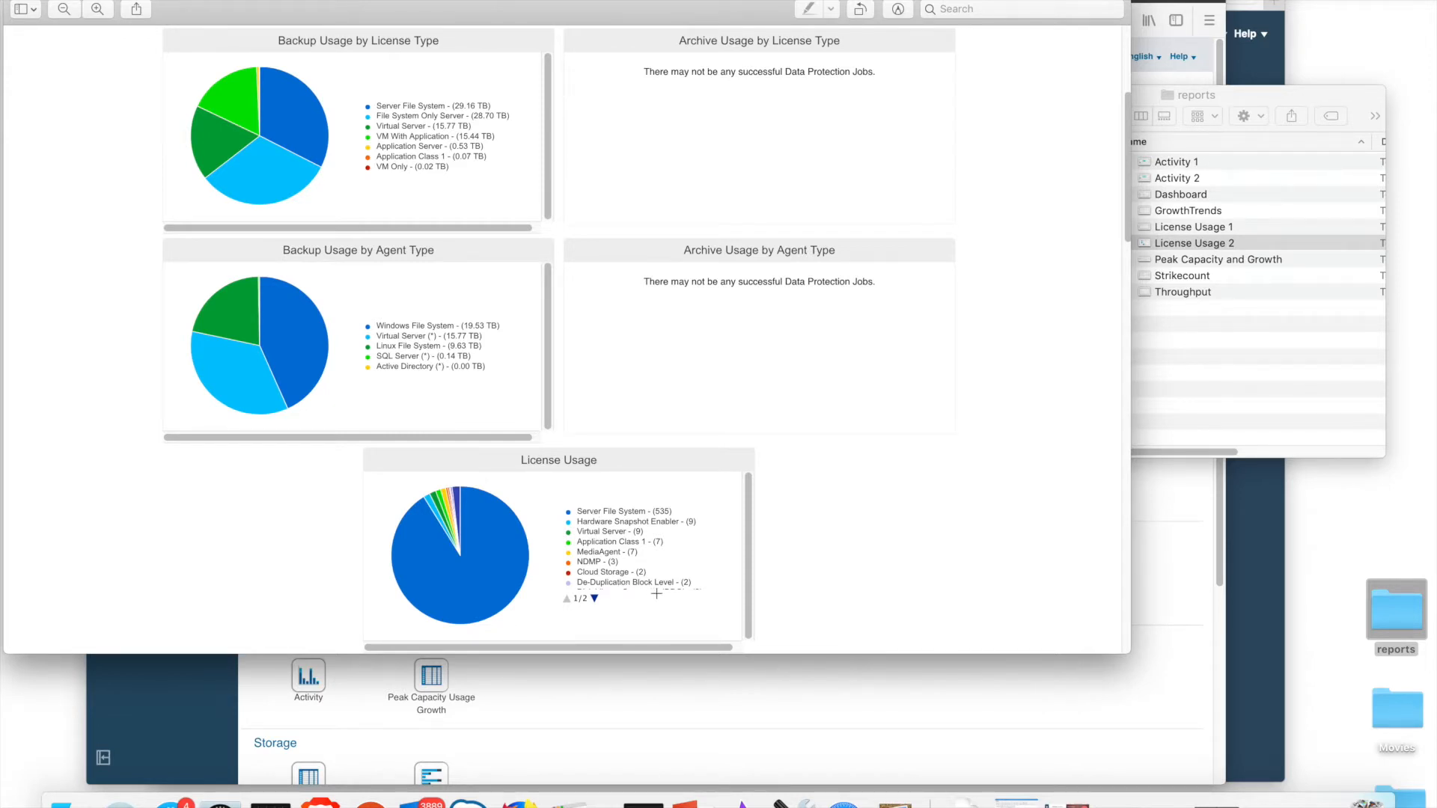
mouse_move(615, 598)
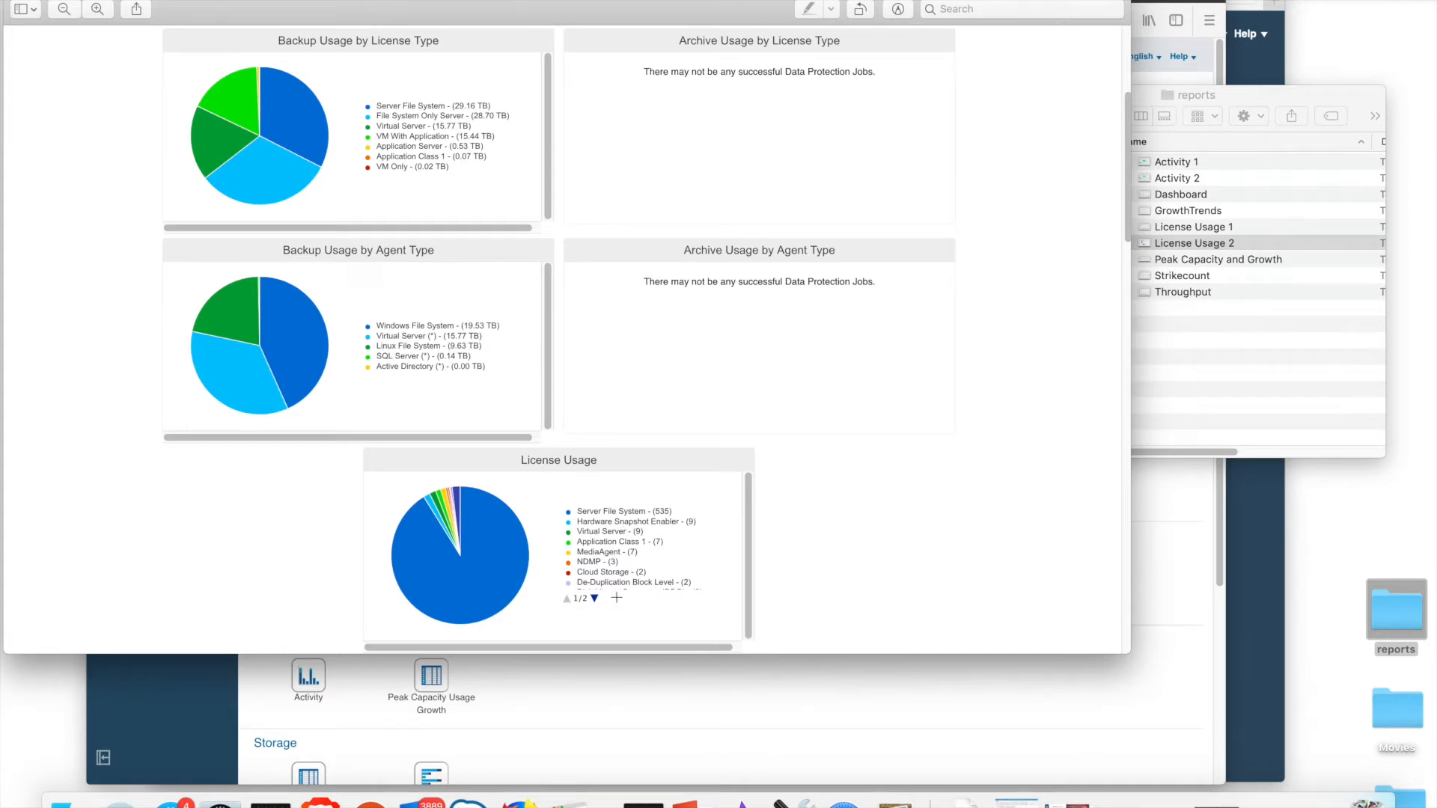
mouse_move(656, 563)
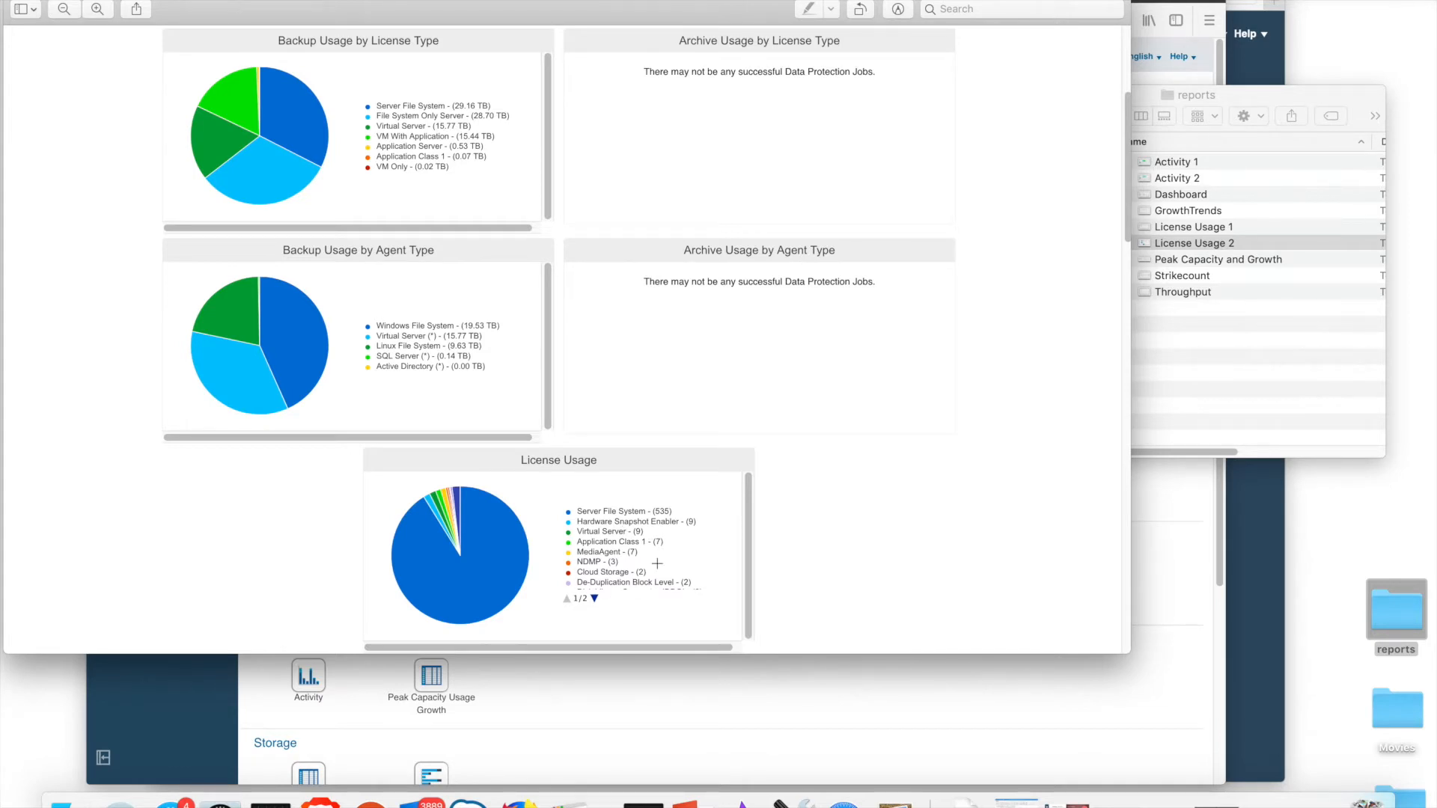
mouse_move(389, 317)
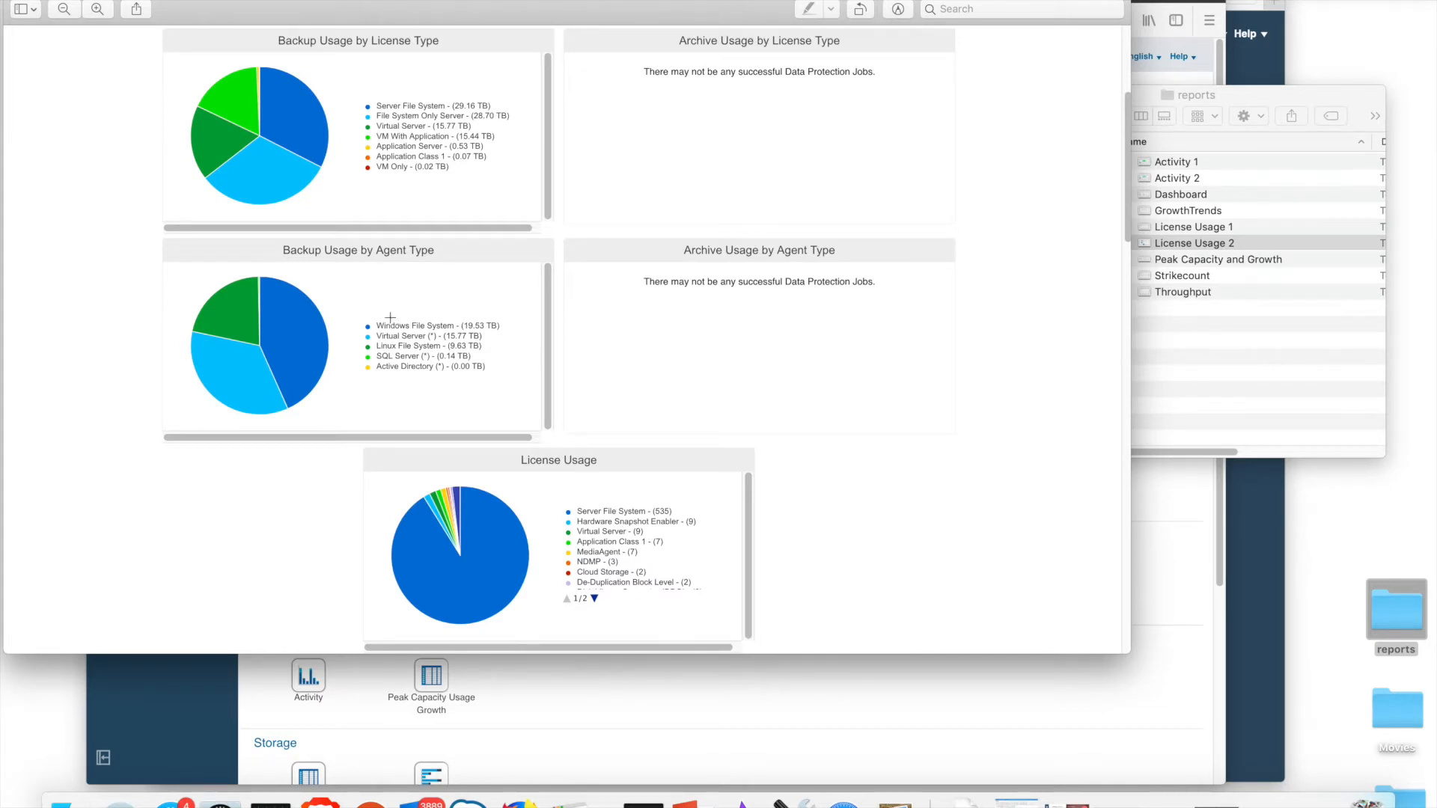
mouse_move(377, 298)
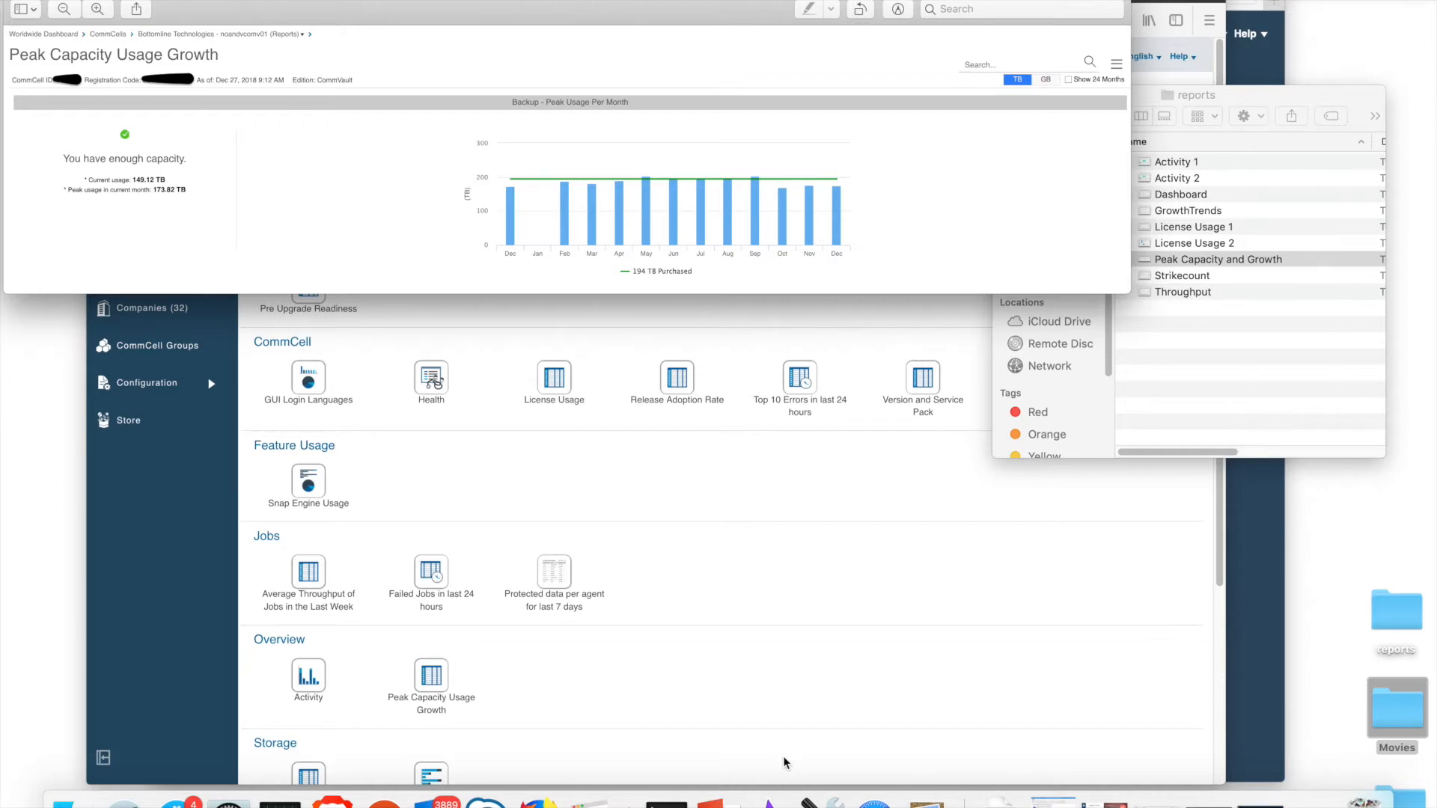
mouse_move(767, 751)
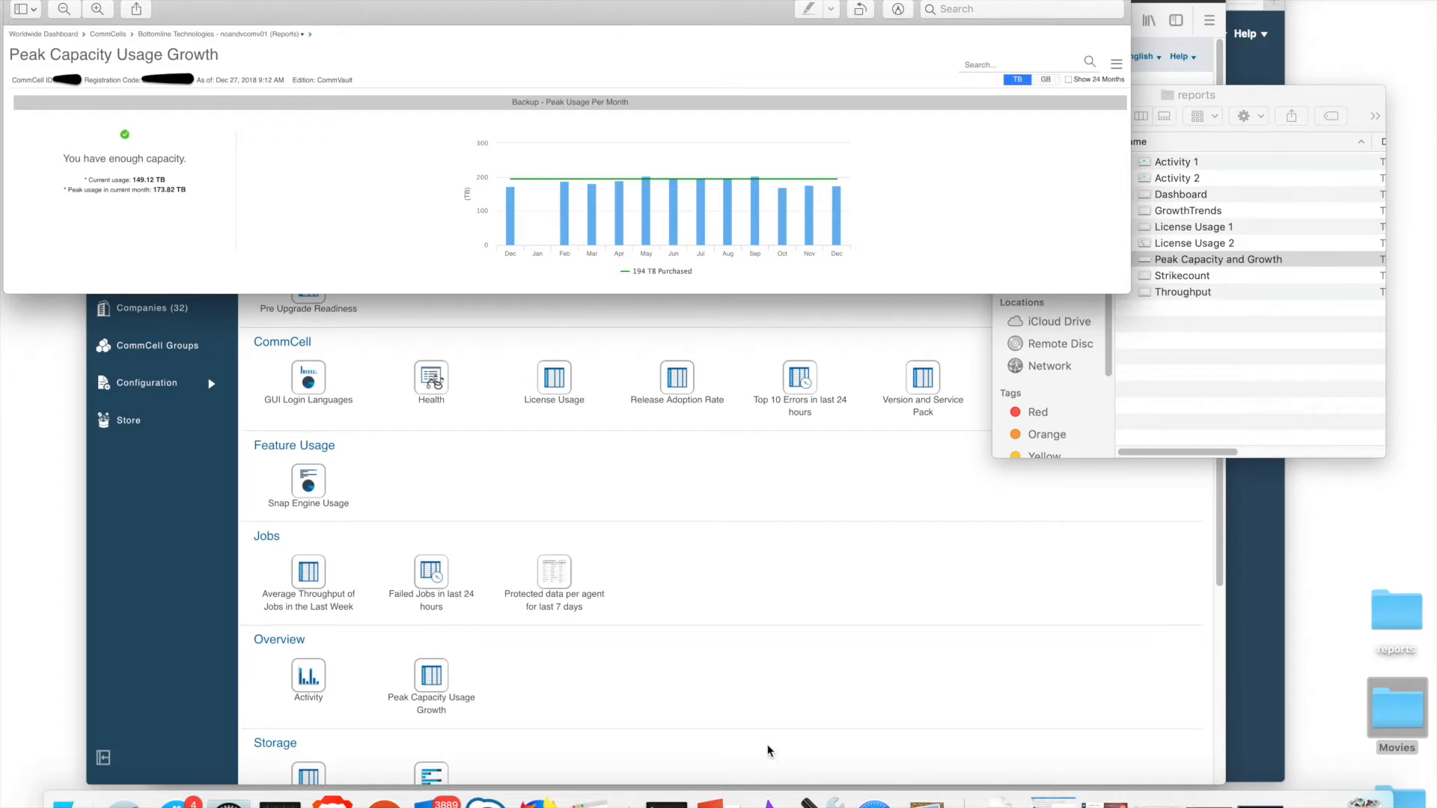
mouse_move(501, 199)
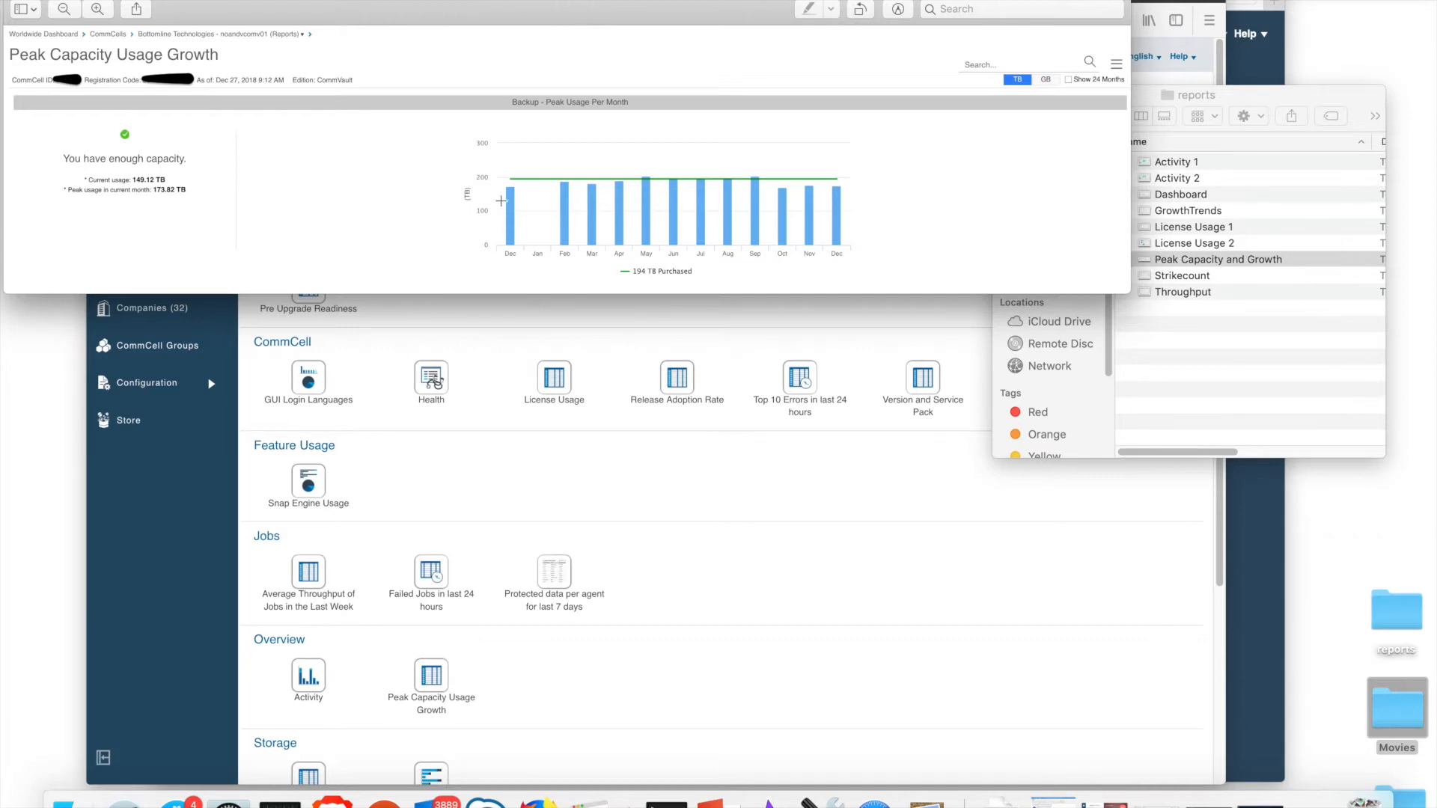
mouse_move(509, 190)
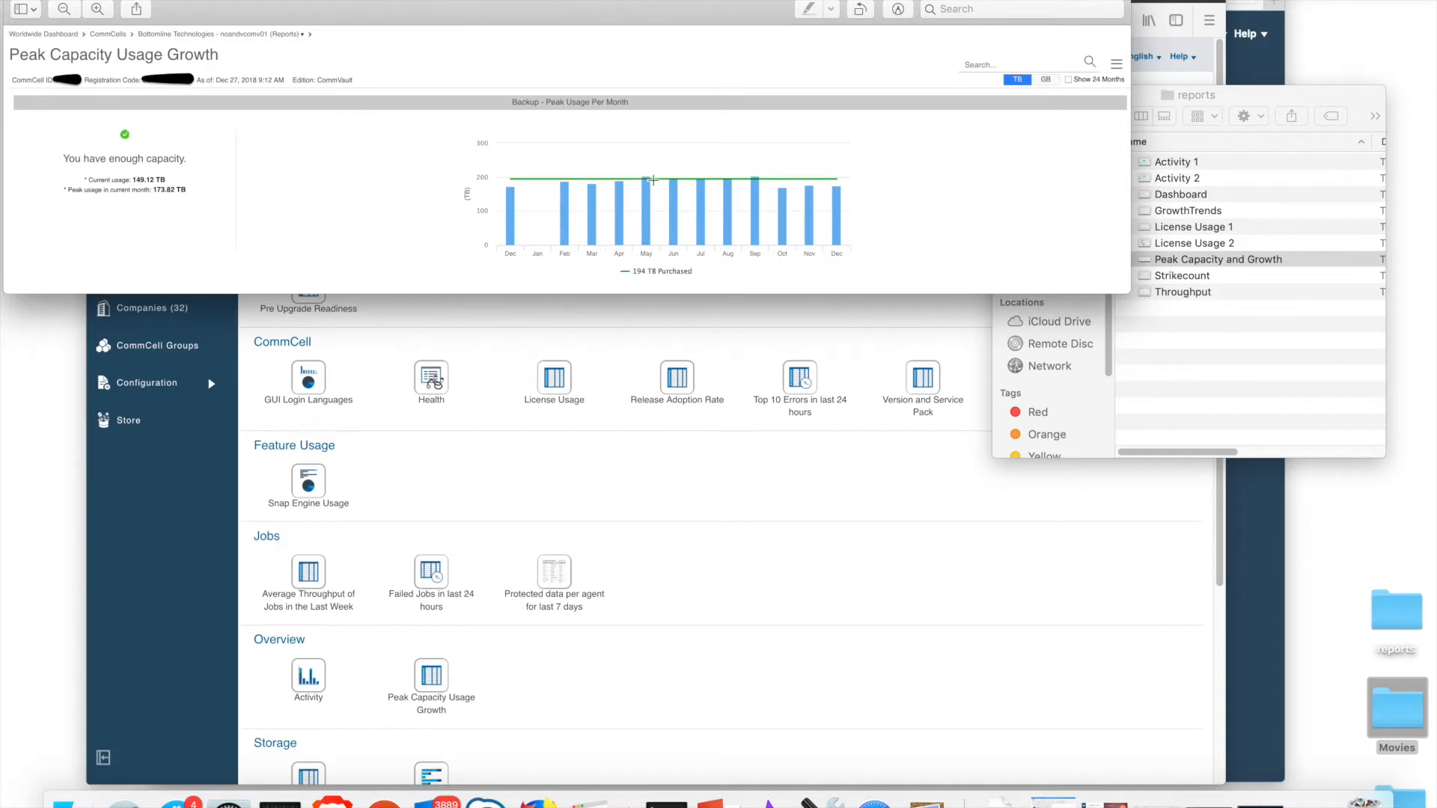
mouse_move(669, 186)
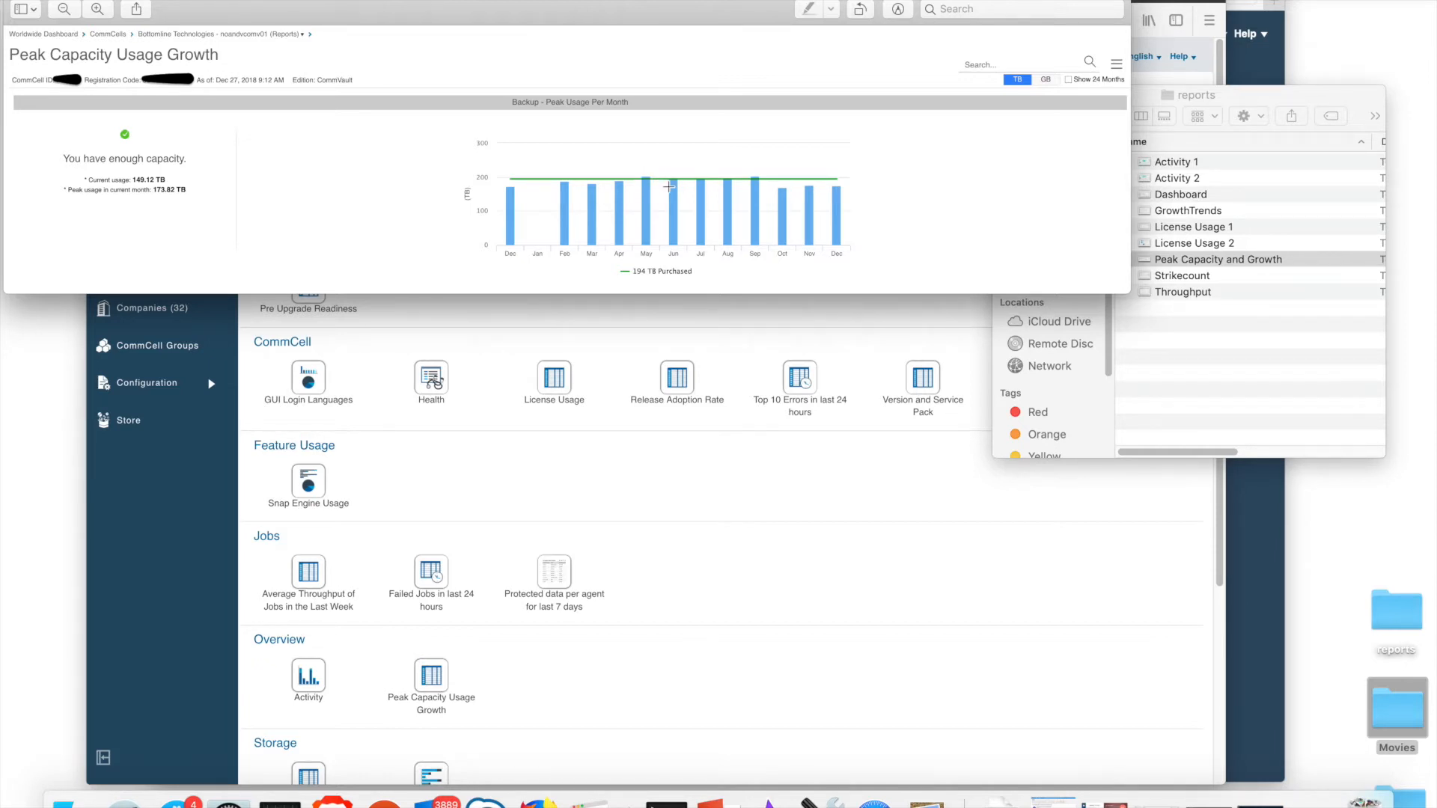
mouse_move(689, 193)
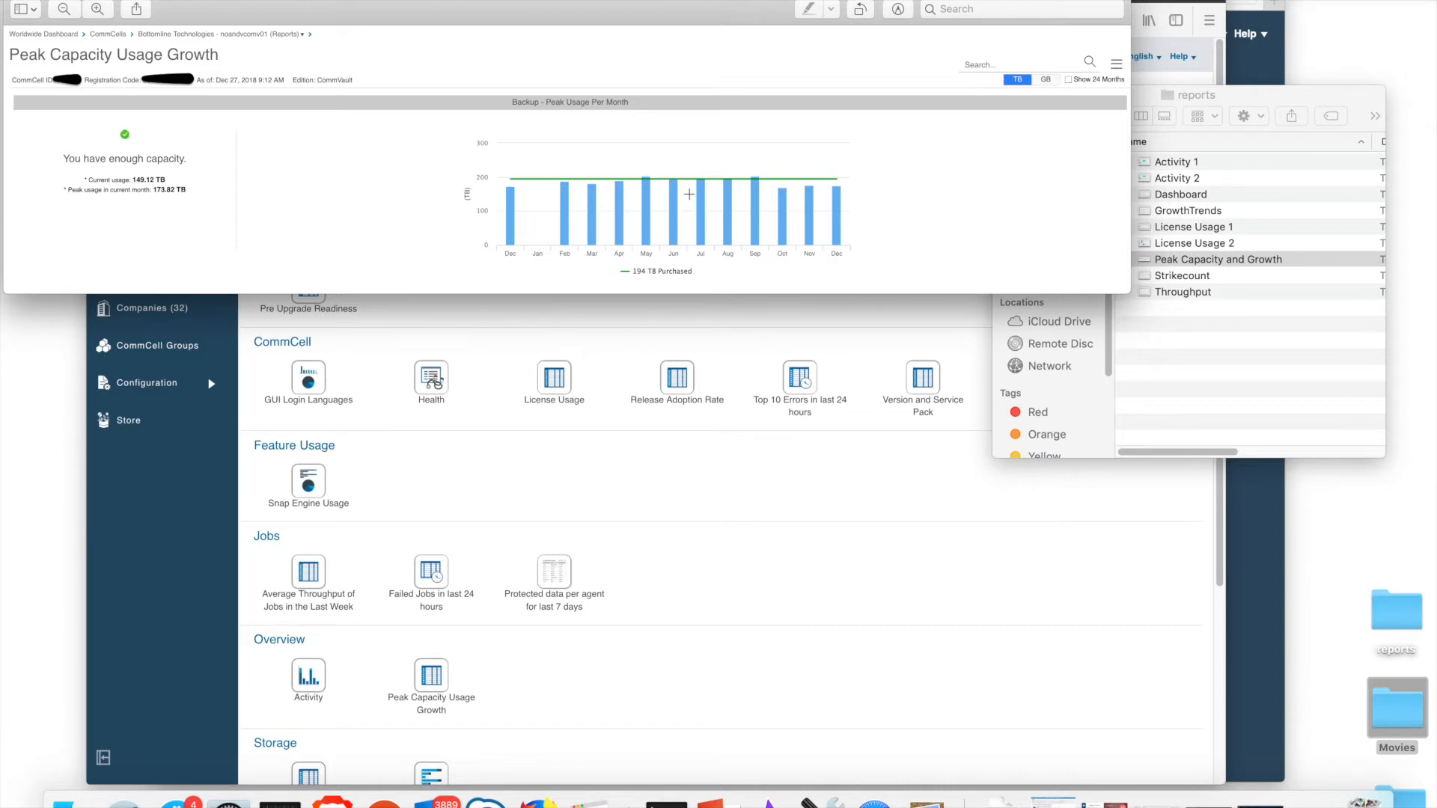
mouse_move(788, 184)
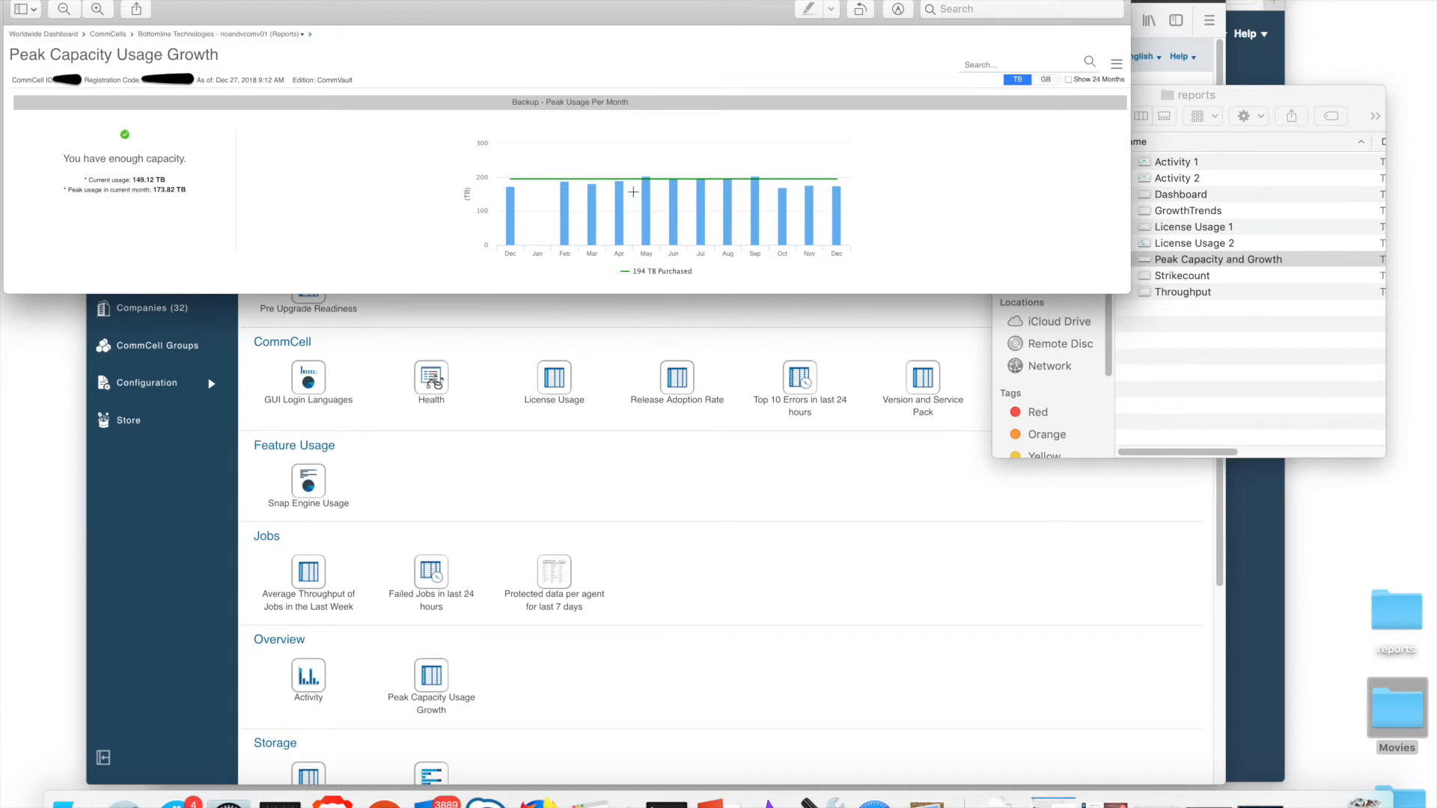
mouse_move(850, 184)
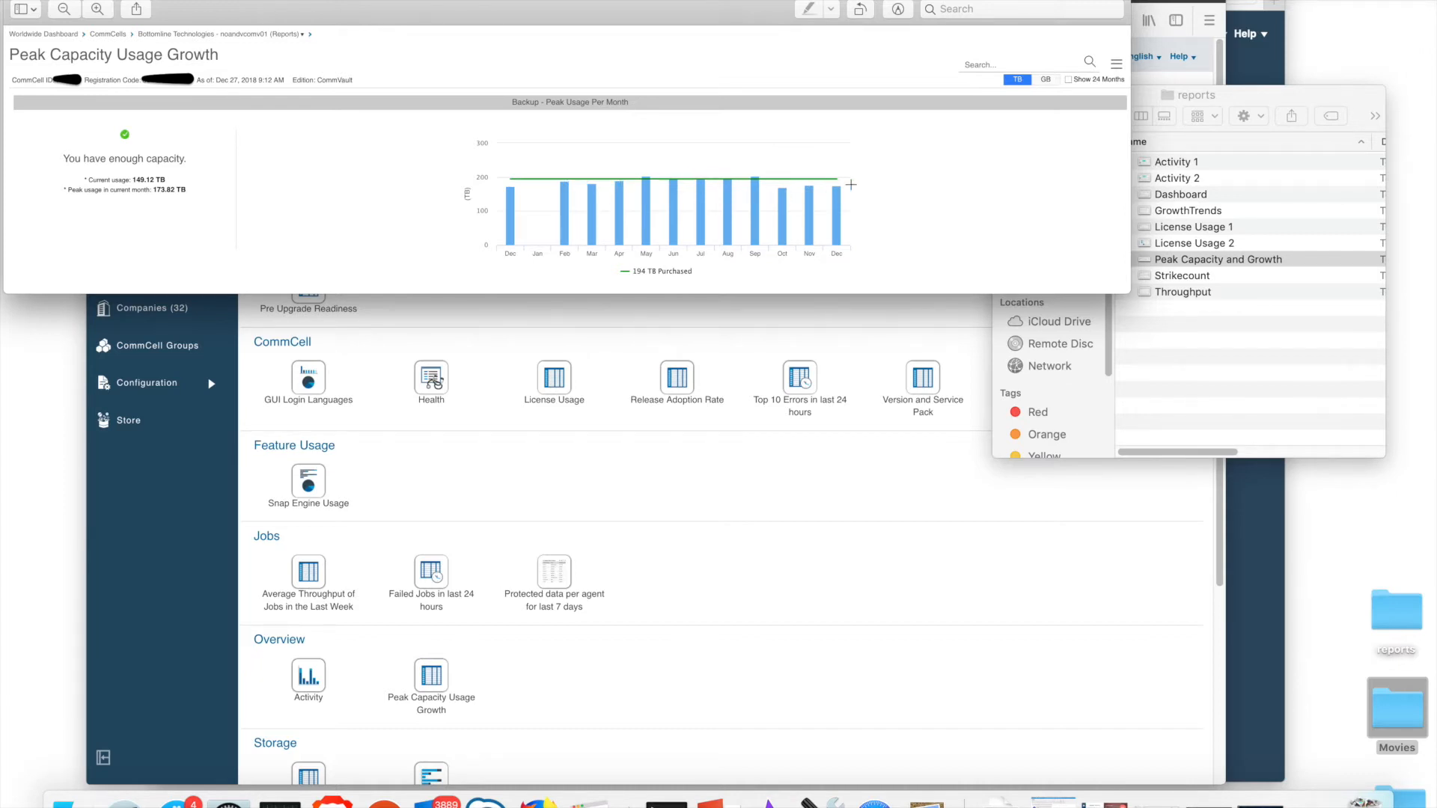
mouse_move(864, 184)
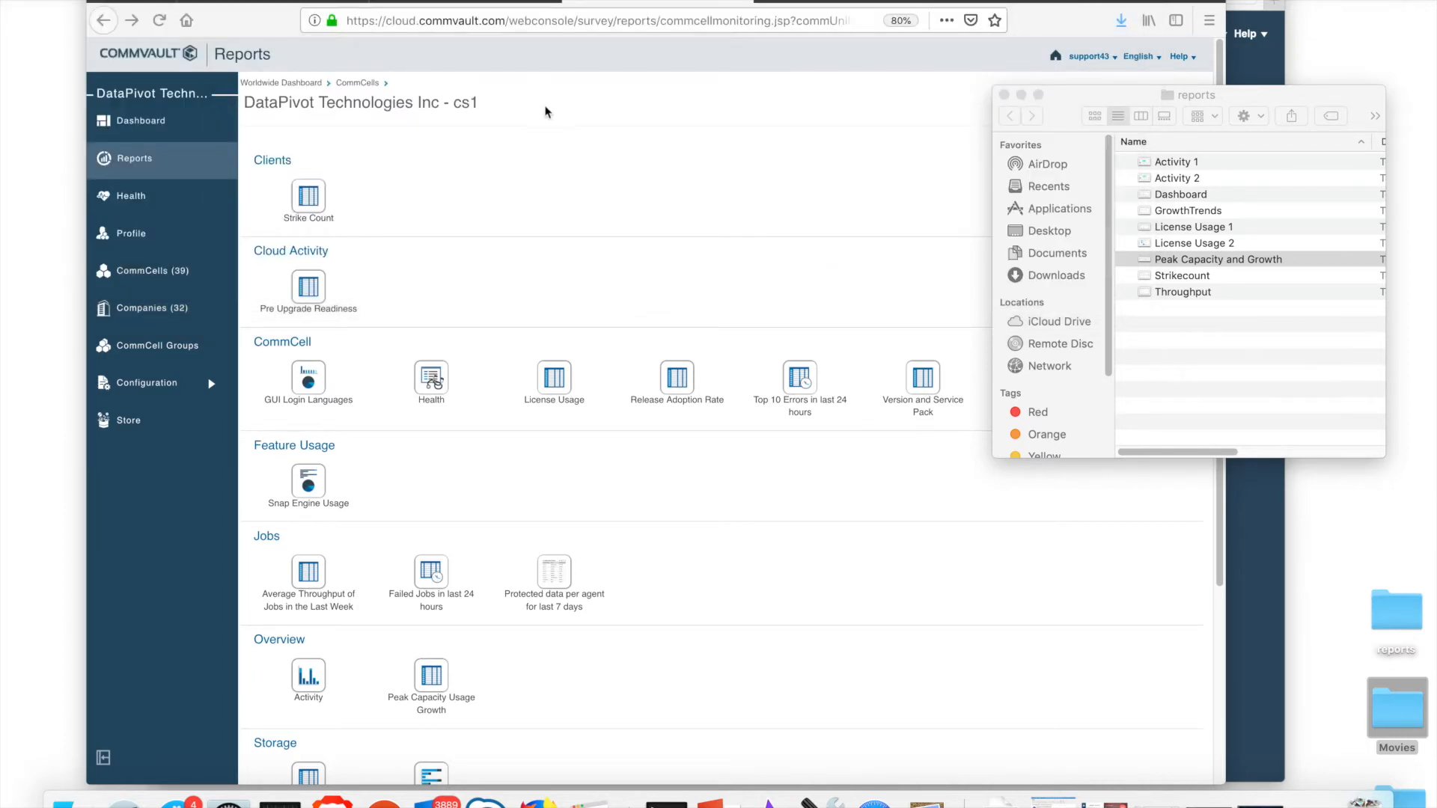
mouse_move(1183, 280)
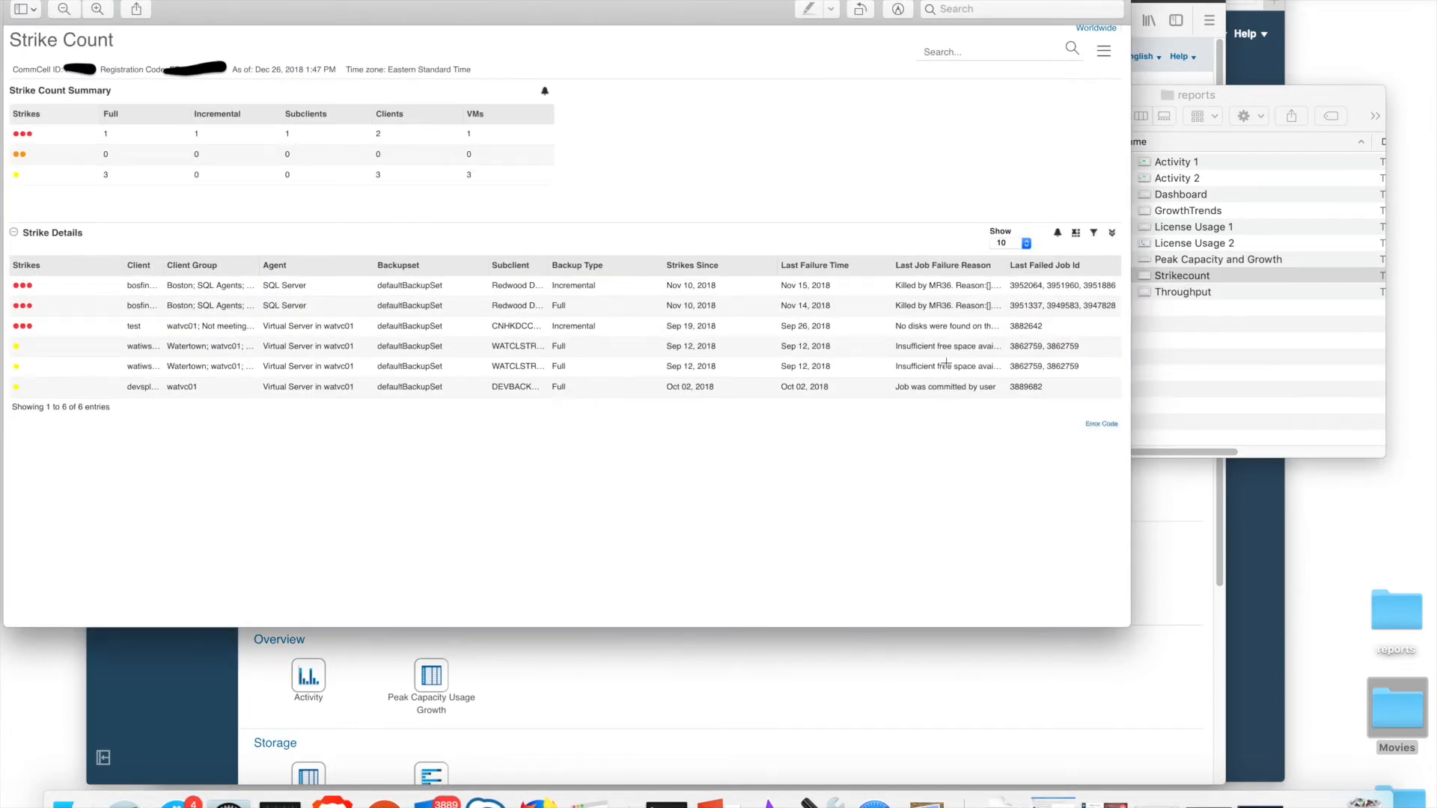
mouse_move(731, 451)
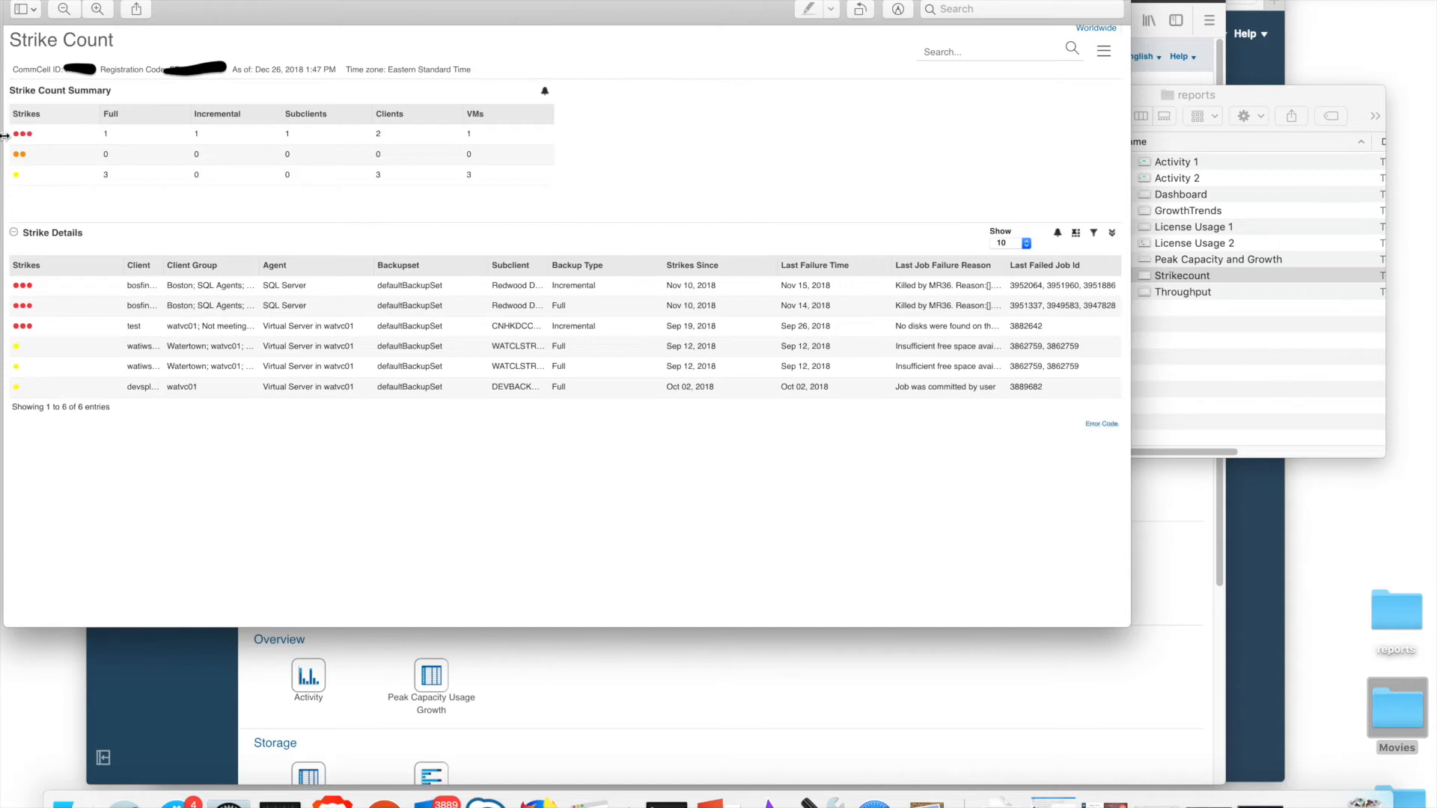
mouse_move(25, 154)
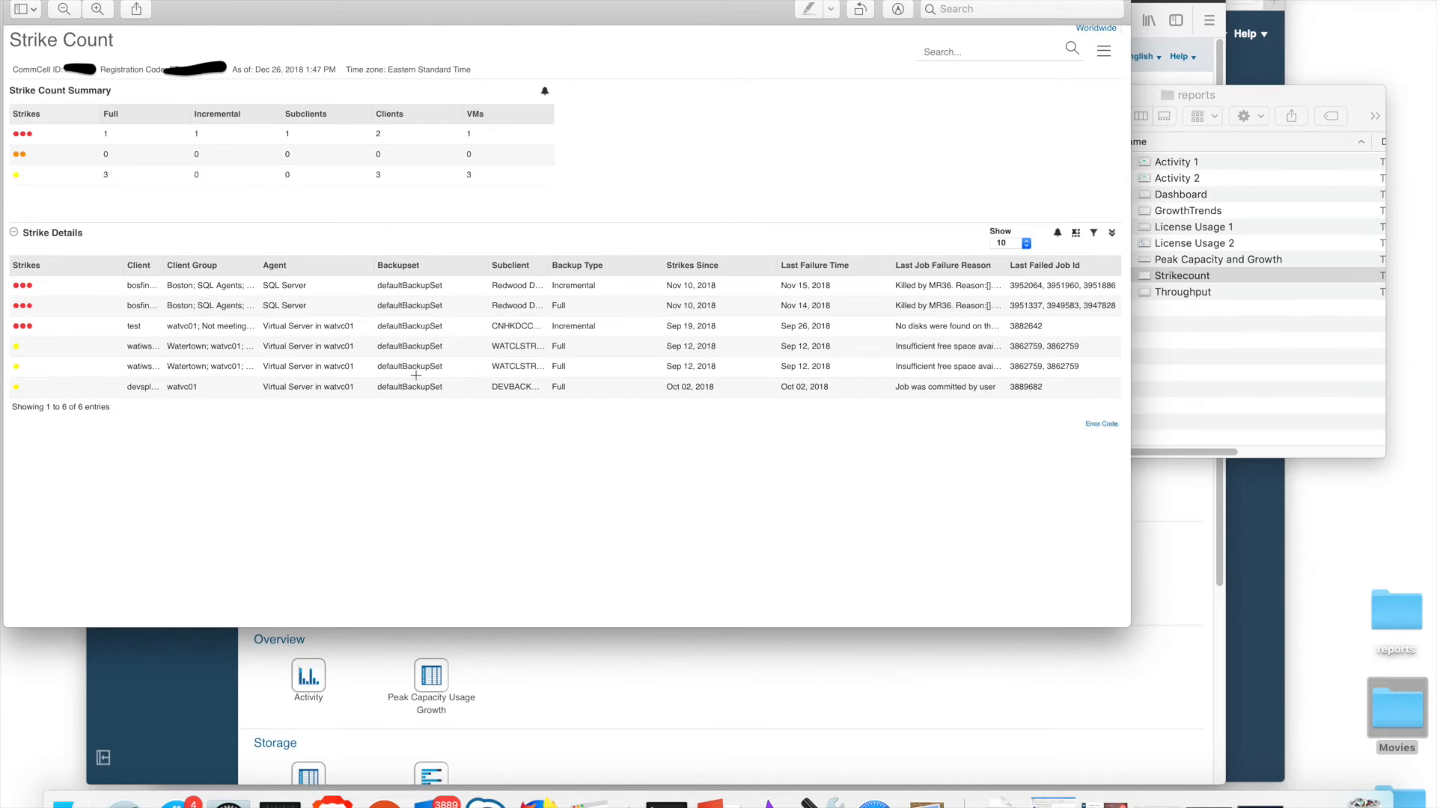
mouse_move(913, 296)
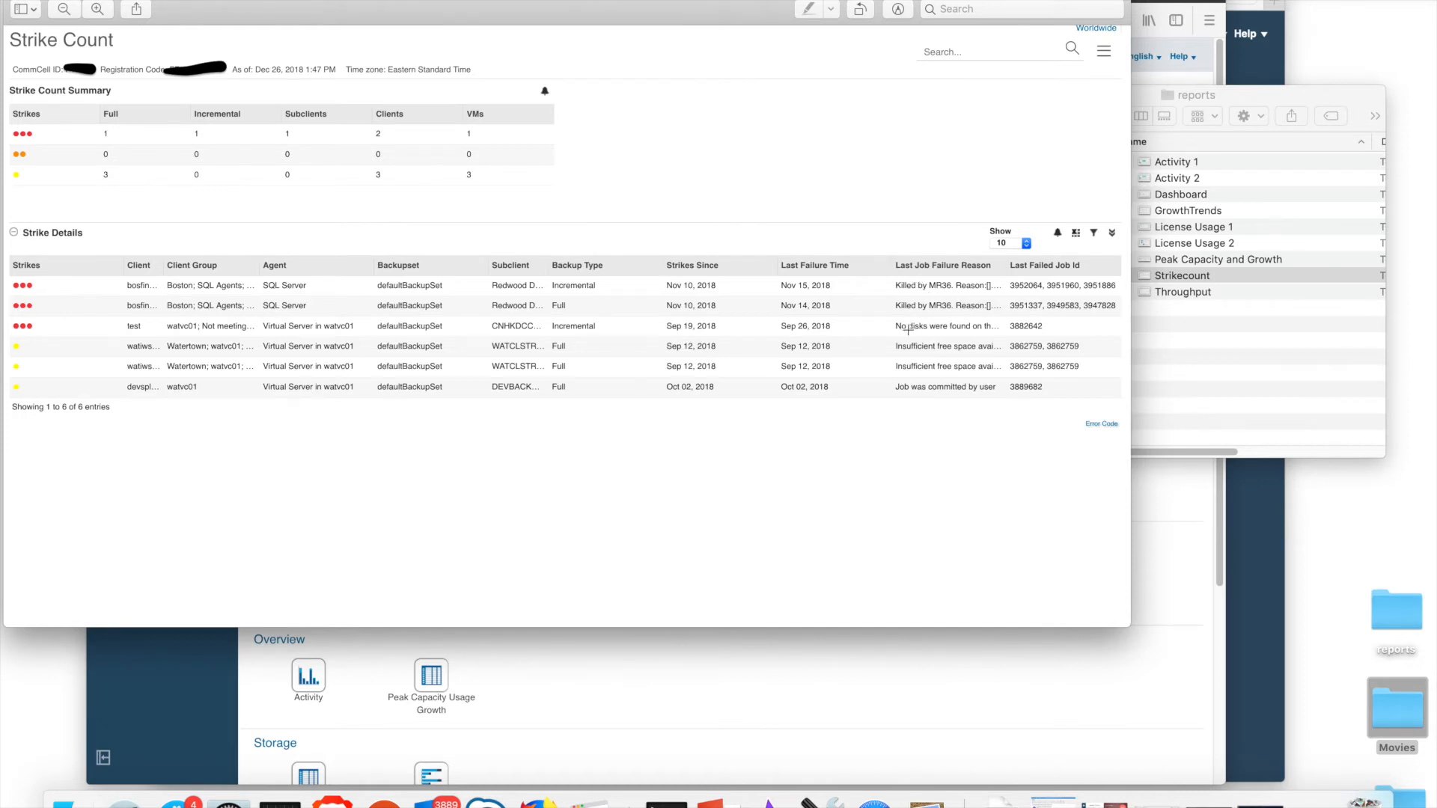
mouse_move(958, 356)
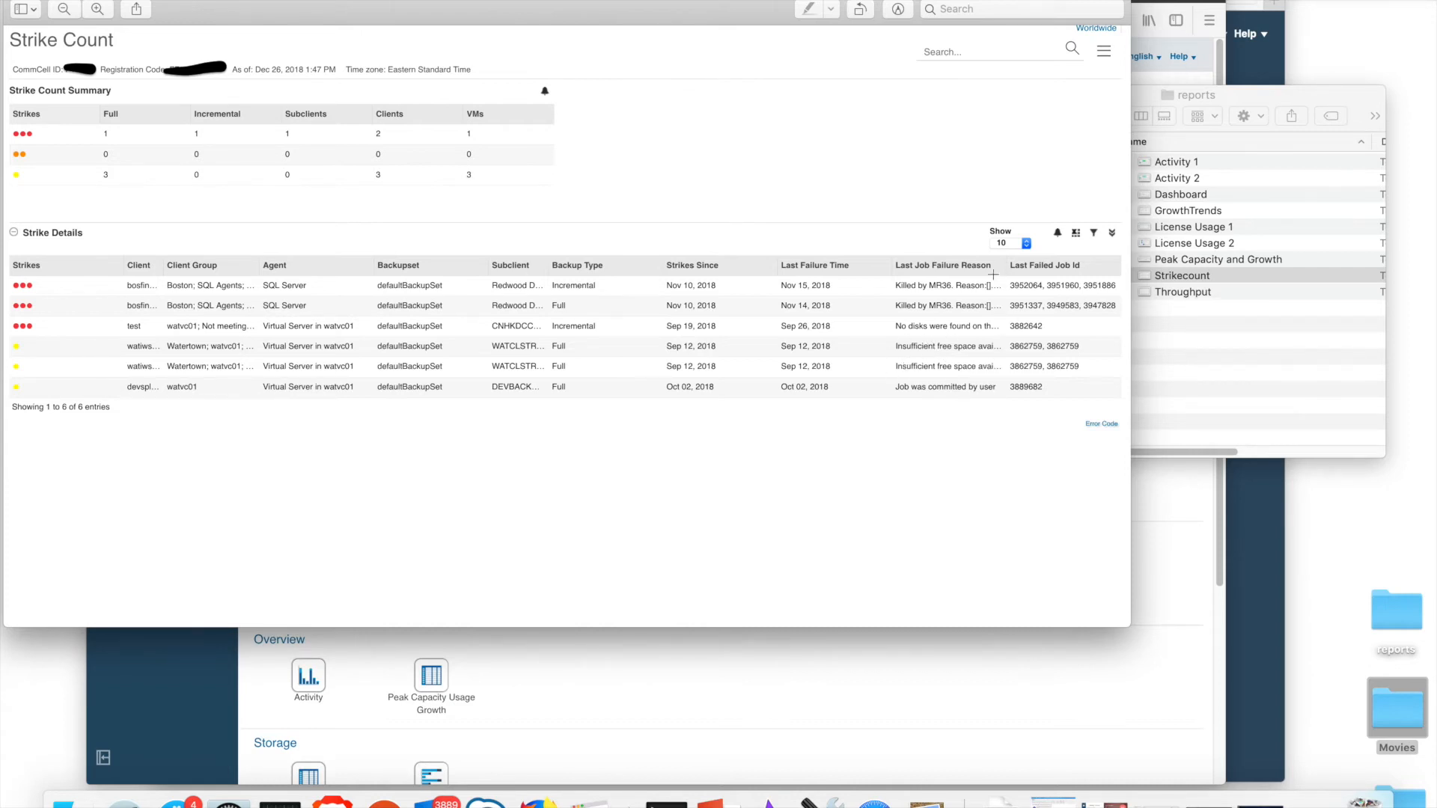
mouse_move(947, 409)
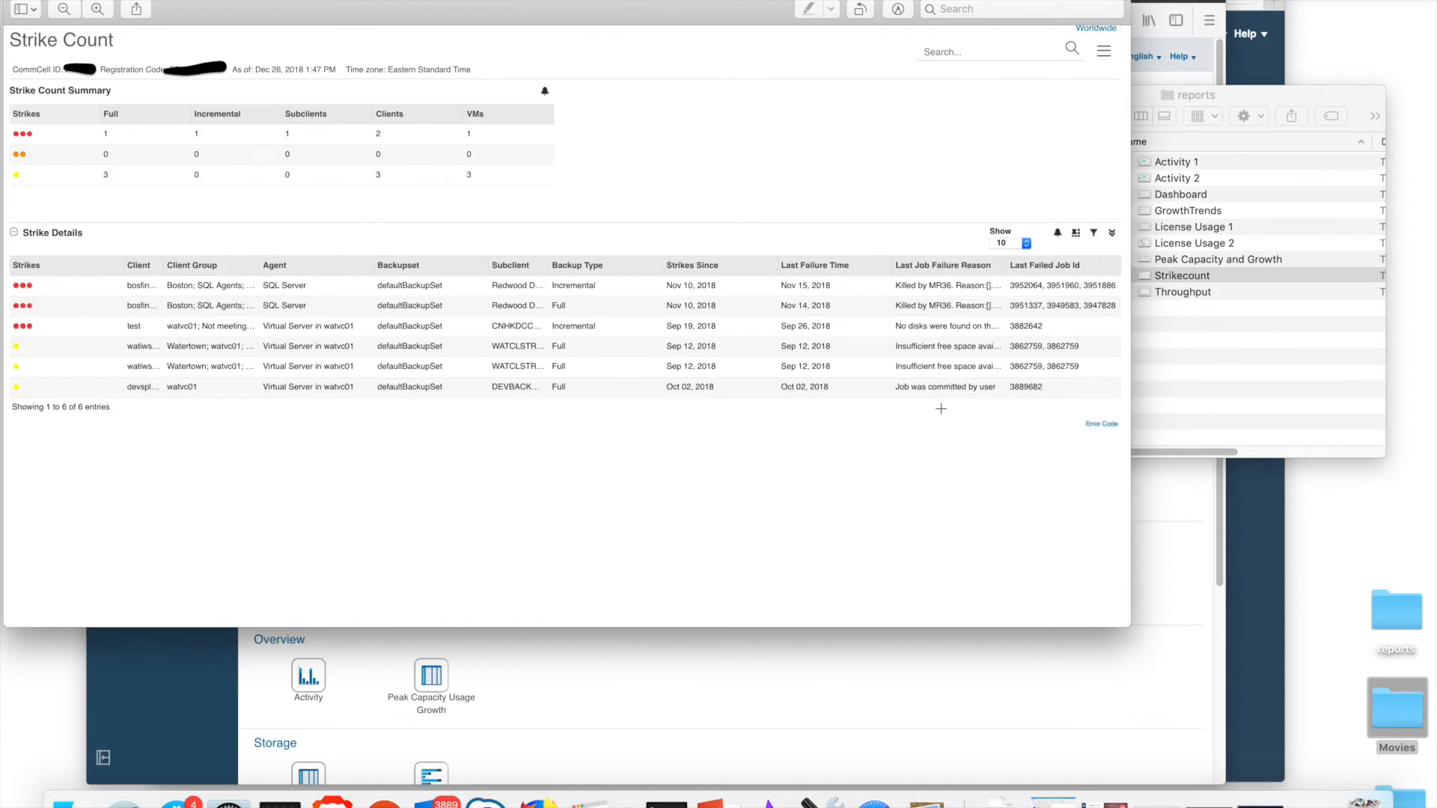
mouse_move(75, 181)
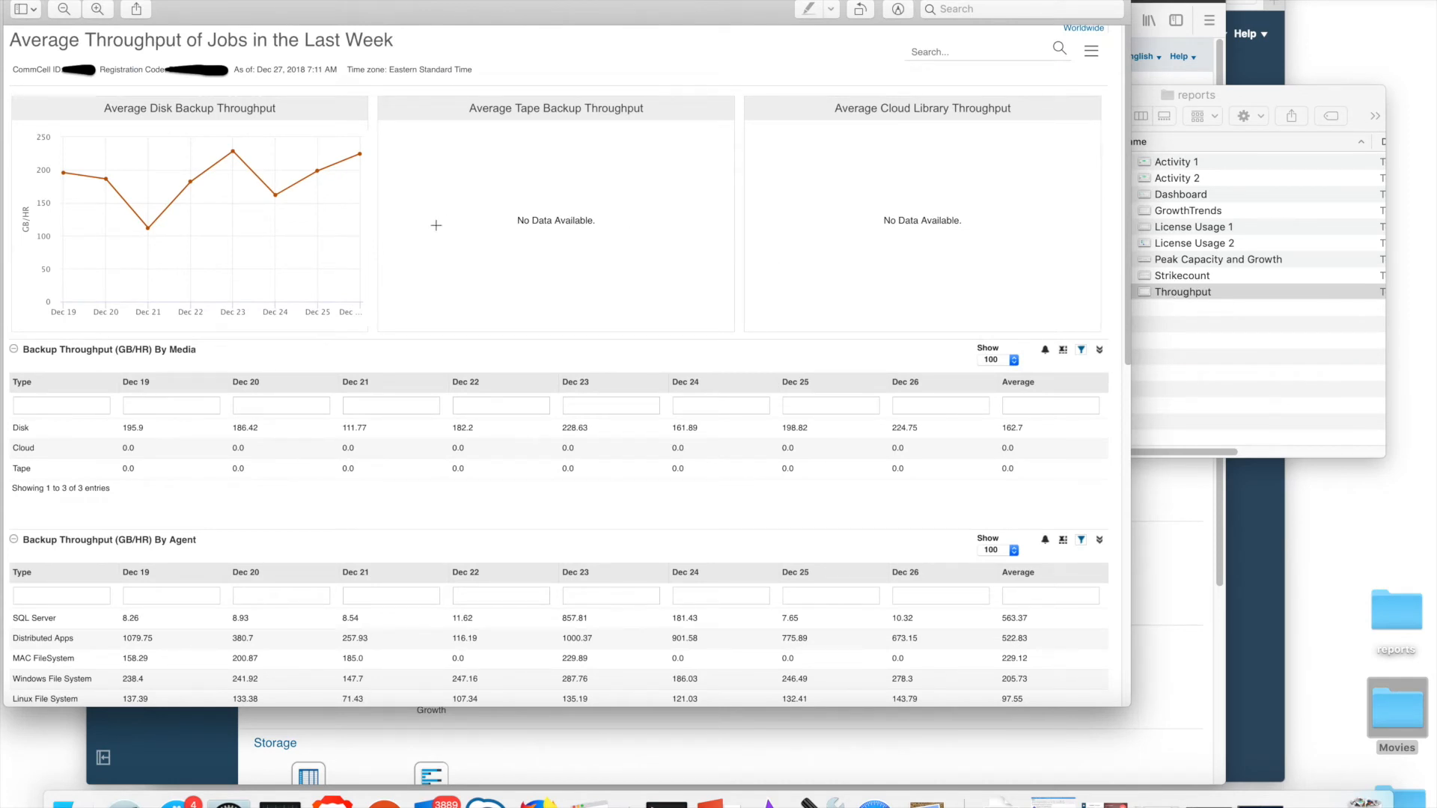
mouse_move(59, 173)
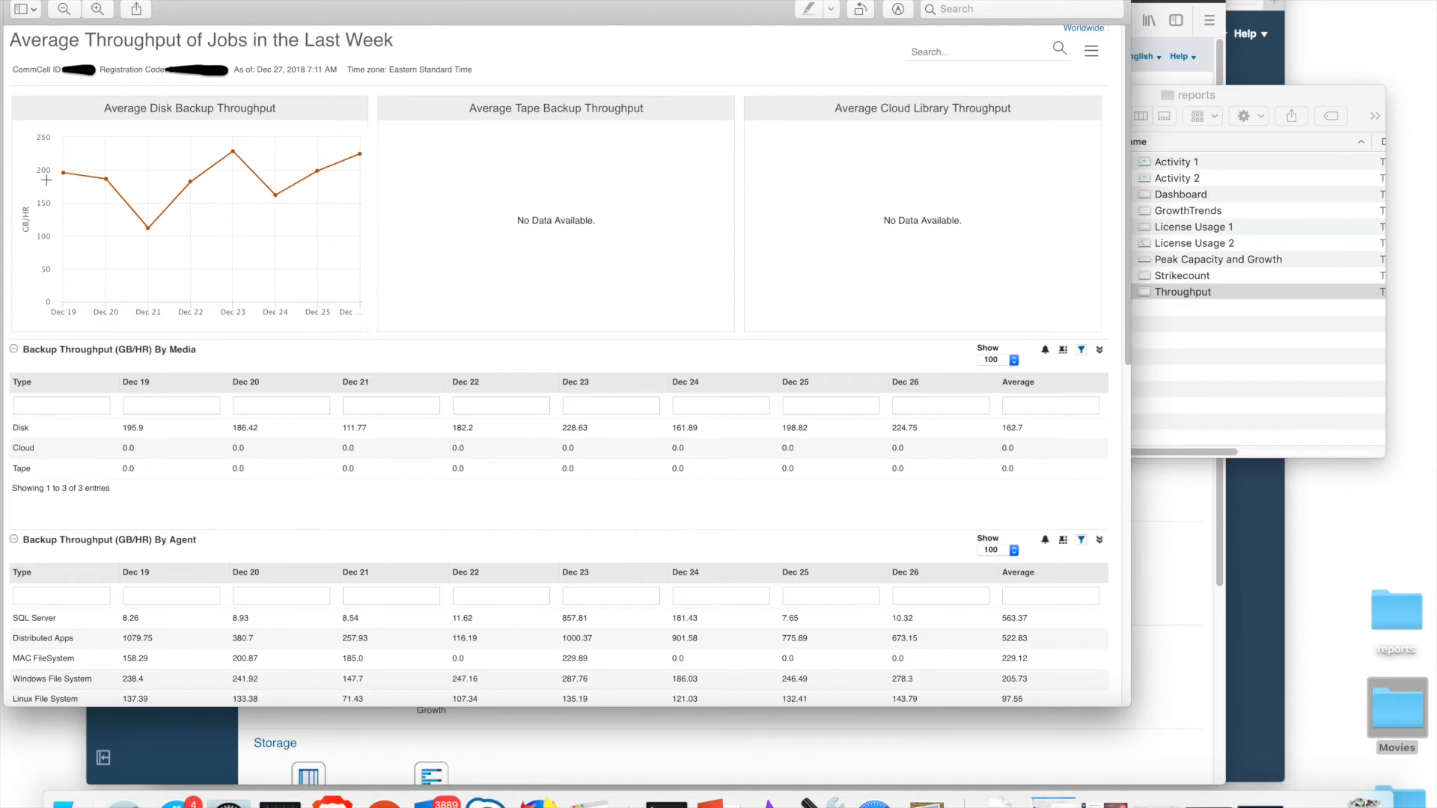
mouse_move(89, 183)
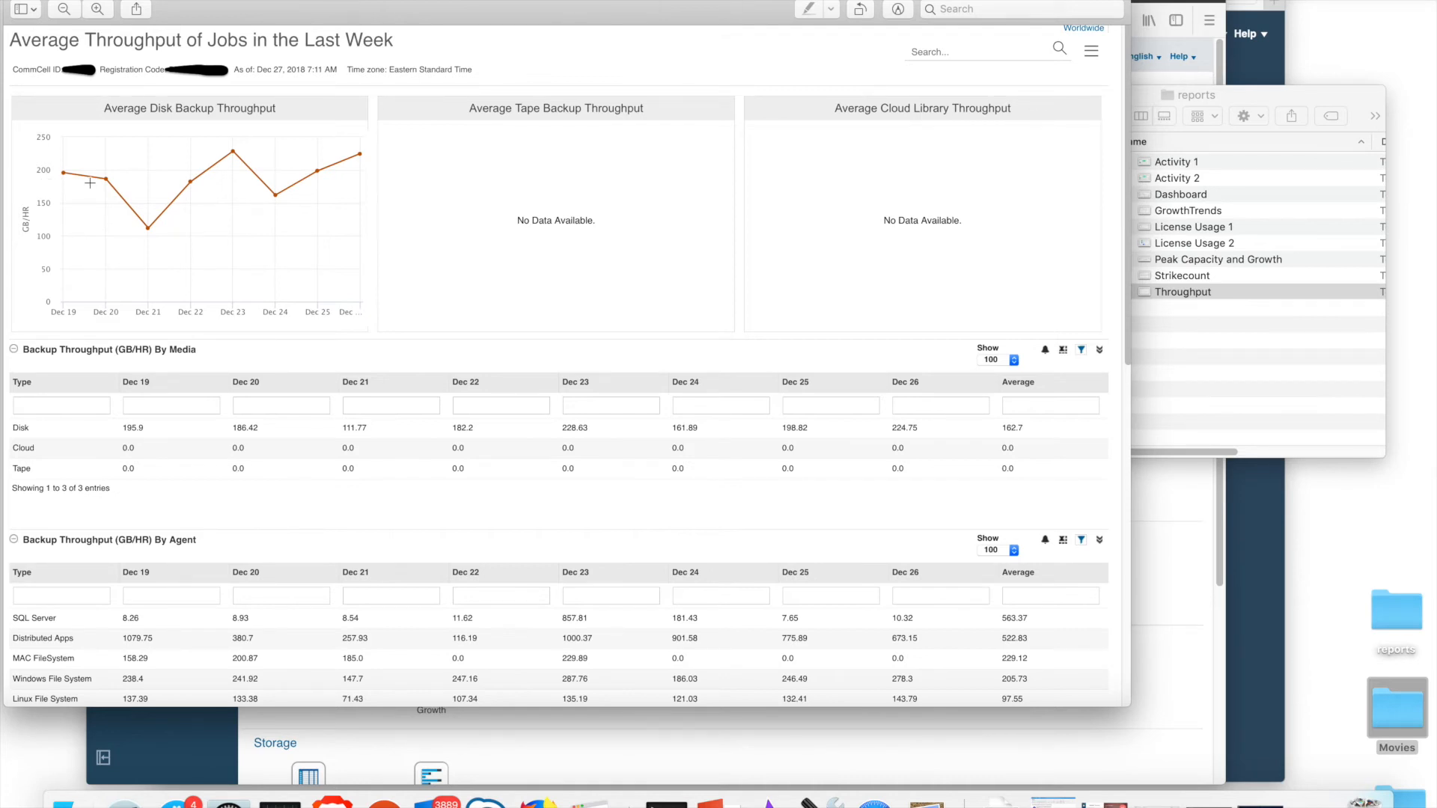
mouse_move(238, 173)
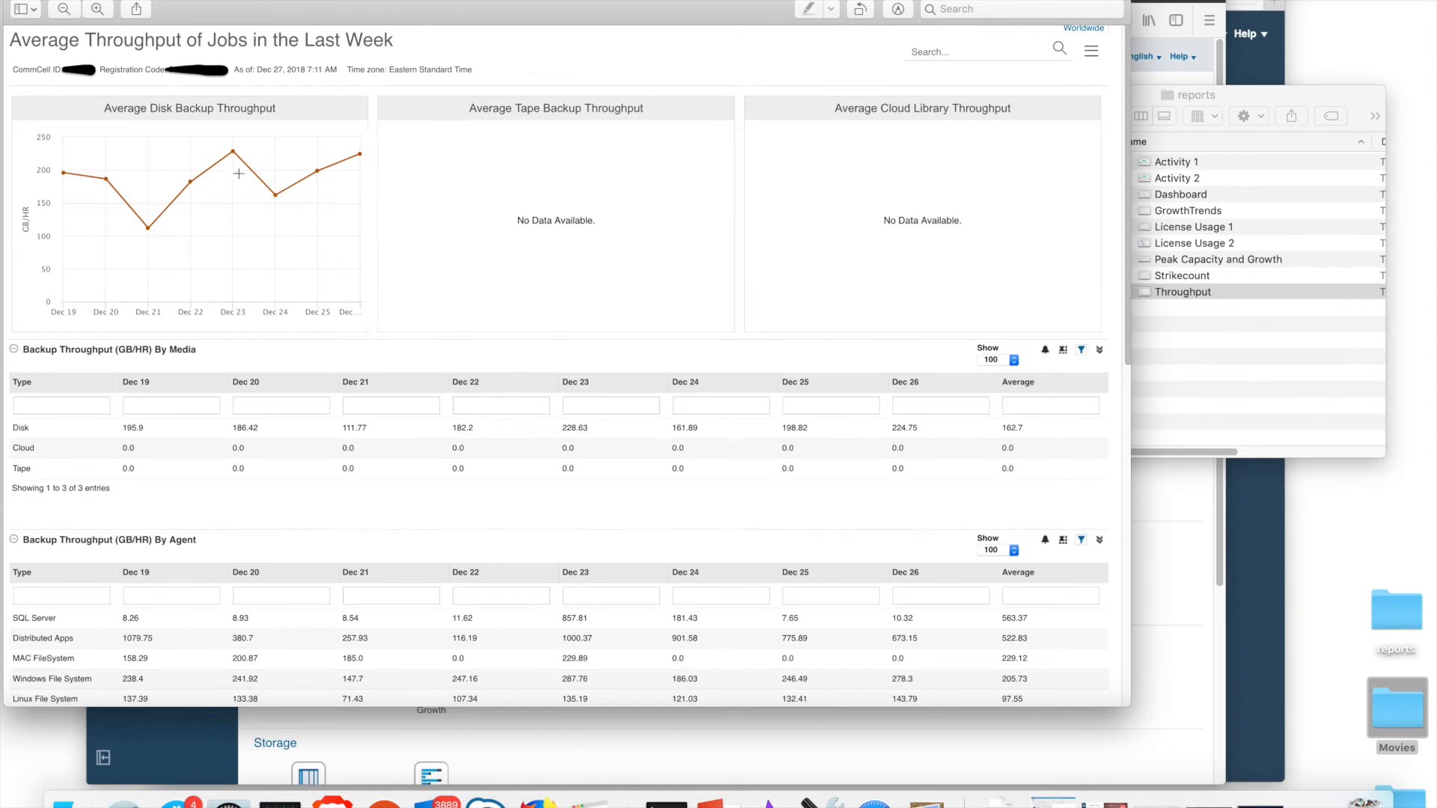
mouse_move(75, 178)
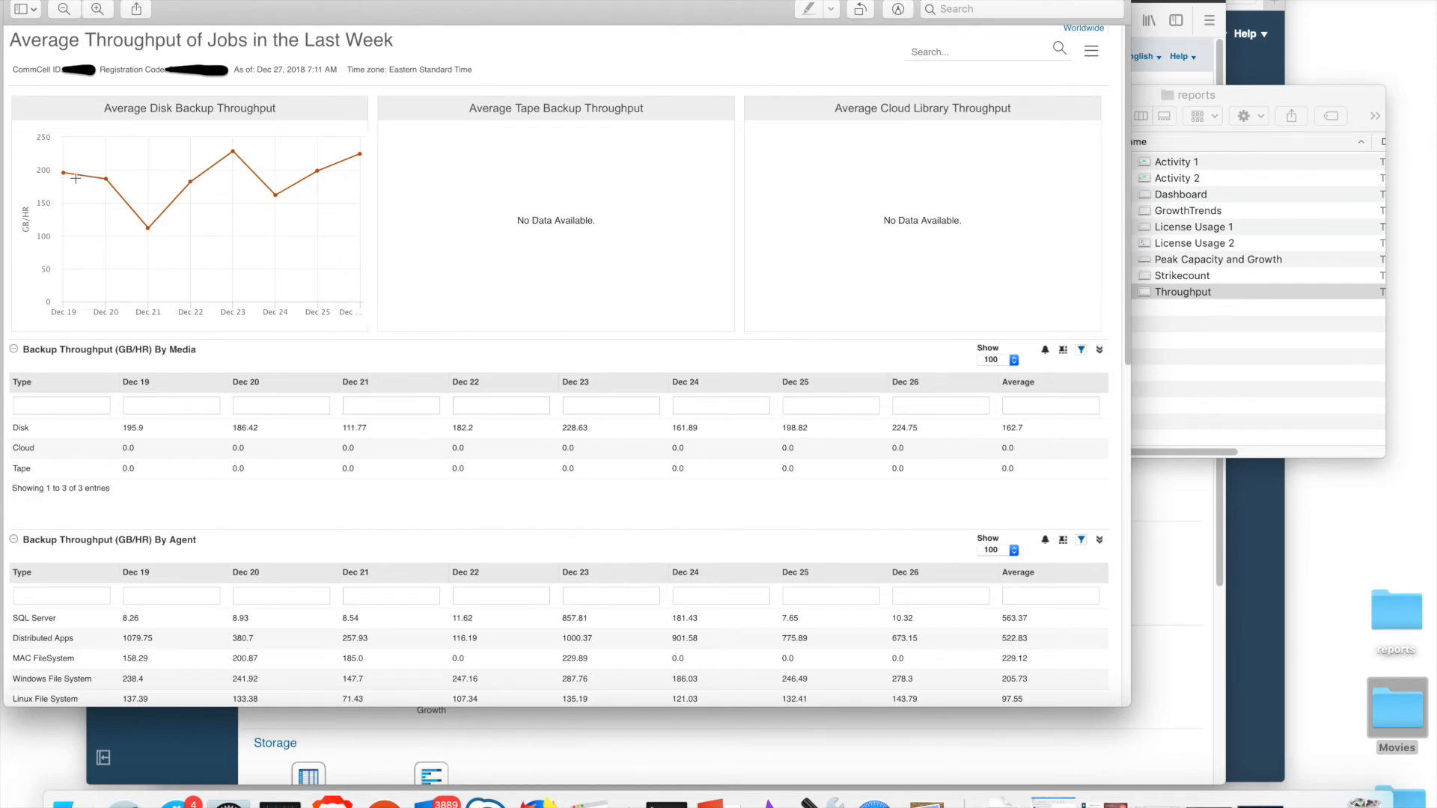
mouse_move(117, 177)
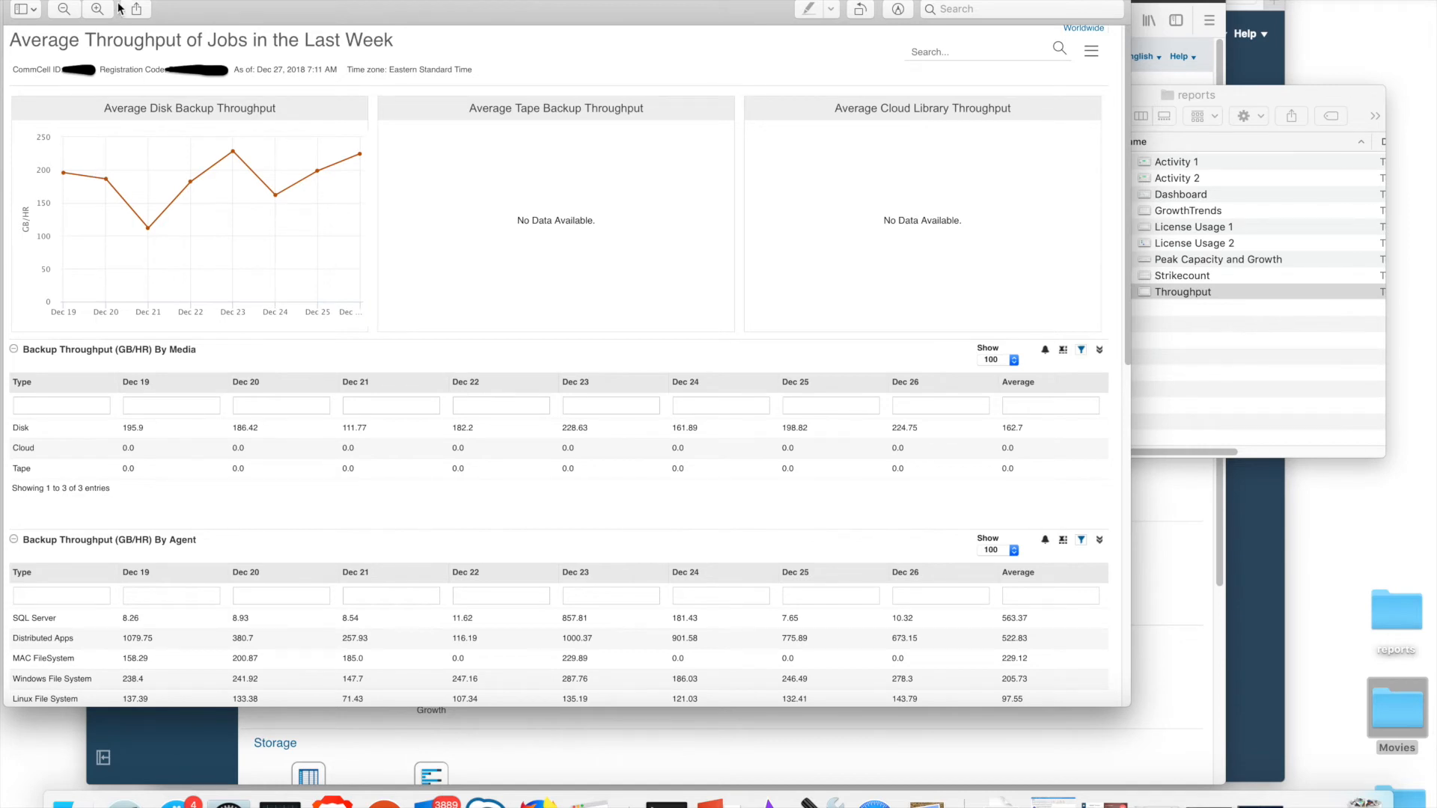
mouse_move(214, 274)
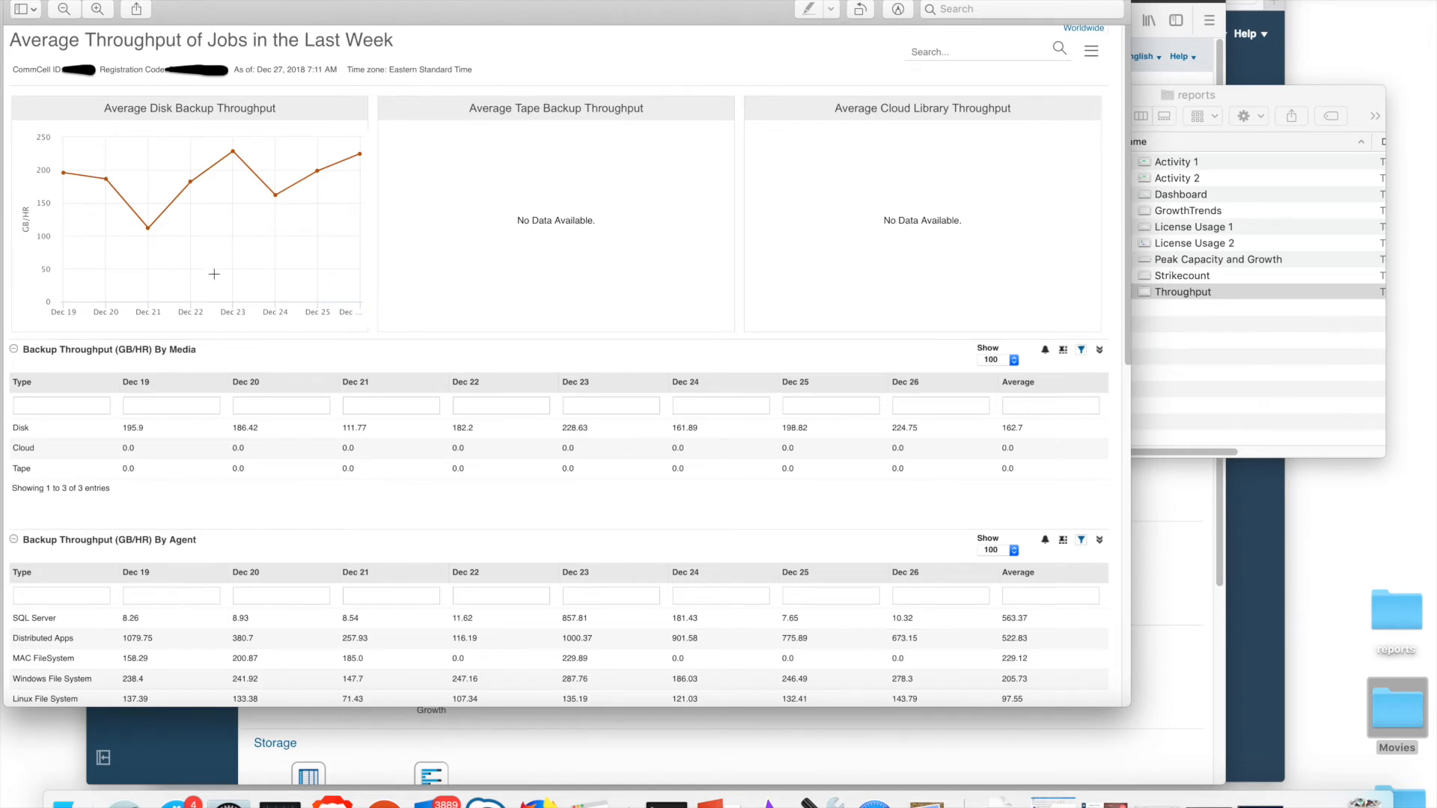
mouse_move(154, 428)
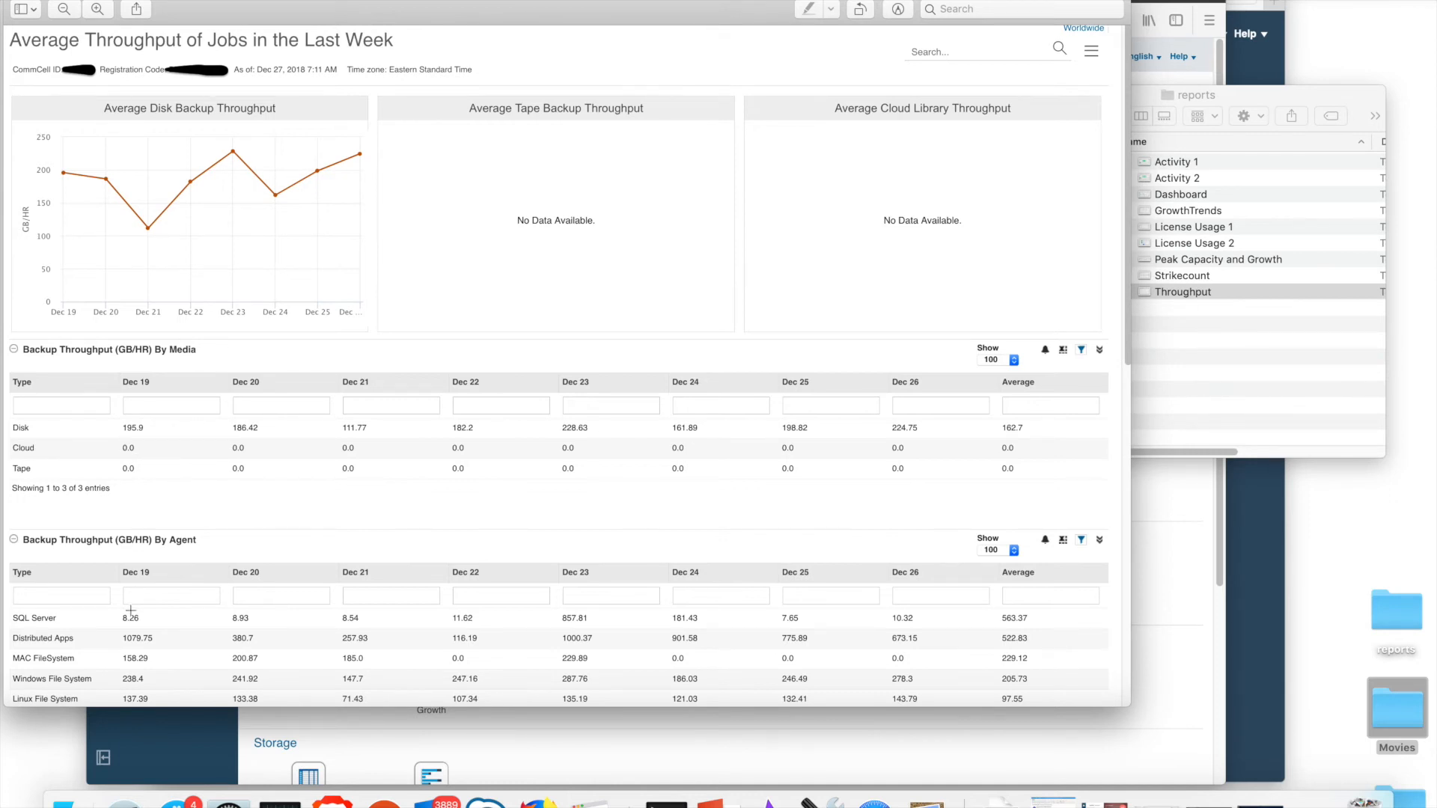
mouse_move(90, 651)
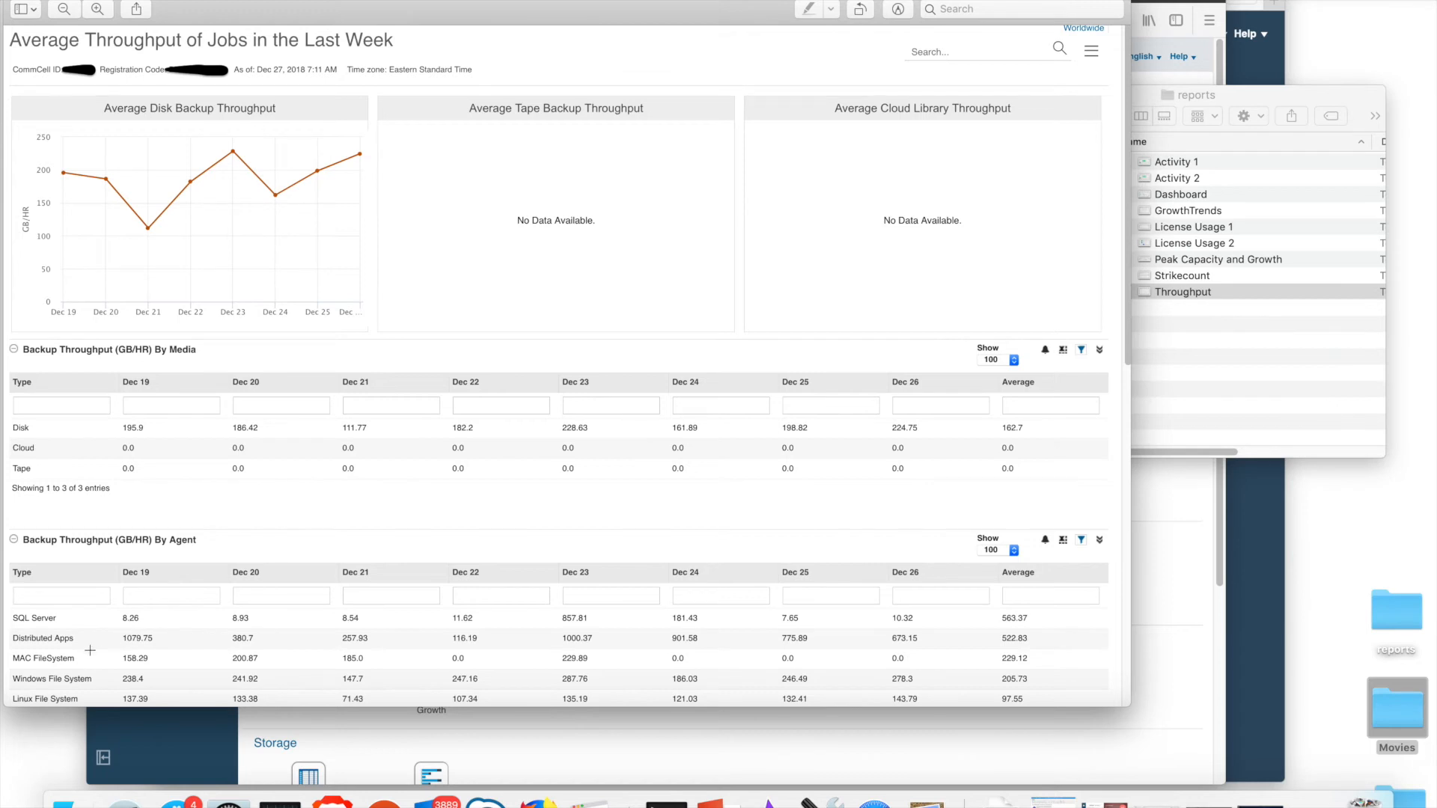
mouse_move(283, 235)
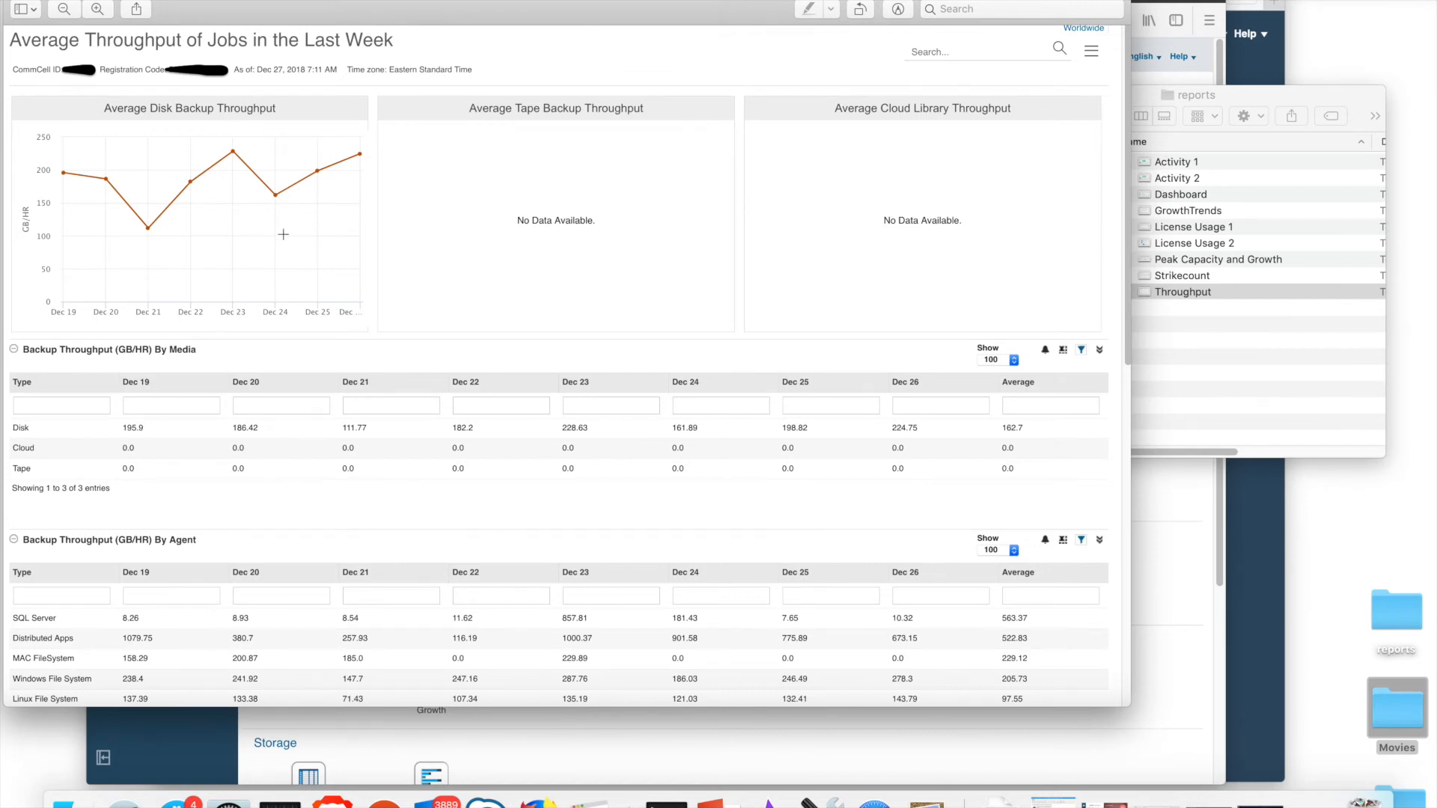
mouse_move(476, 512)
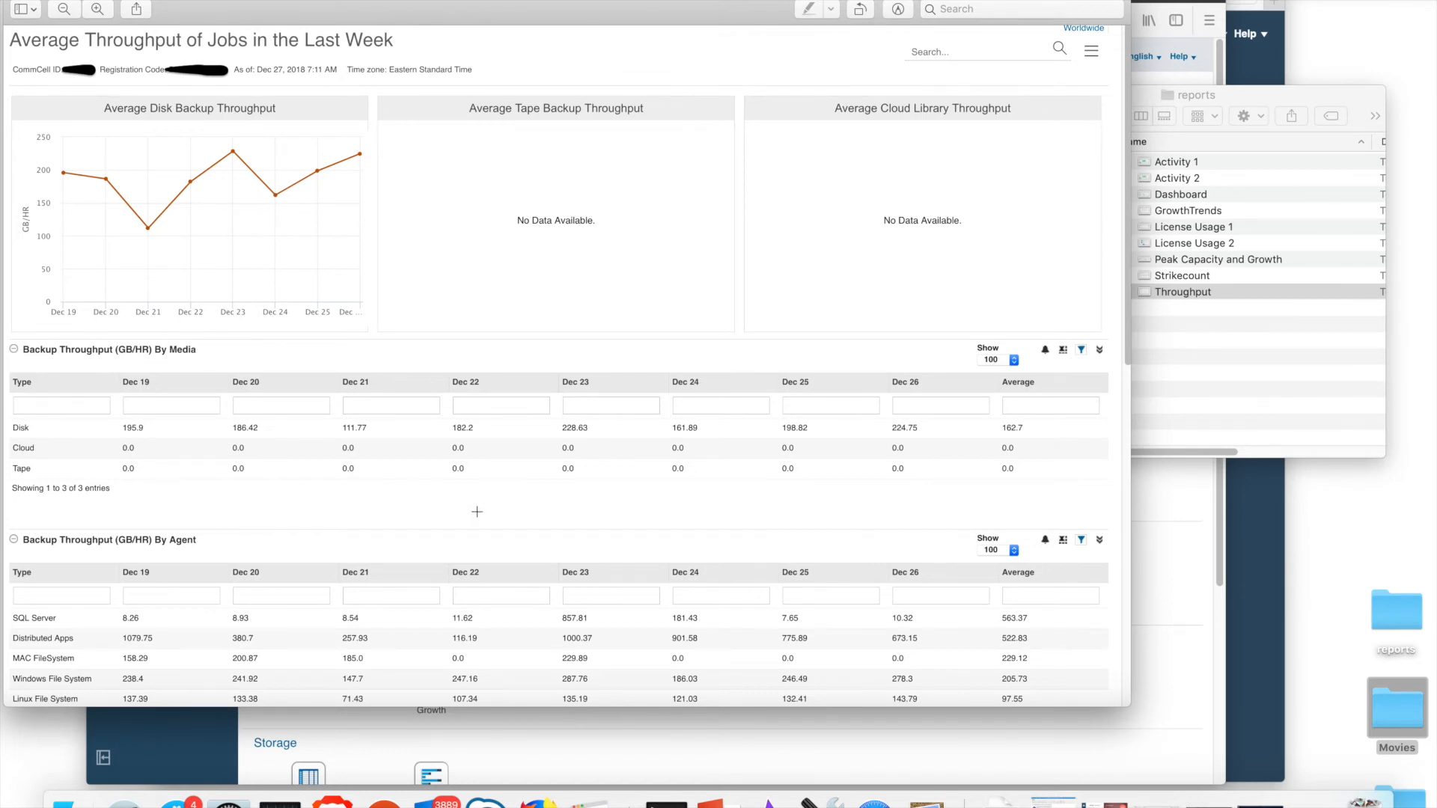
mouse_move(590, 599)
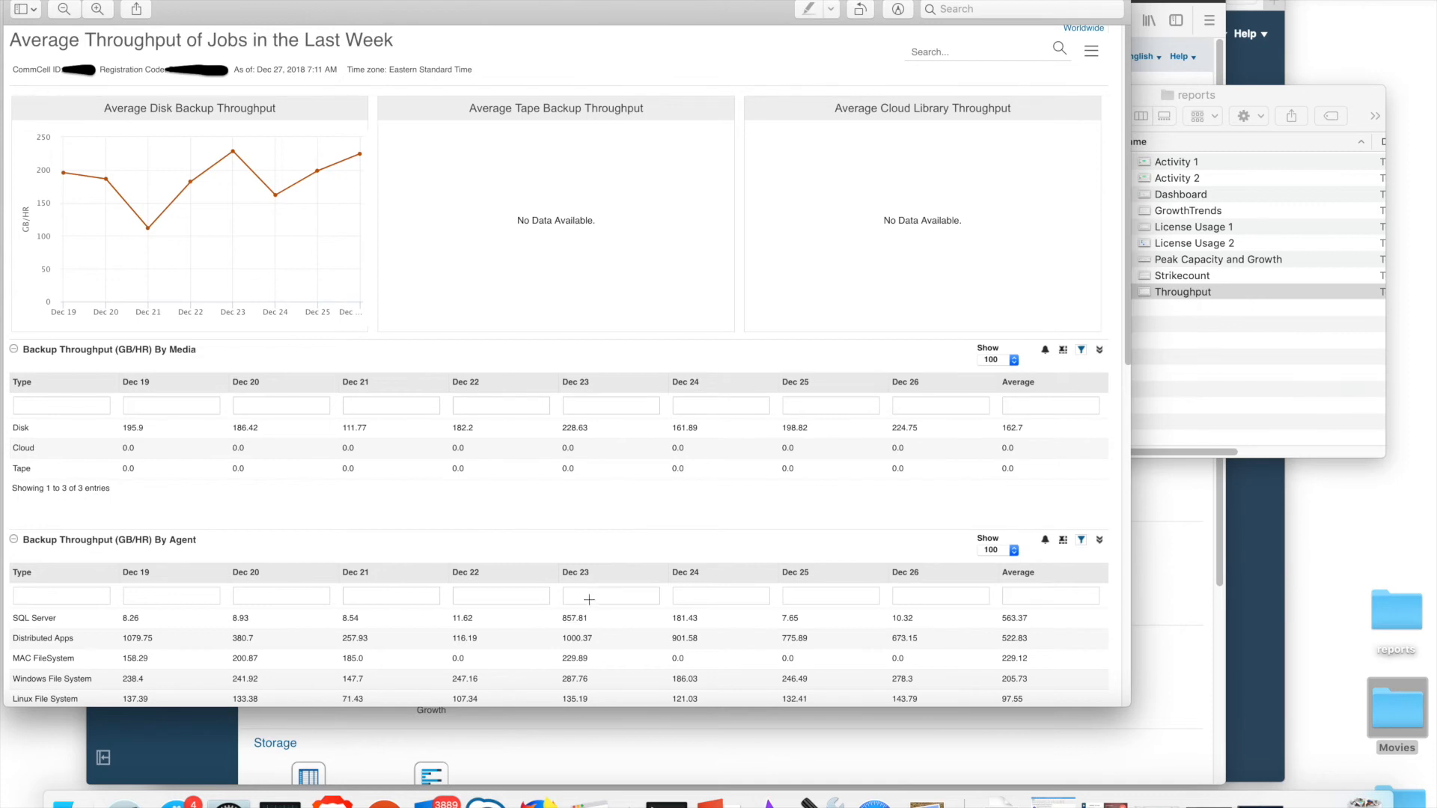
mouse_move(233, 593)
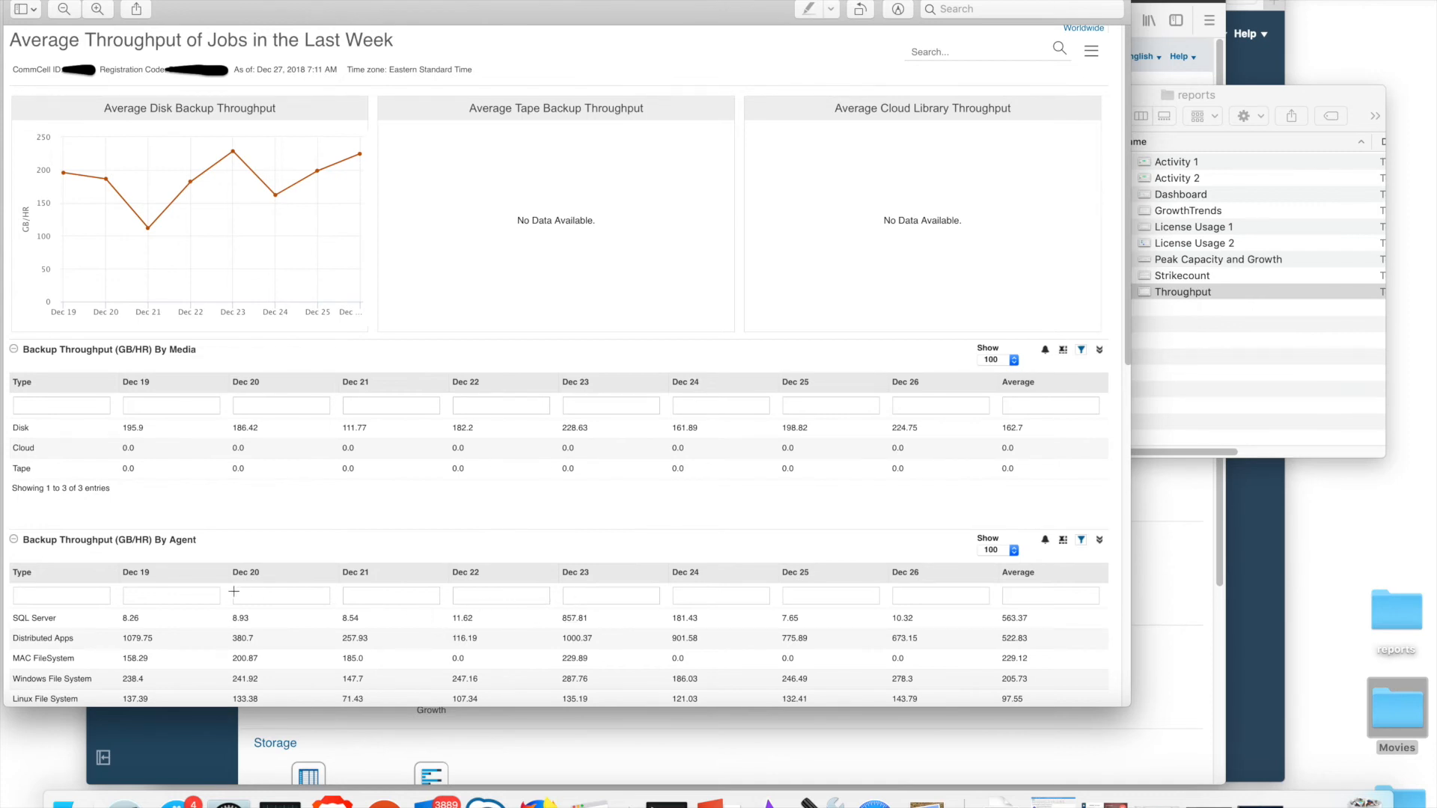
mouse_move(596, 575)
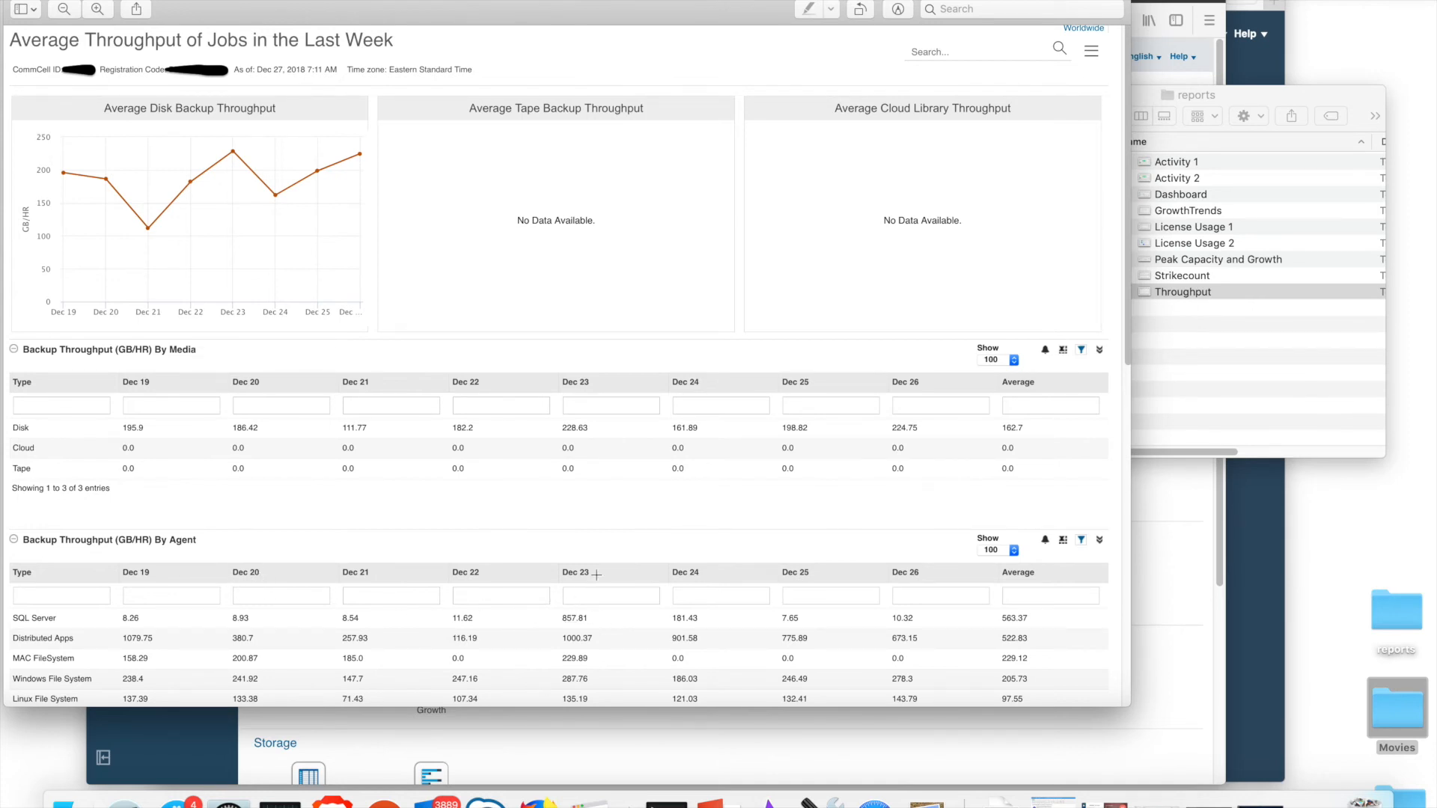
mouse_move(578, 551)
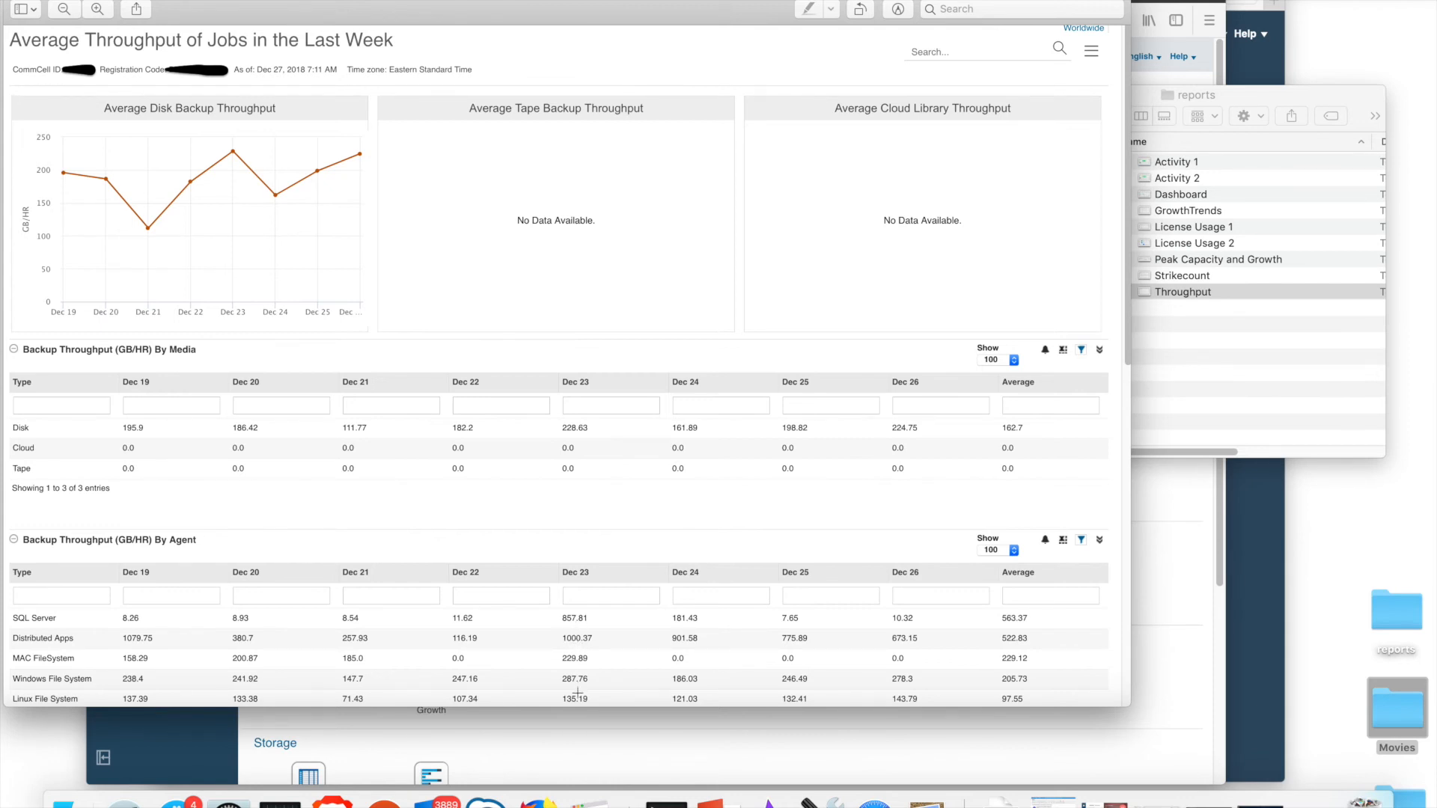
mouse_move(583, 590)
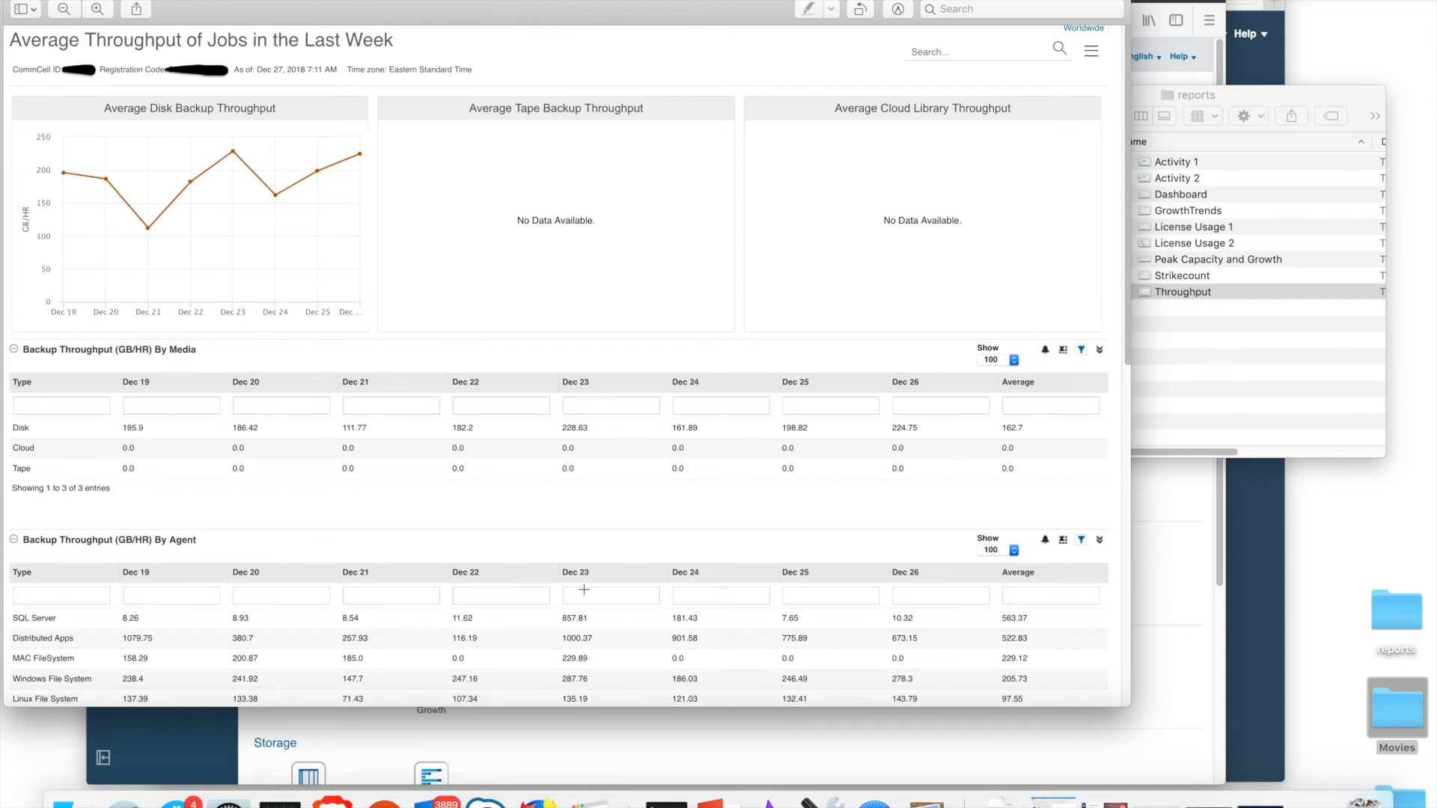
mouse_move(143, 249)
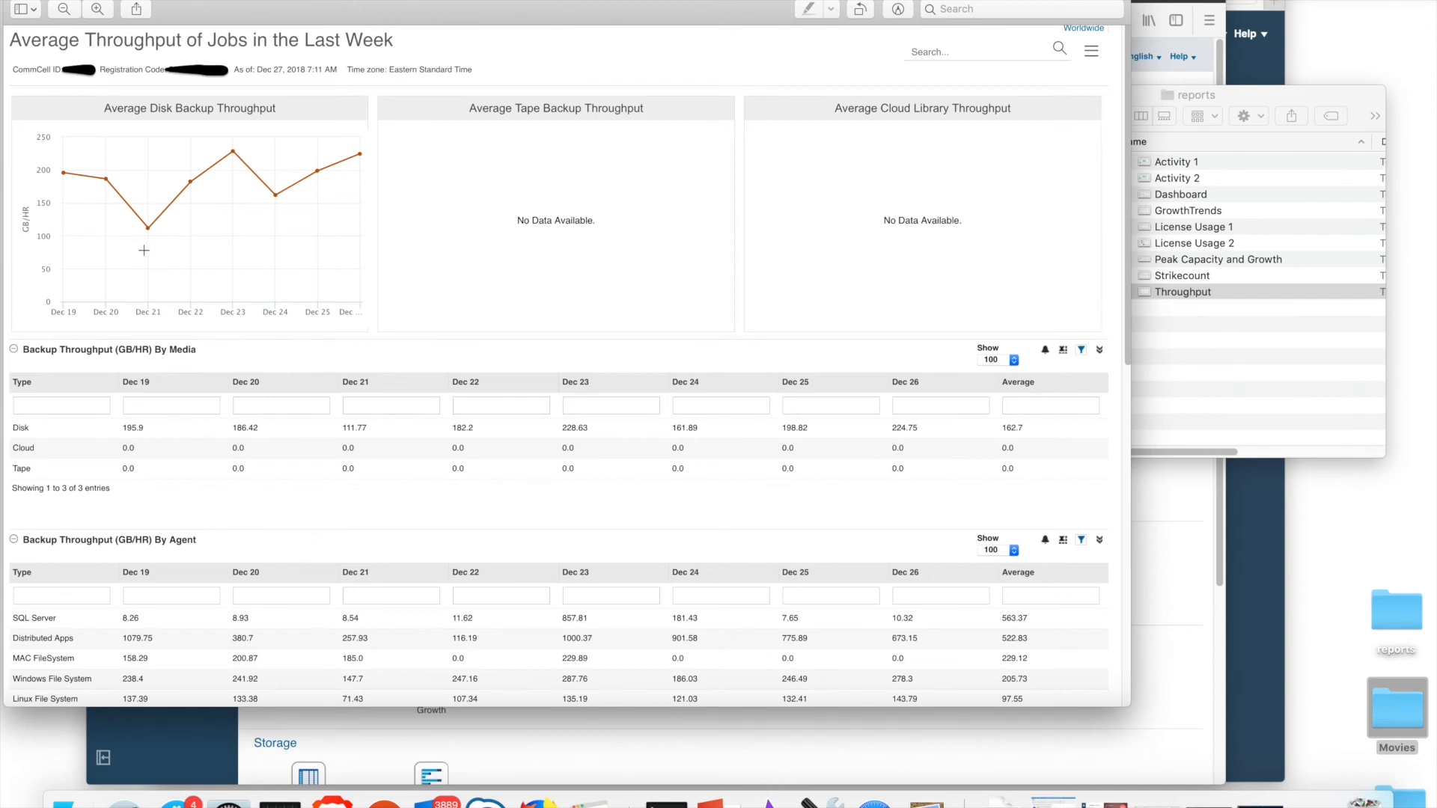
mouse_move(361, 295)
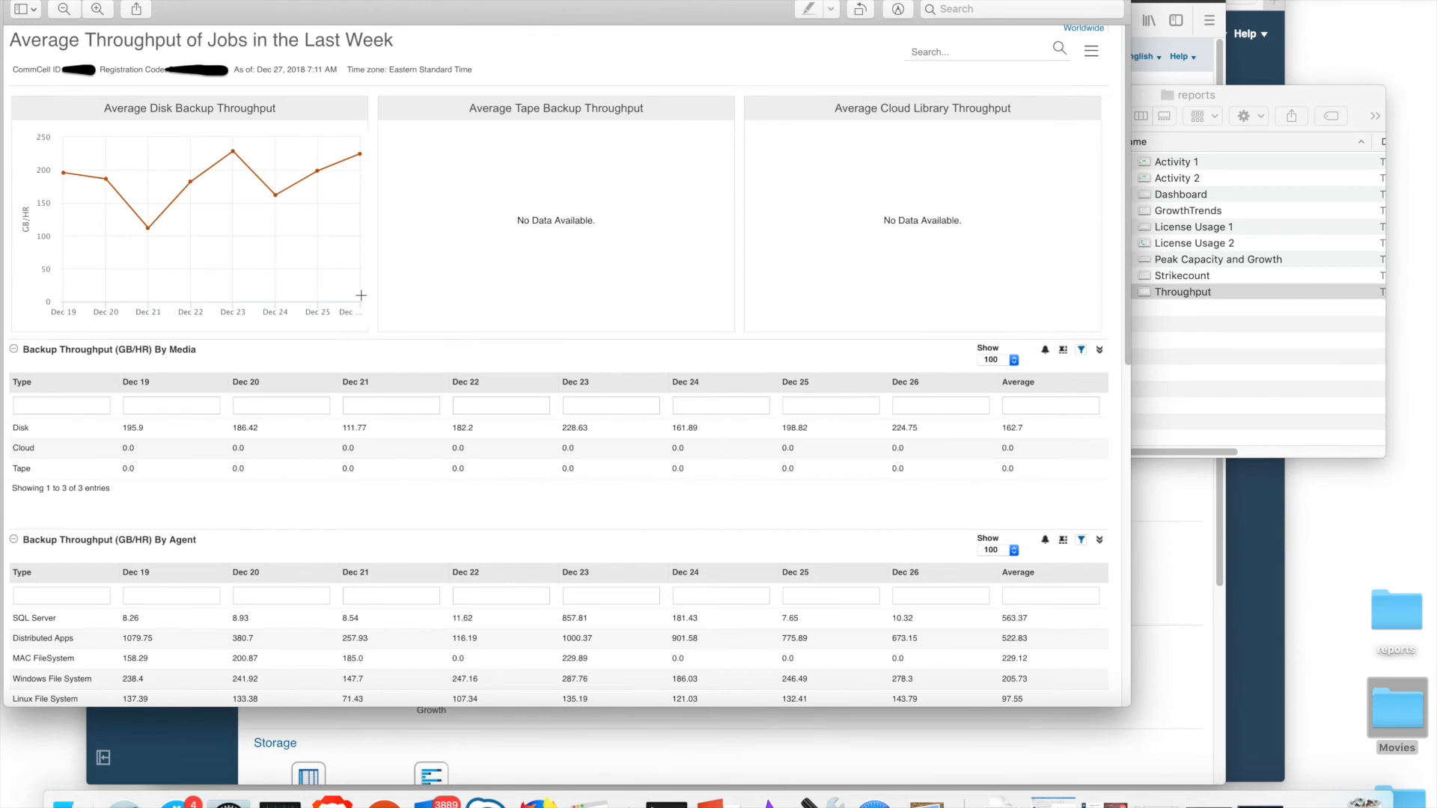
mouse_move(59, 114)
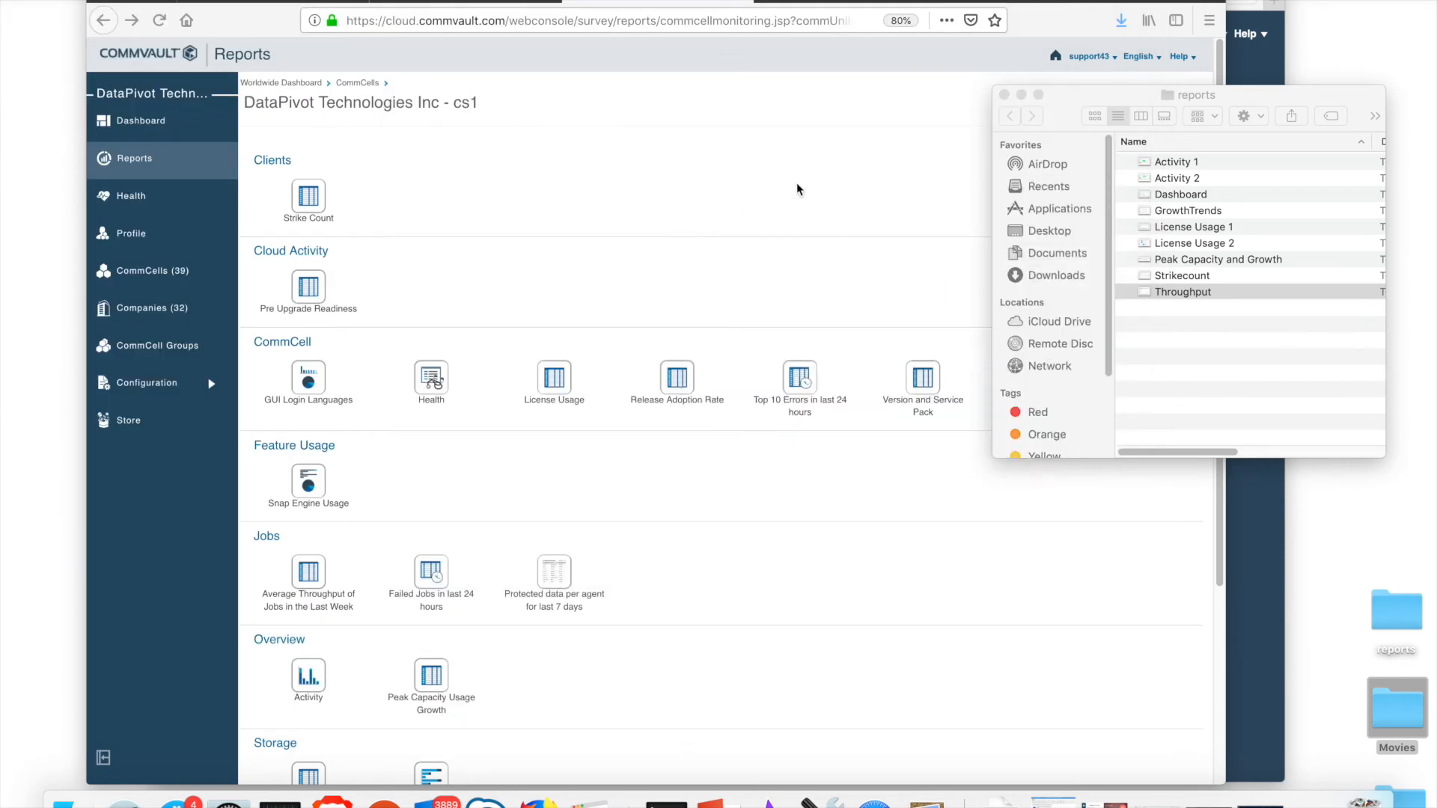
mouse_move(1045, 199)
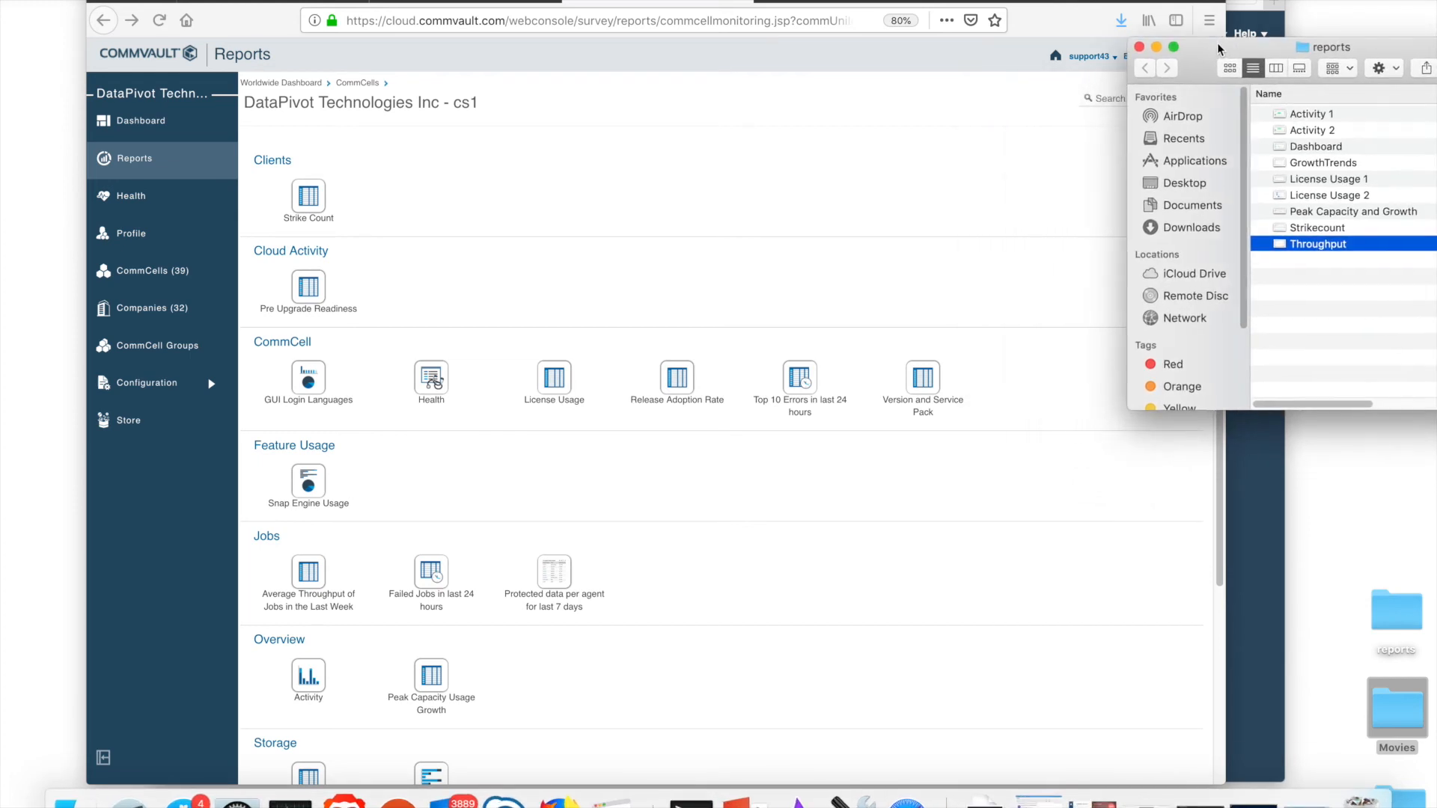
mouse_move(778, 372)
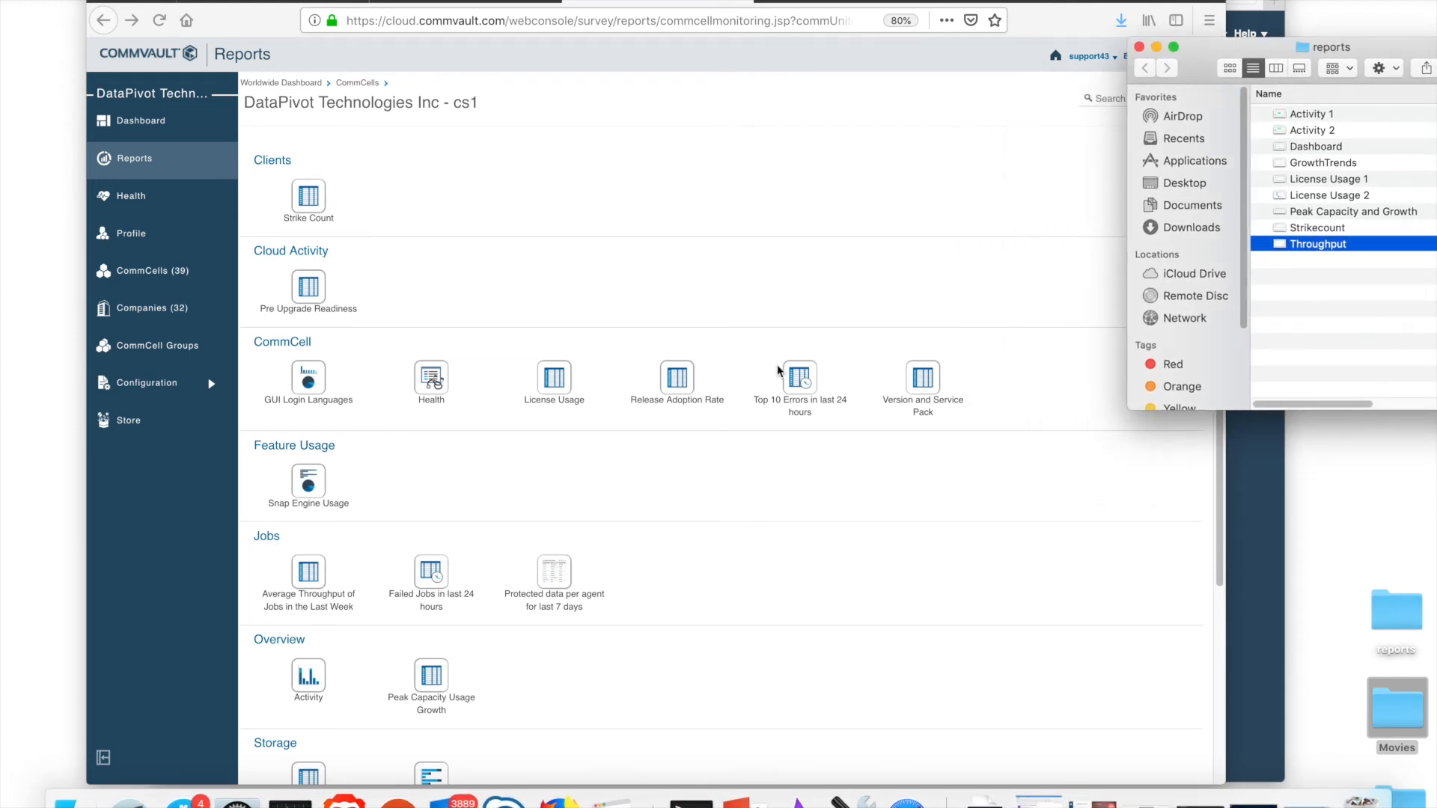
mouse_move(734, 488)
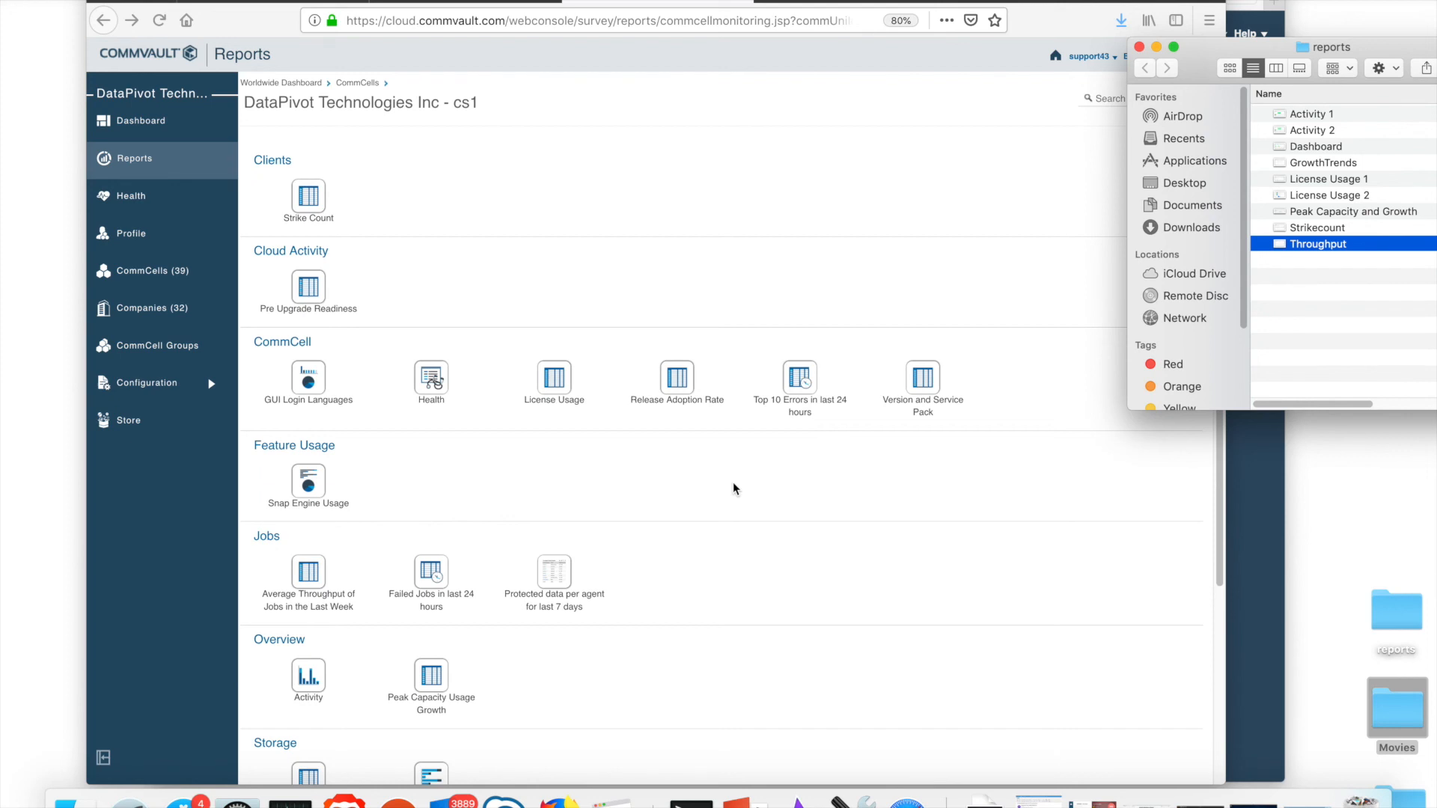
mouse_move(163, 79)
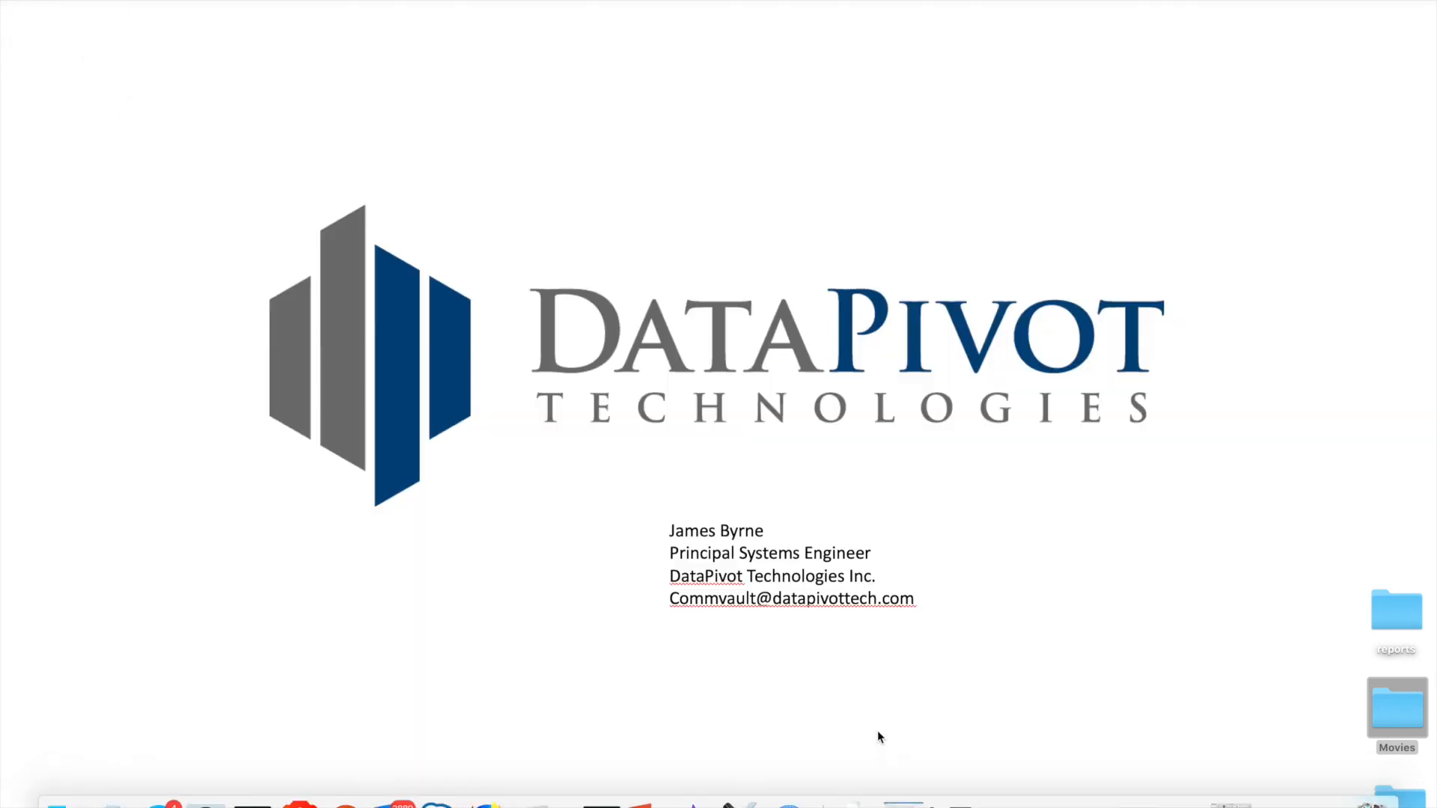
mouse_move(743, 717)
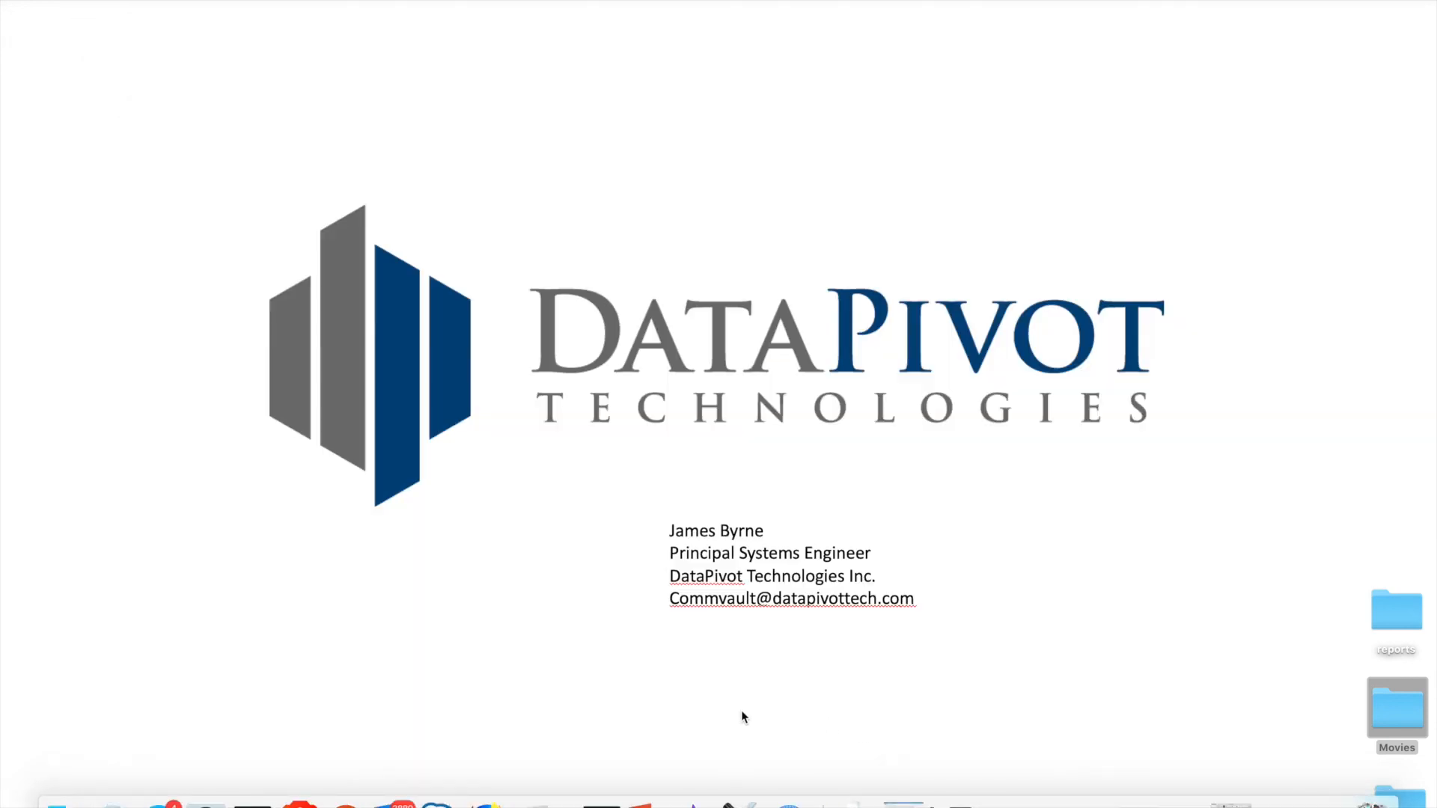
mouse_move(724, 676)
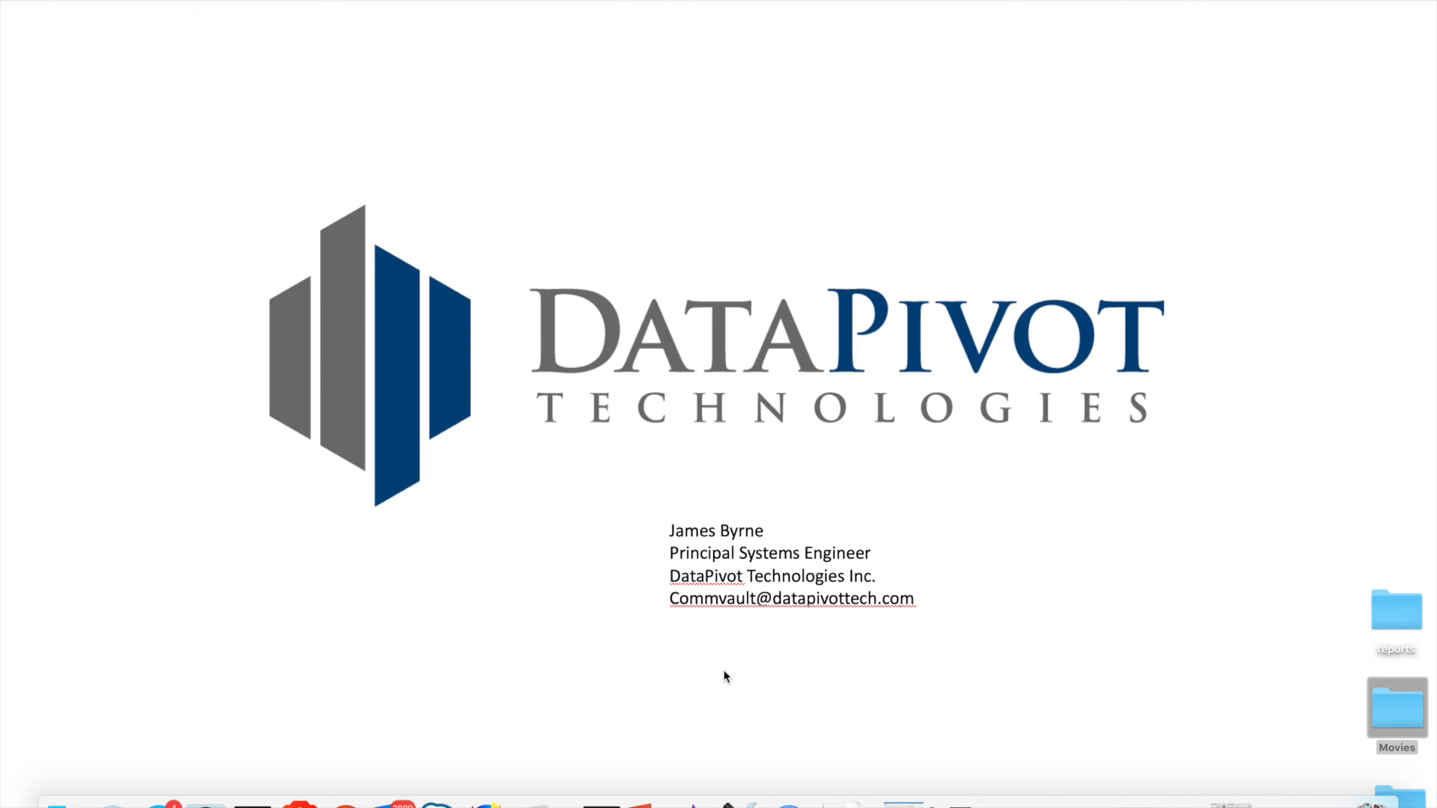
mouse_move(826, 663)
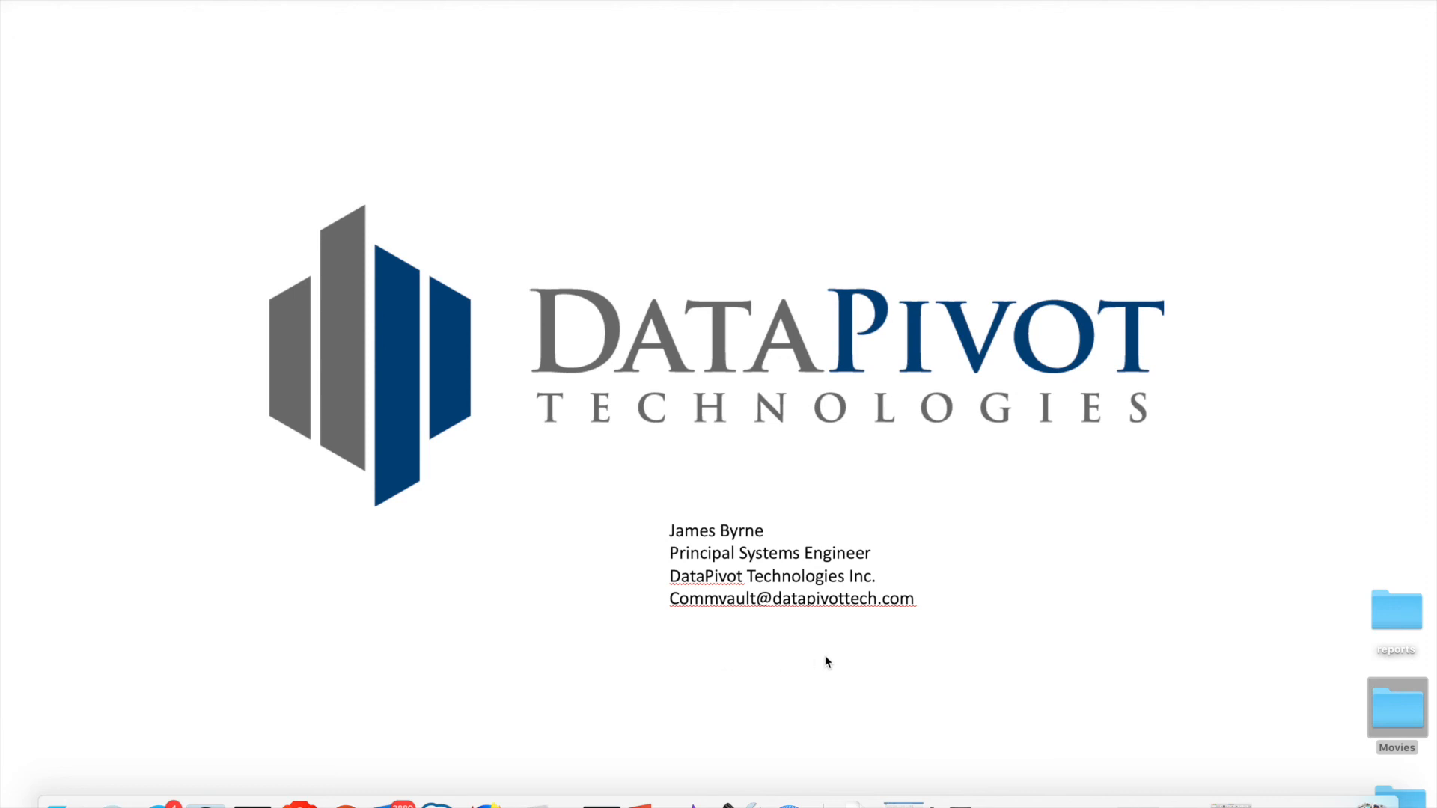
mouse_move(828, 620)
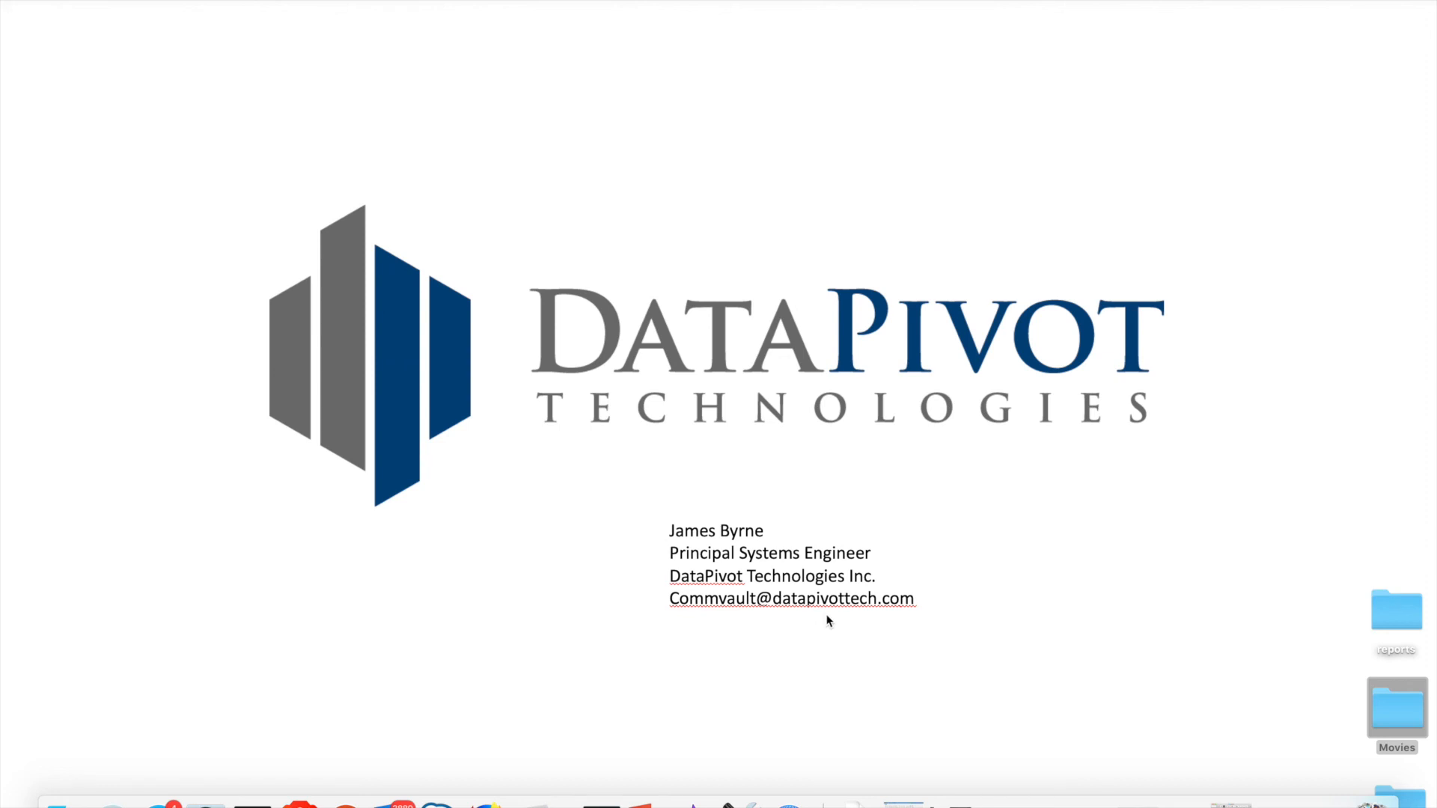
mouse_move(827, 642)
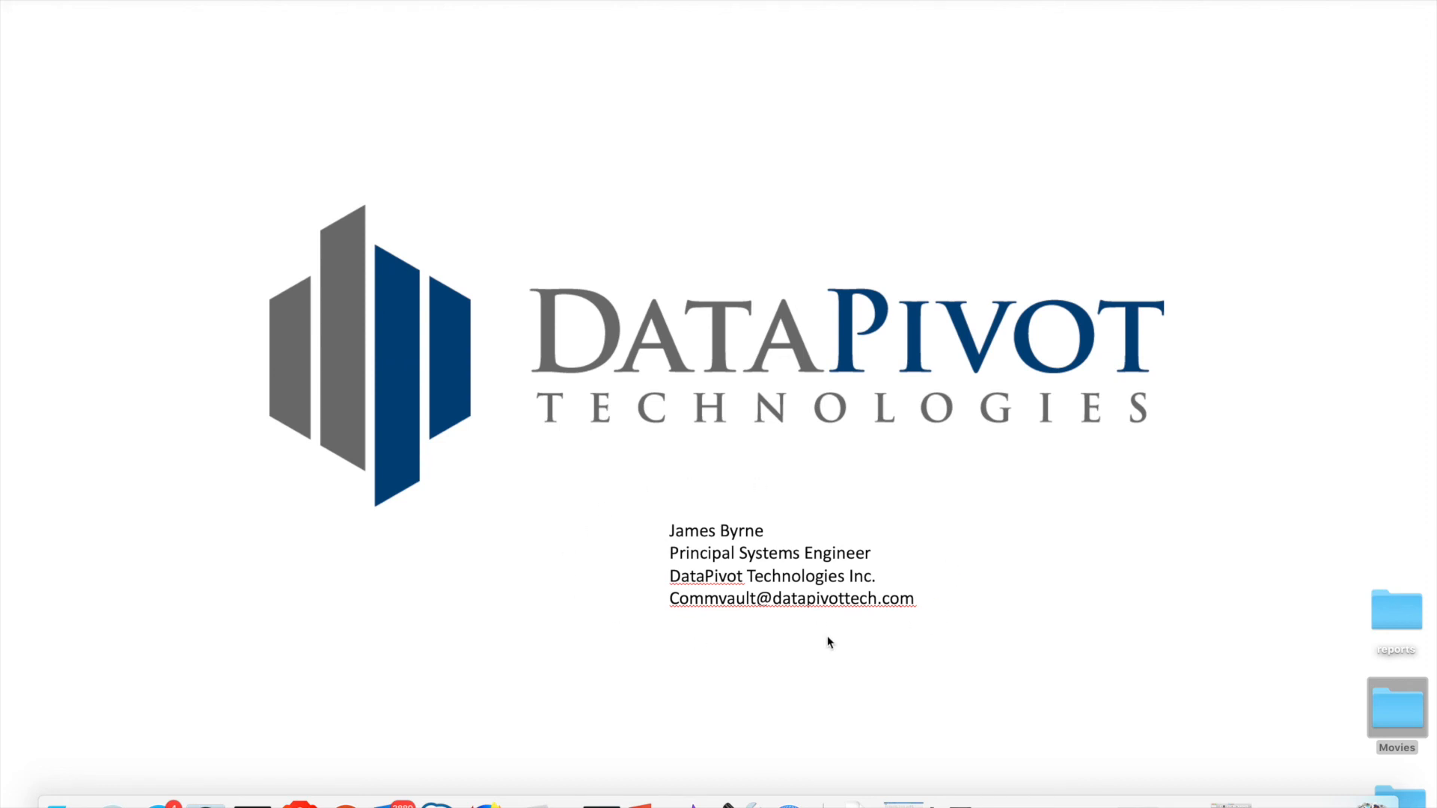